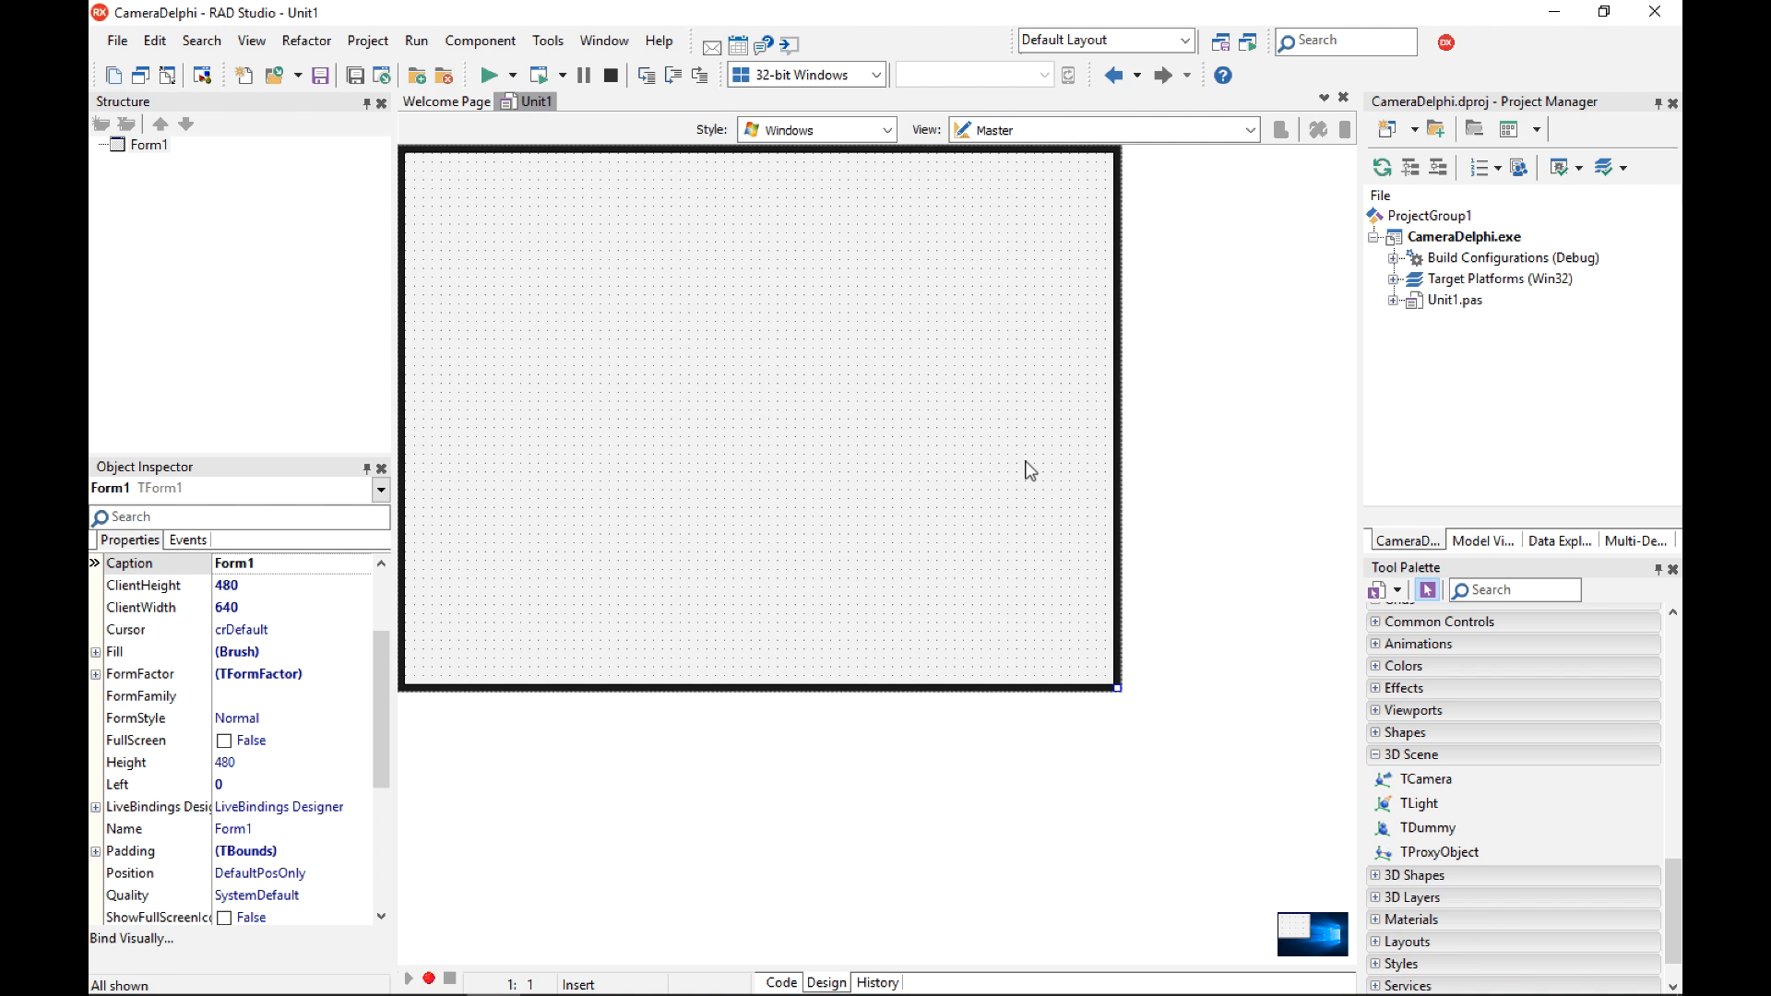
pyautogui.moveTo(1072, 499)
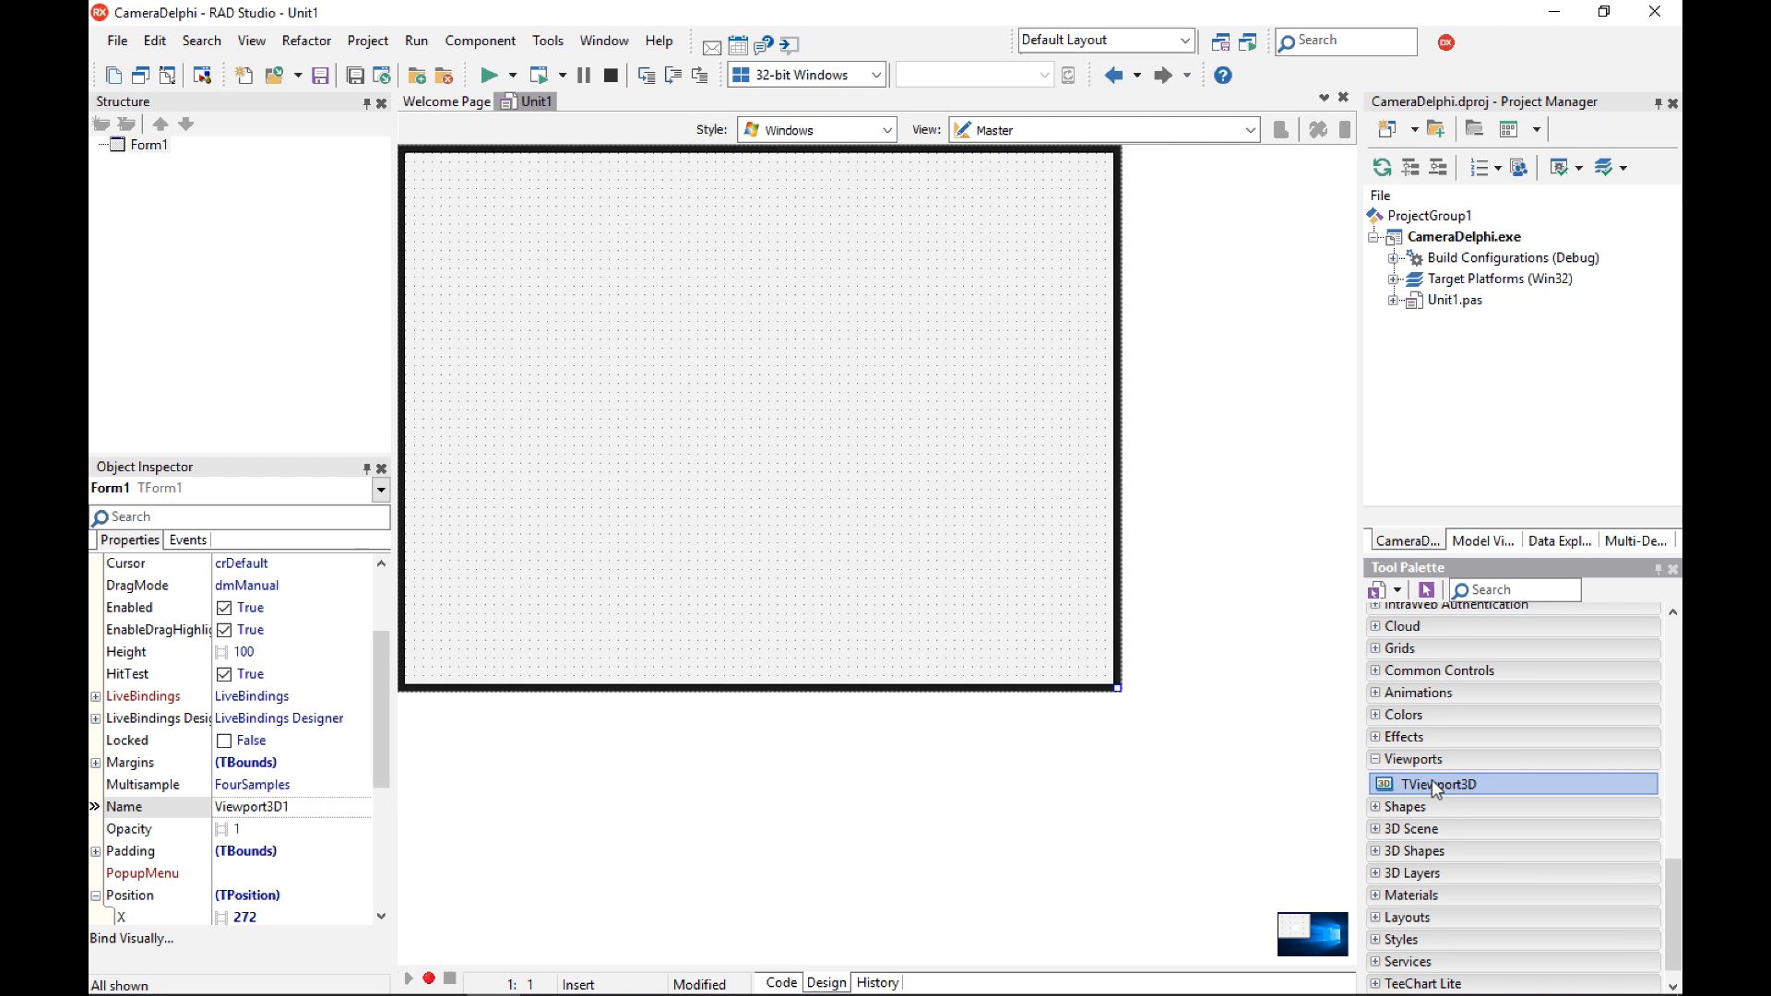
# Add a TViewport3D to the form with Align set to Client and Color set to Teal.
pyautogui.doubleClick(1438, 784)
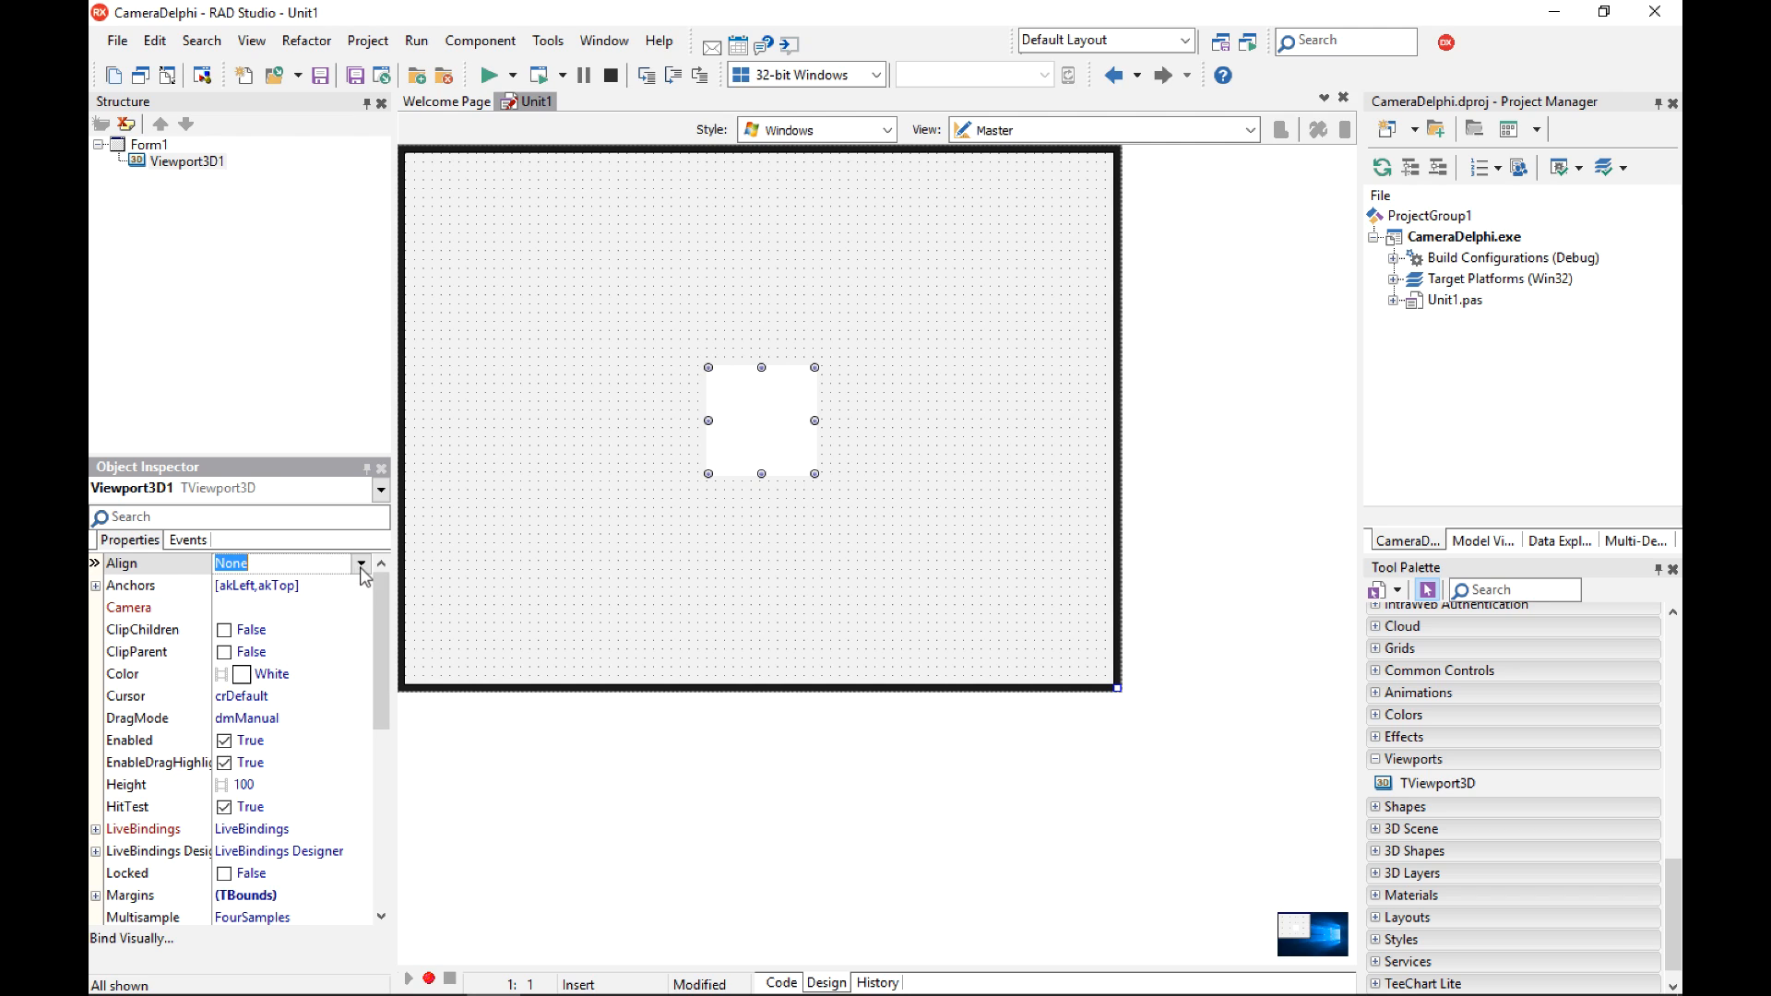
pyautogui.click(231, 563)
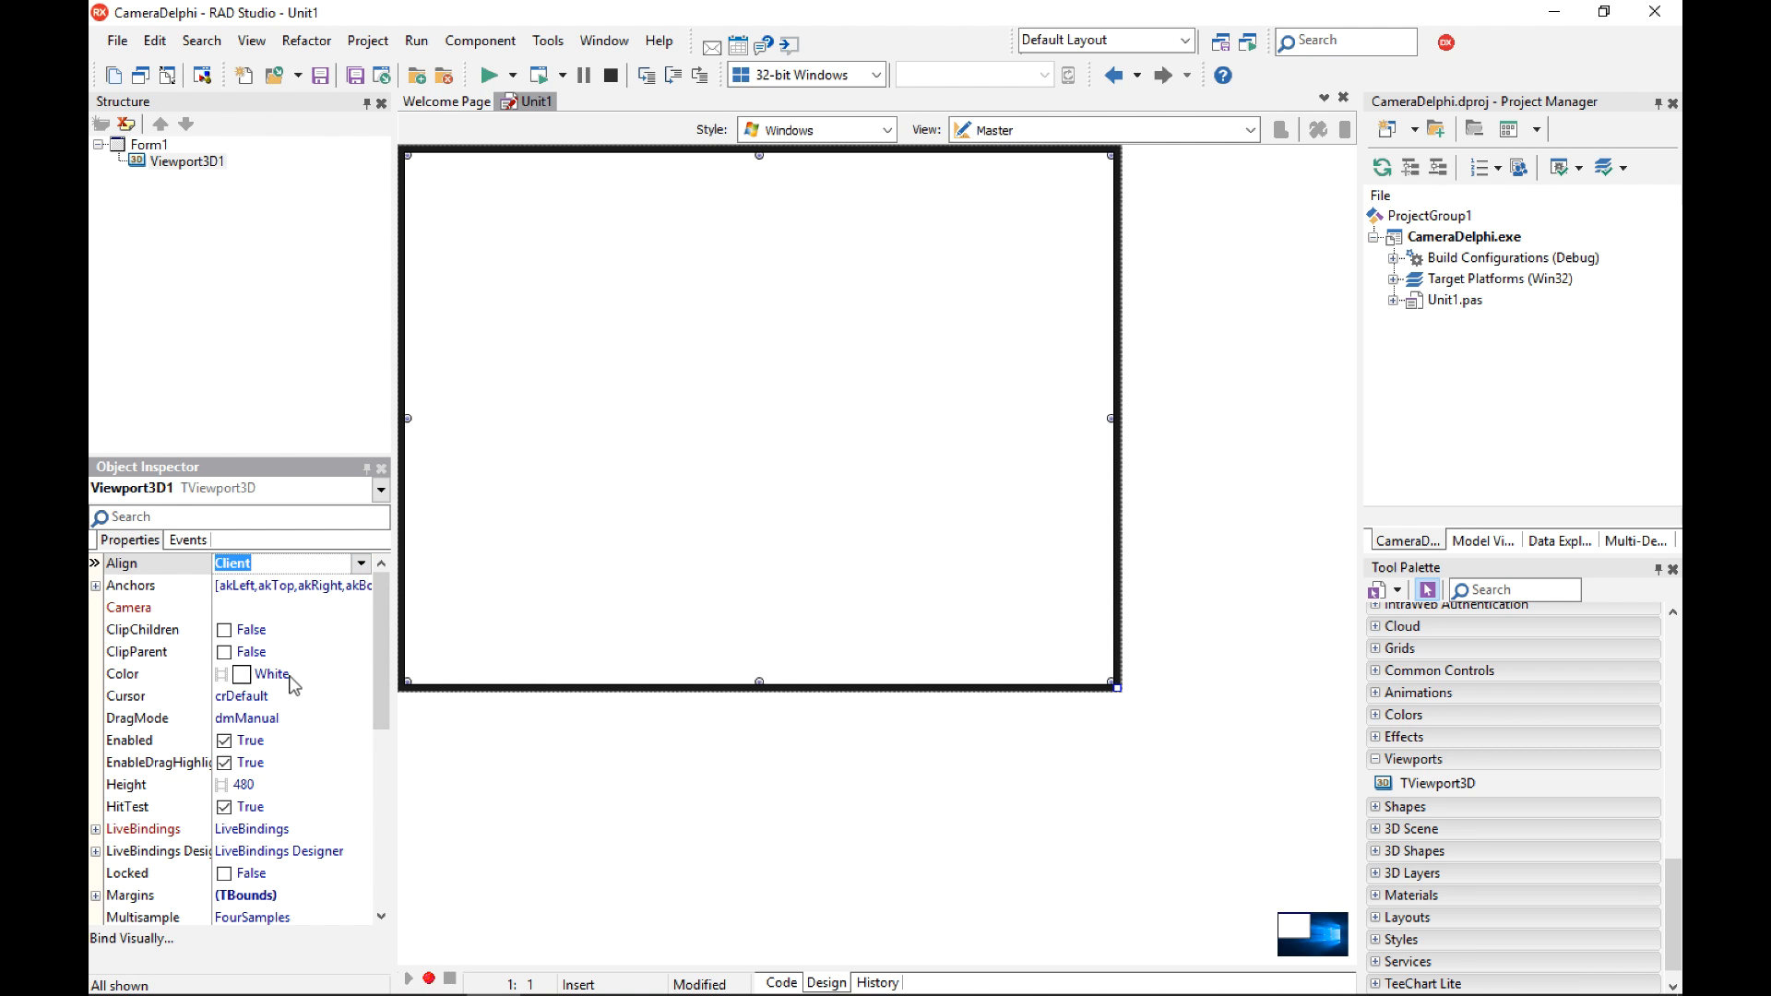
pyautogui.click(293, 673)
pyautogui.write('Teal')
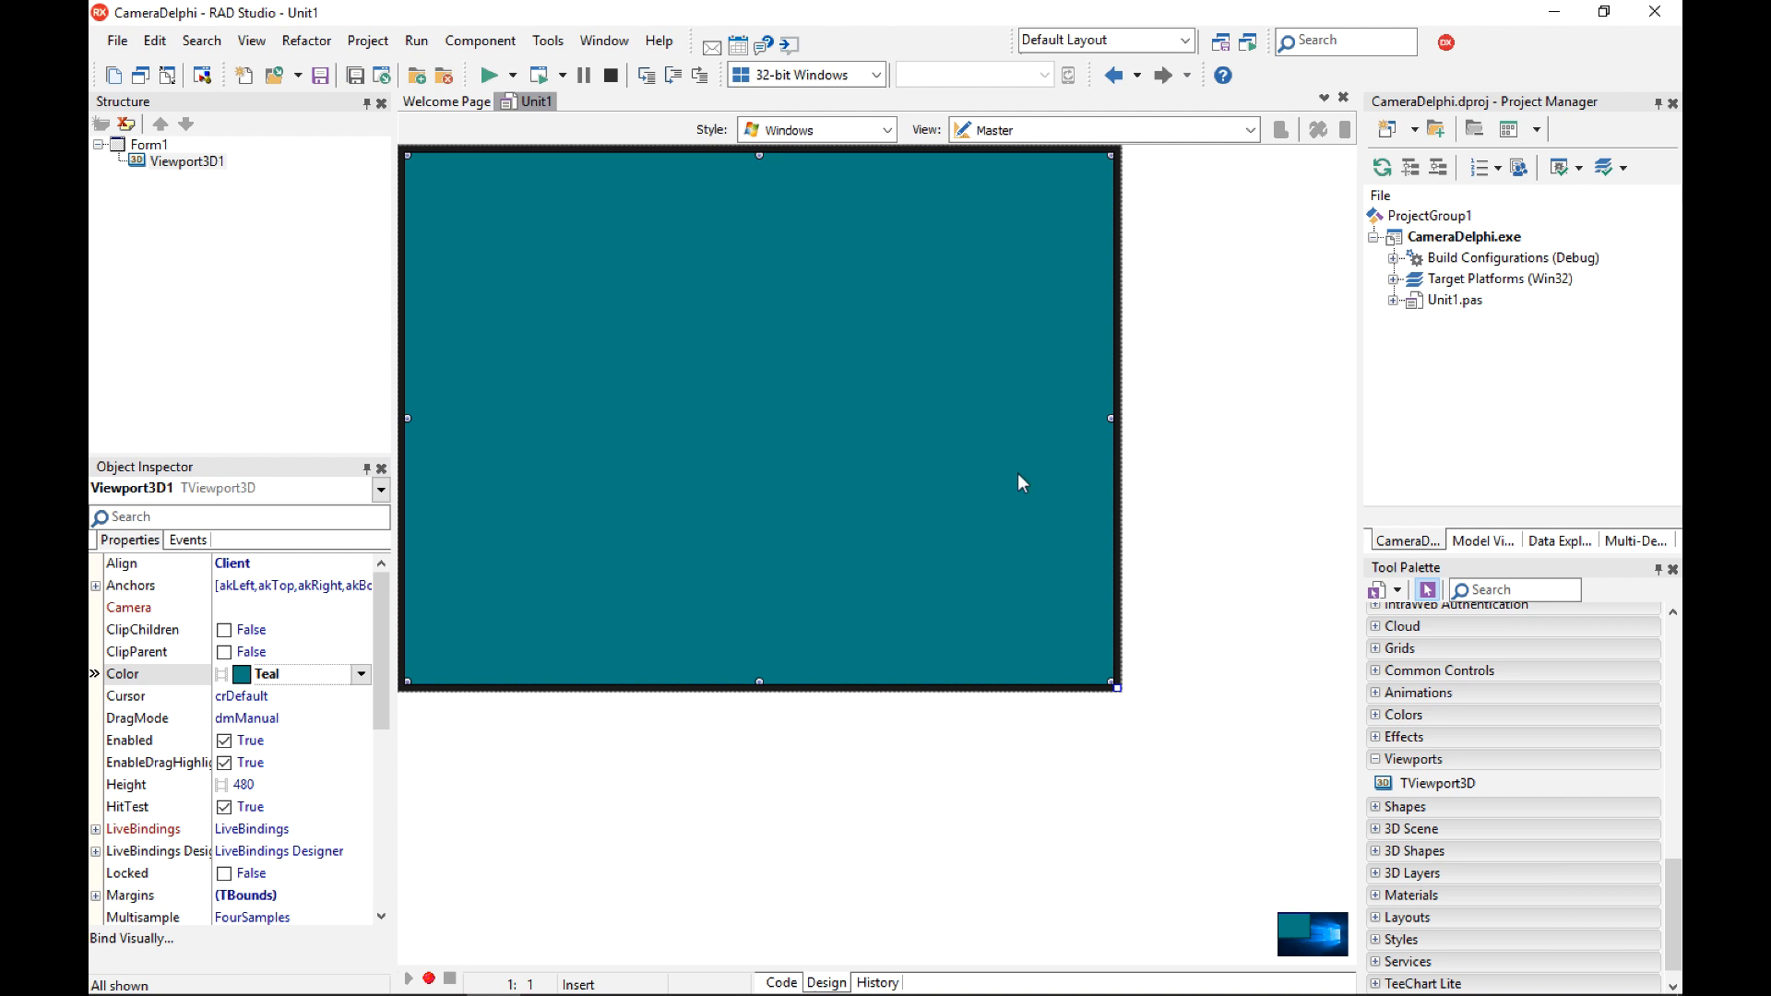
pyautogui.moveTo(1383, 770)
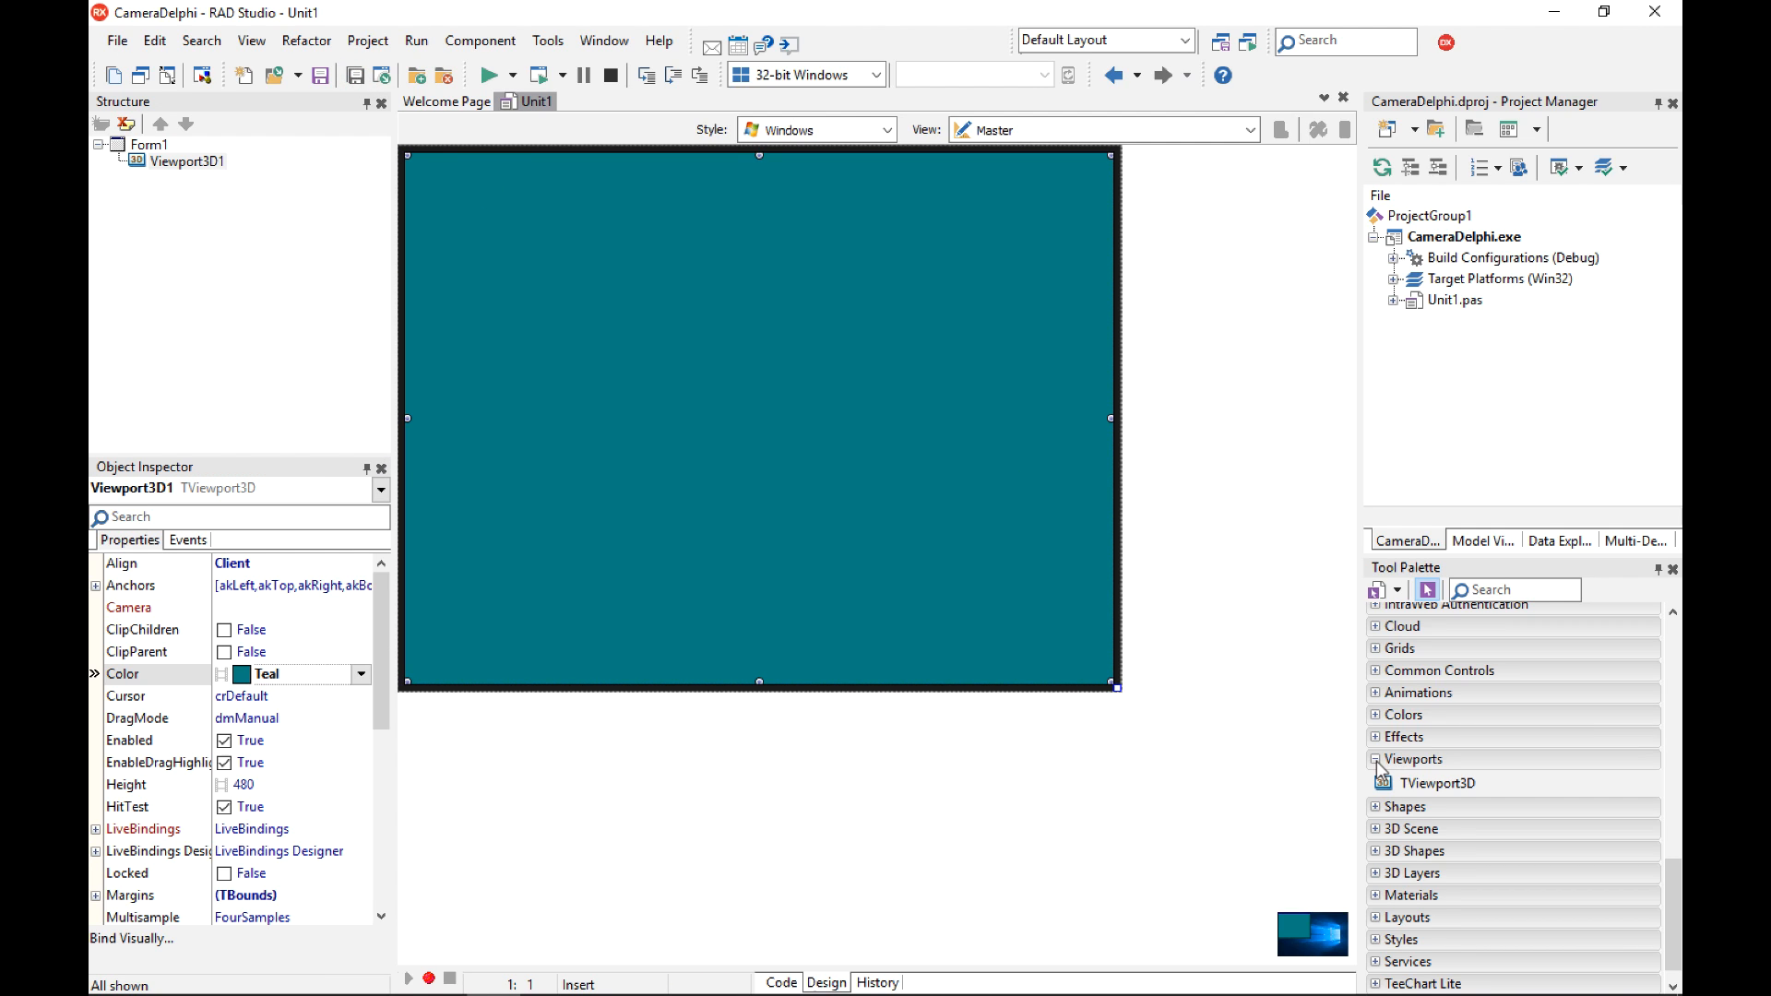
# Add a TCube from 3D Shapes to the centre of the viewport and select it.
pyautogui.click(1378, 759)
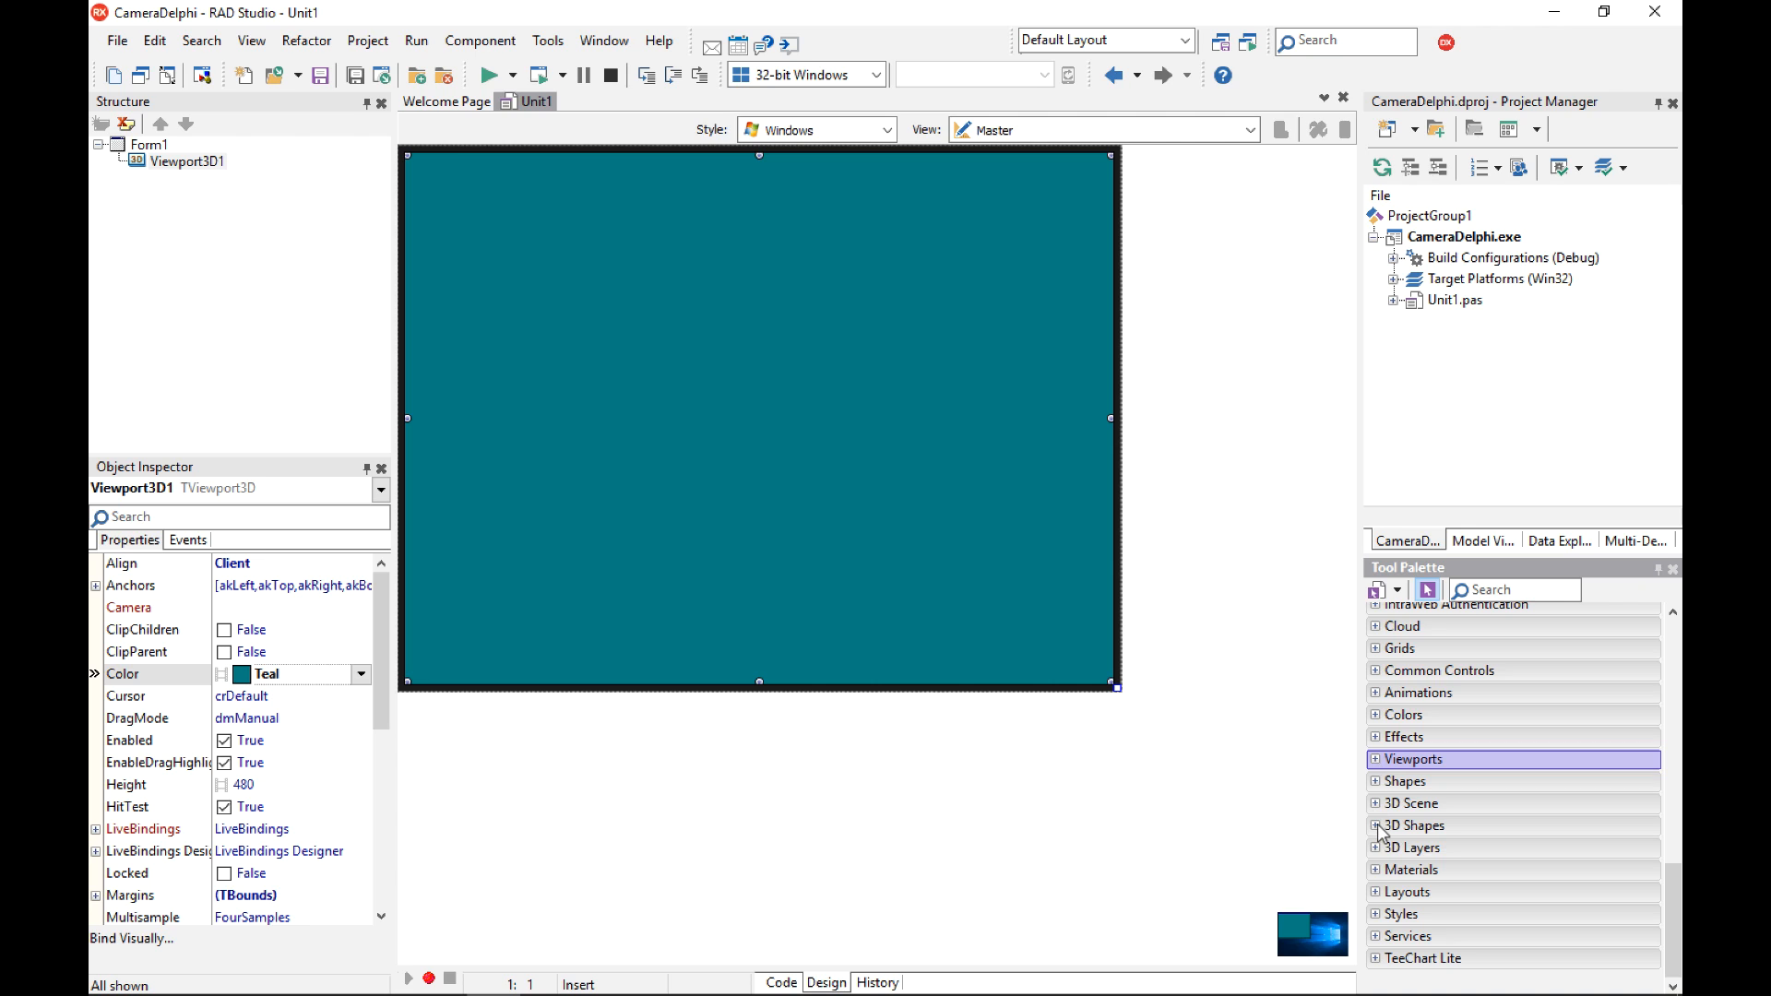
pyautogui.click(1415, 825)
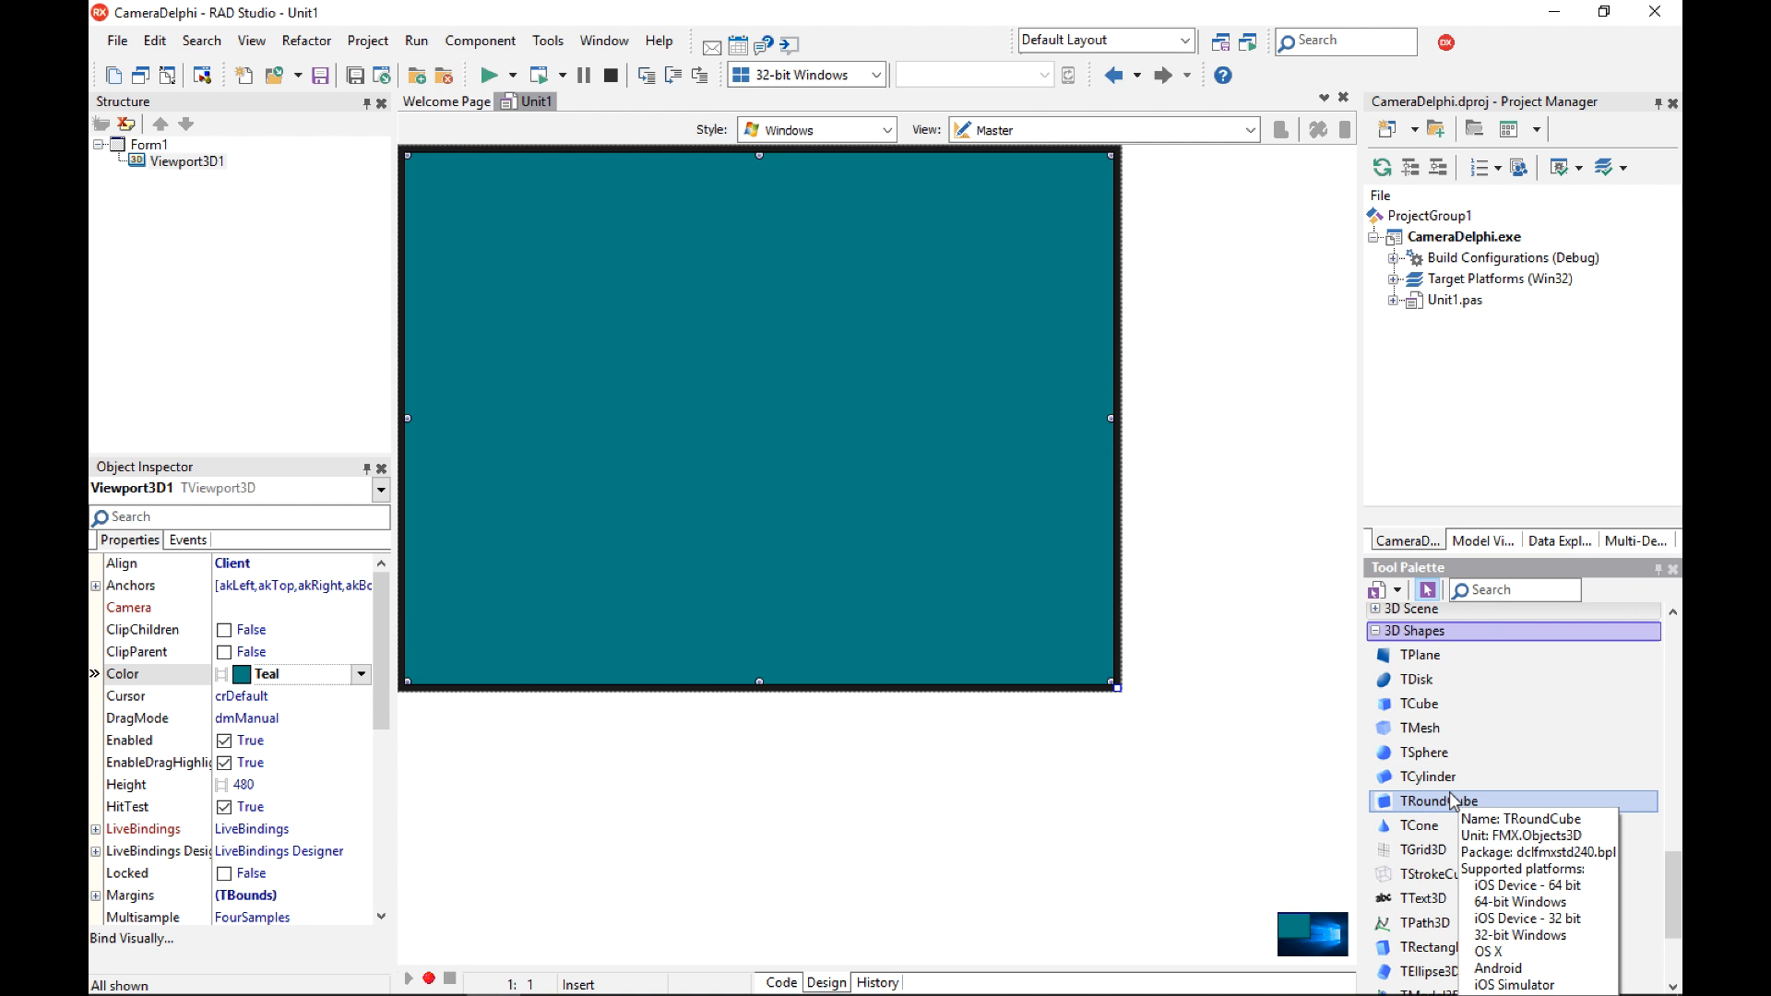
pyautogui.moveTo(1418, 703)
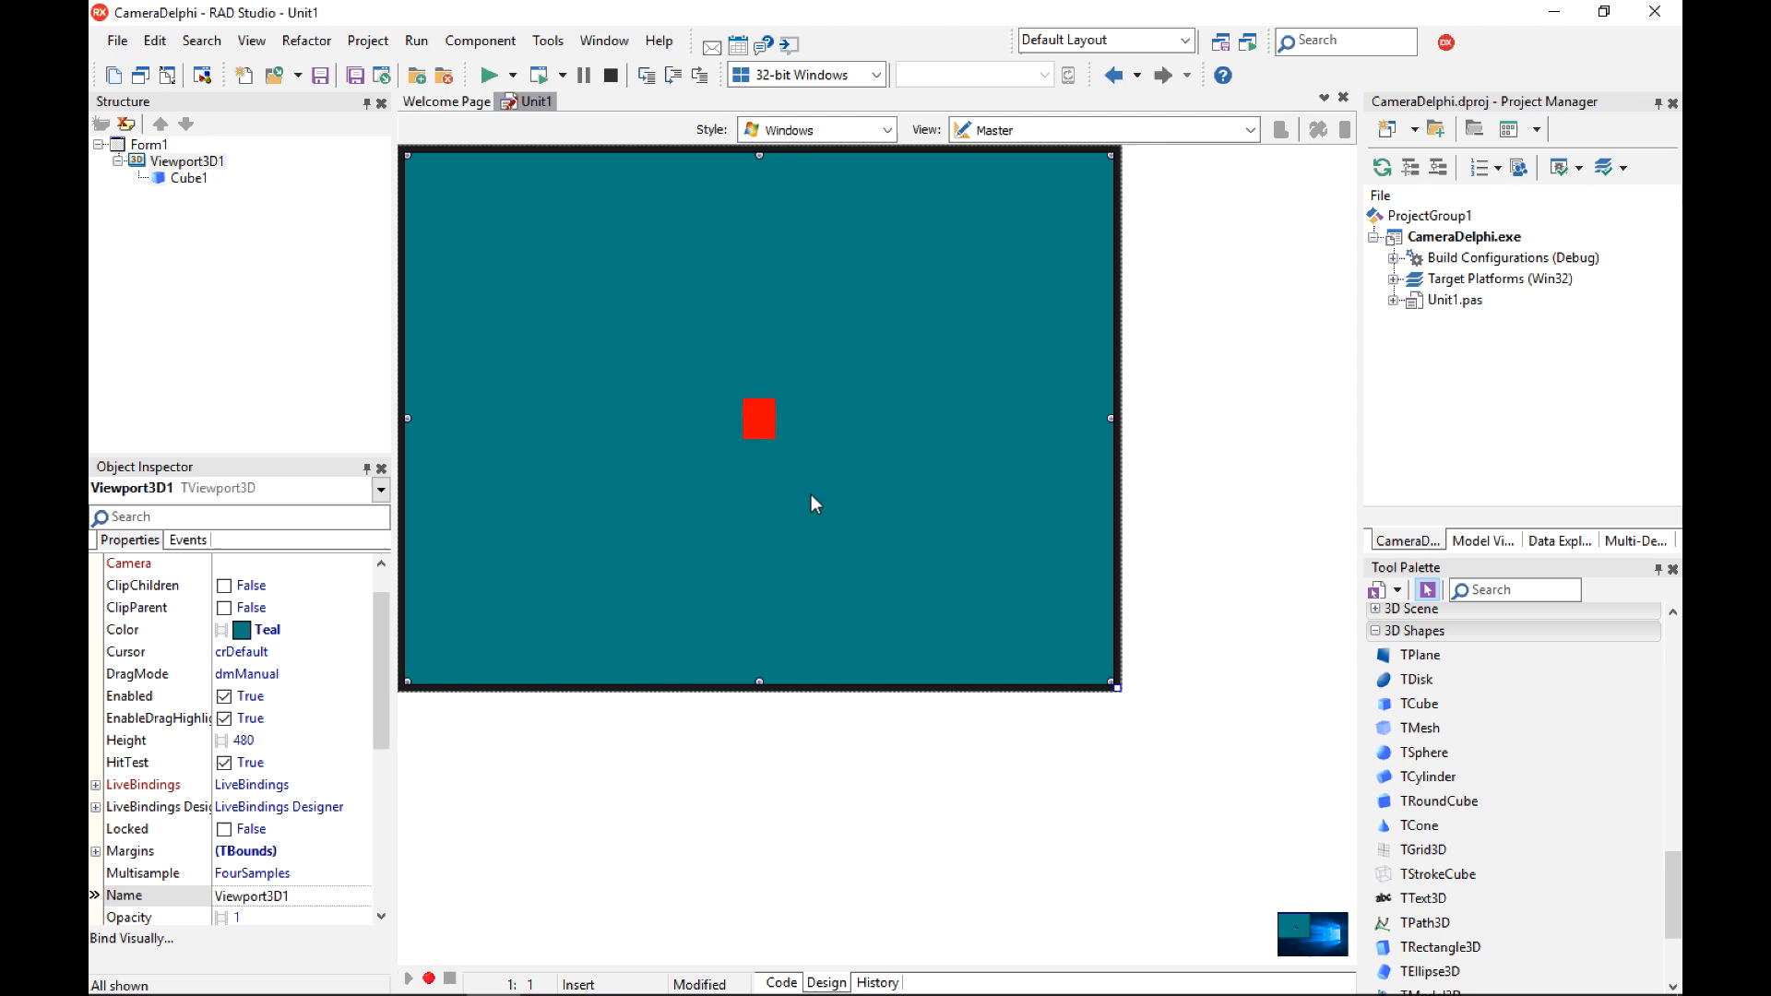
pyautogui.click(758, 419)
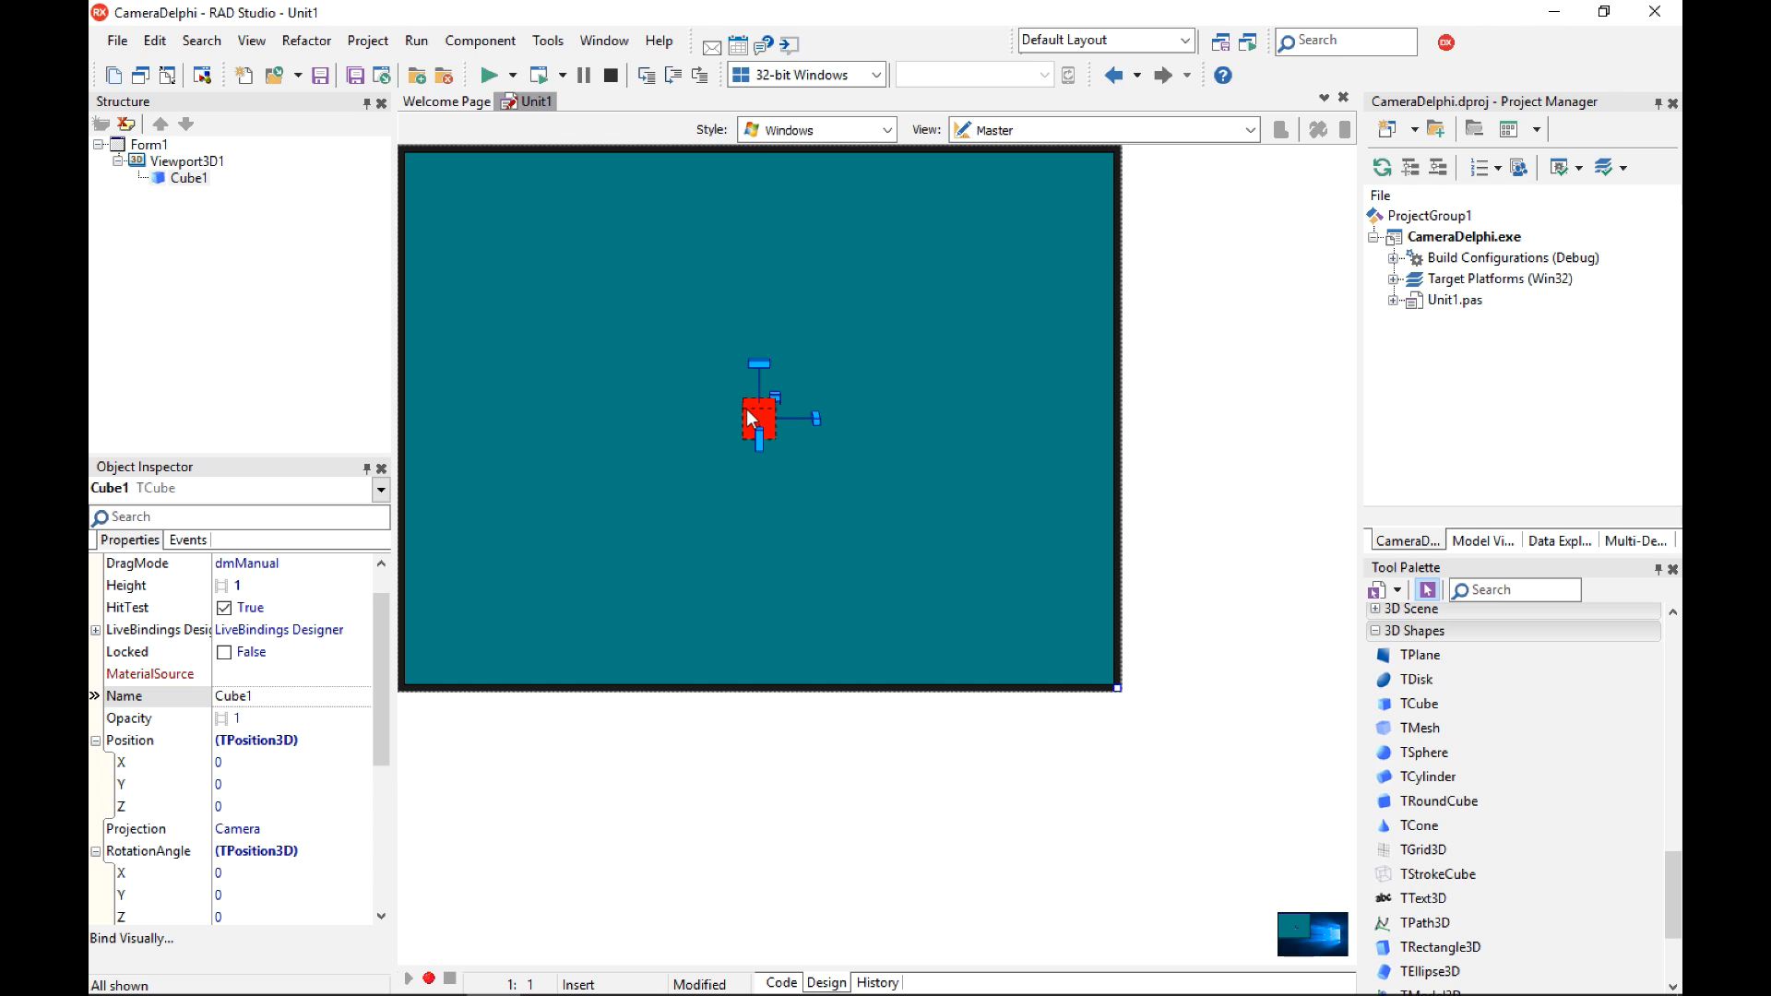
pyautogui.moveTo(1163, 499)
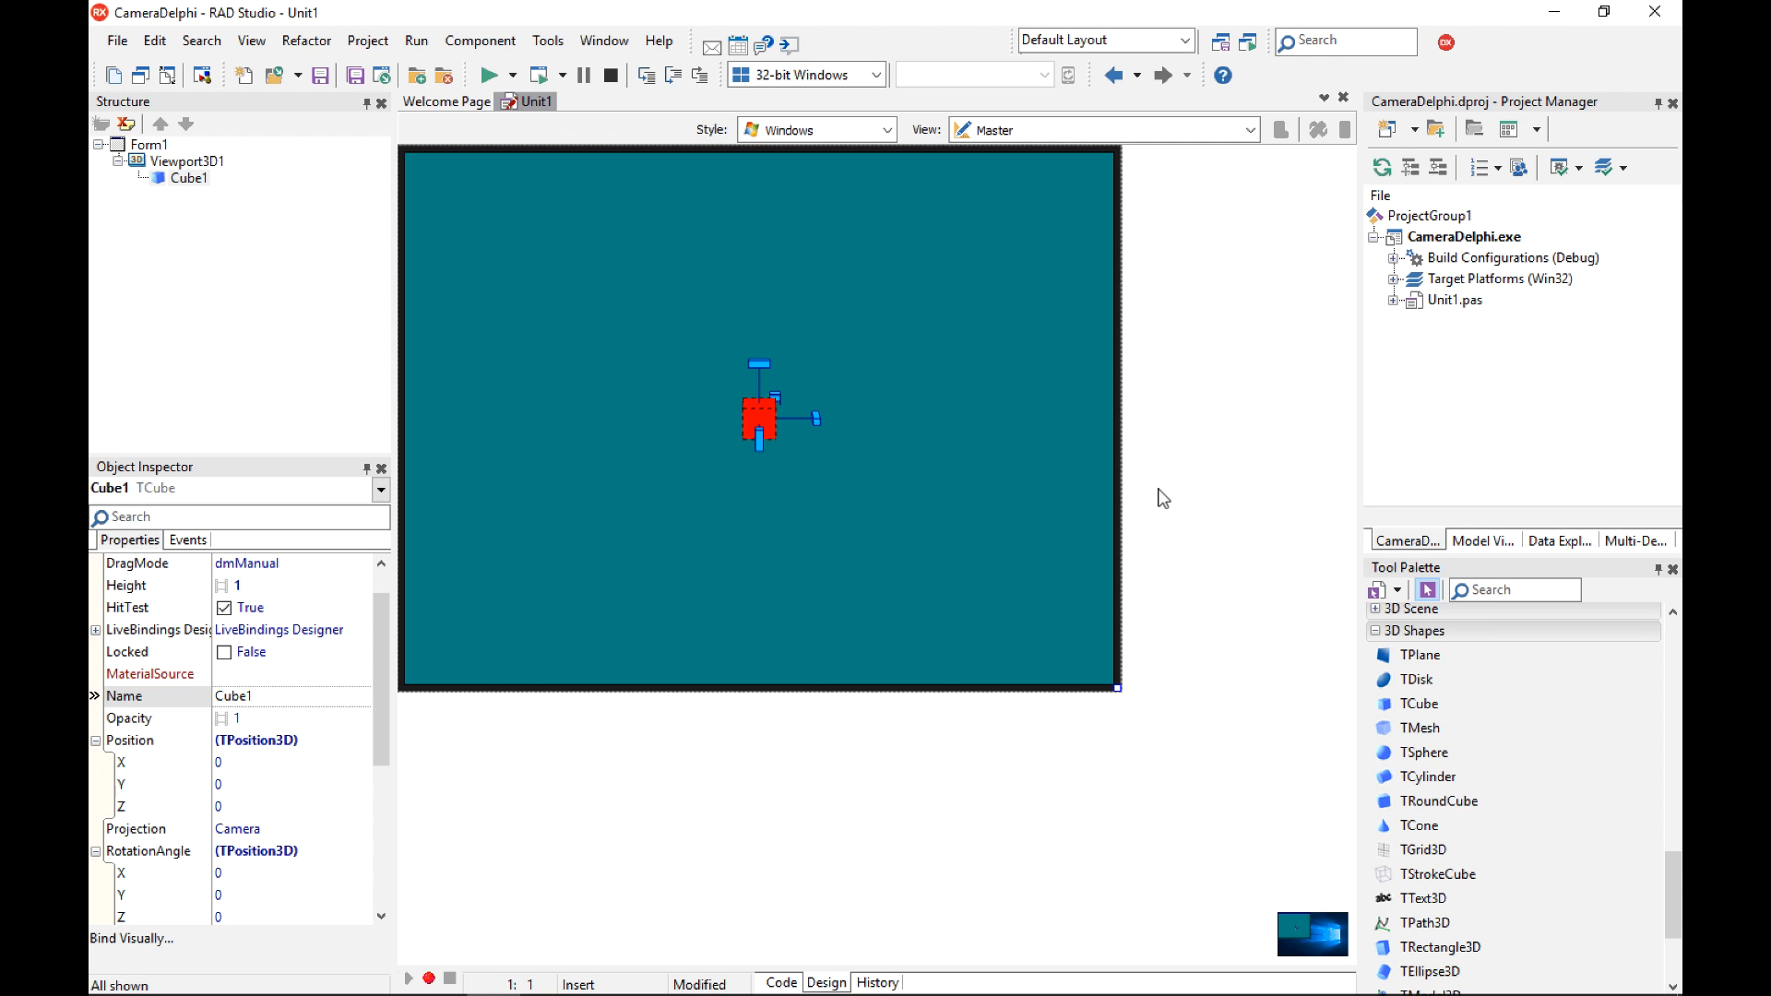
pyautogui.scroll(-3)
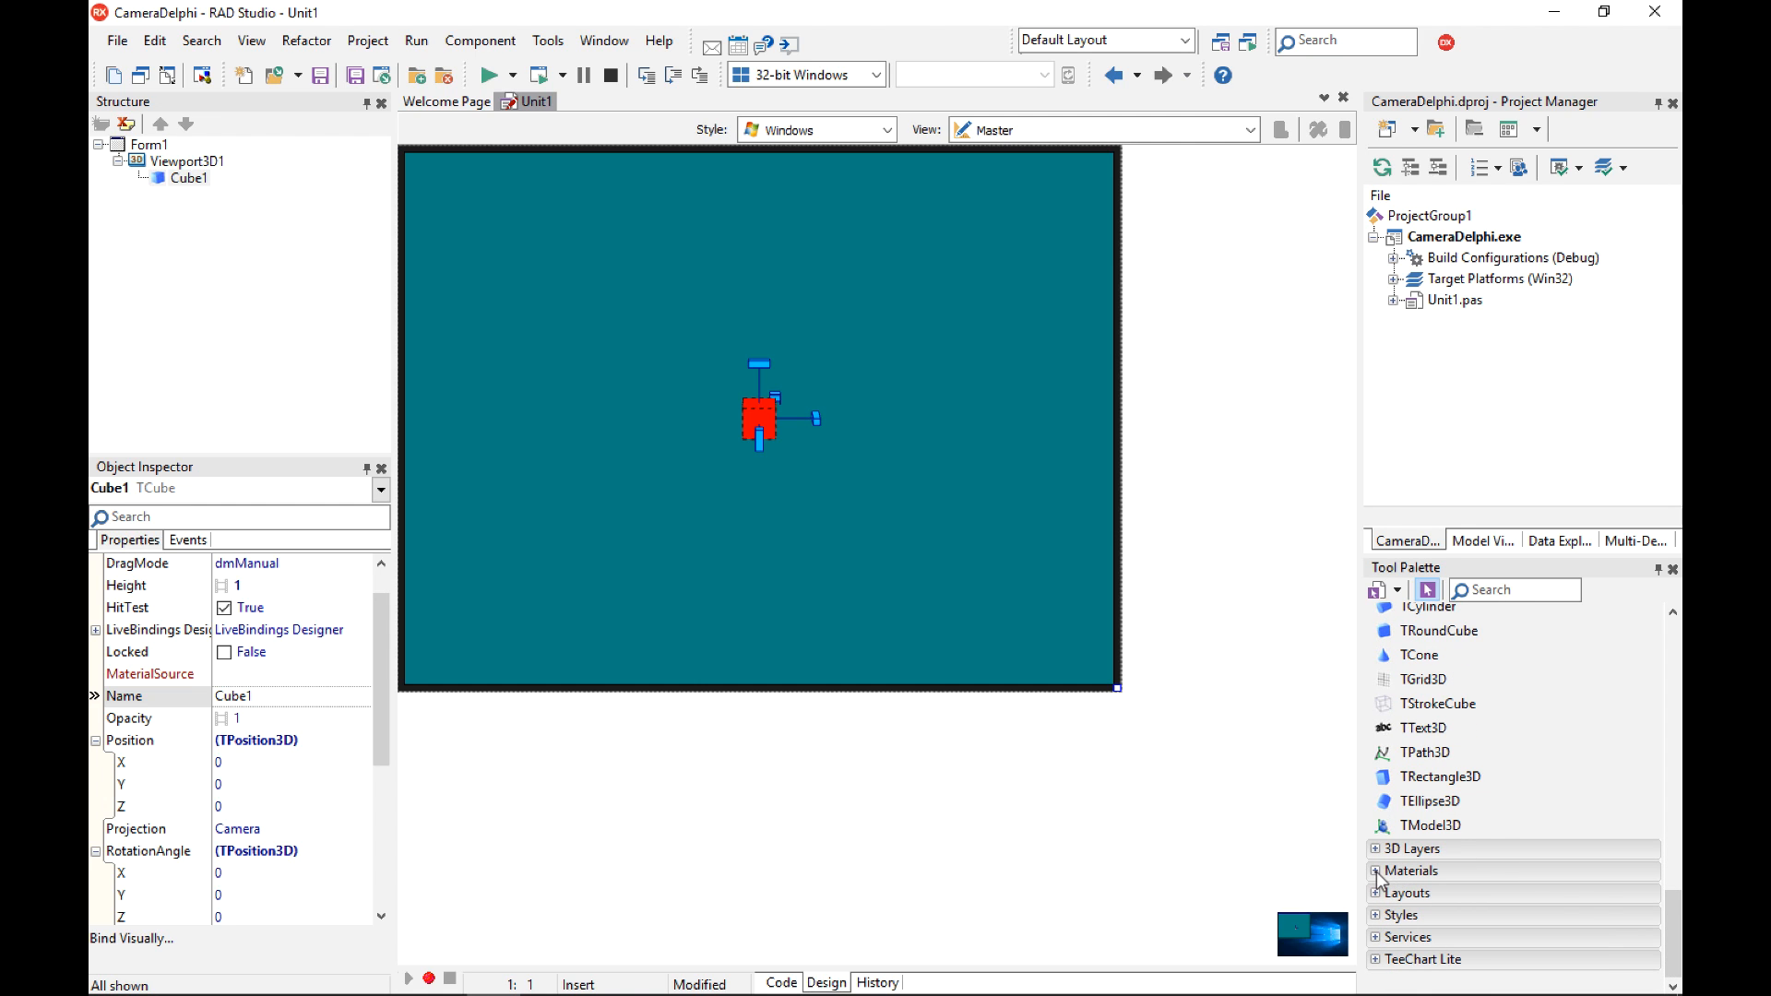
# Add a TLightMaterialSource at the form's upper left and set it as Cube1's MaterialSource.
pyautogui.click(1409, 871)
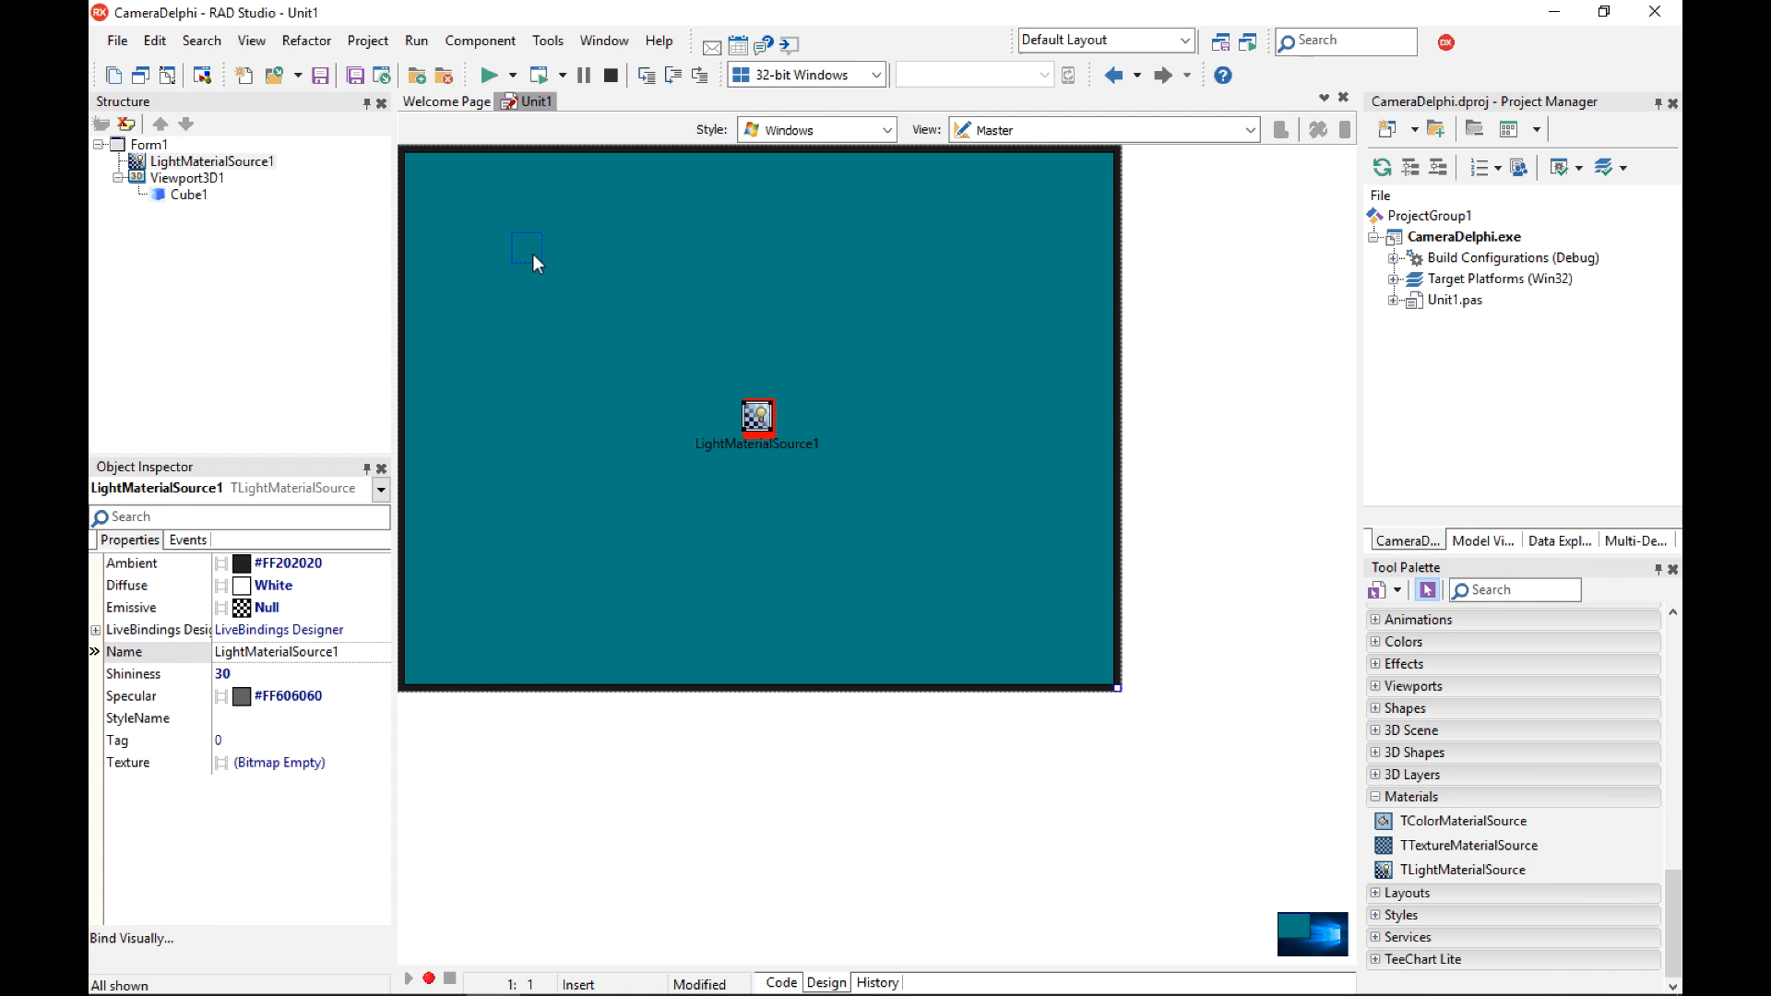
pyautogui.moveTo(757, 421); pyautogui.dragTo(525, 246)
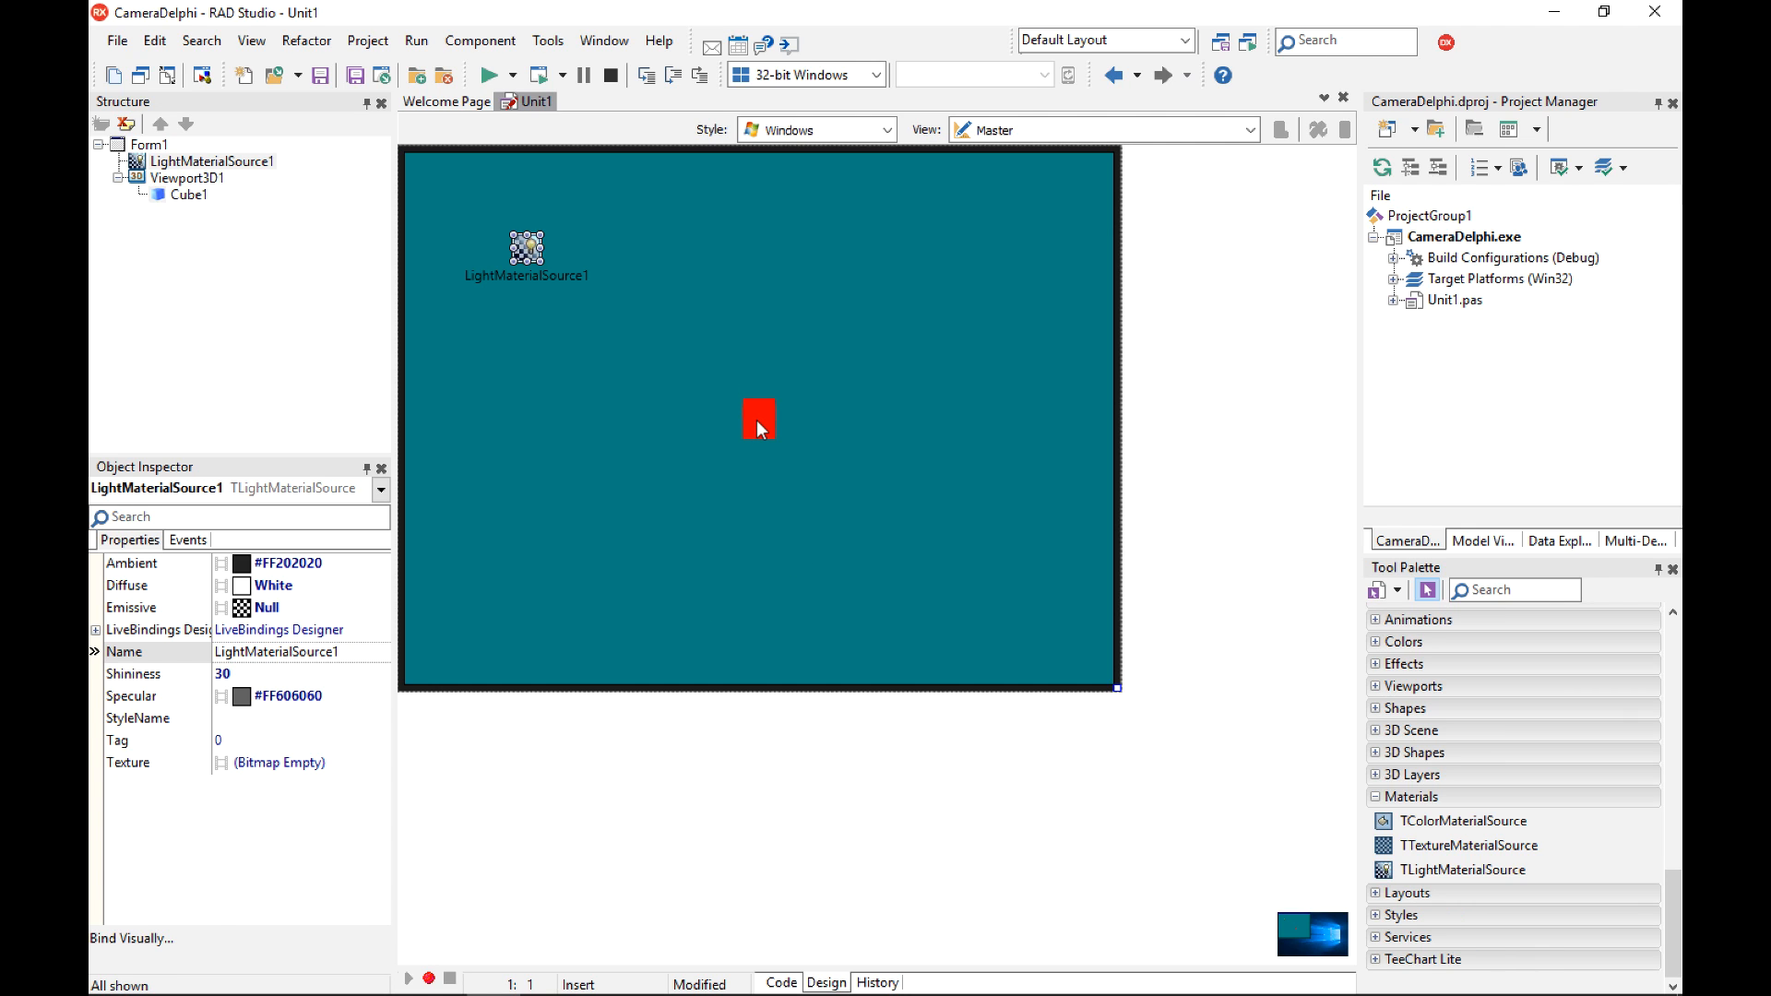
pyautogui.click(758, 418)
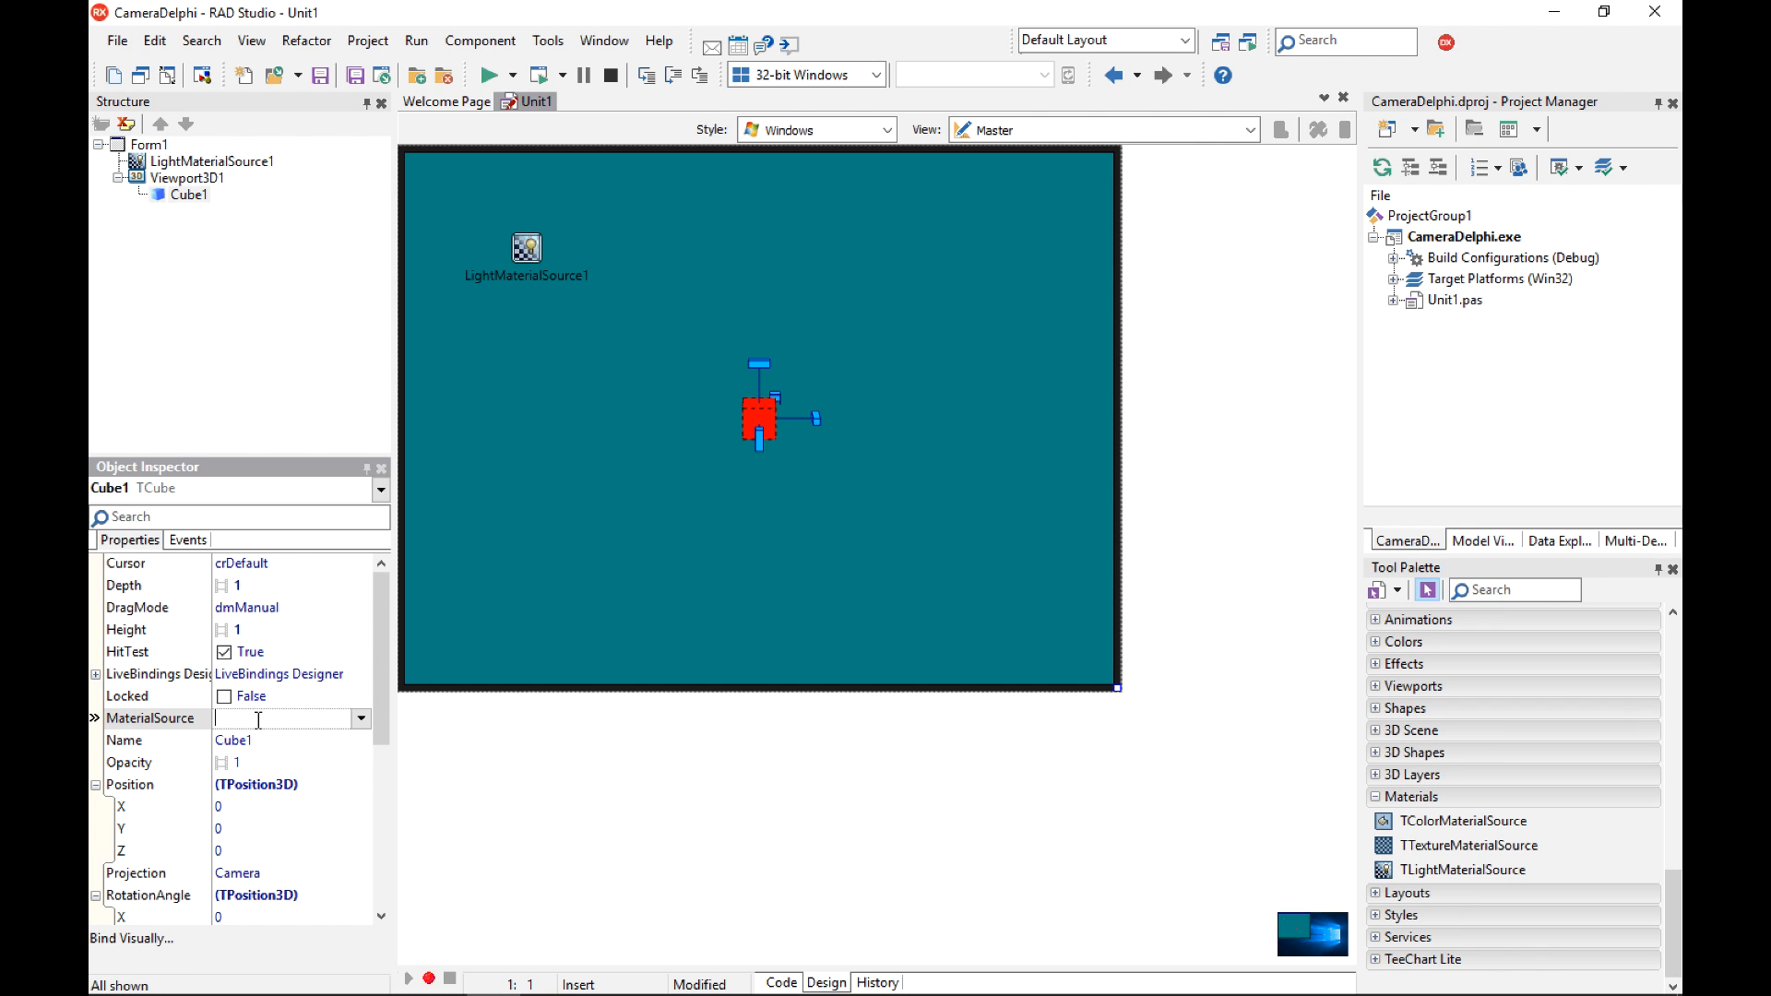
pyautogui.click(282, 718)
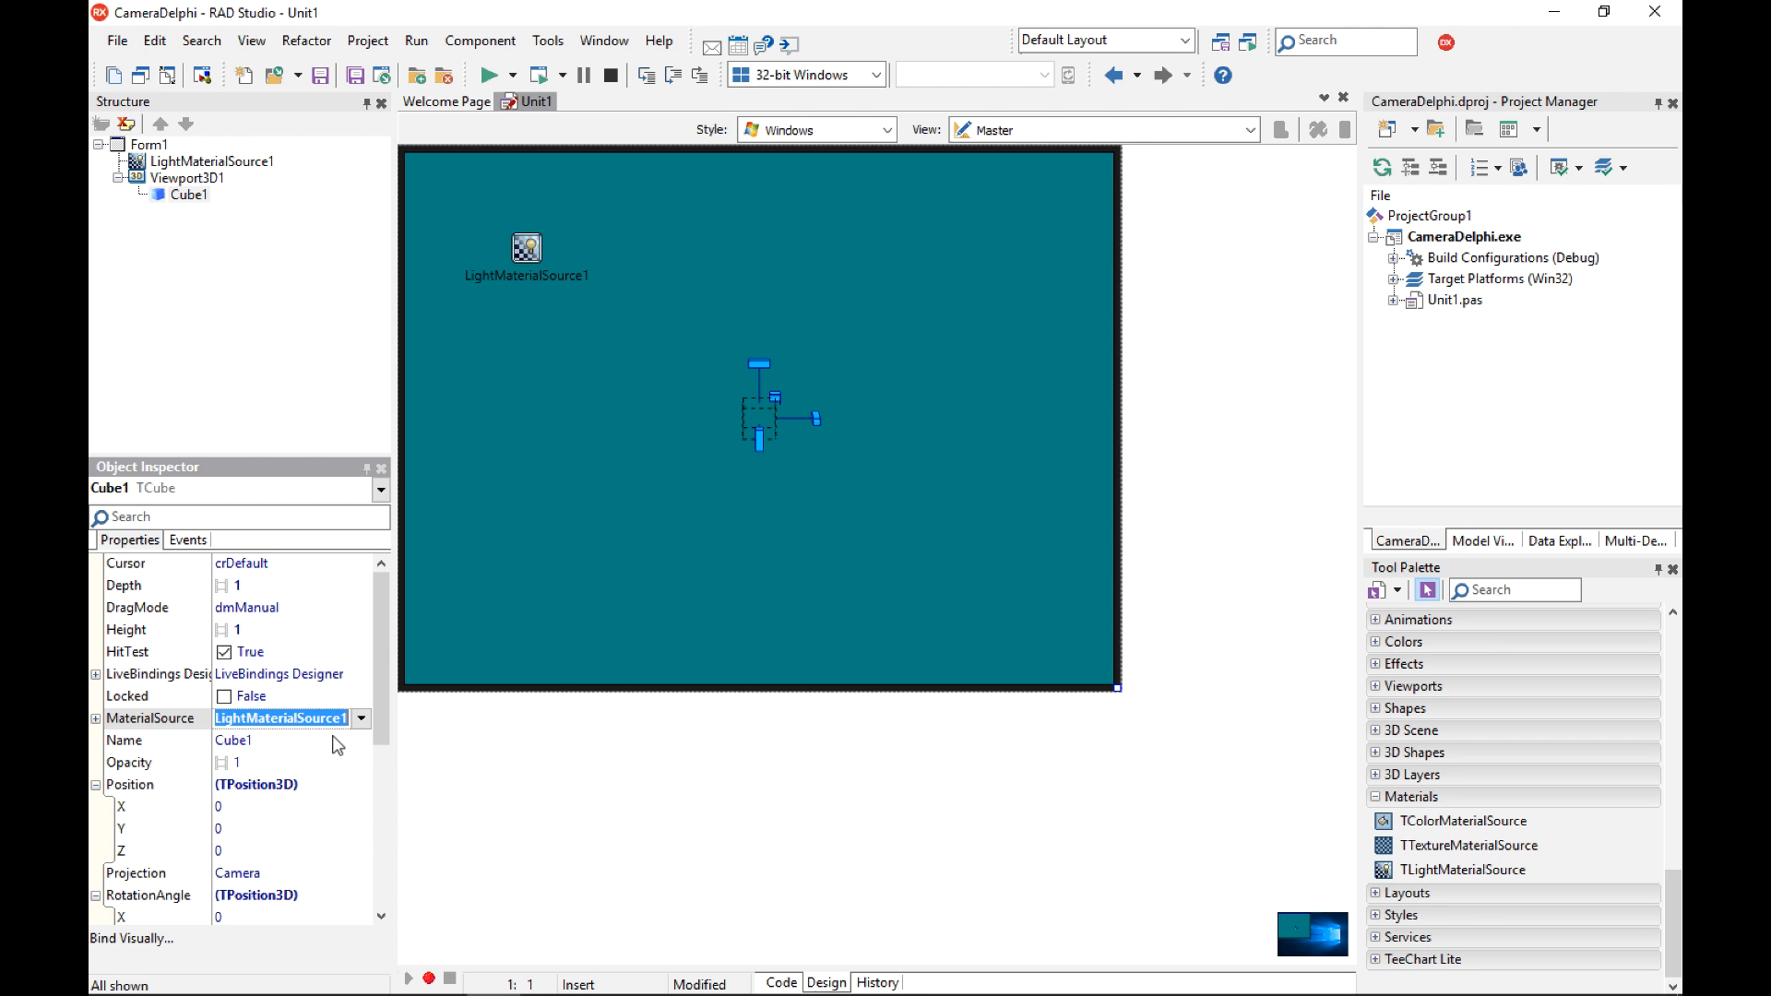
pyautogui.moveTo(913, 392)
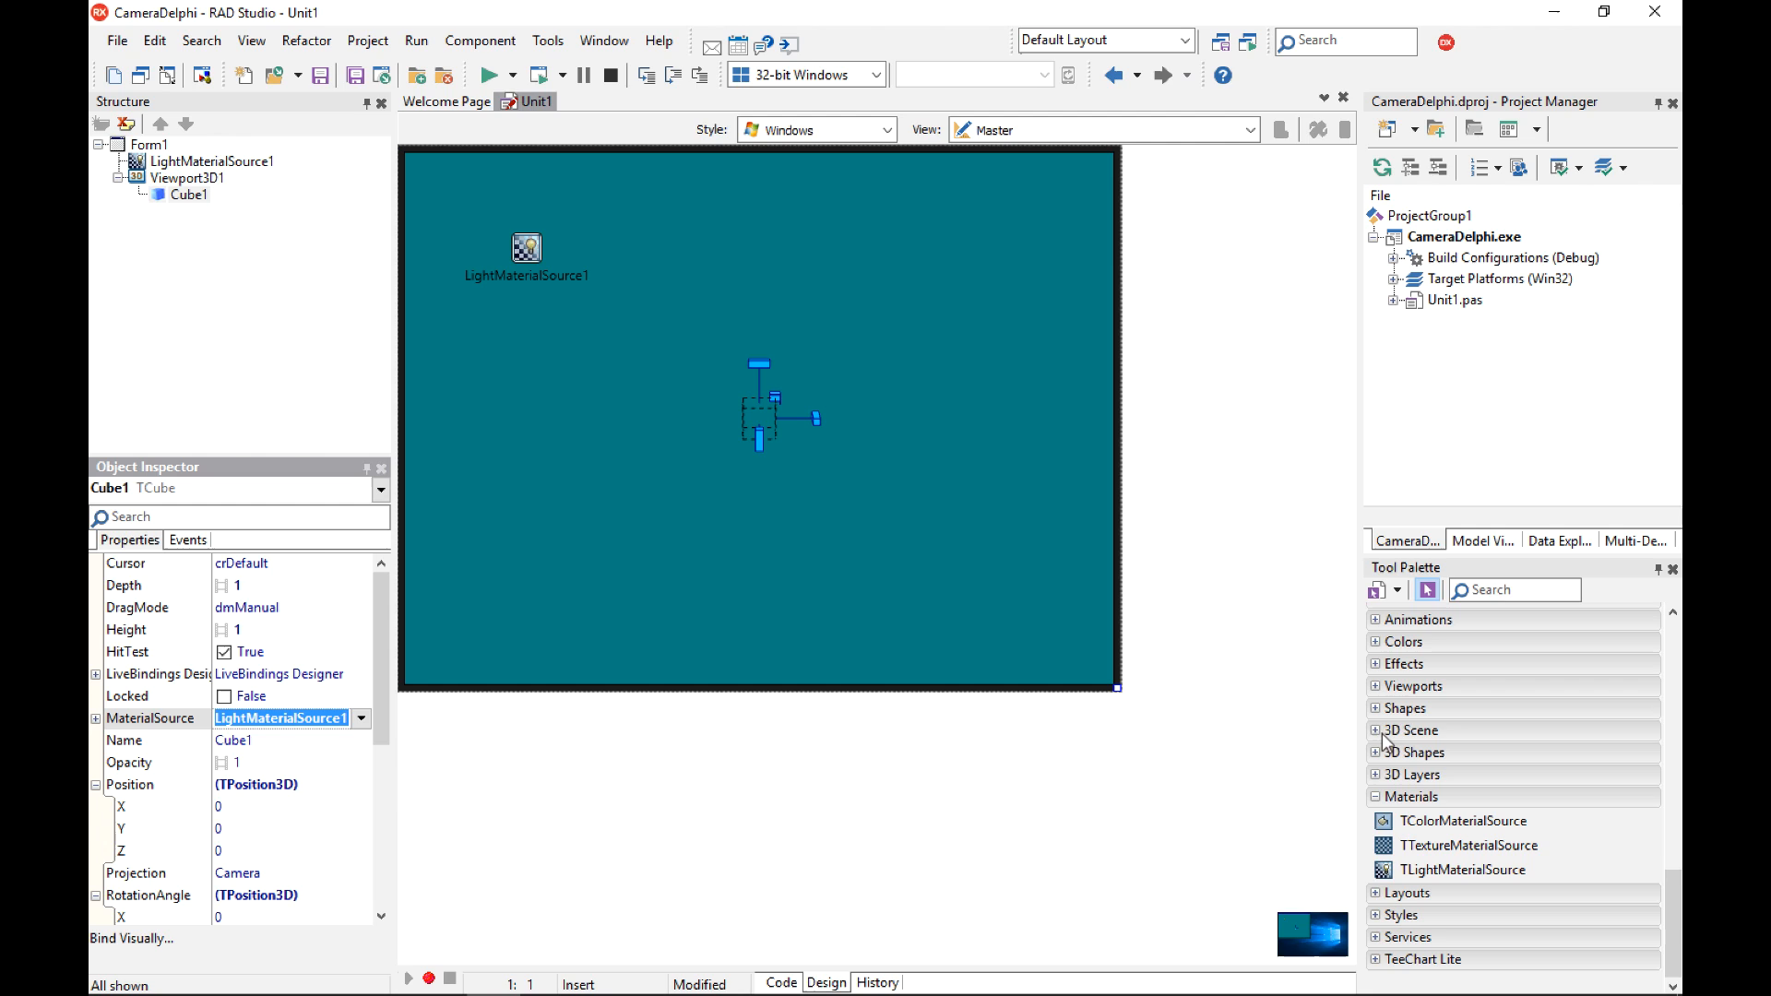
# Add a TLight and move Light1 from under Cube1 to directly under Viewport3D1.
pyautogui.click(1410, 730)
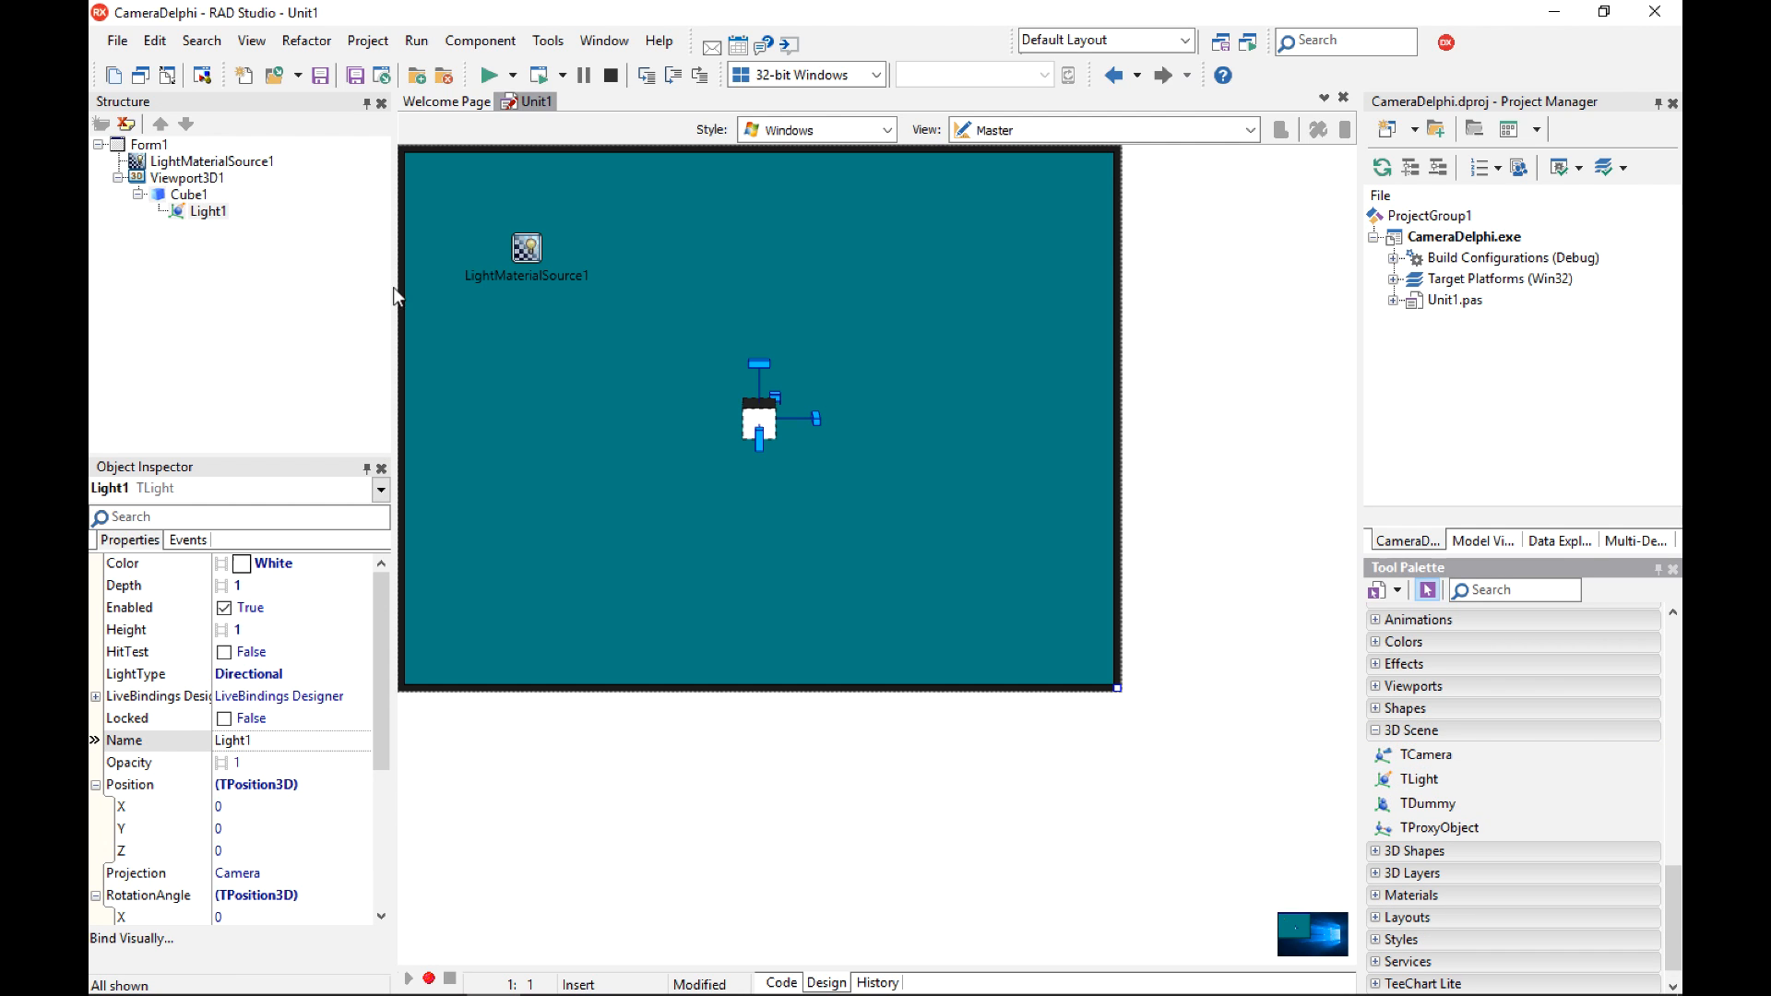
pyautogui.click(207, 211)
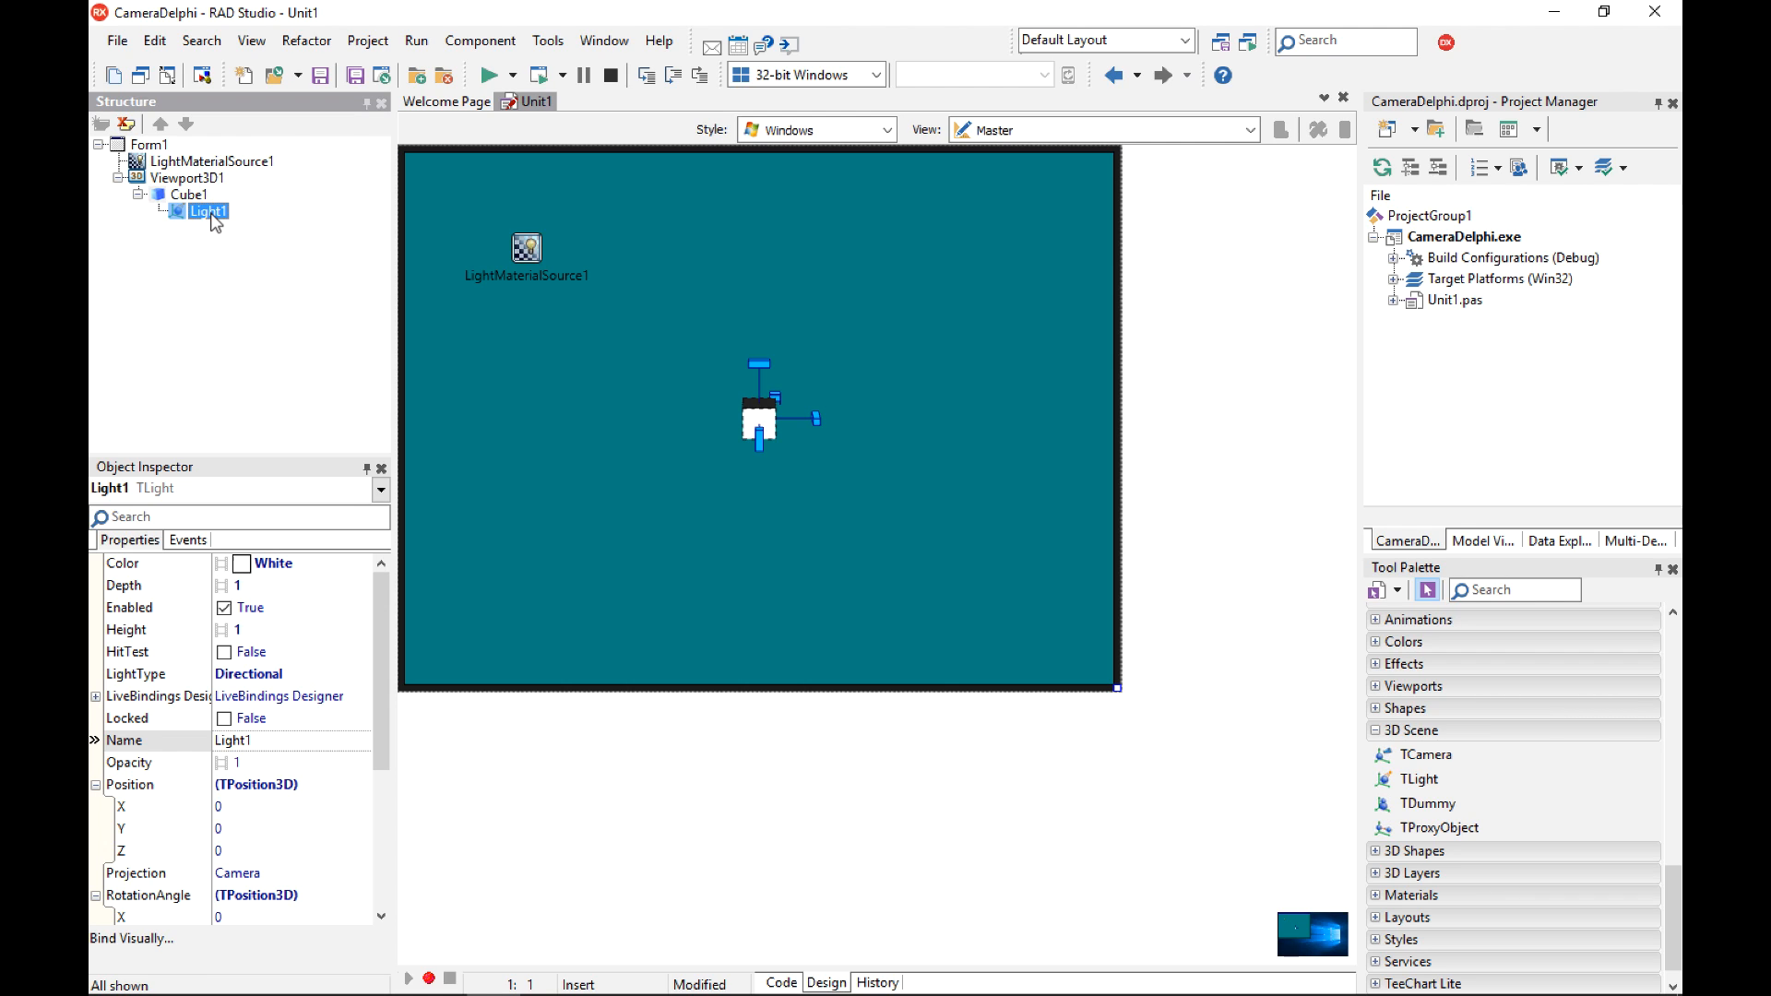
pyautogui.click(186, 178)
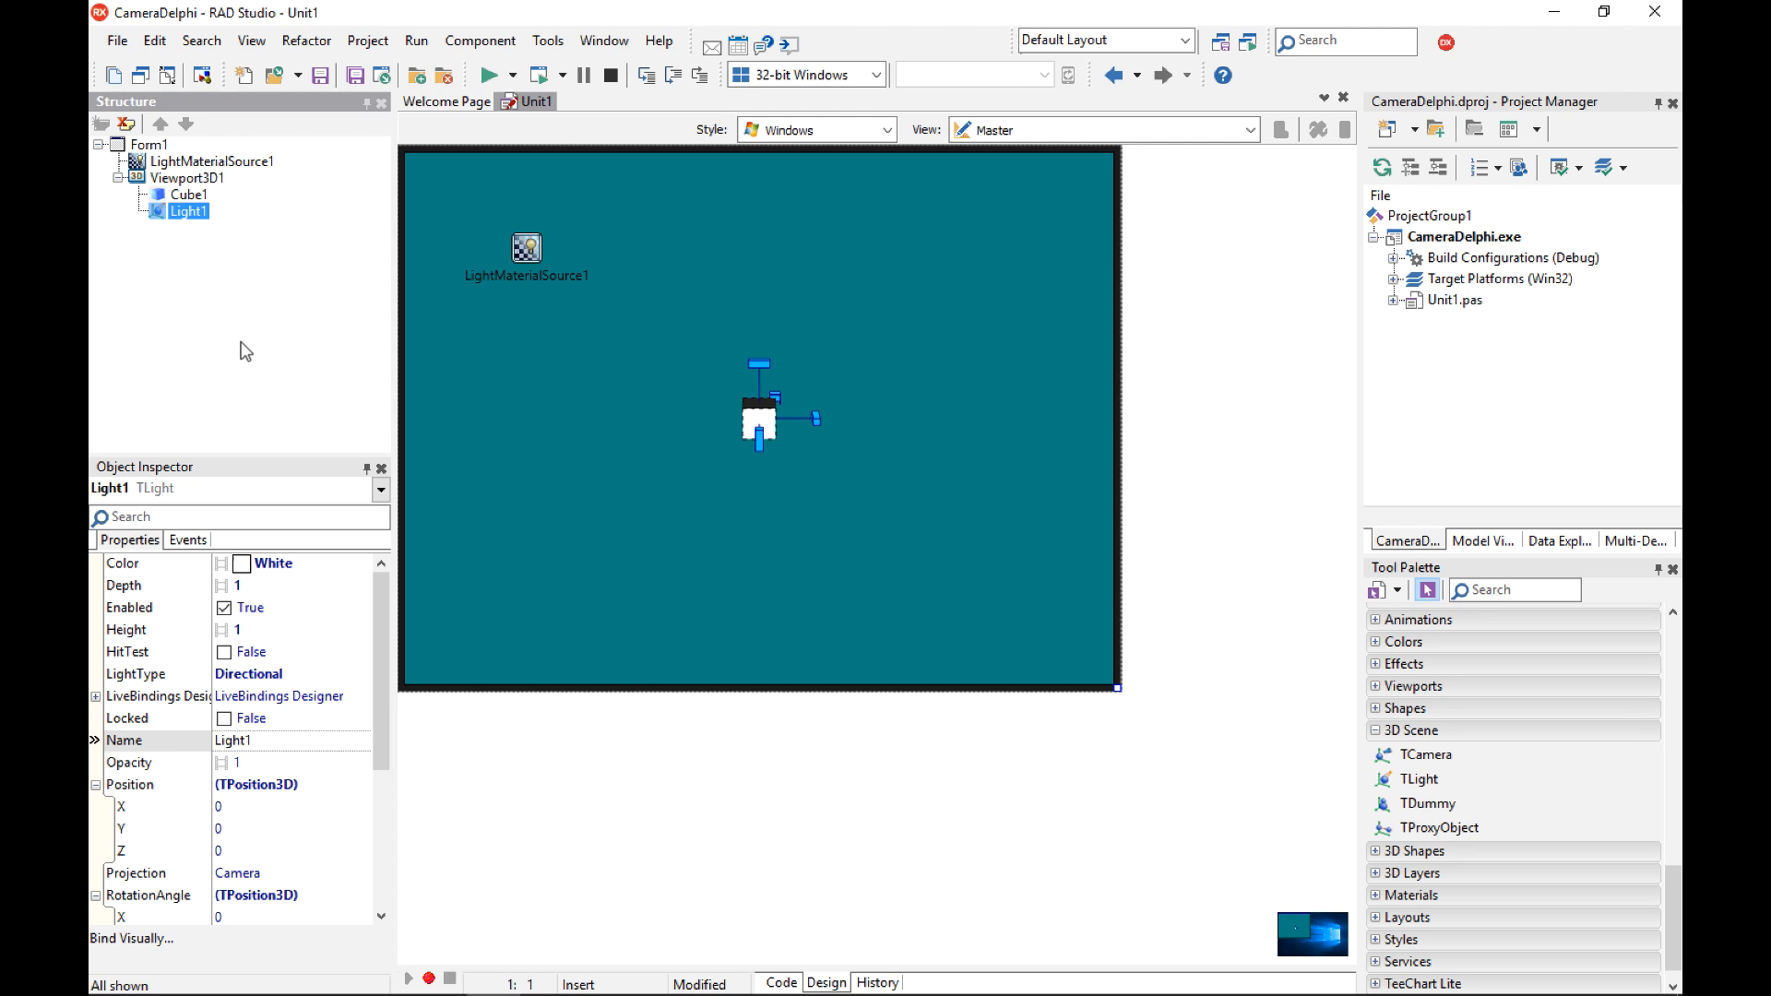
pyautogui.moveTo(271, 839)
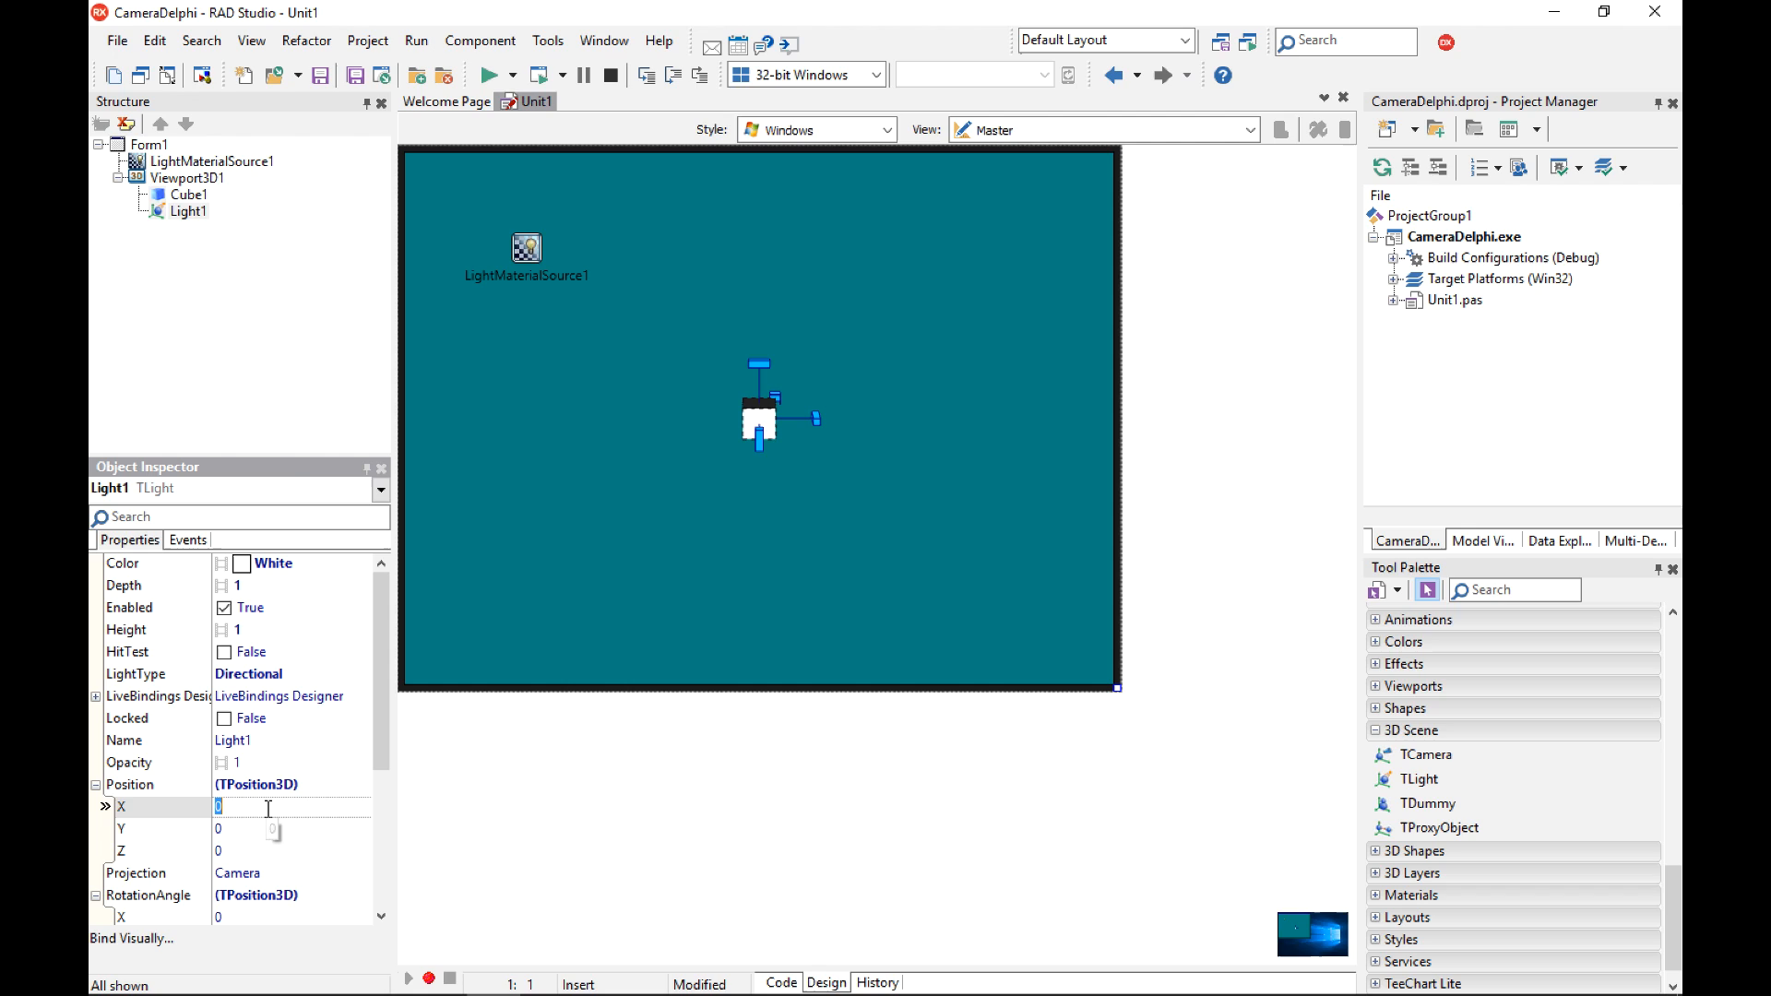
# Position Light1 at X -5, Z -5 and rotate it to aim toward the cube.
pyautogui.write('-5')
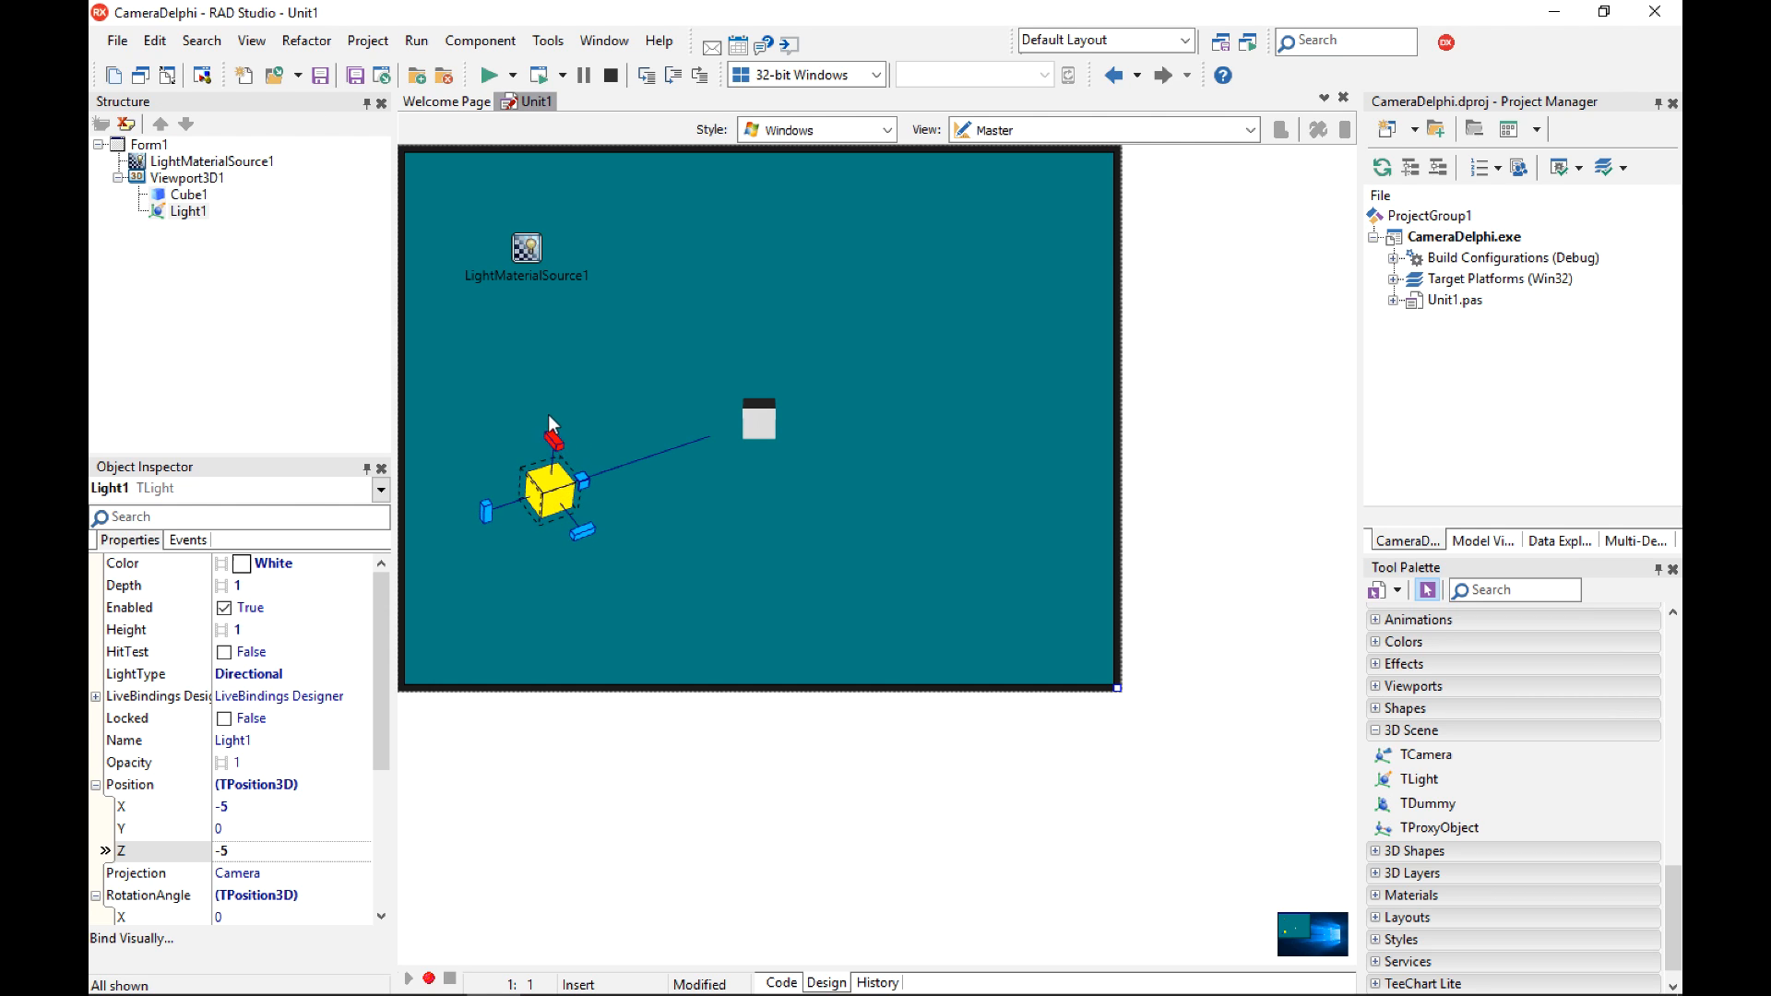
pyautogui.moveTo(554, 424); pyautogui.dragTo(498, 531)
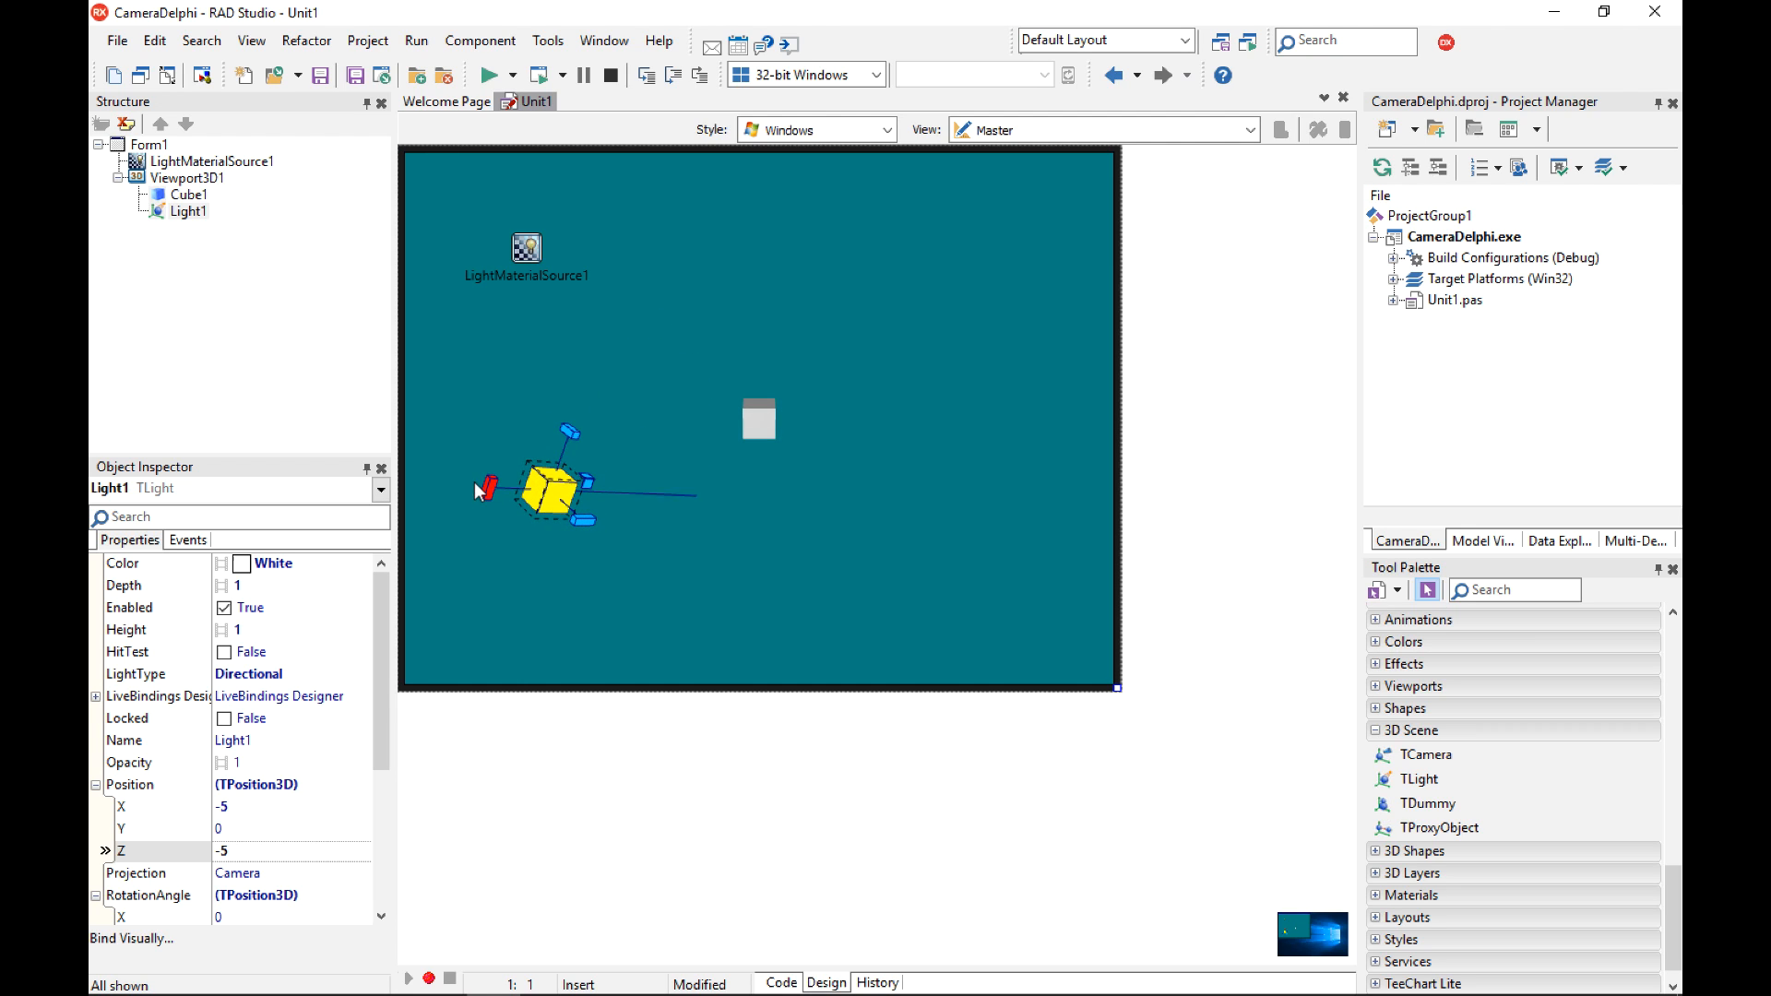
pyautogui.click(758, 419)
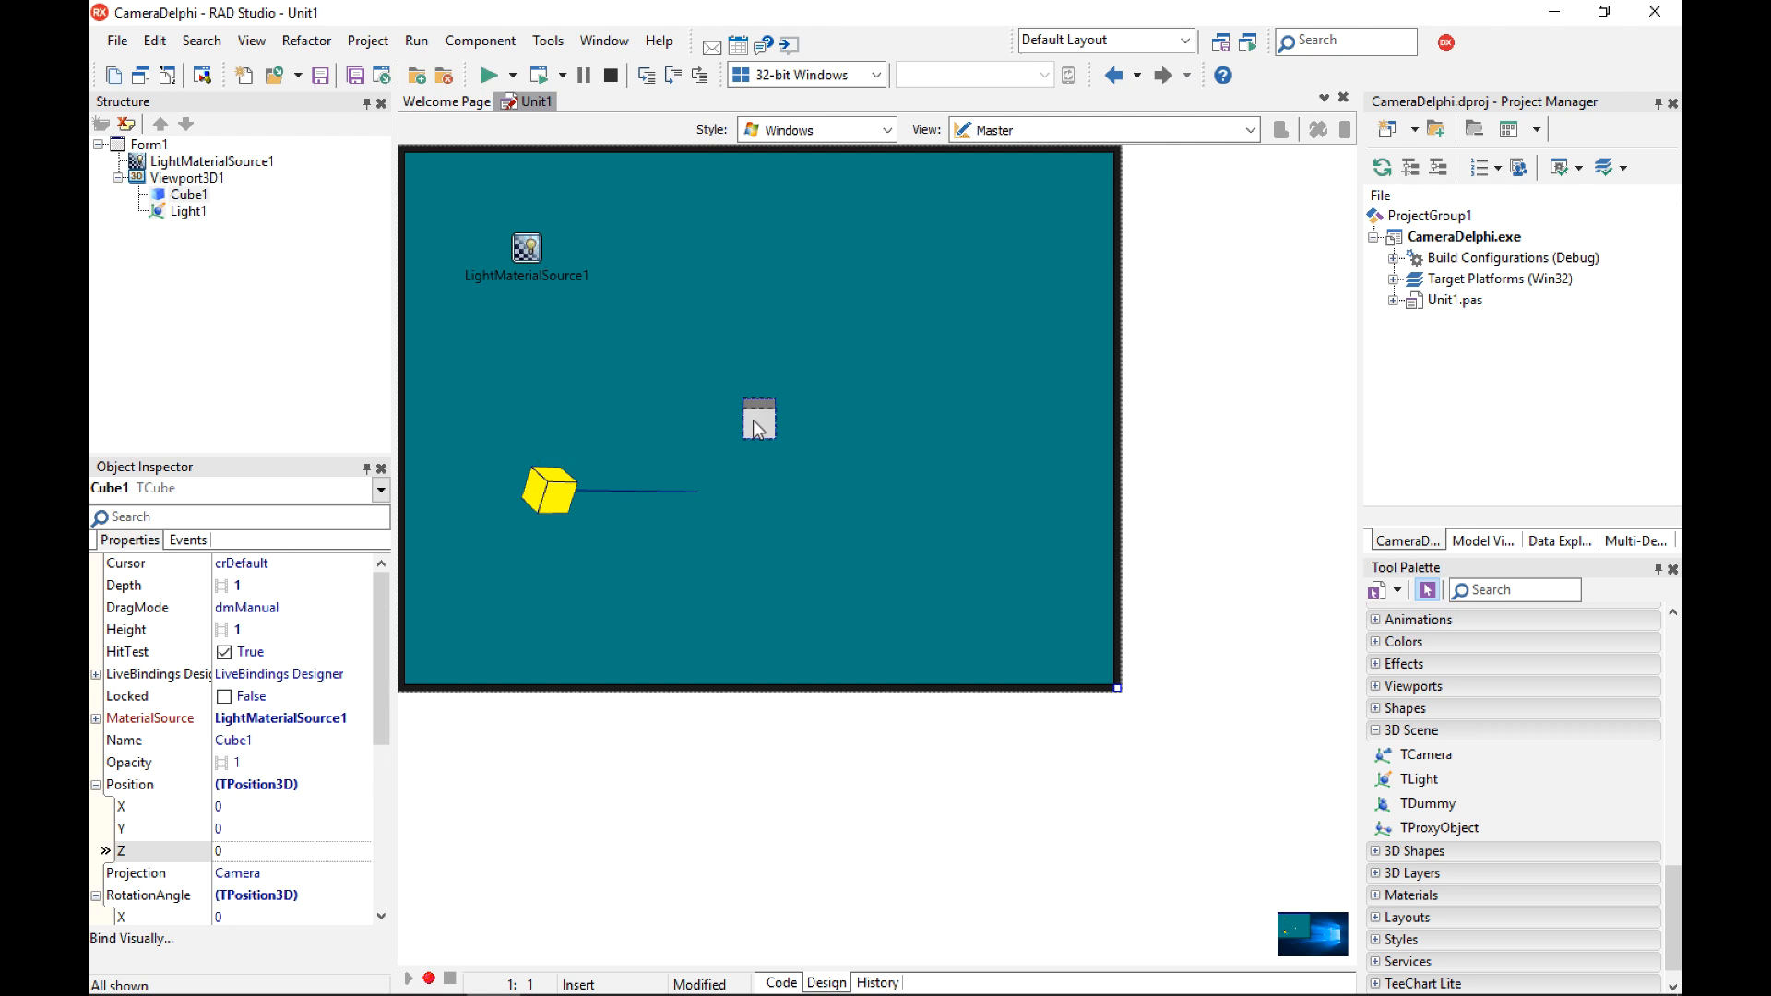
pyautogui.click(758, 419)
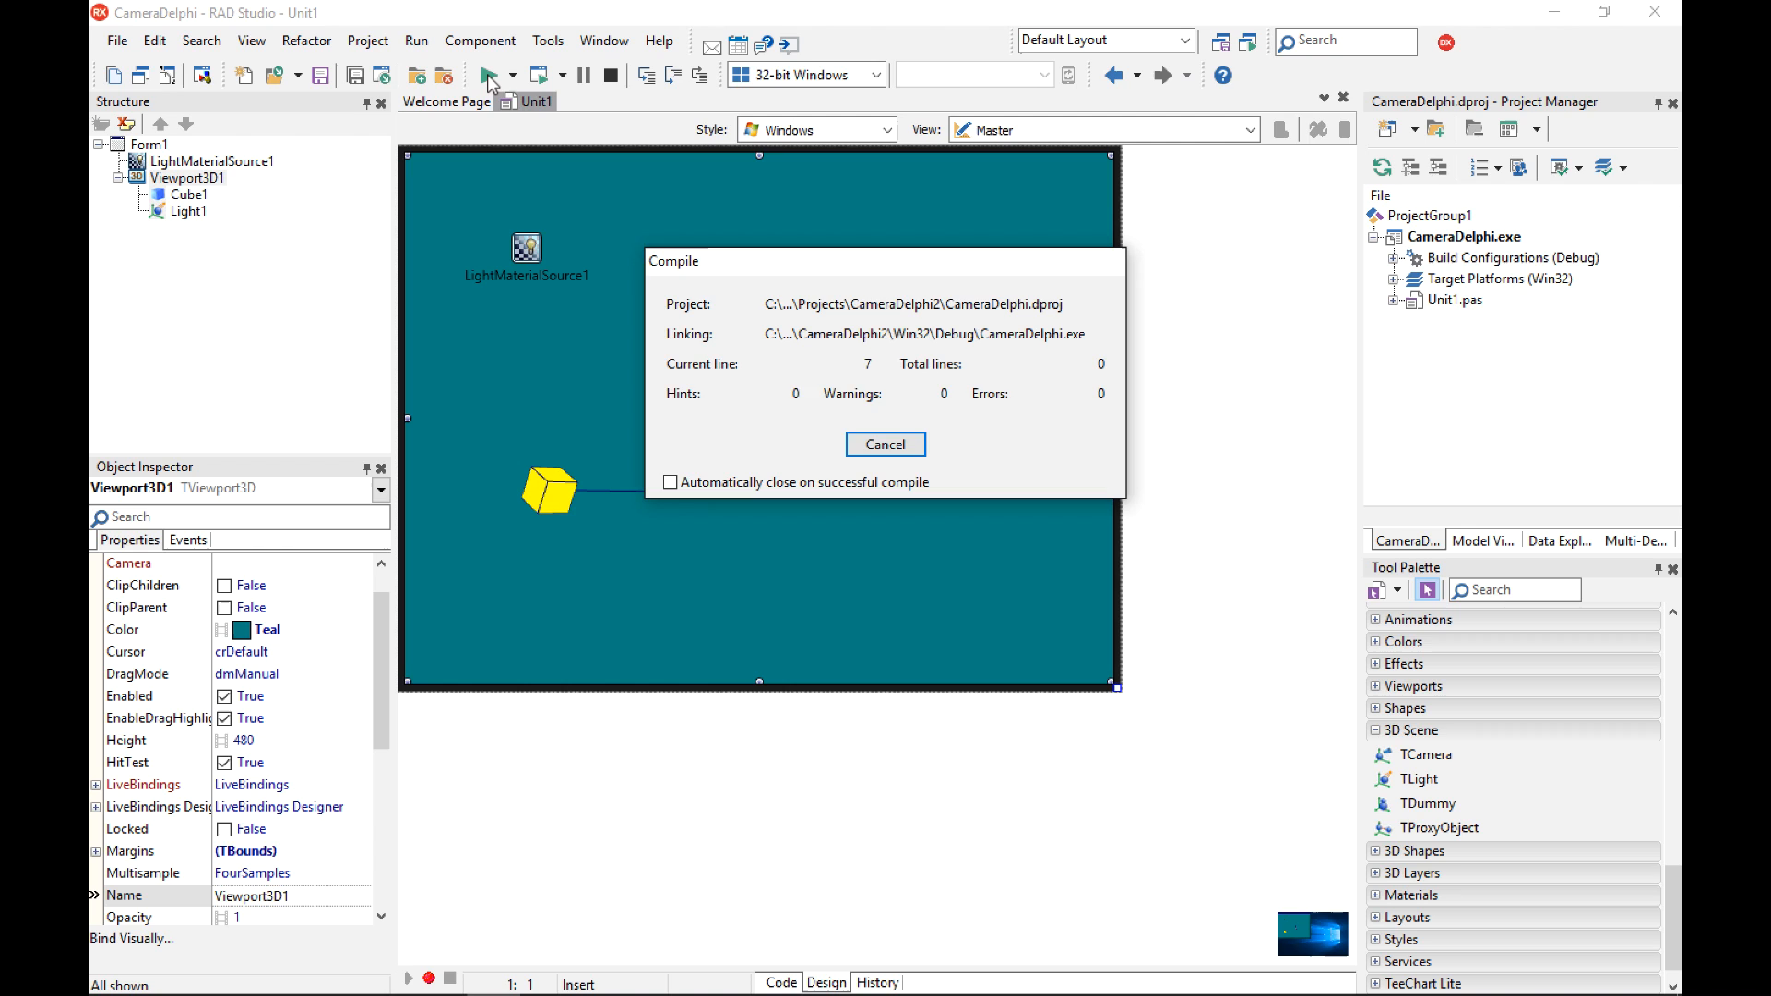
# Compile the project so the viewport shows the grey cube, the light and LightMaterialSource1.
pyautogui.click(489, 75)
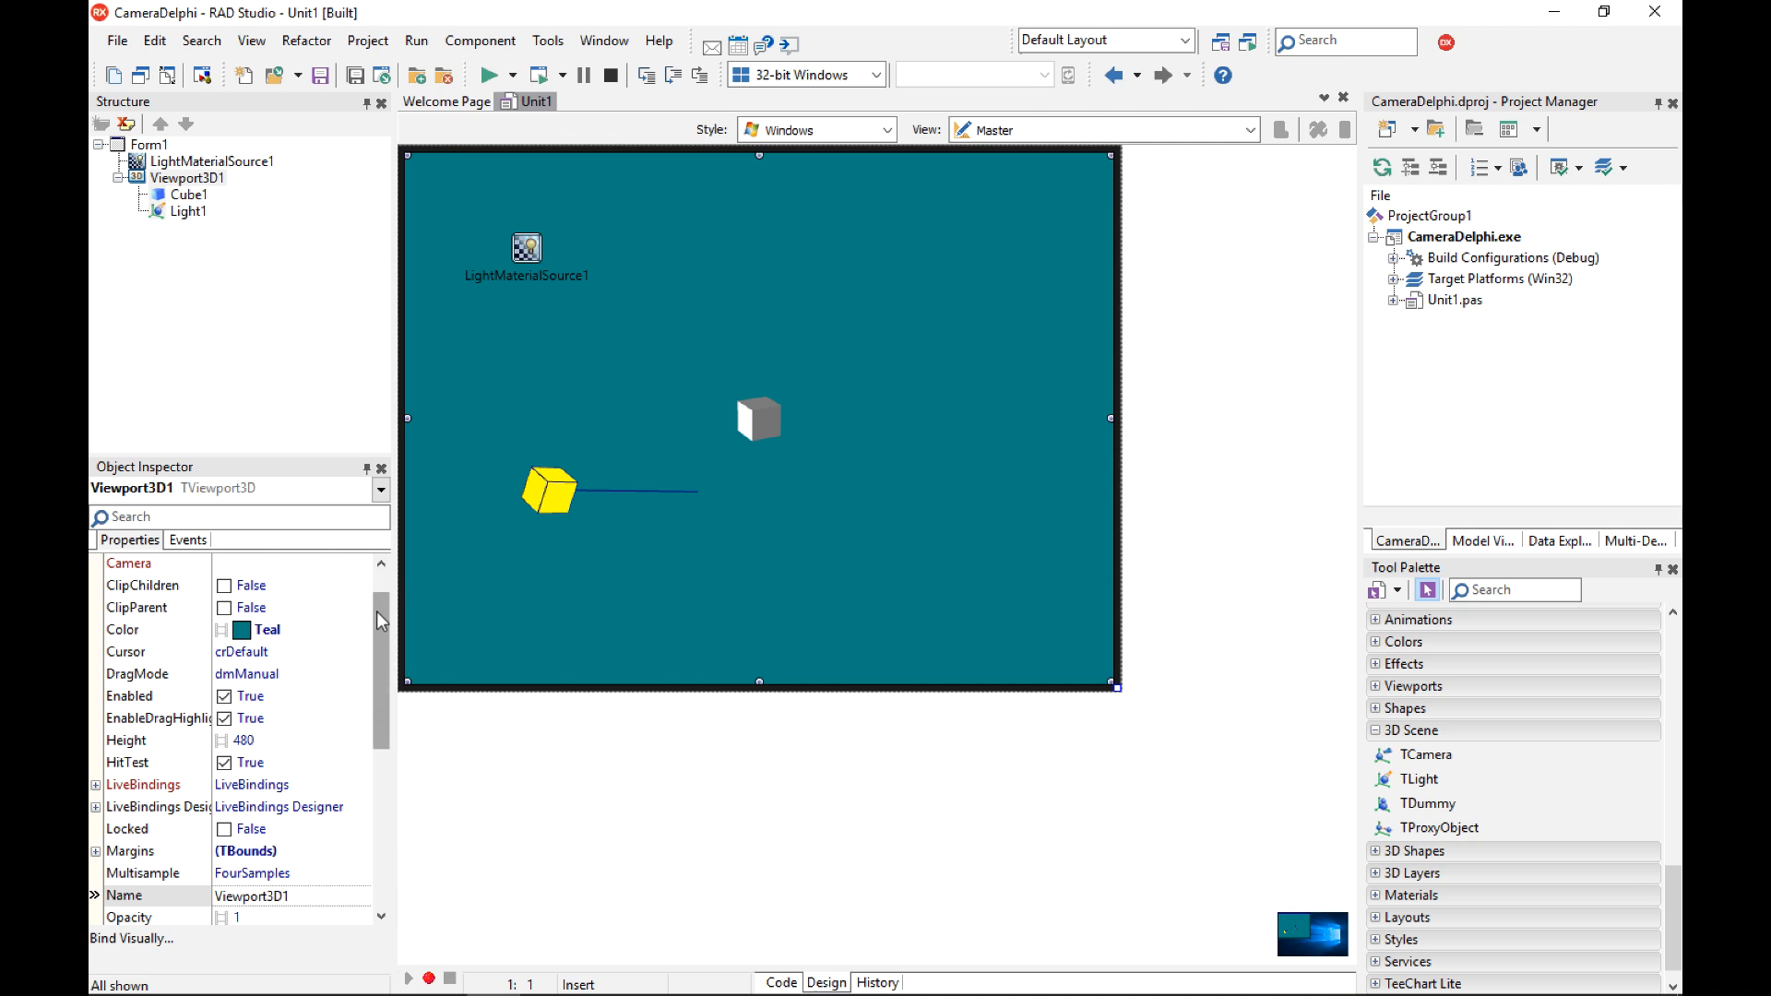
pyautogui.scroll(-3)
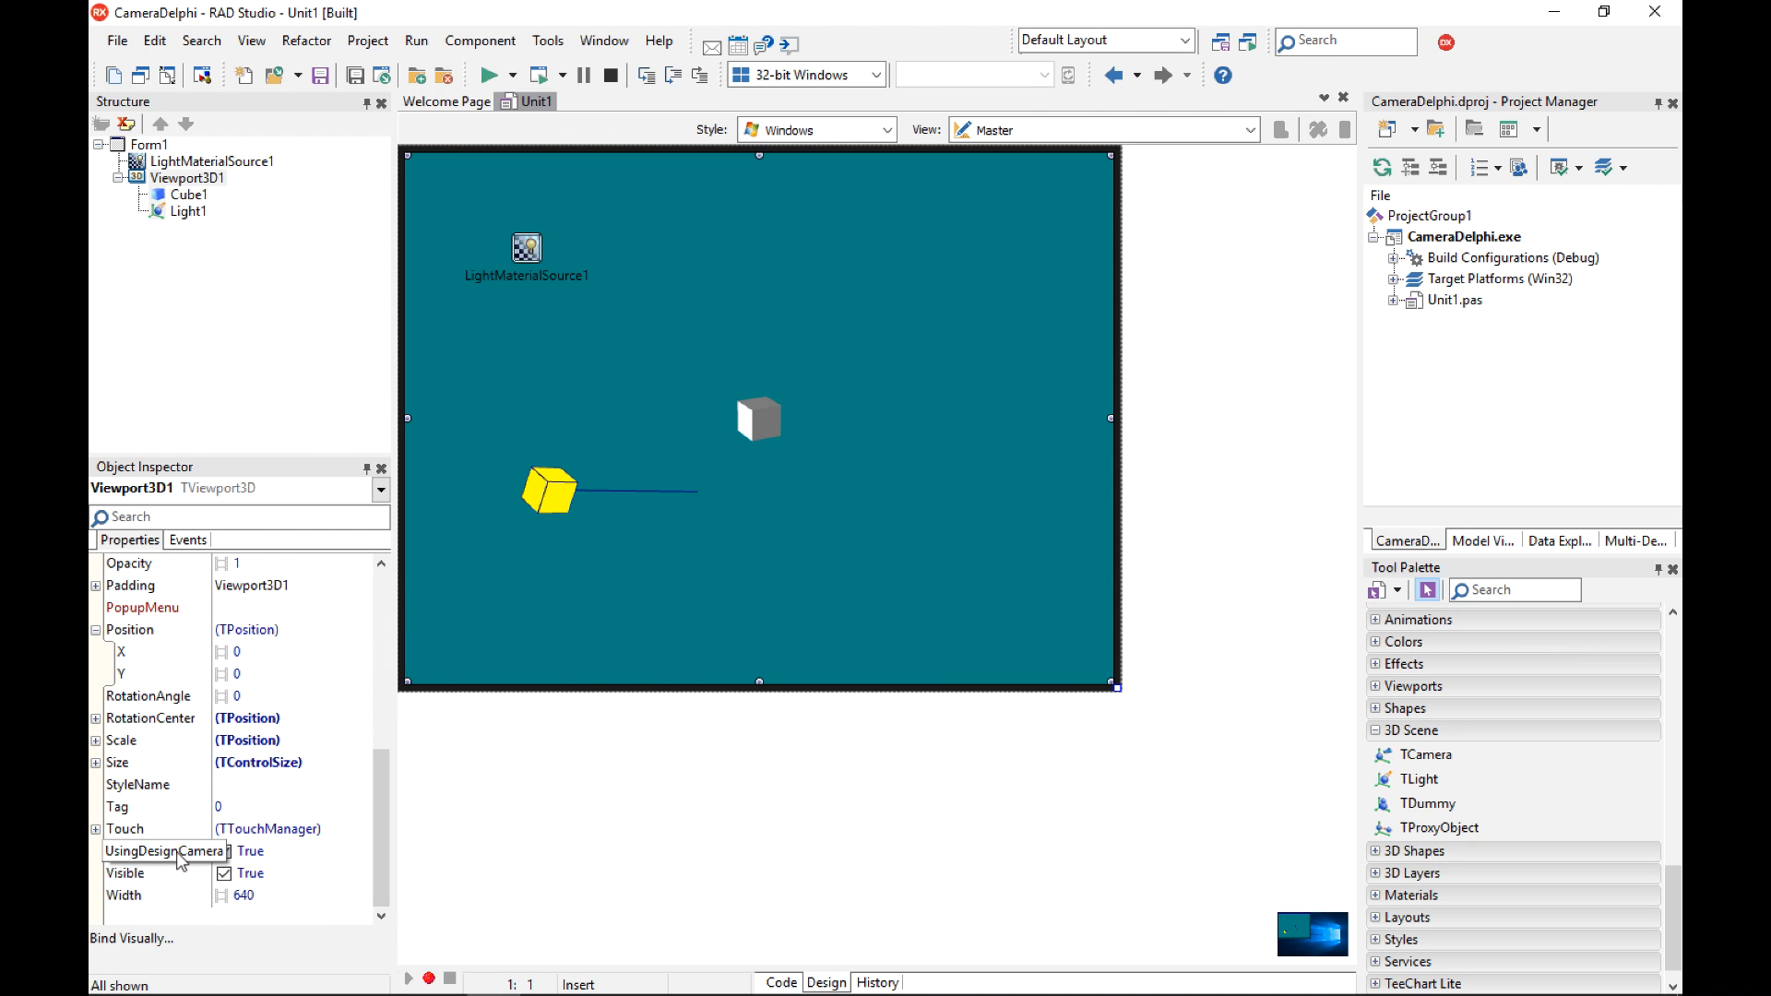
pyautogui.click(226, 850)
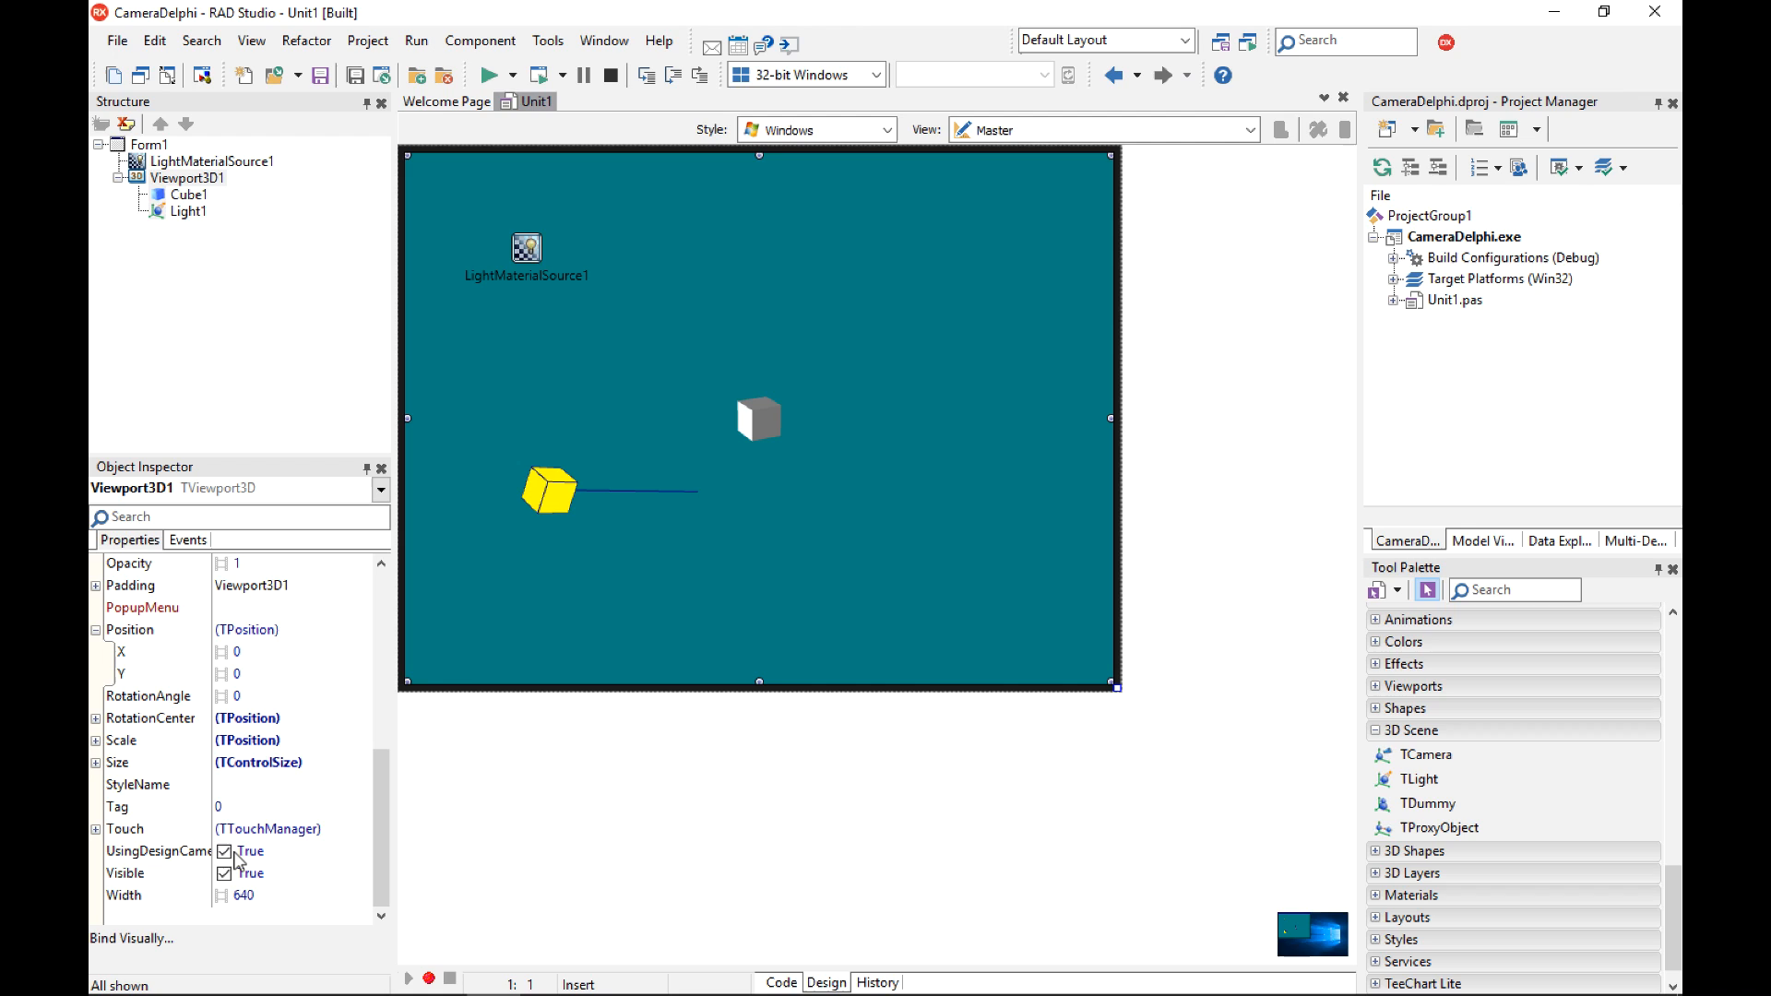
pyautogui.moveTo(203, 844)
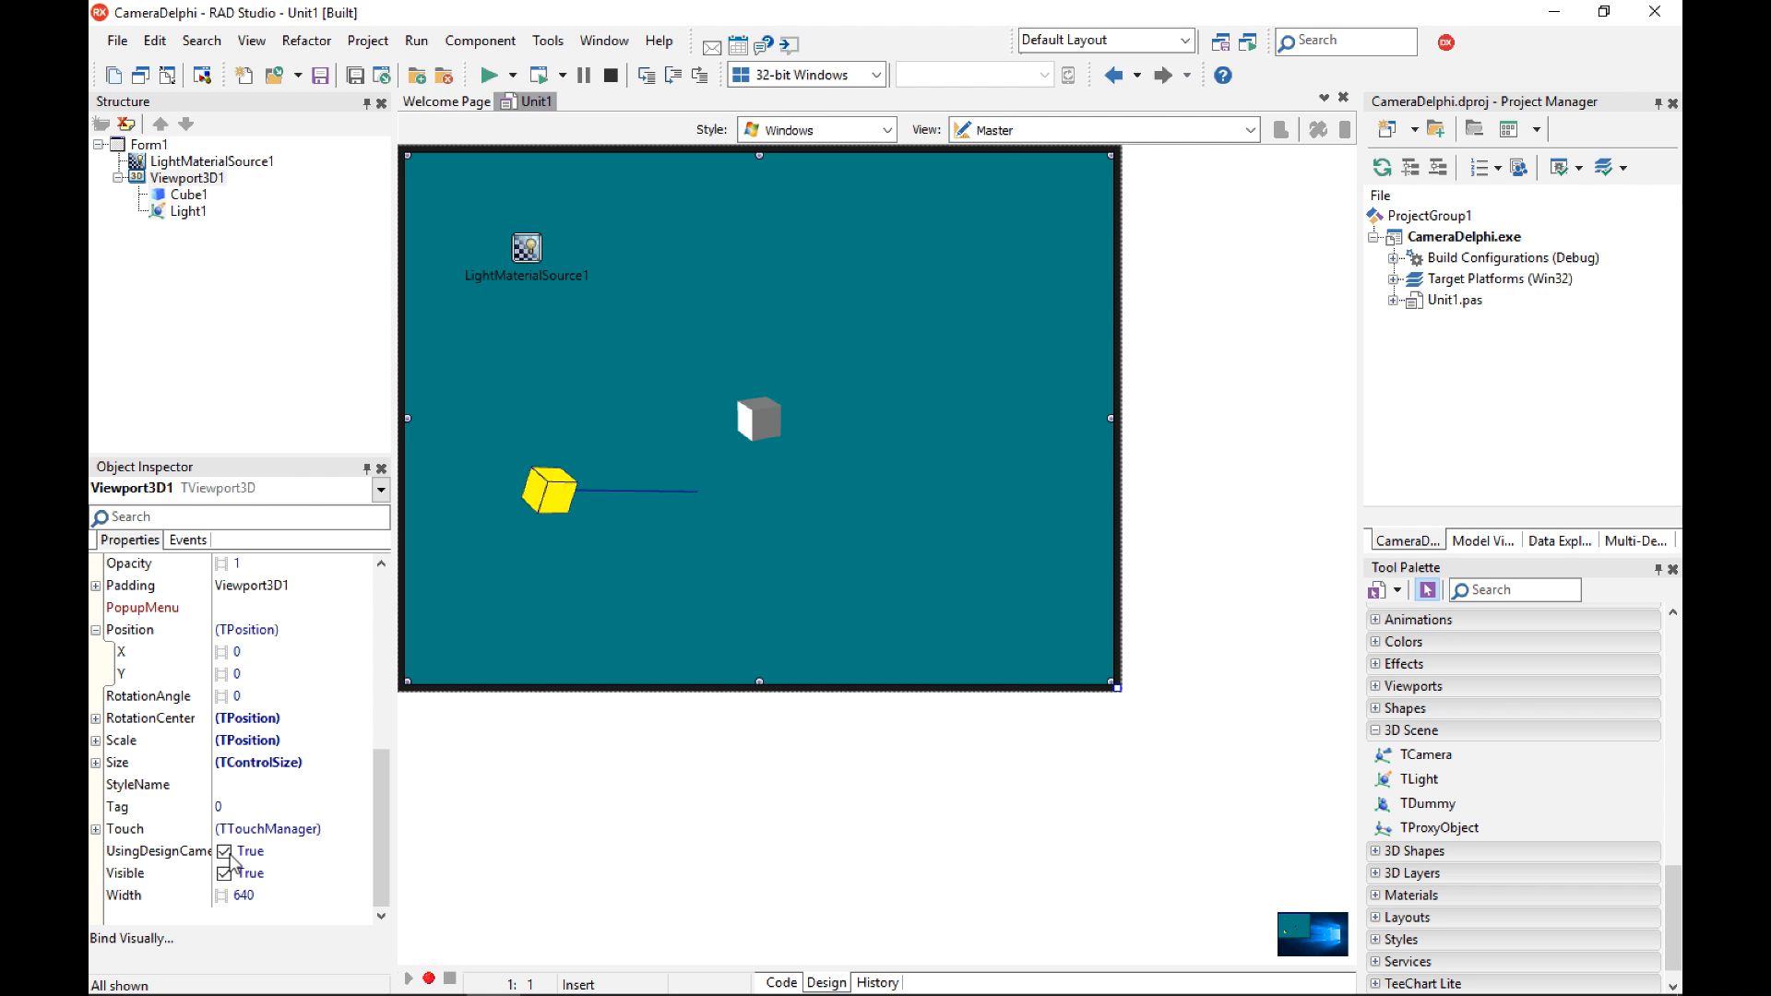
pyautogui.moveTo(1433, 640)
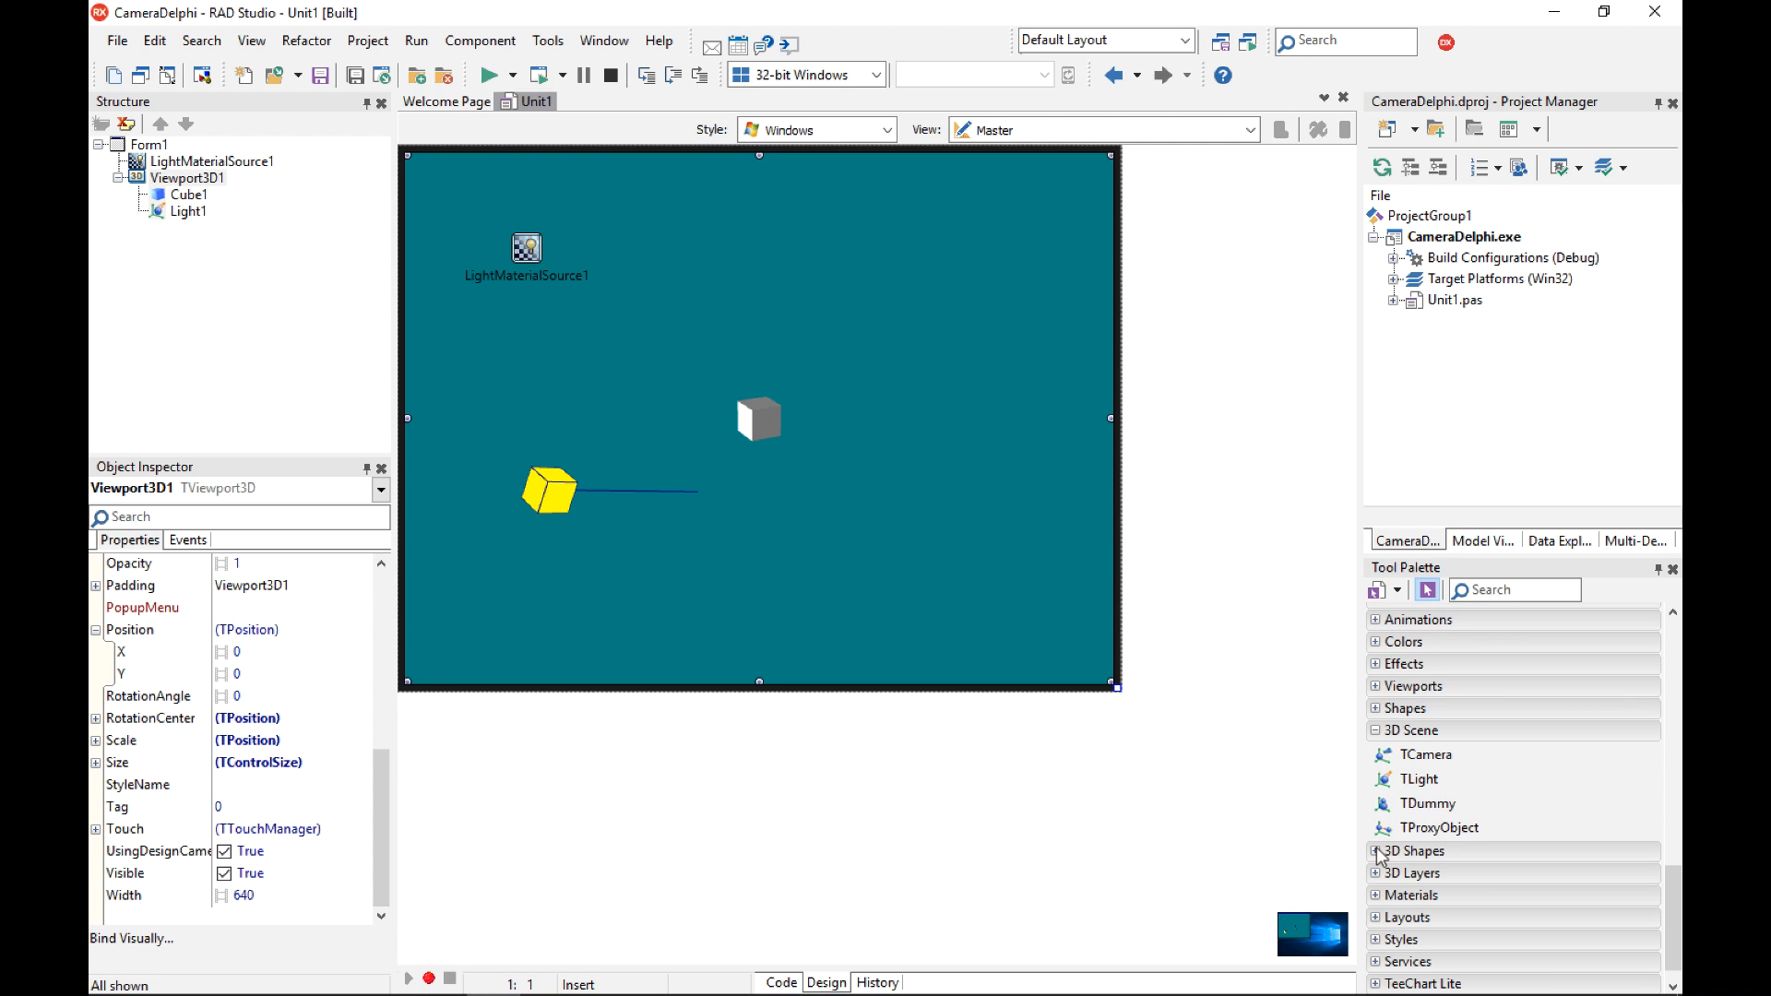
pyautogui.moveTo(1383, 862)
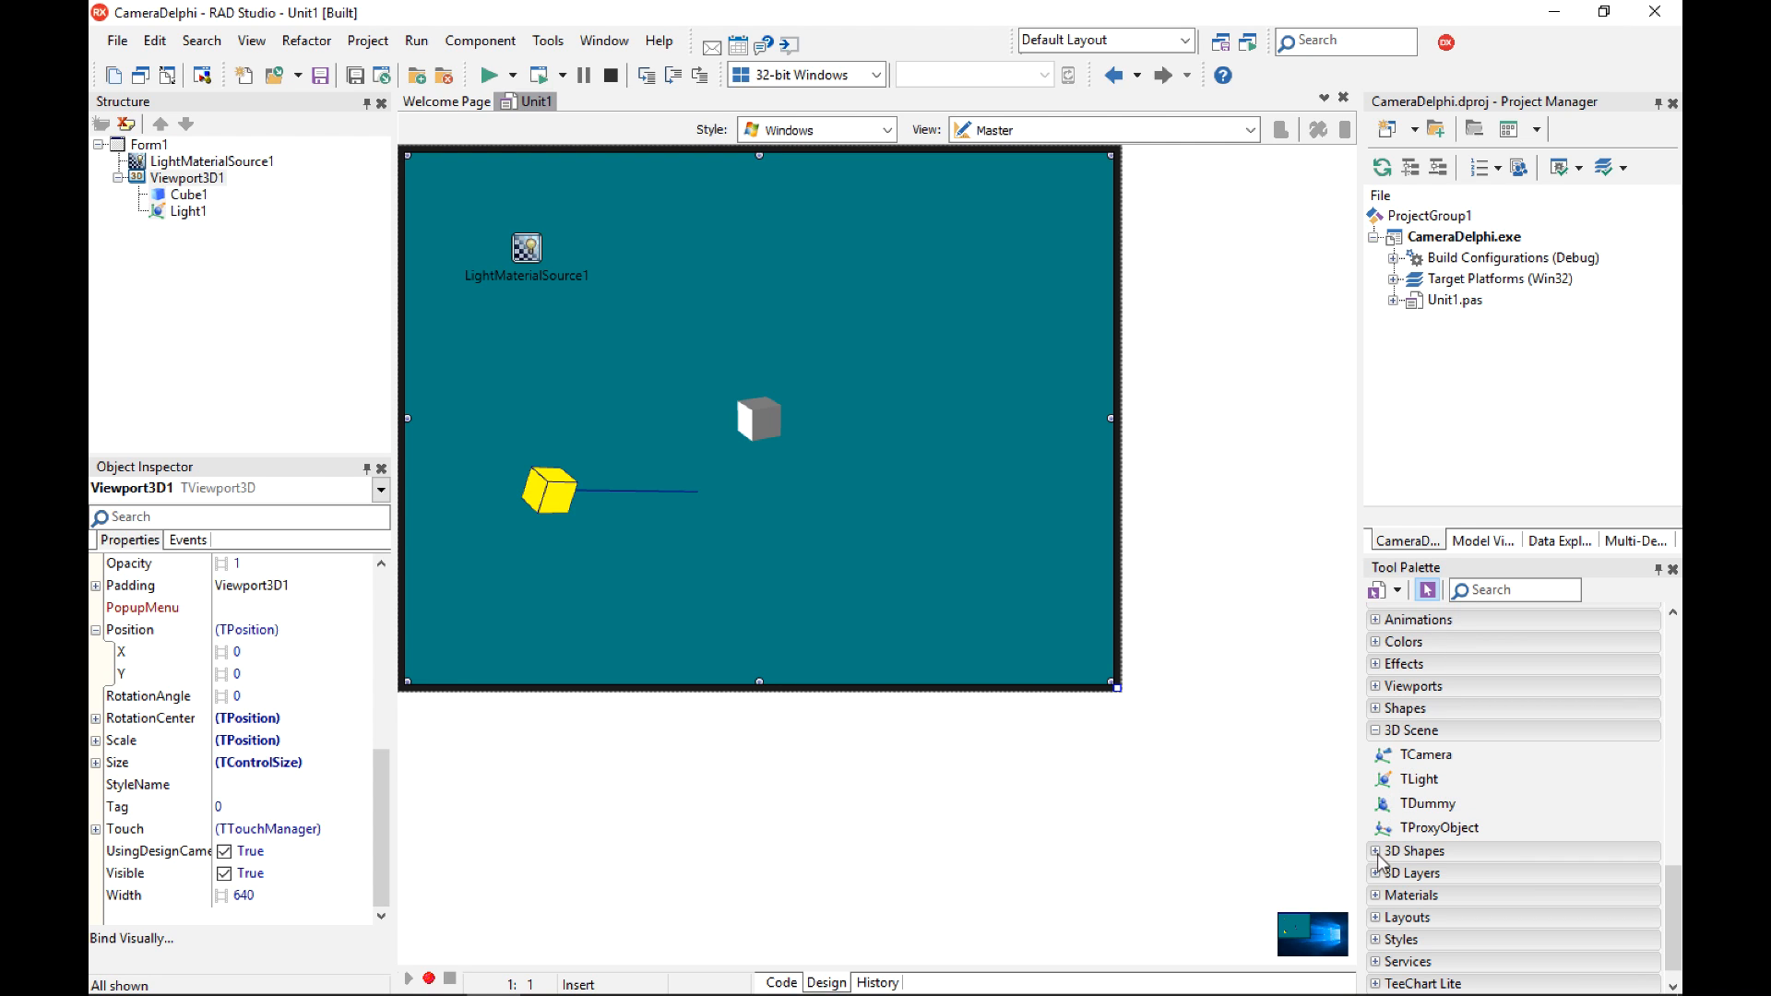
# Add a TDummy named DummyXY with a child TCamera named CameraZ.
pyautogui.doubleClick(1427, 804)
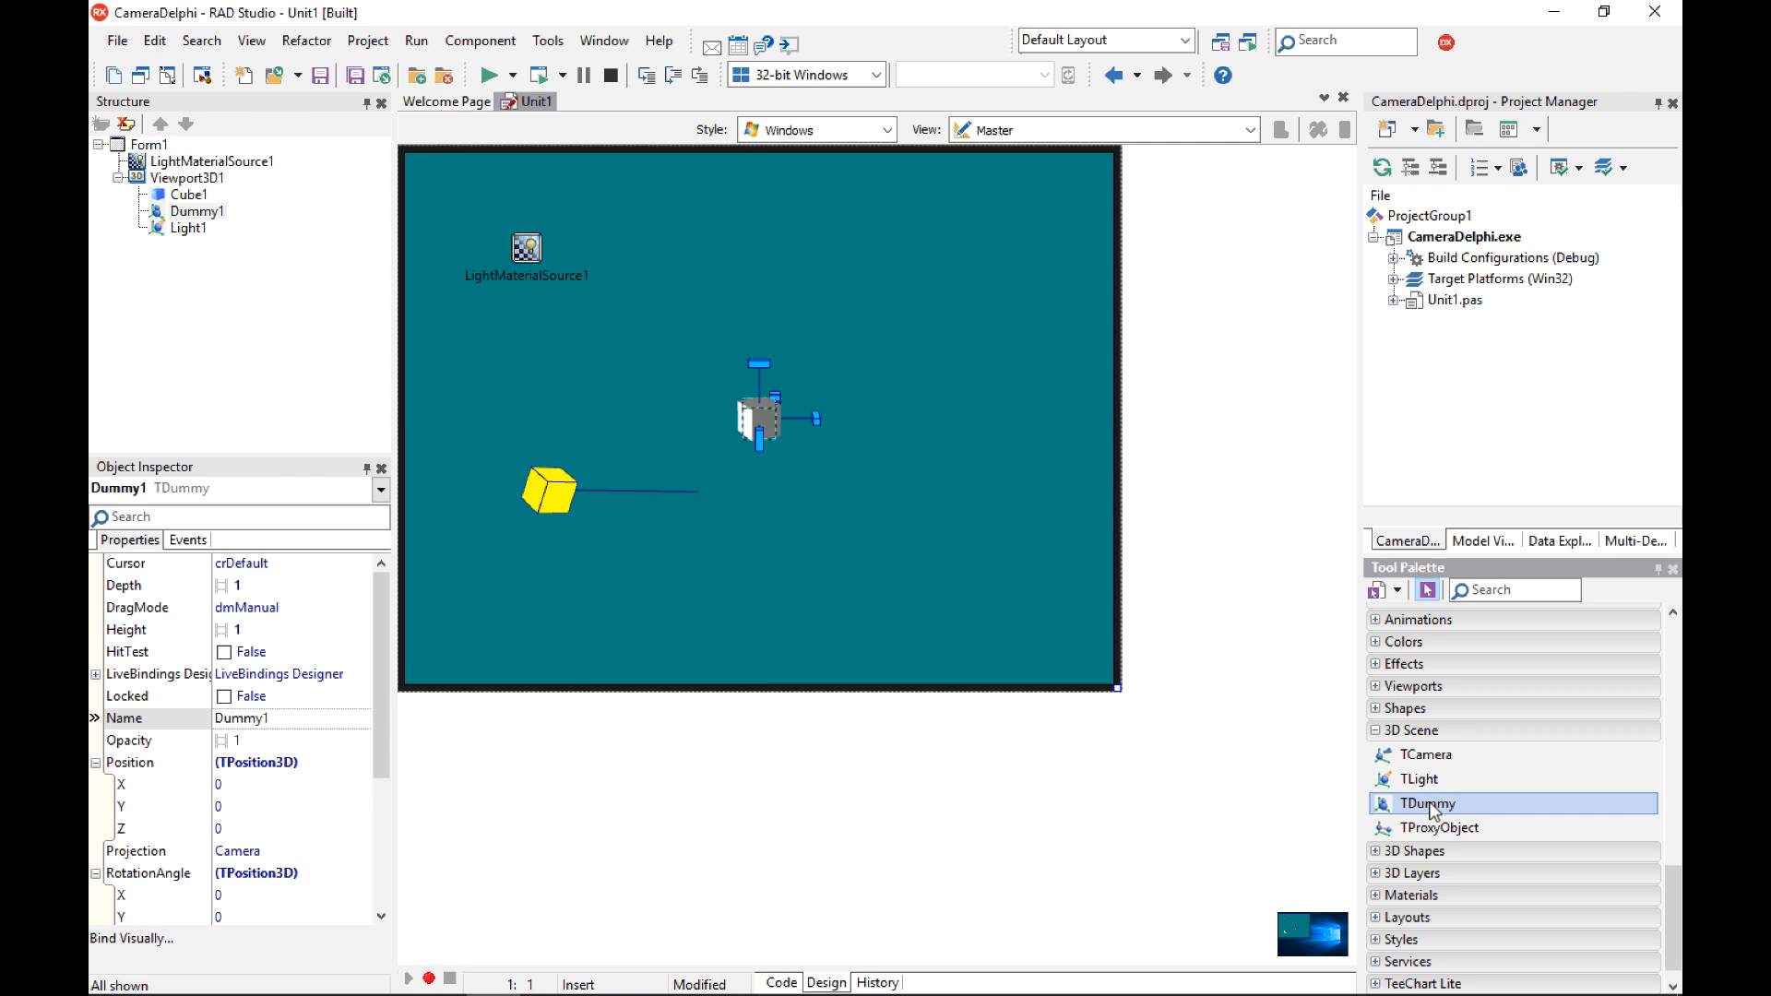
pyautogui.click(260, 718)
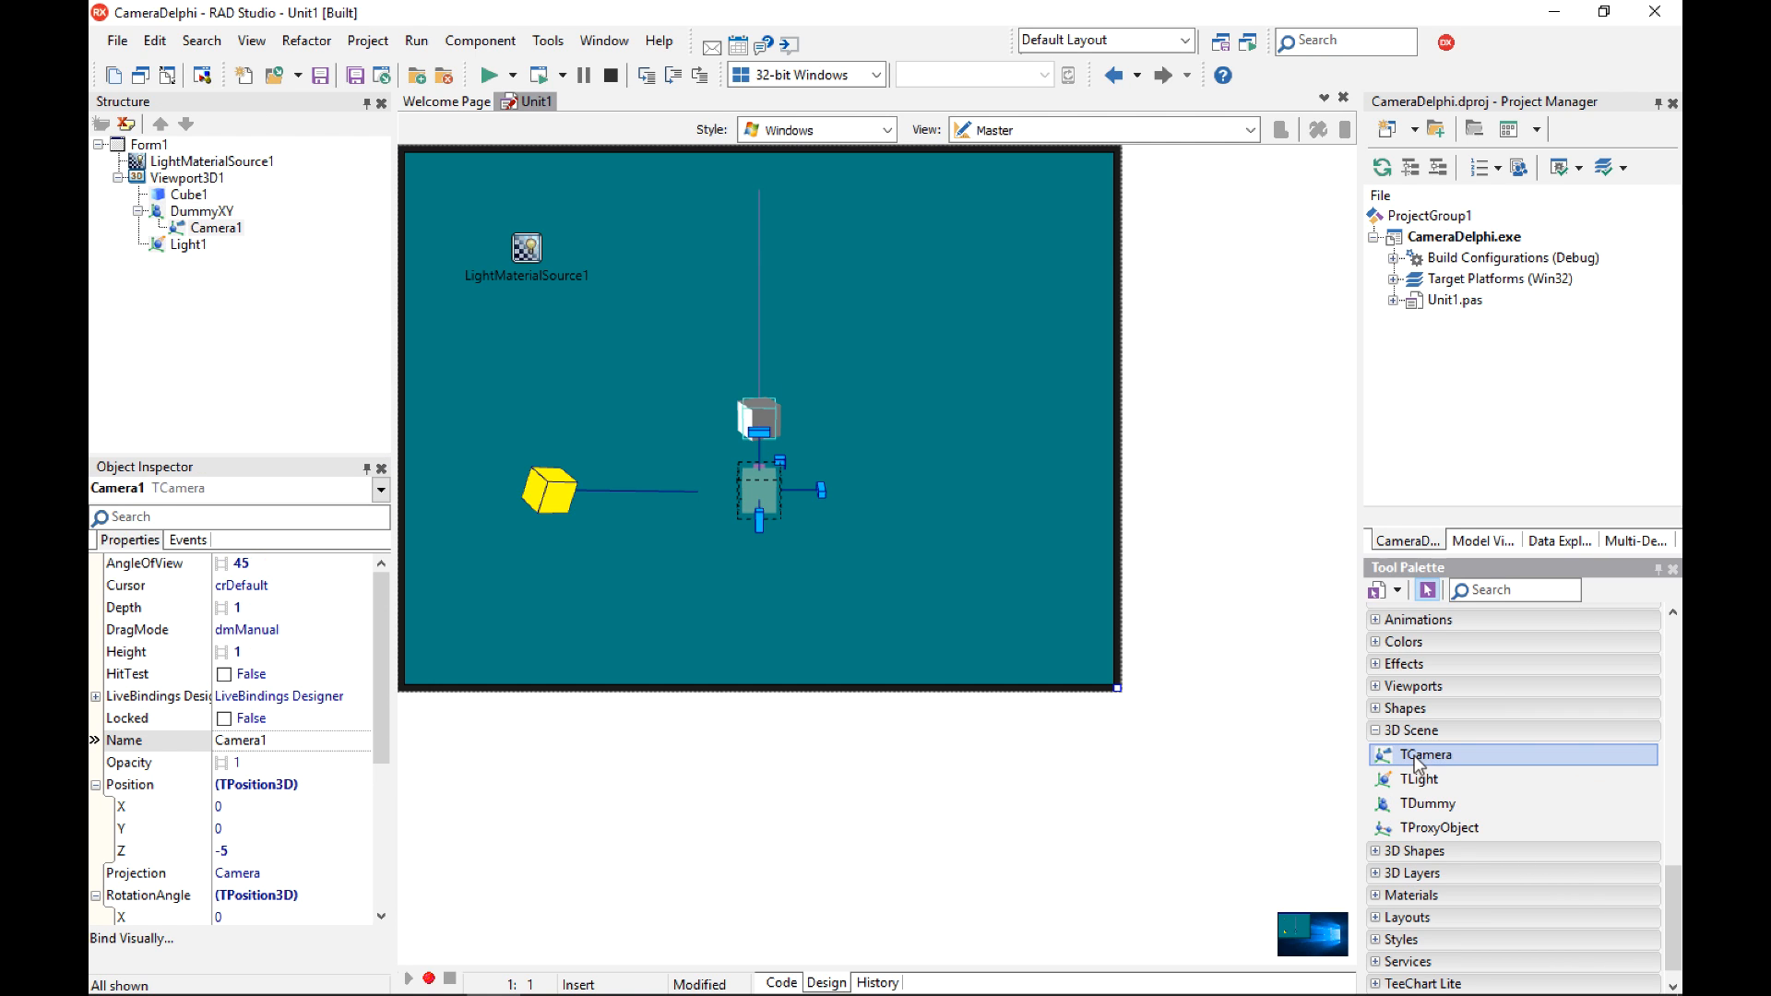
pyautogui.click(288, 740)
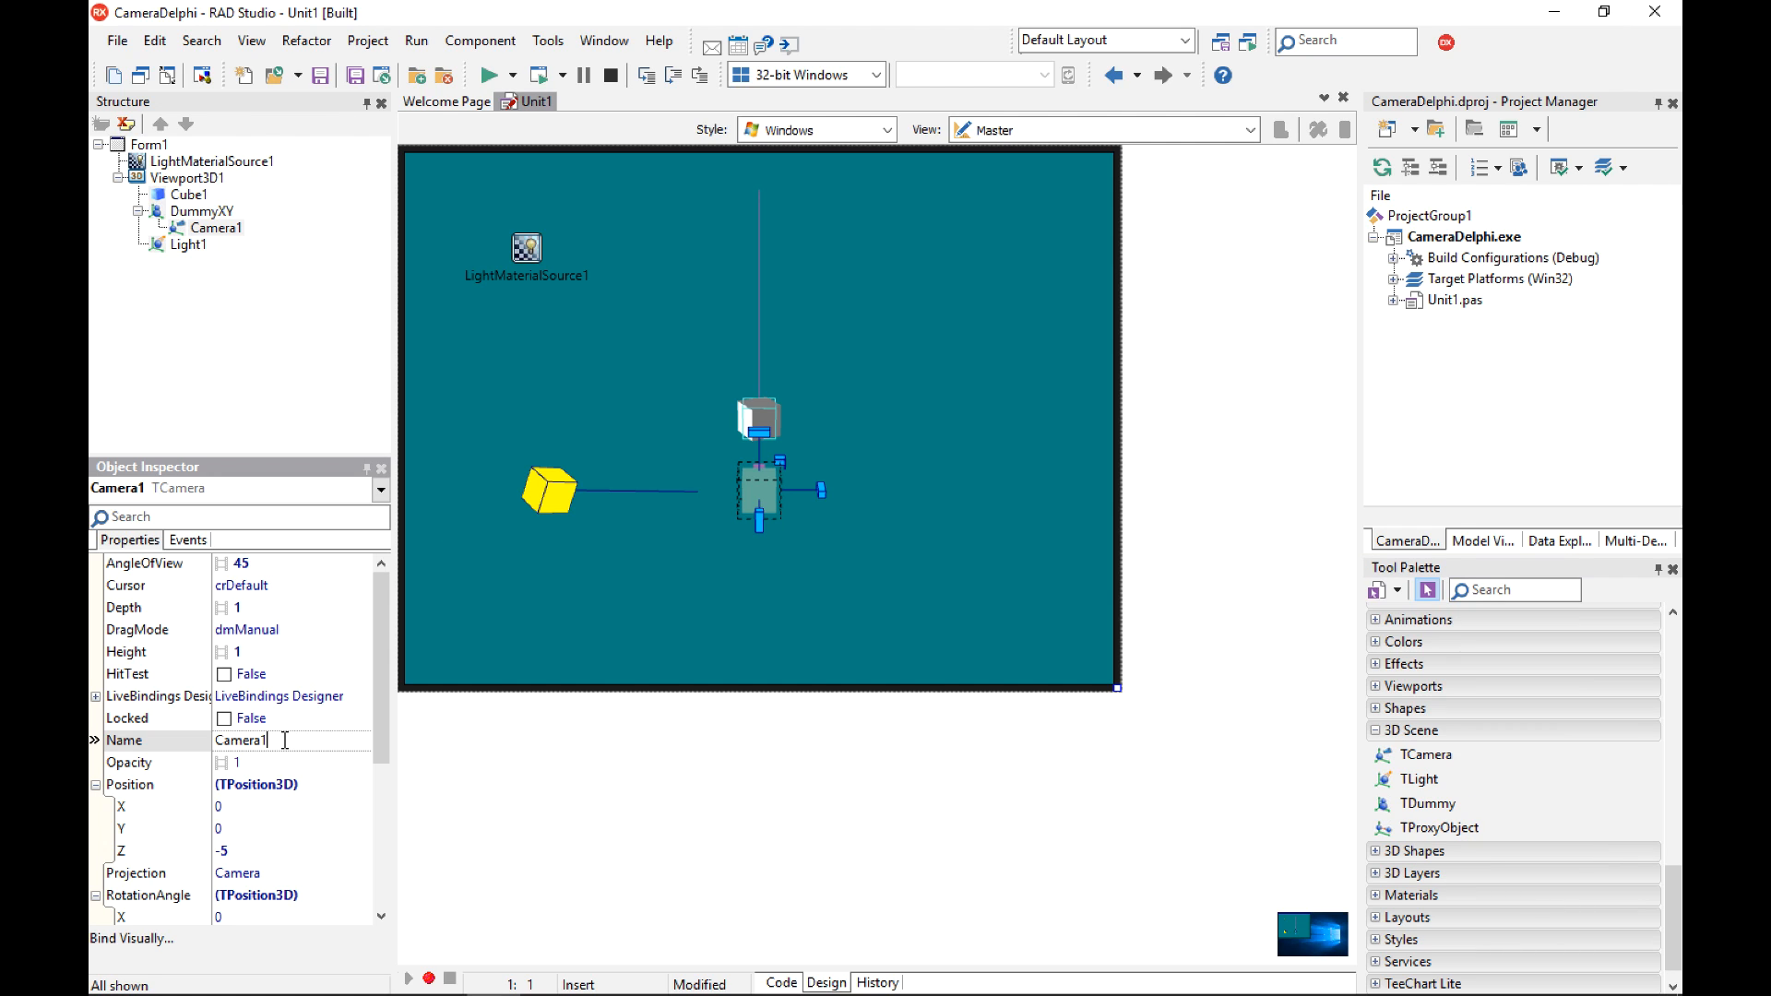
pyautogui.write('CameraZ')
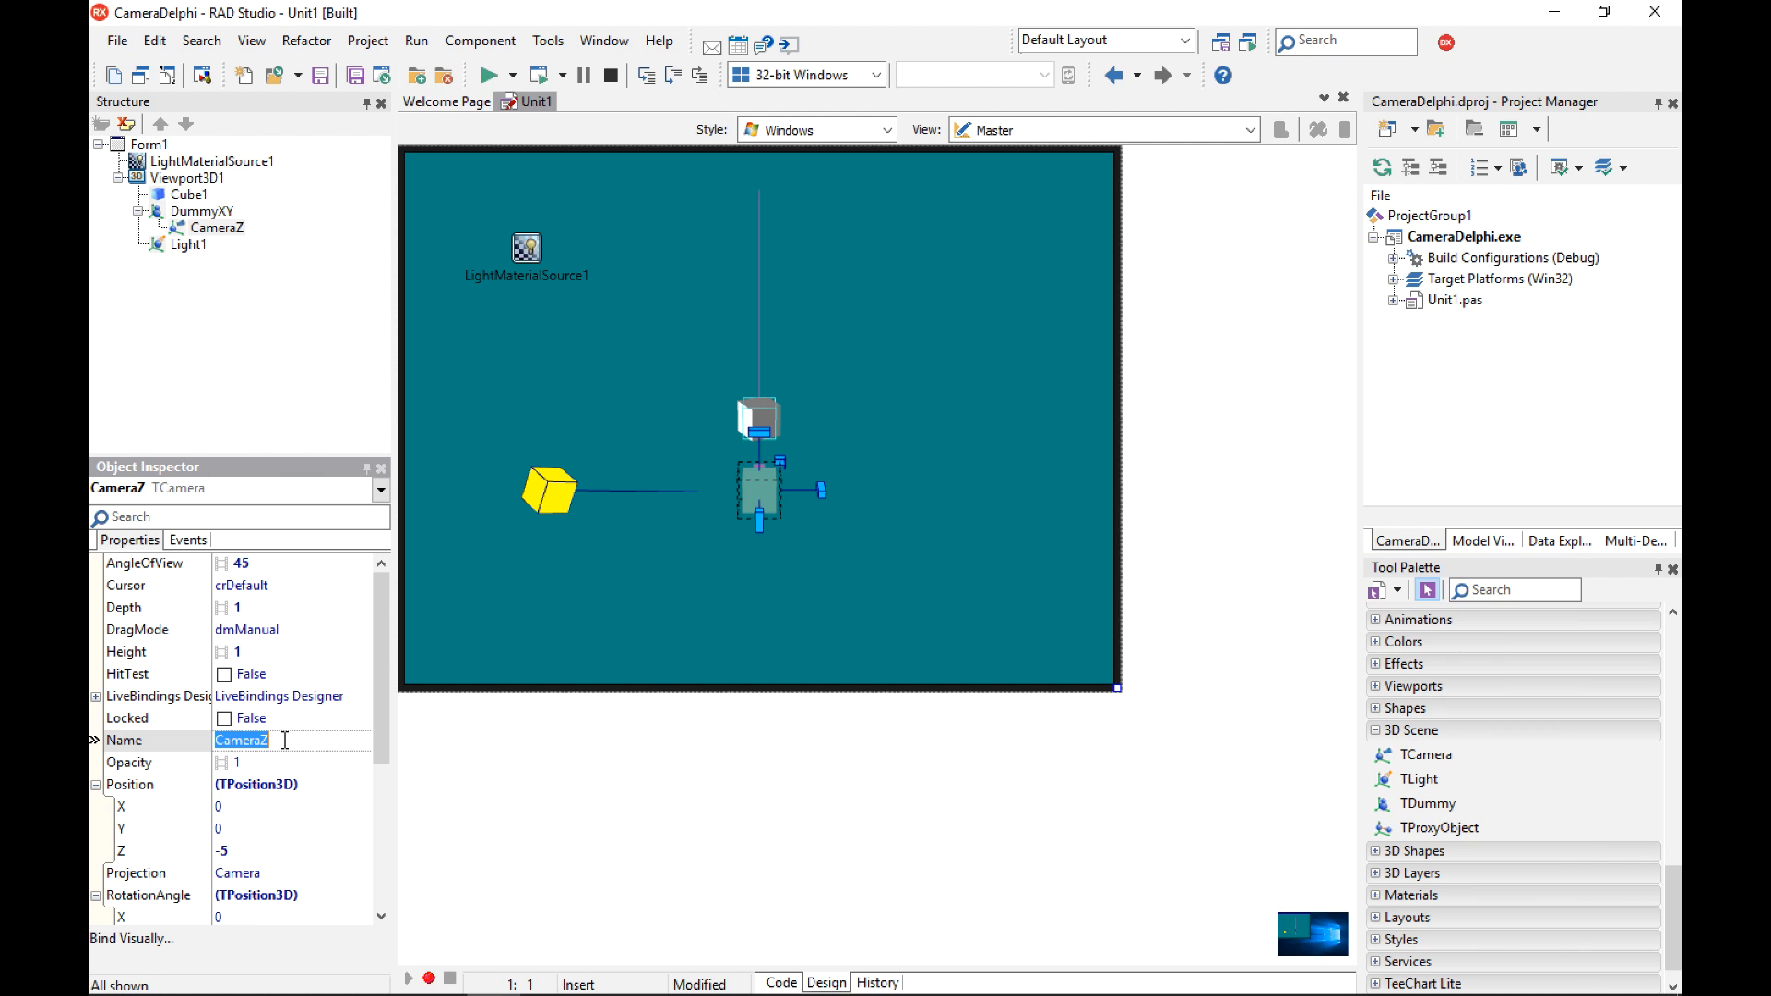
pyautogui.moveTo(201, 828)
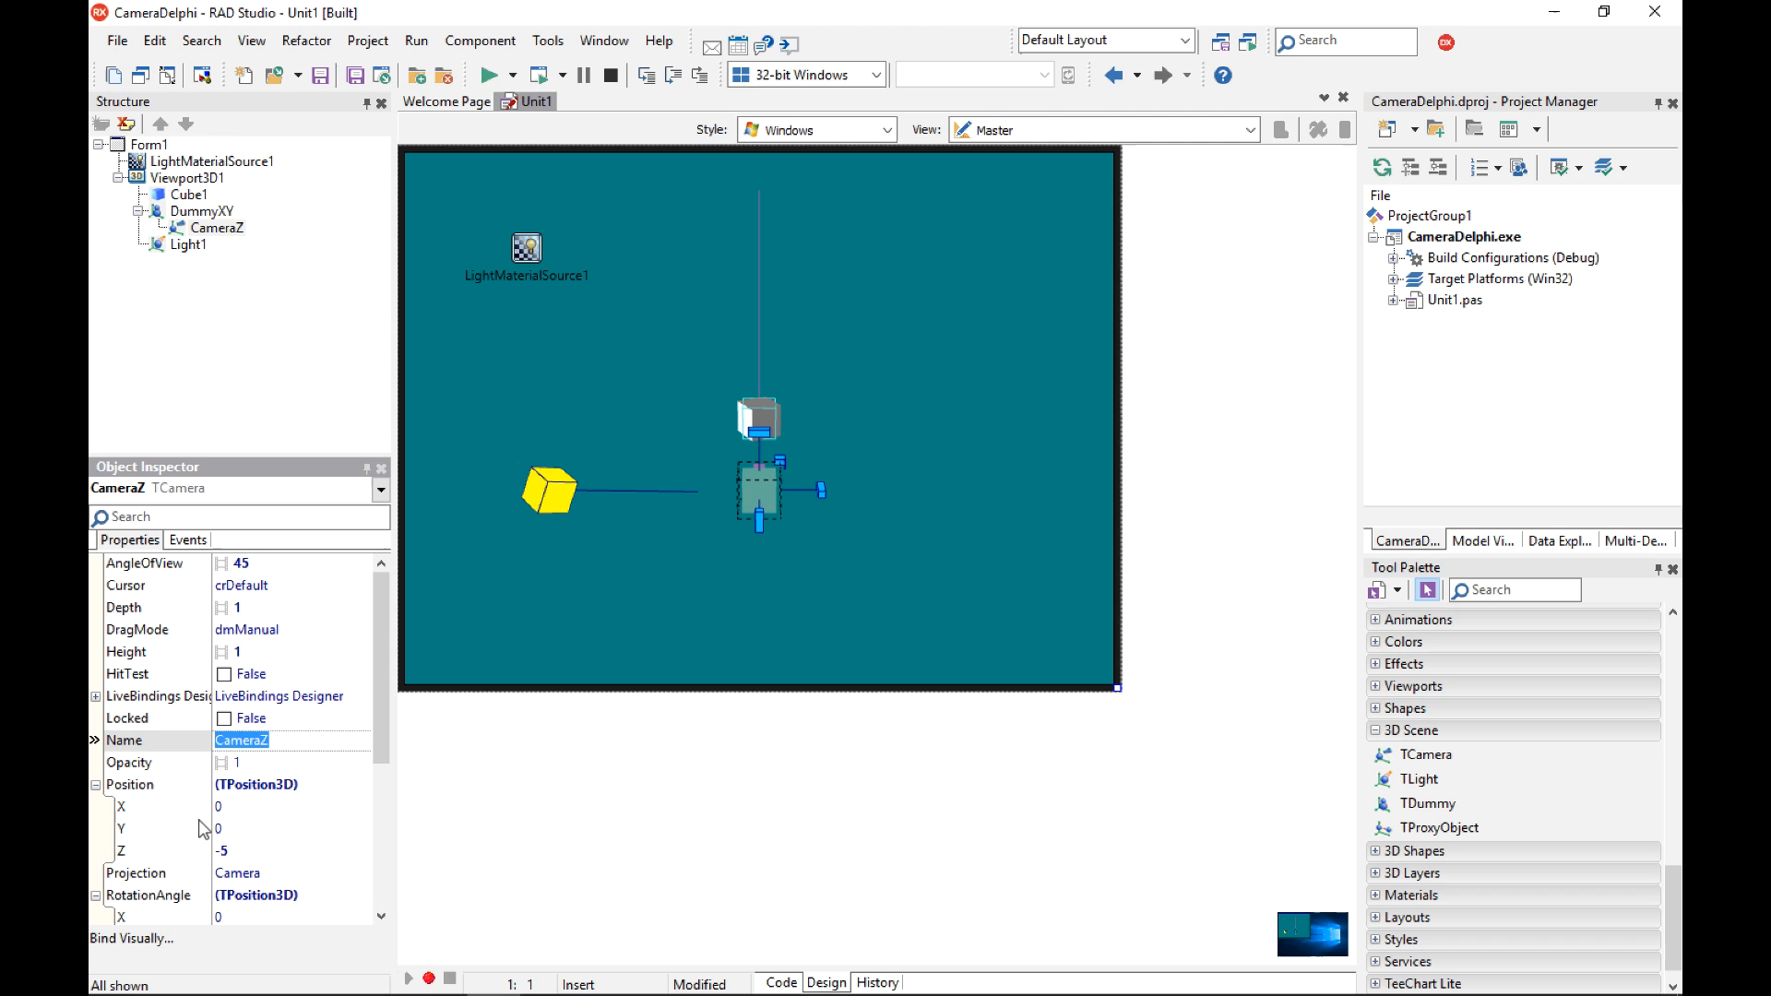
pyautogui.moveTo(226, 810)
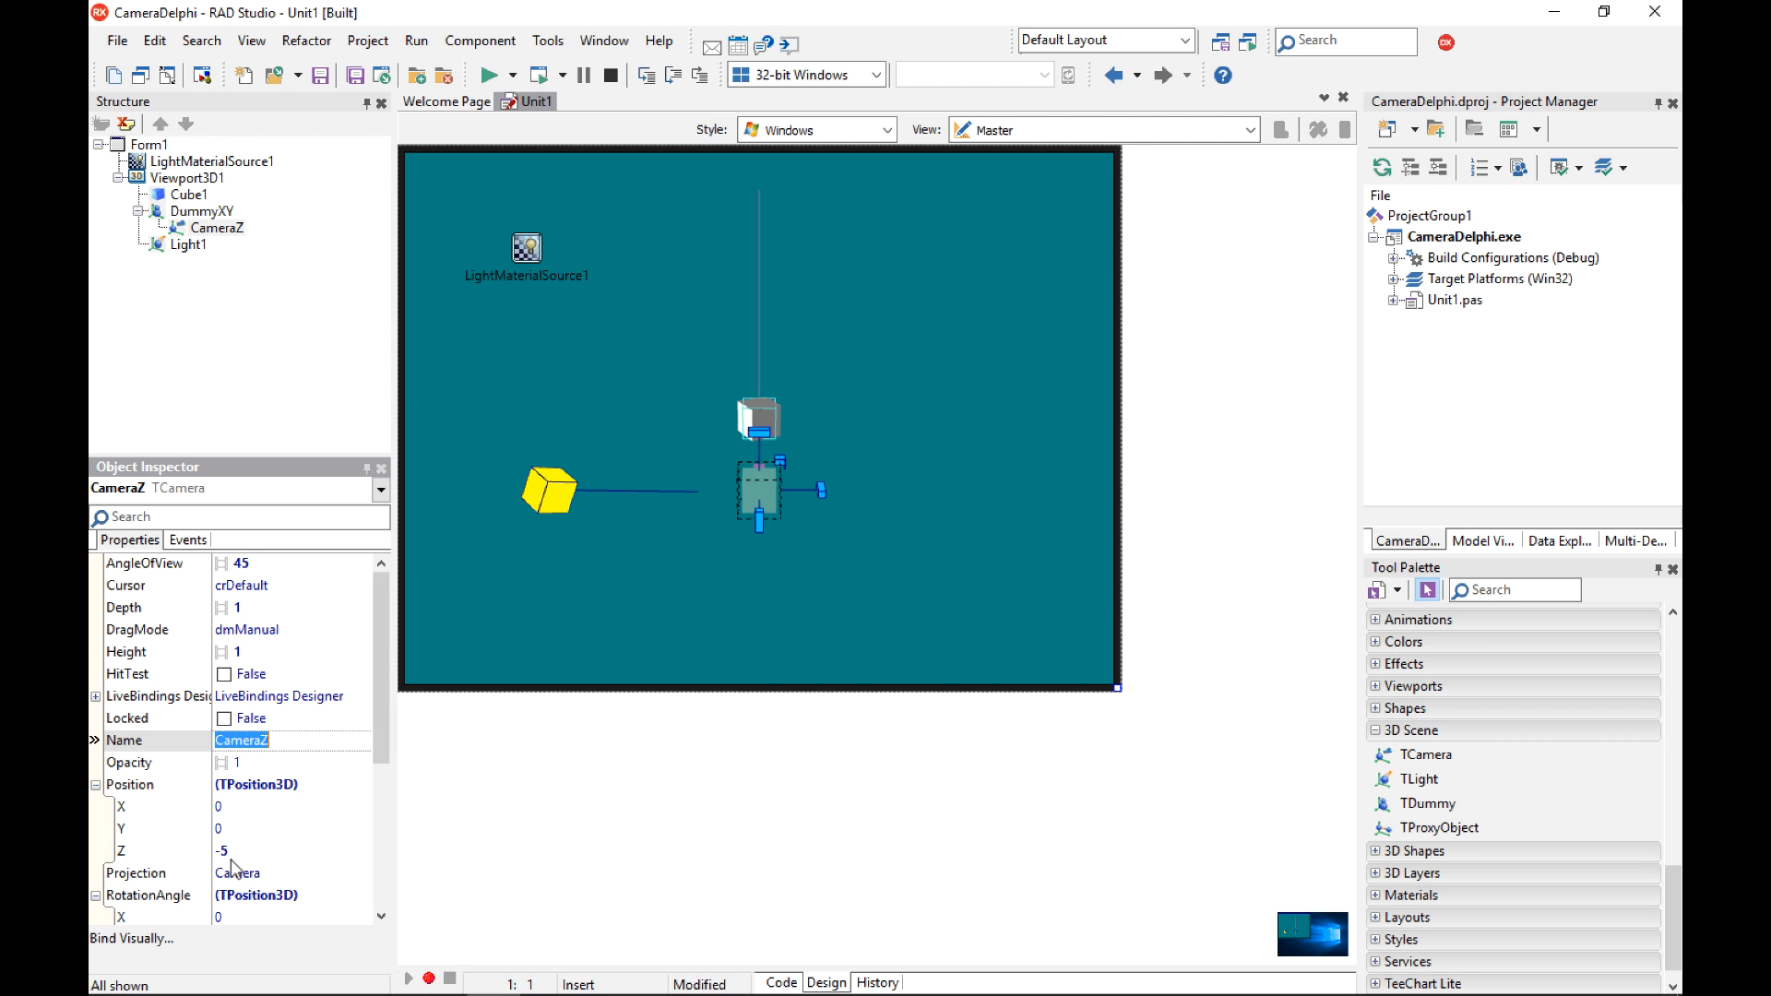
pyautogui.moveTo(237, 816)
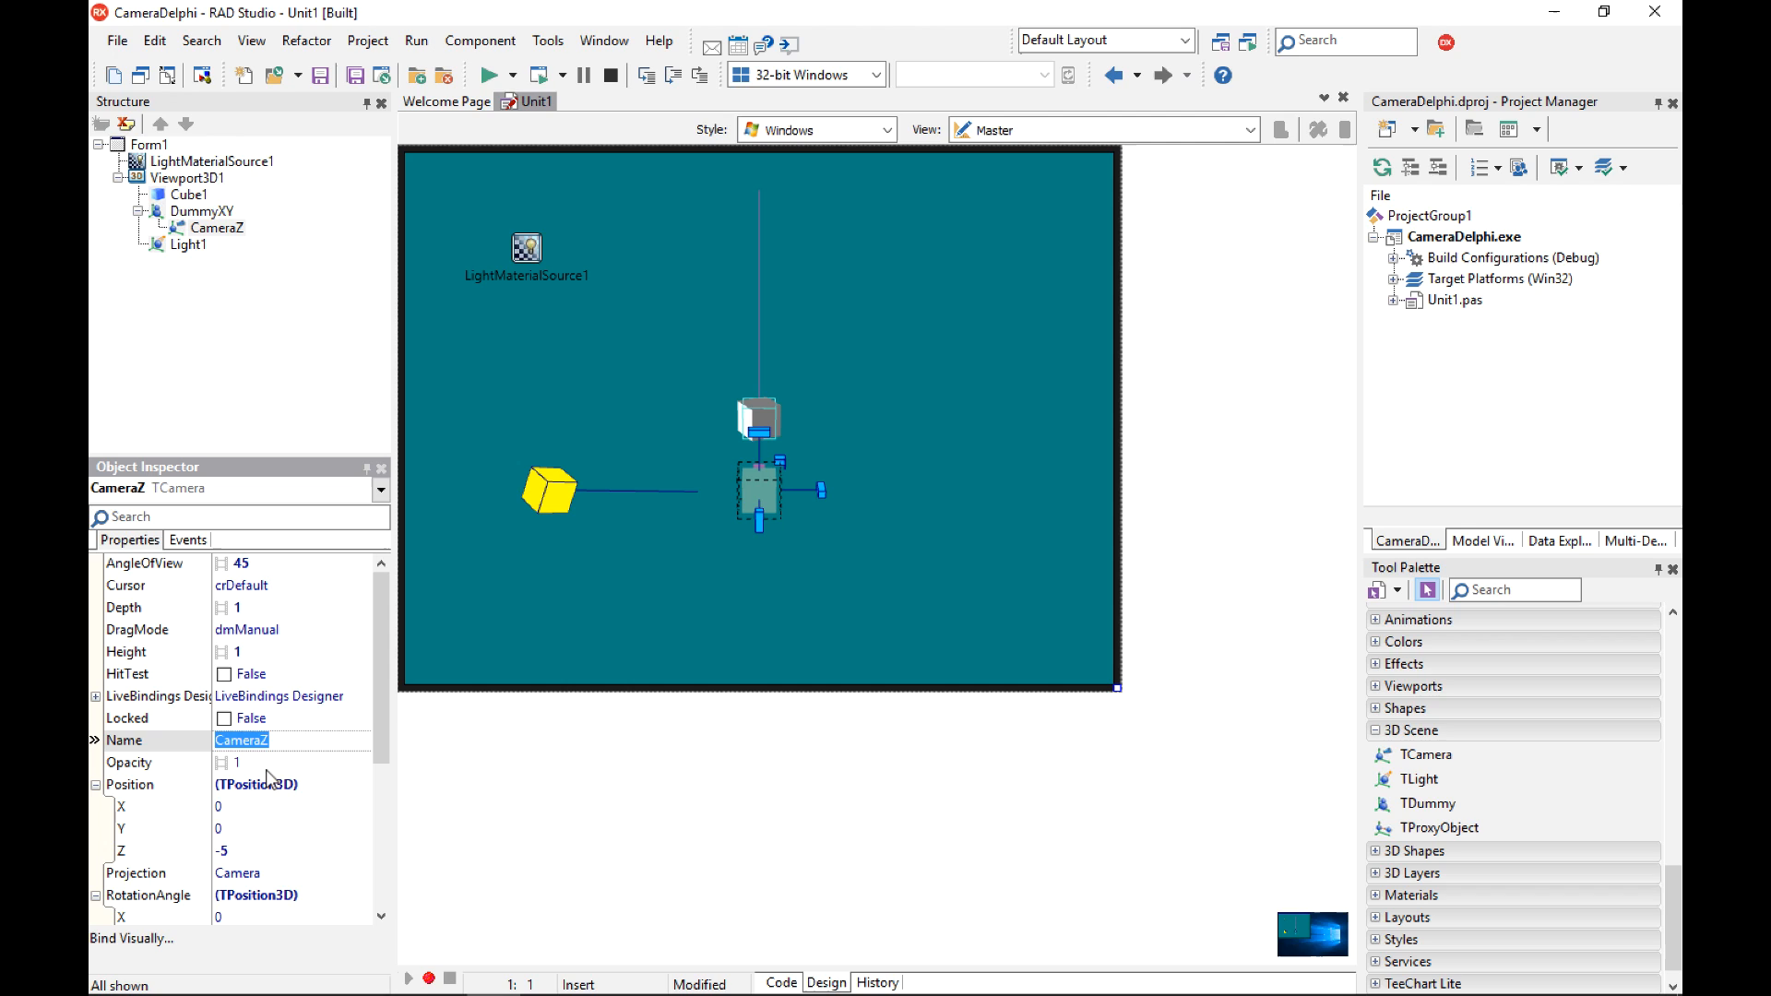
# Set CameraZ's Position.Z to a more negative value, farther from the cube.
pyautogui.click(226, 850)
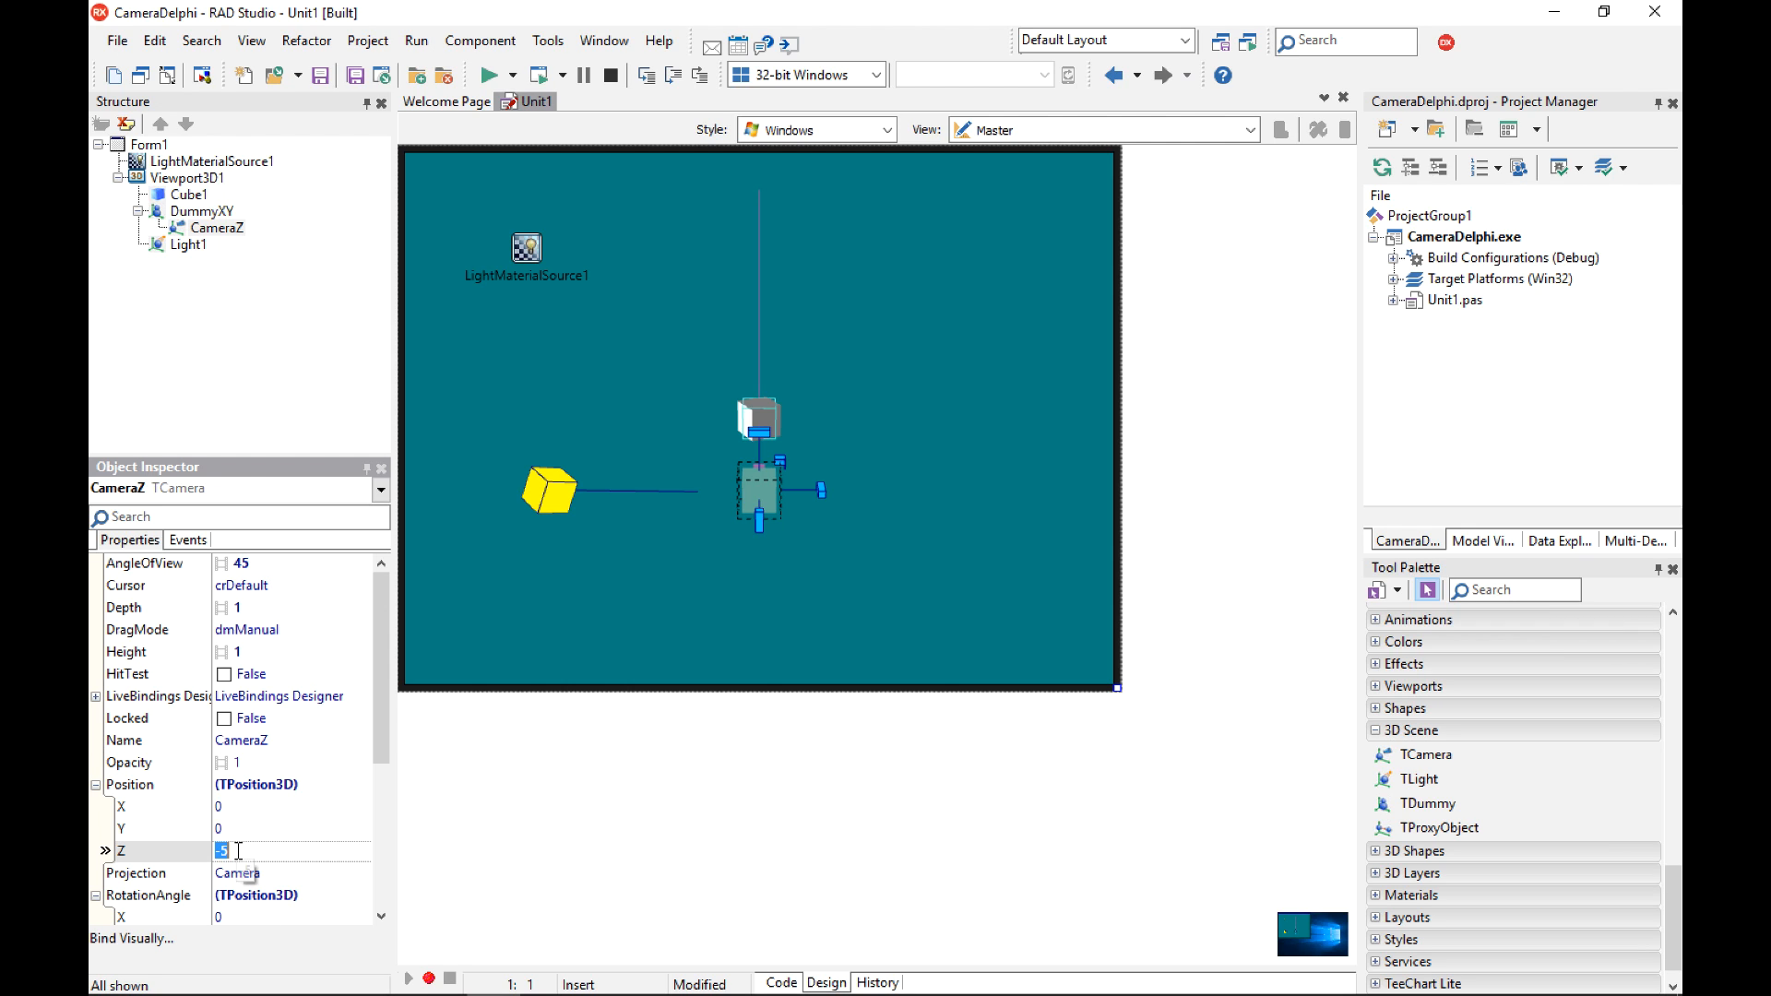
pyautogui.write('-5')
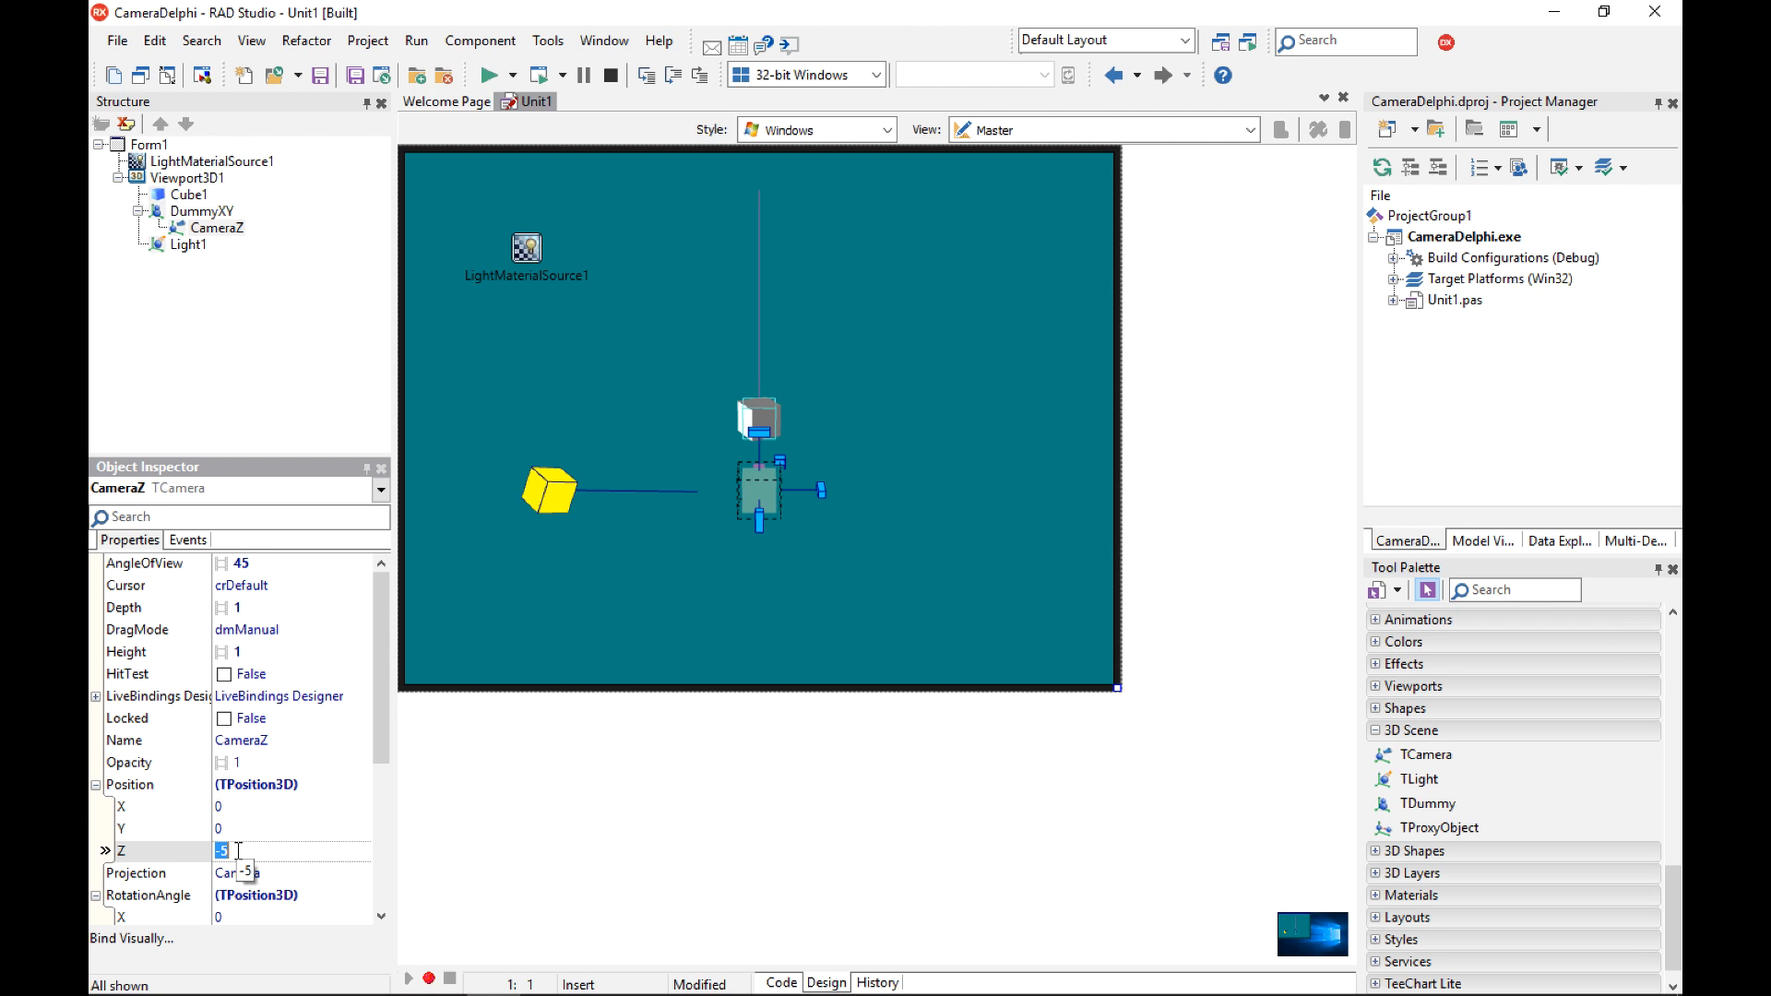
pyautogui.write('-1')
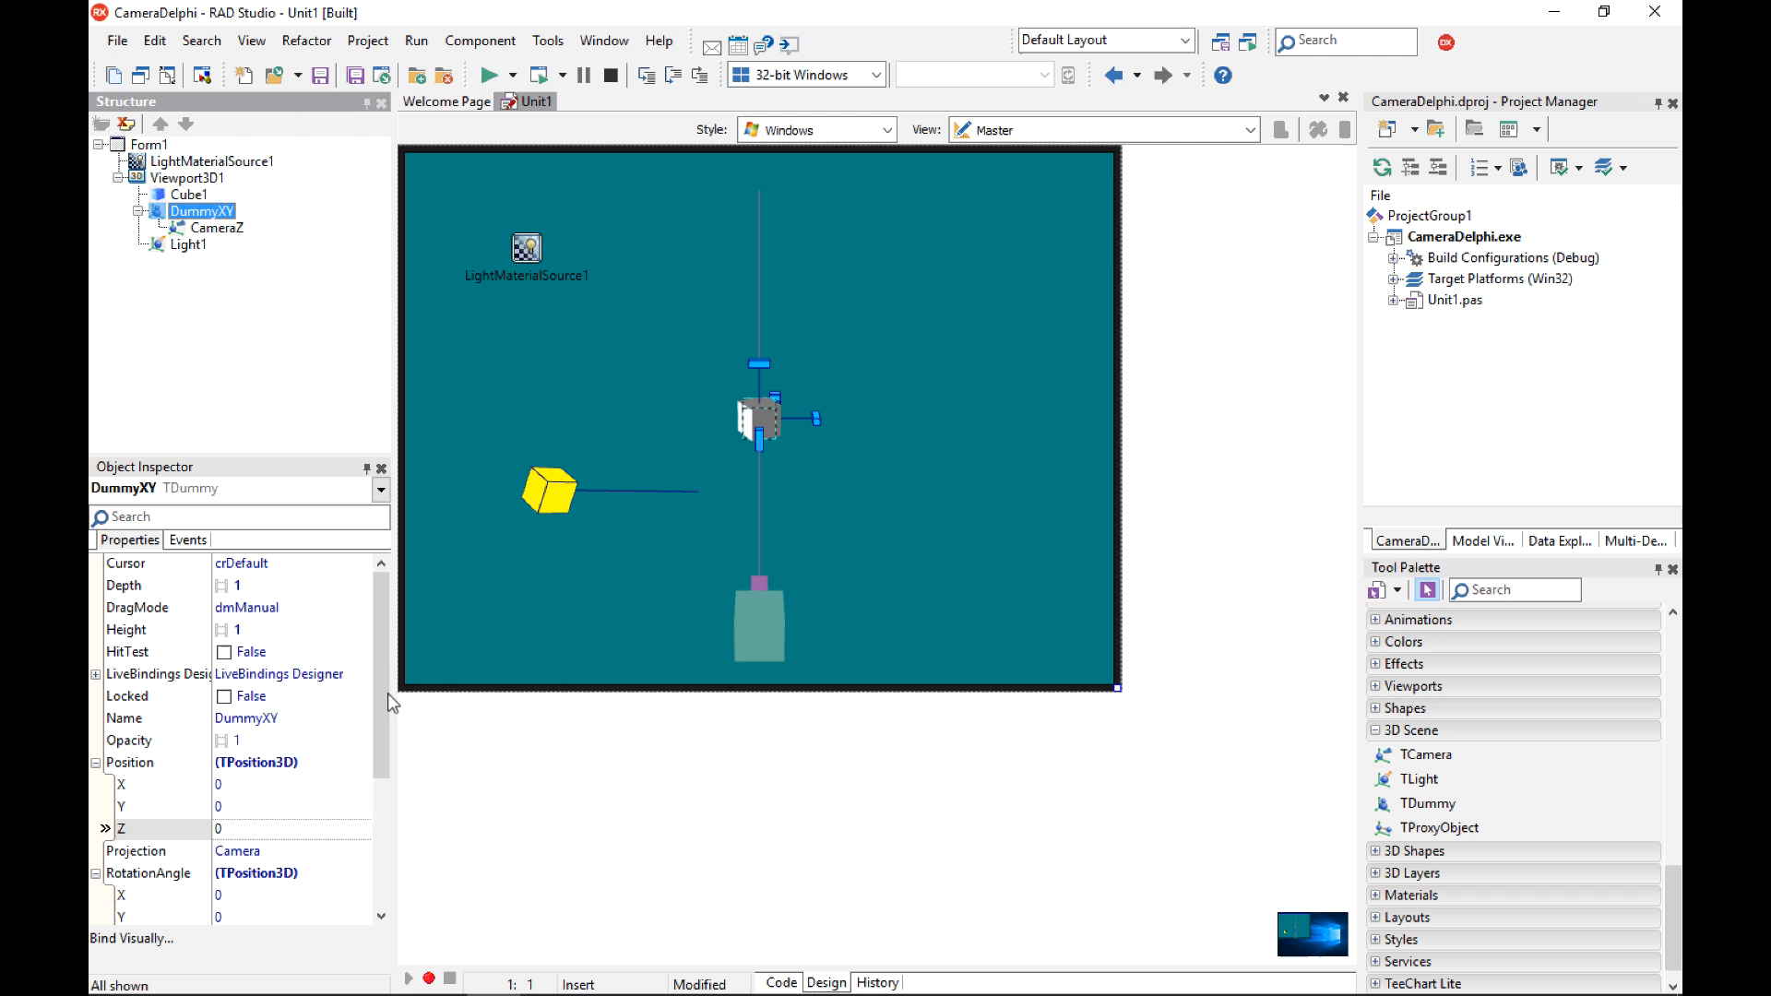
pyautogui.scroll(-3)
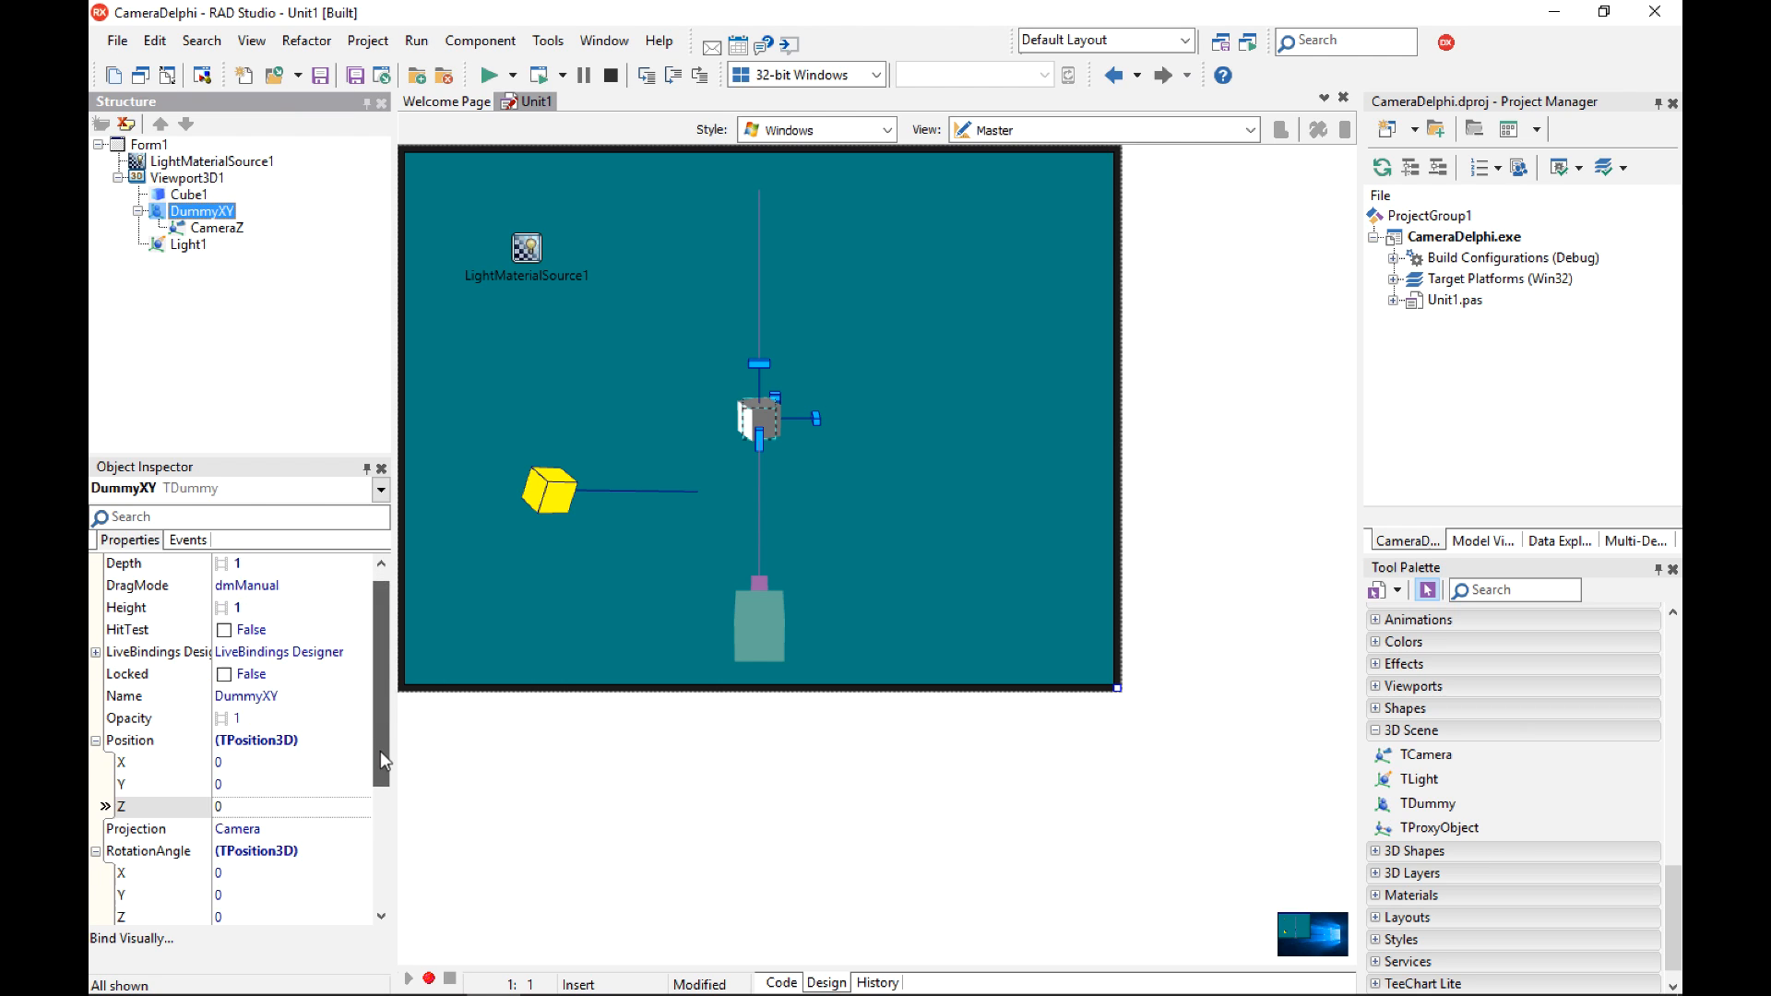
pyautogui.scroll(-3)
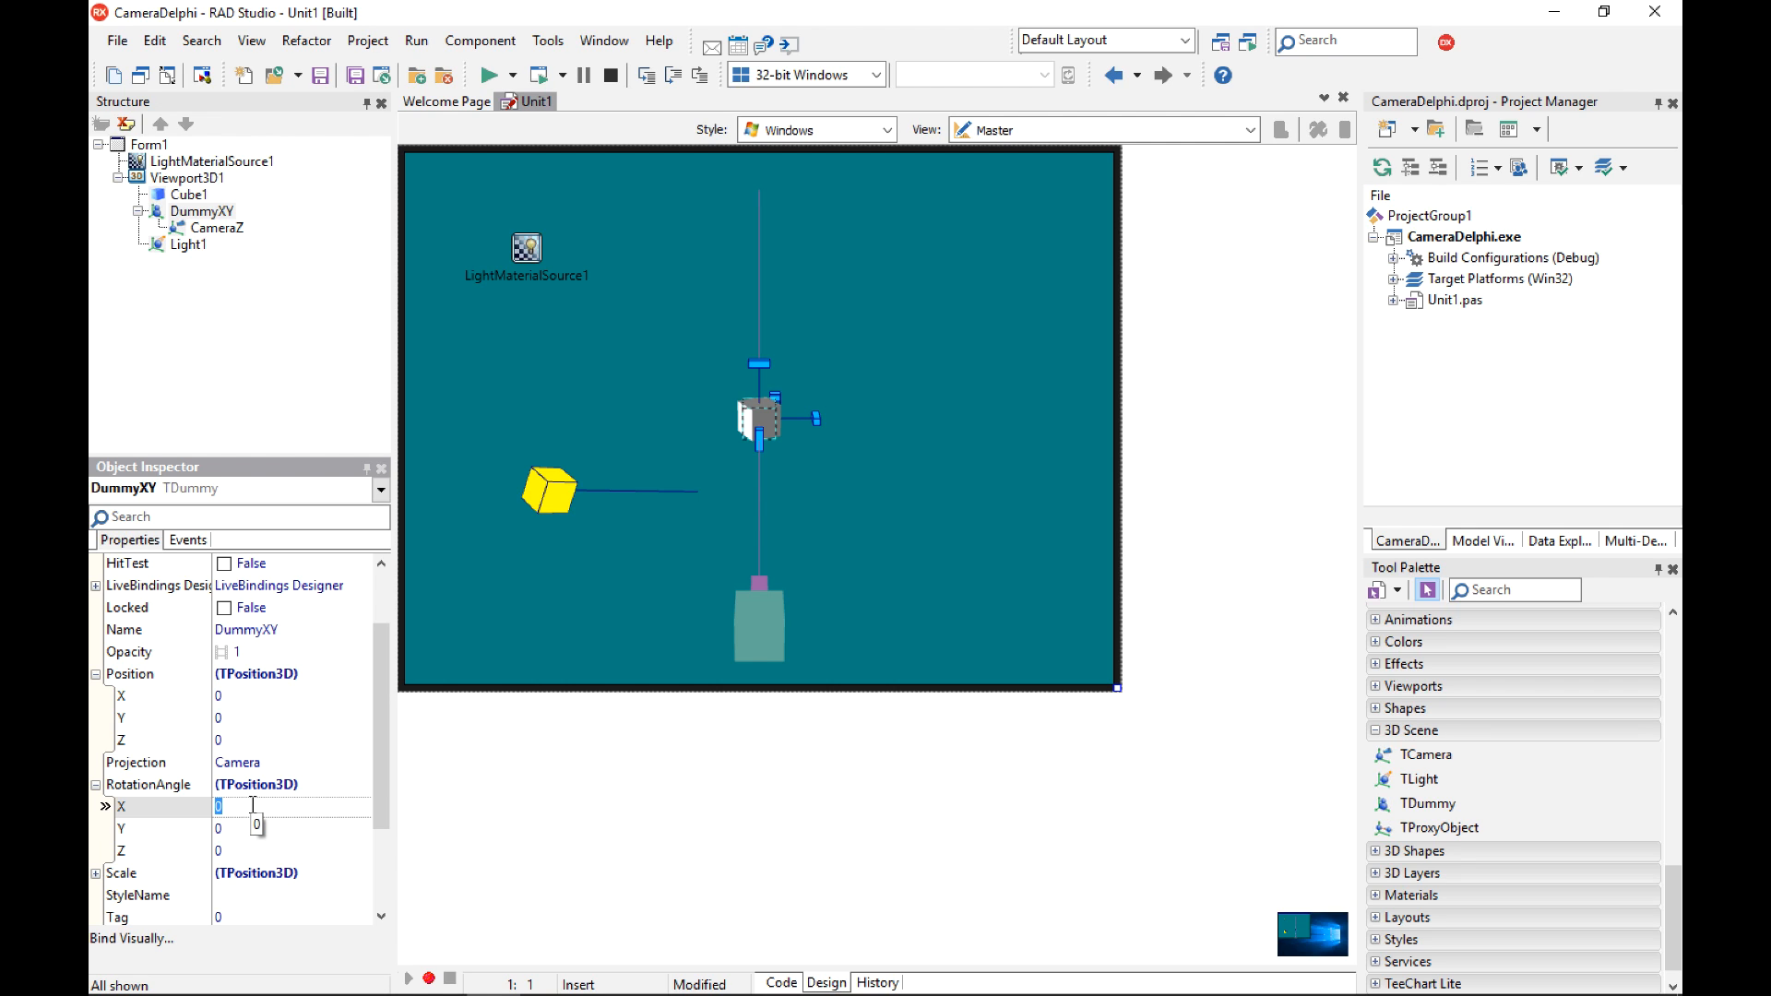
pyautogui.write('1')
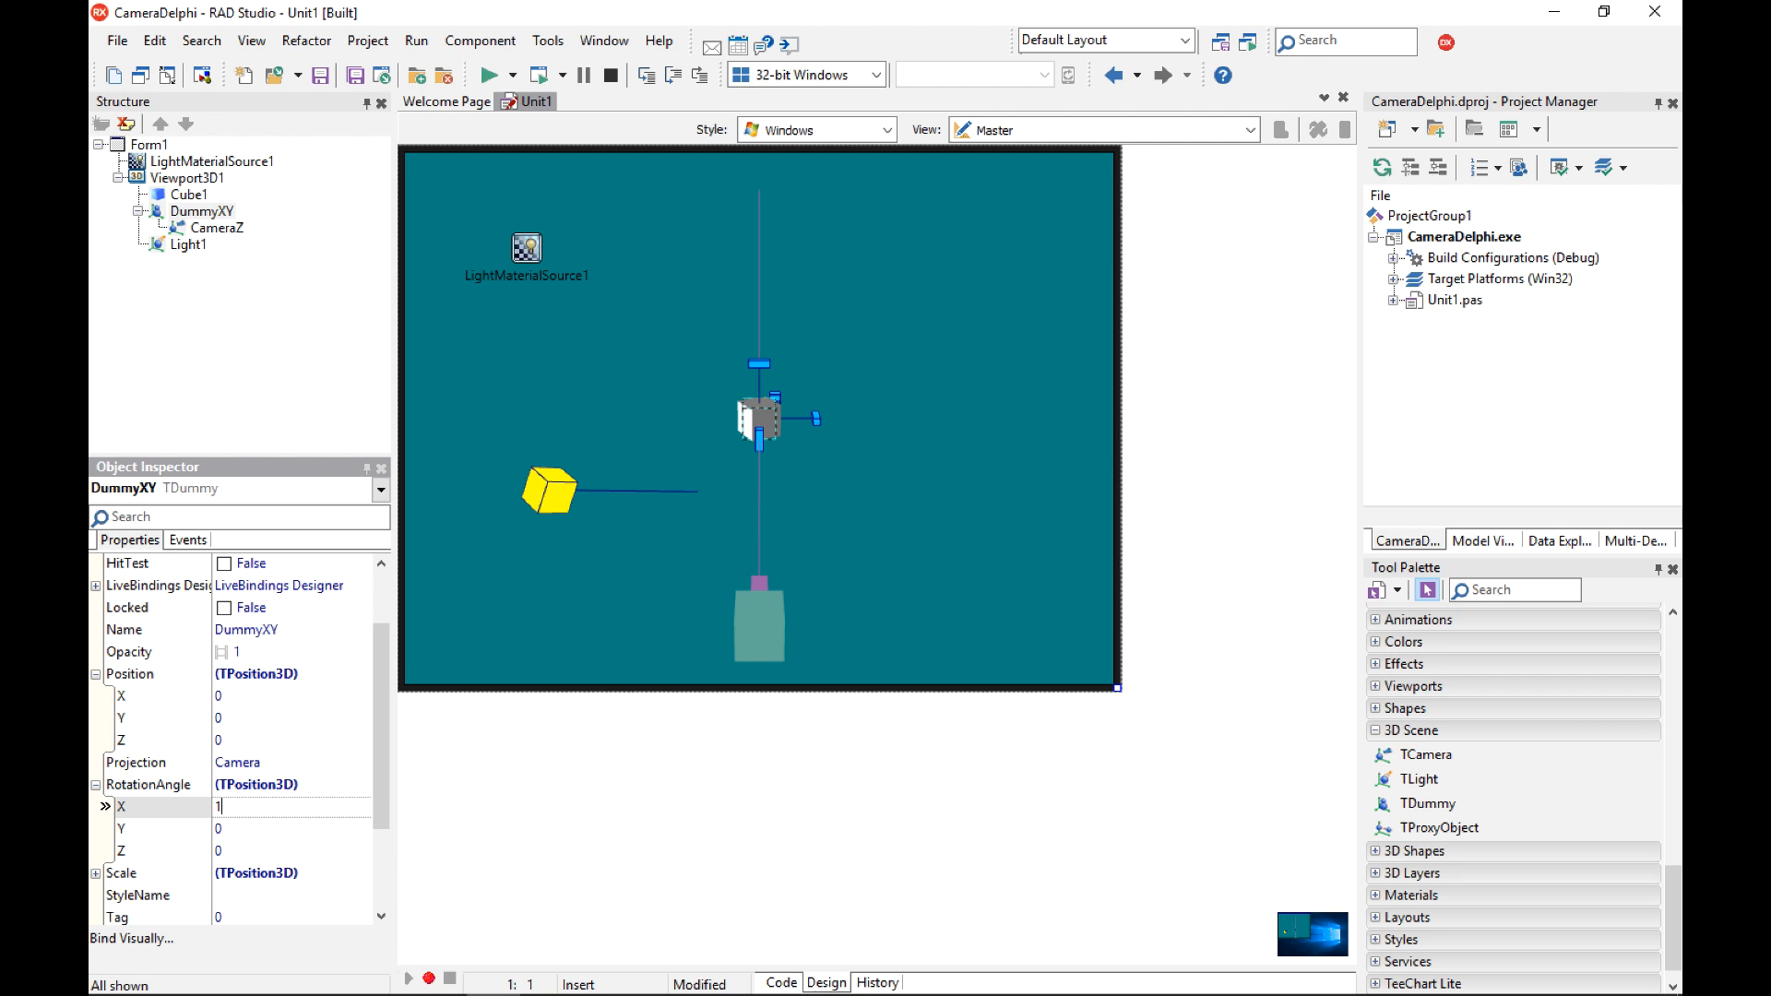
pyautogui.write('5')
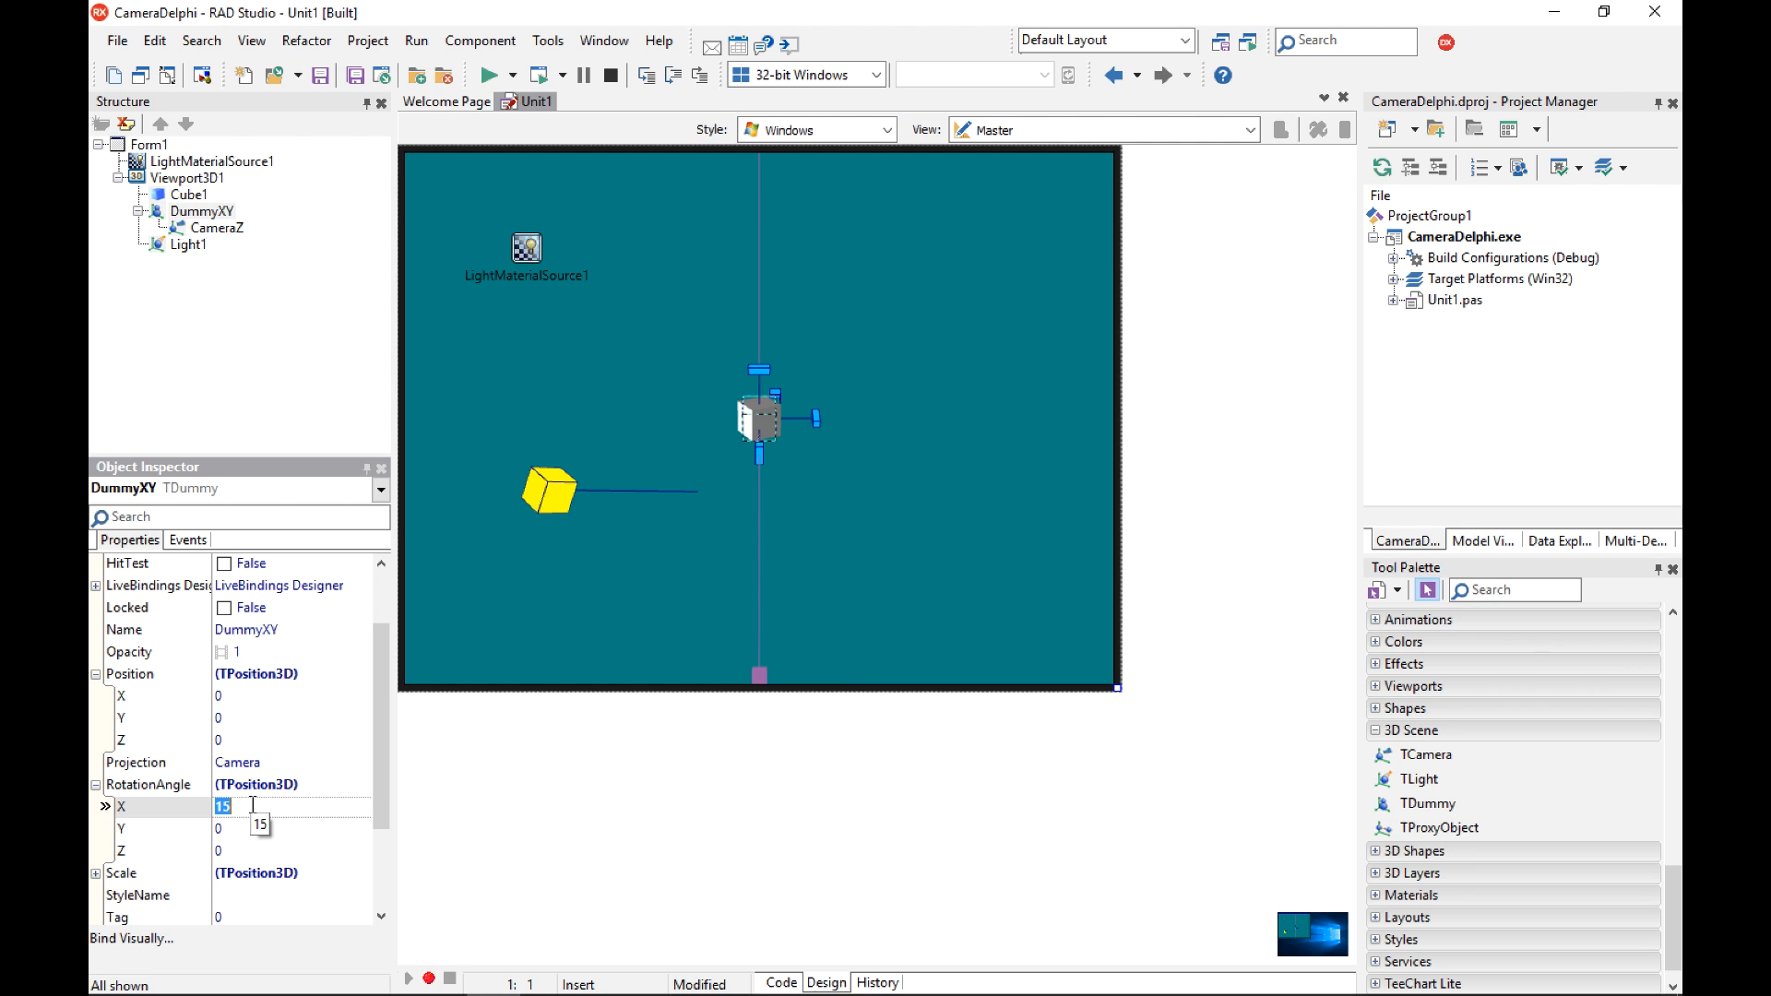
pyautogui.write('-15')
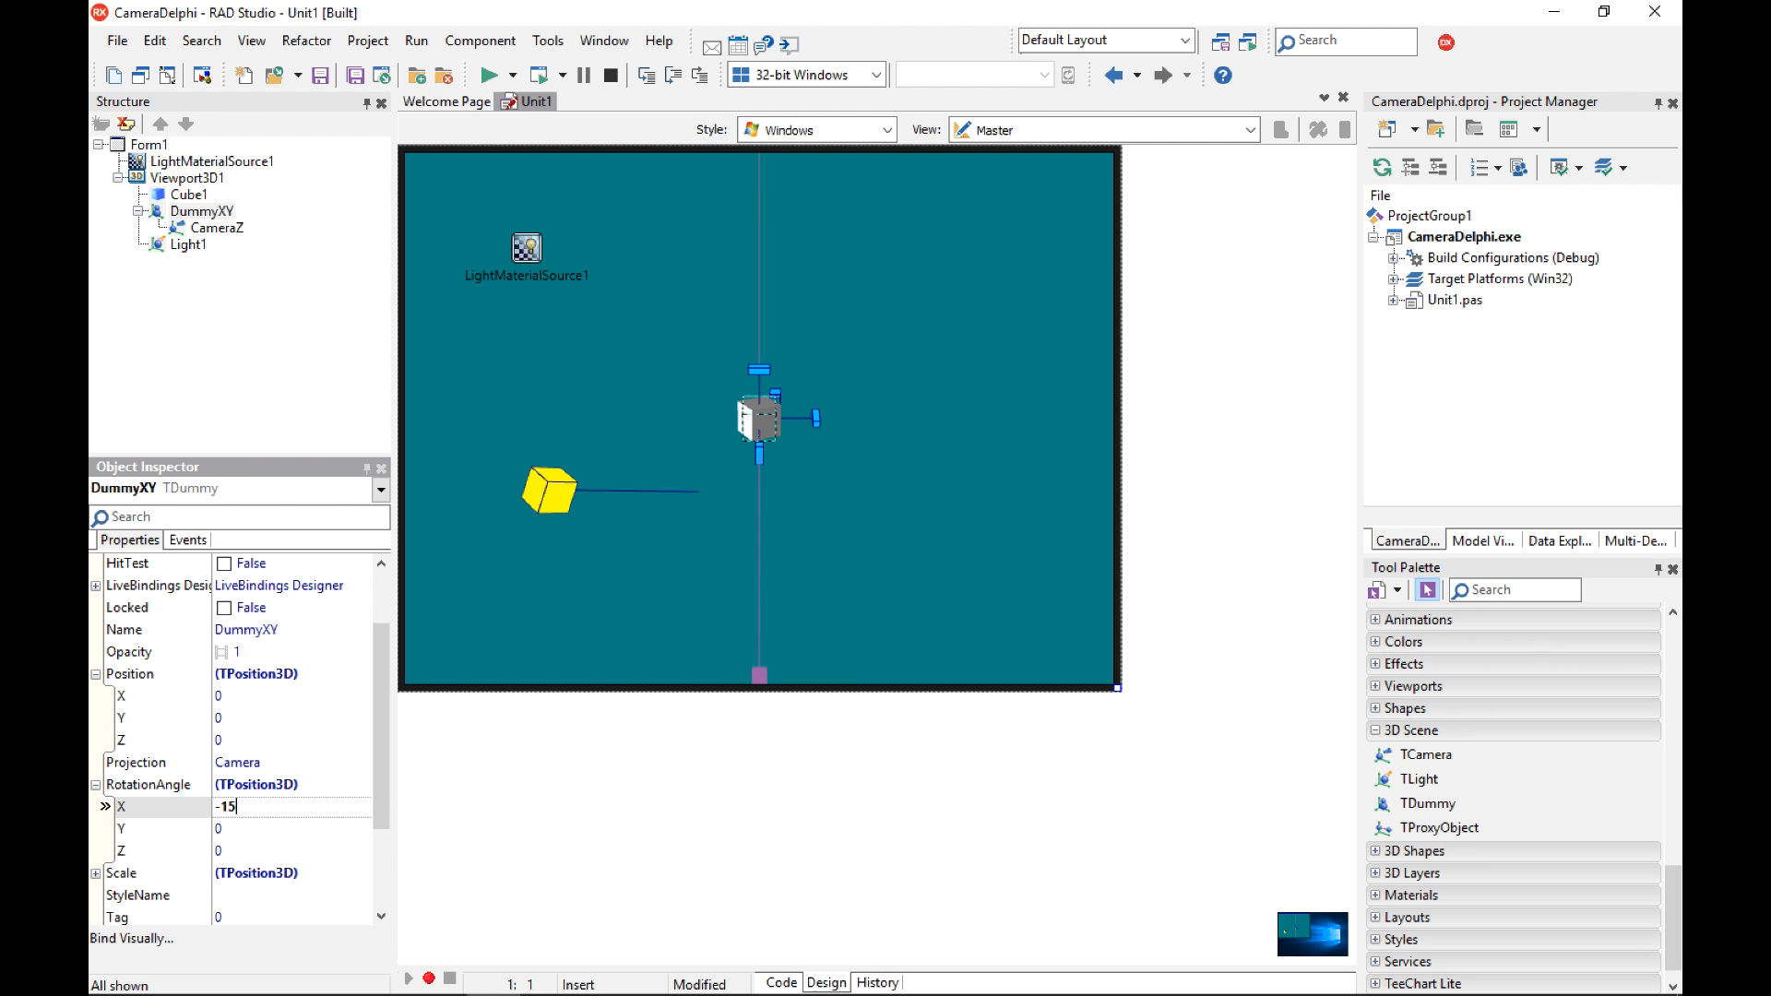
pyautogui.write('345')
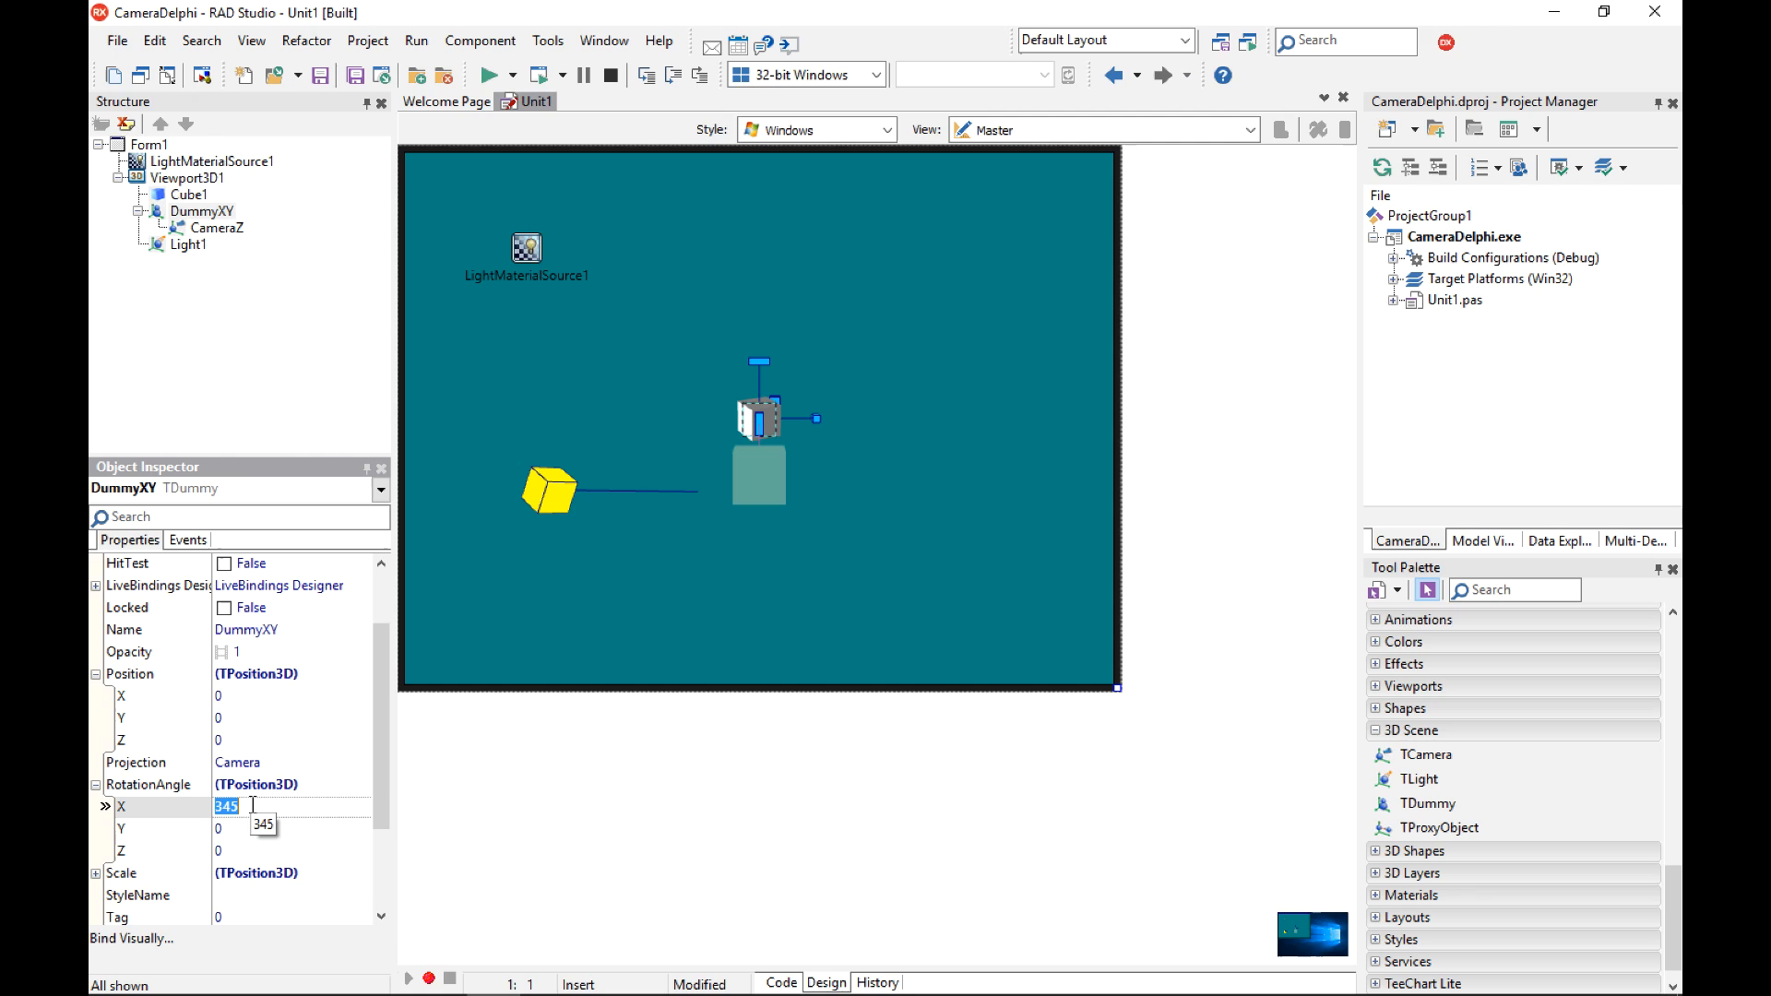
pyautogui.write('0')
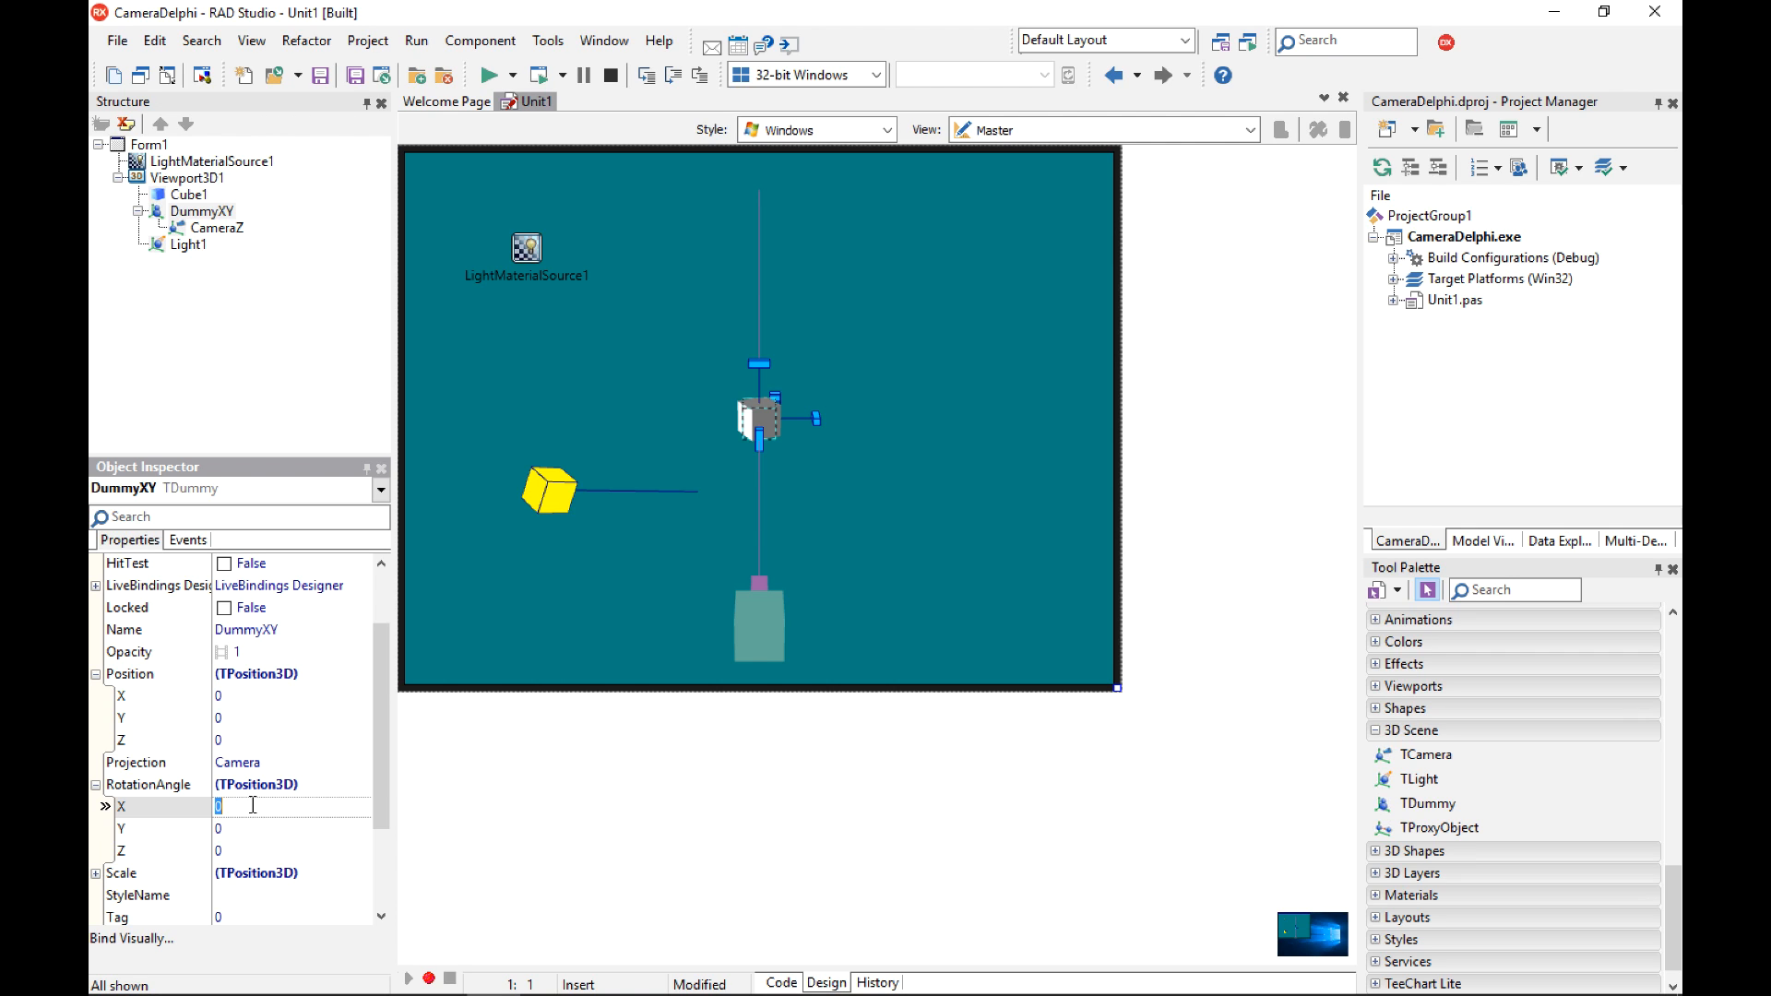
pyautogui.moveTo(607, 418)
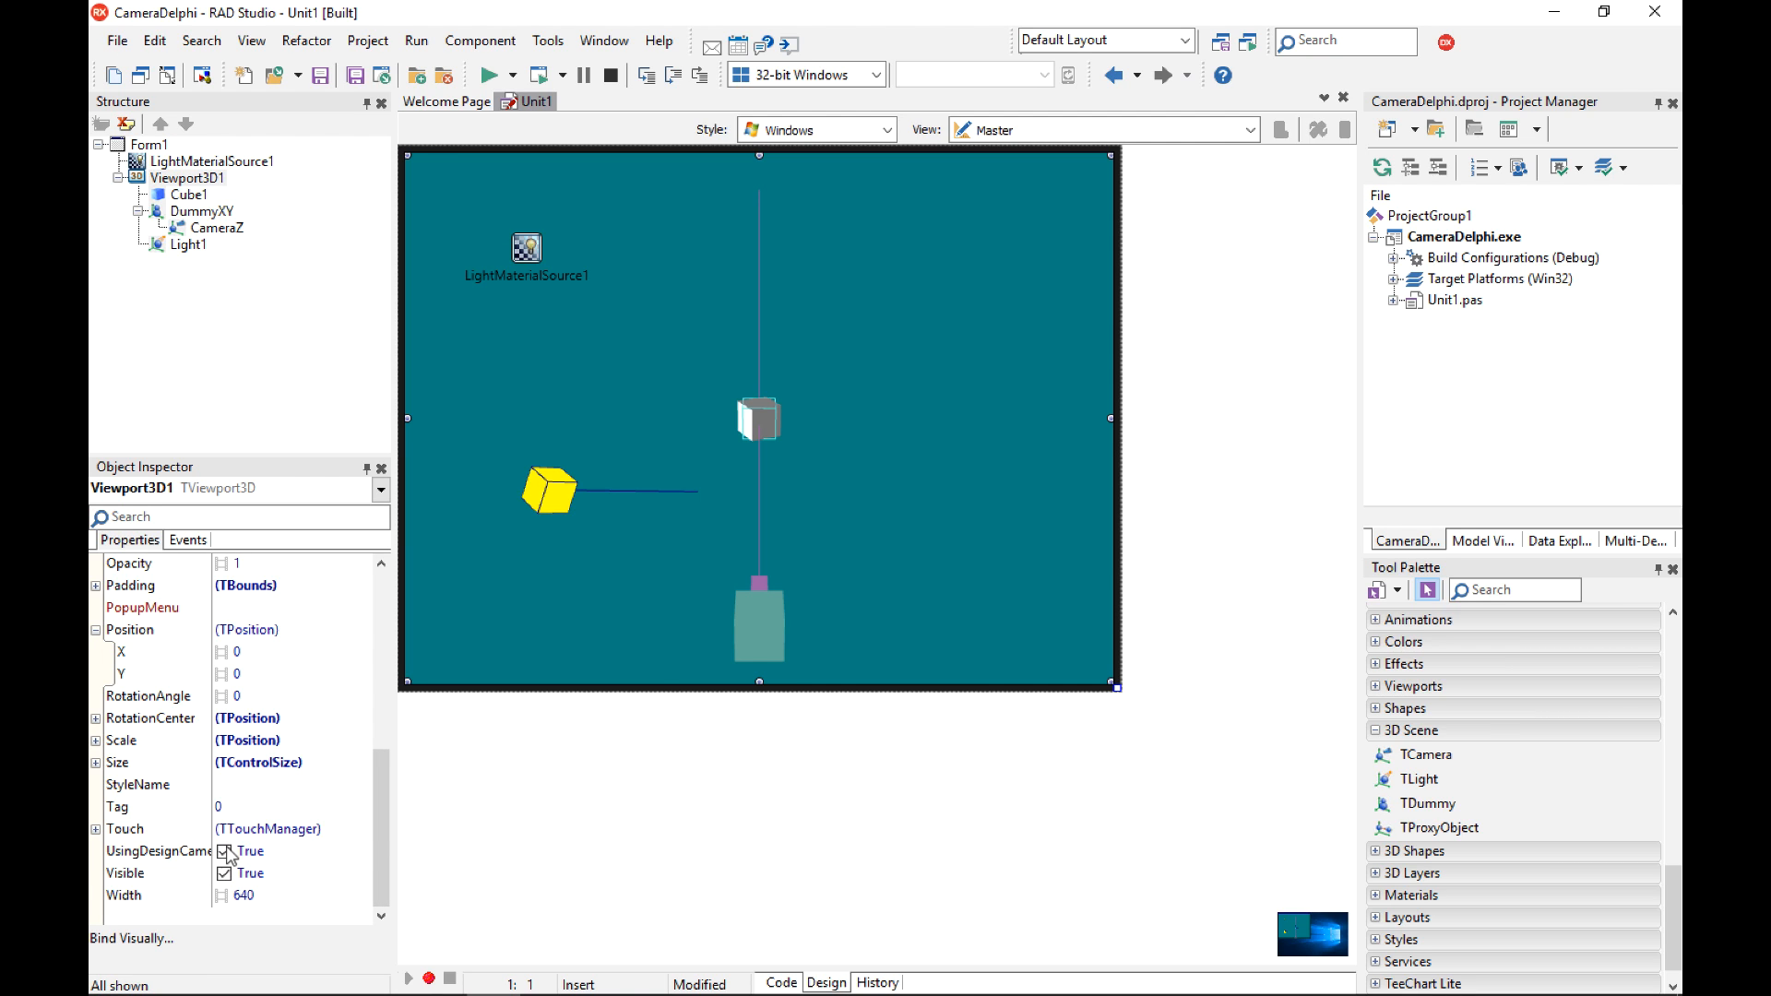
# Turn off UsingDesignCamera, set Viewport3D1's Camera to CameraZ, and show its events.
pyautogui.click(239, 851)
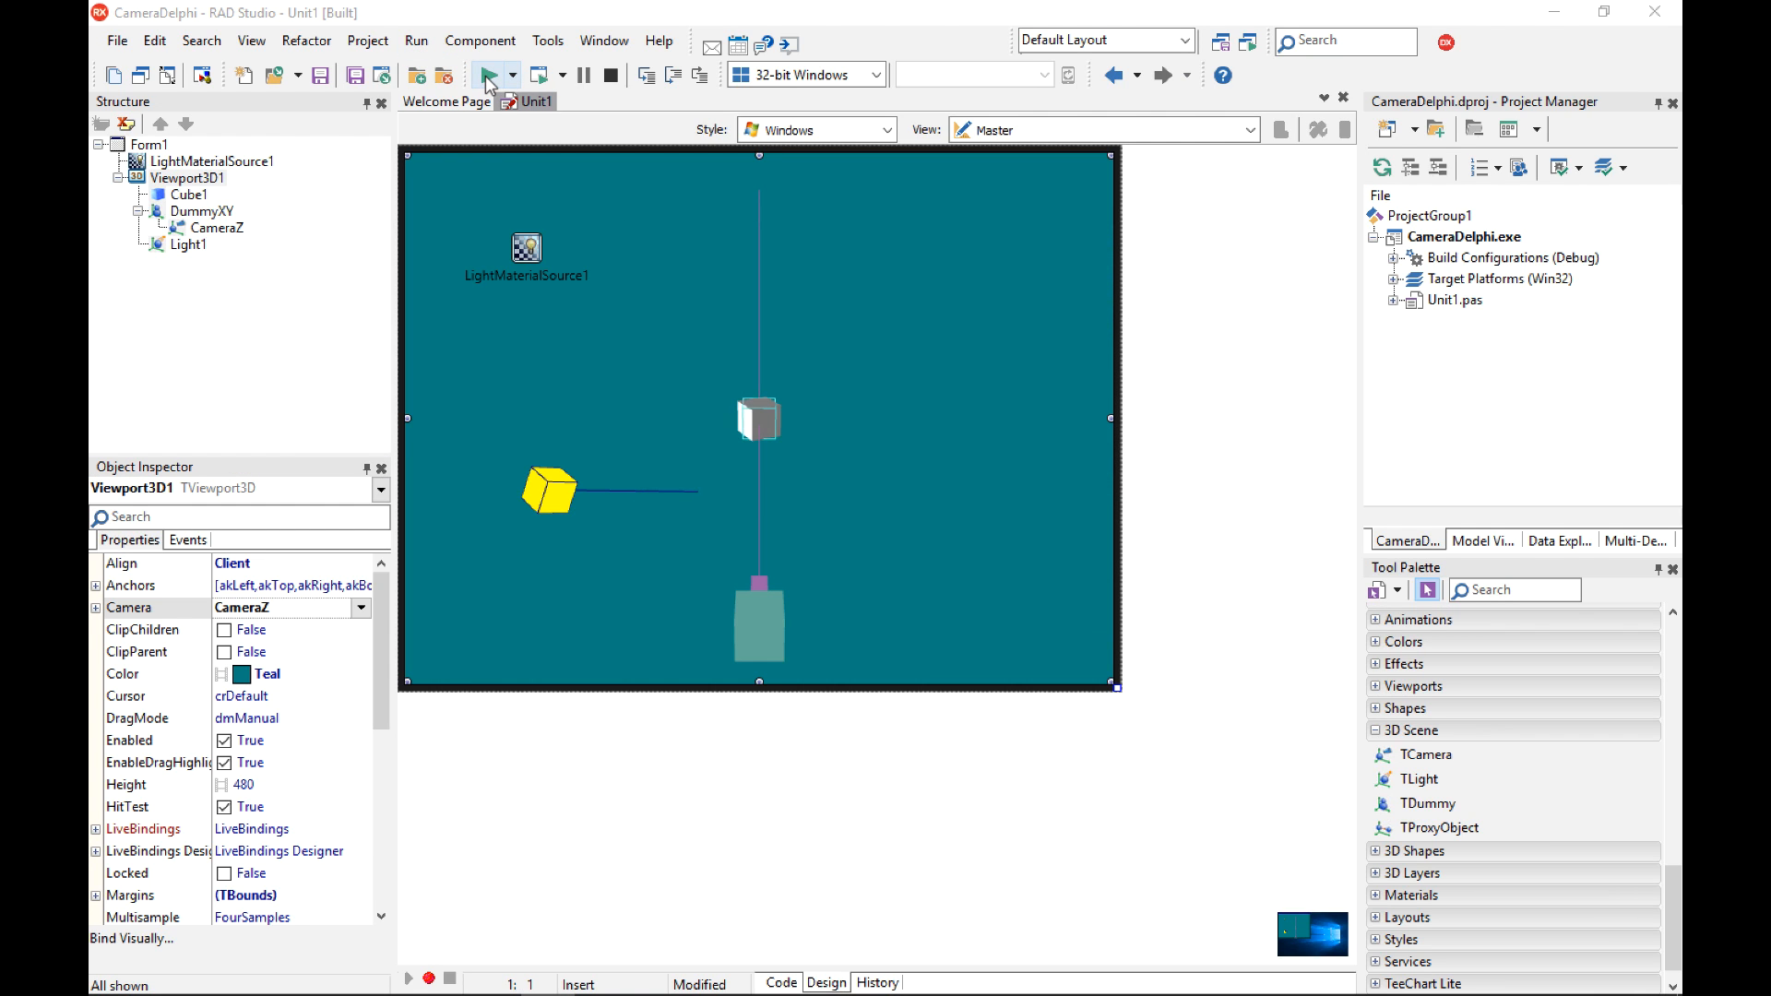
pyautogui.click(494, 75)
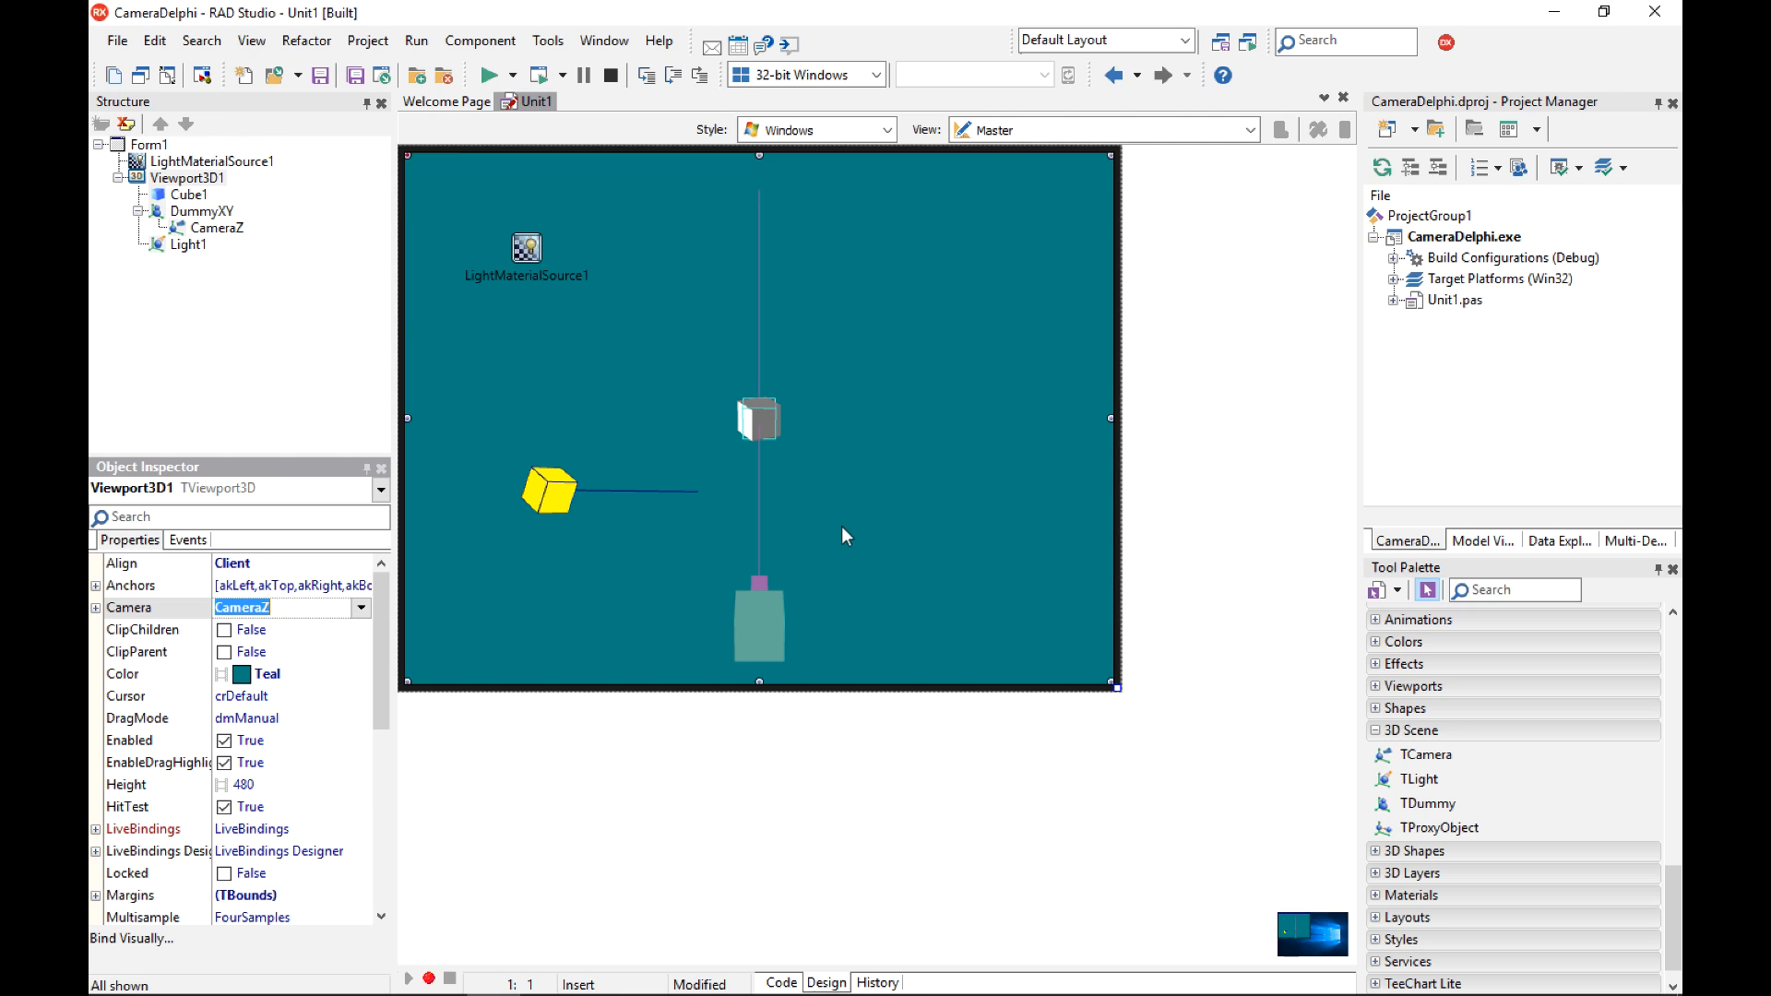
pyautogui.moveTo(819, 493)
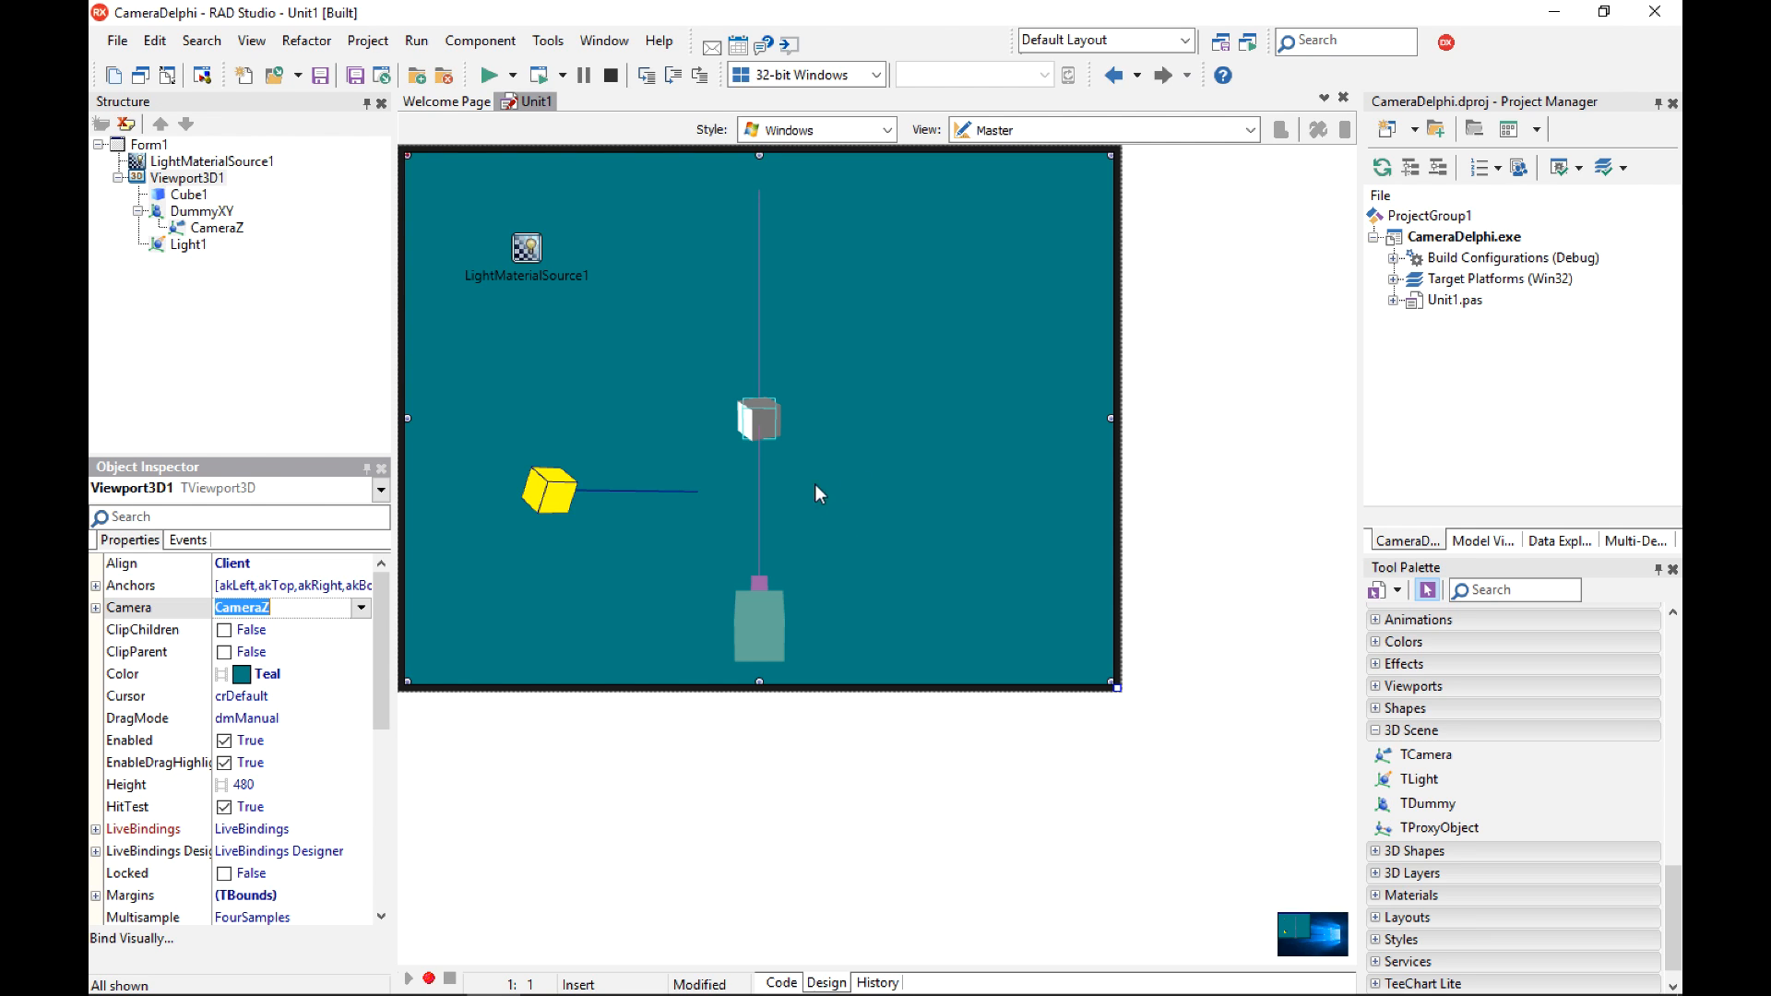
pyautogui.moveTo(889, 493)
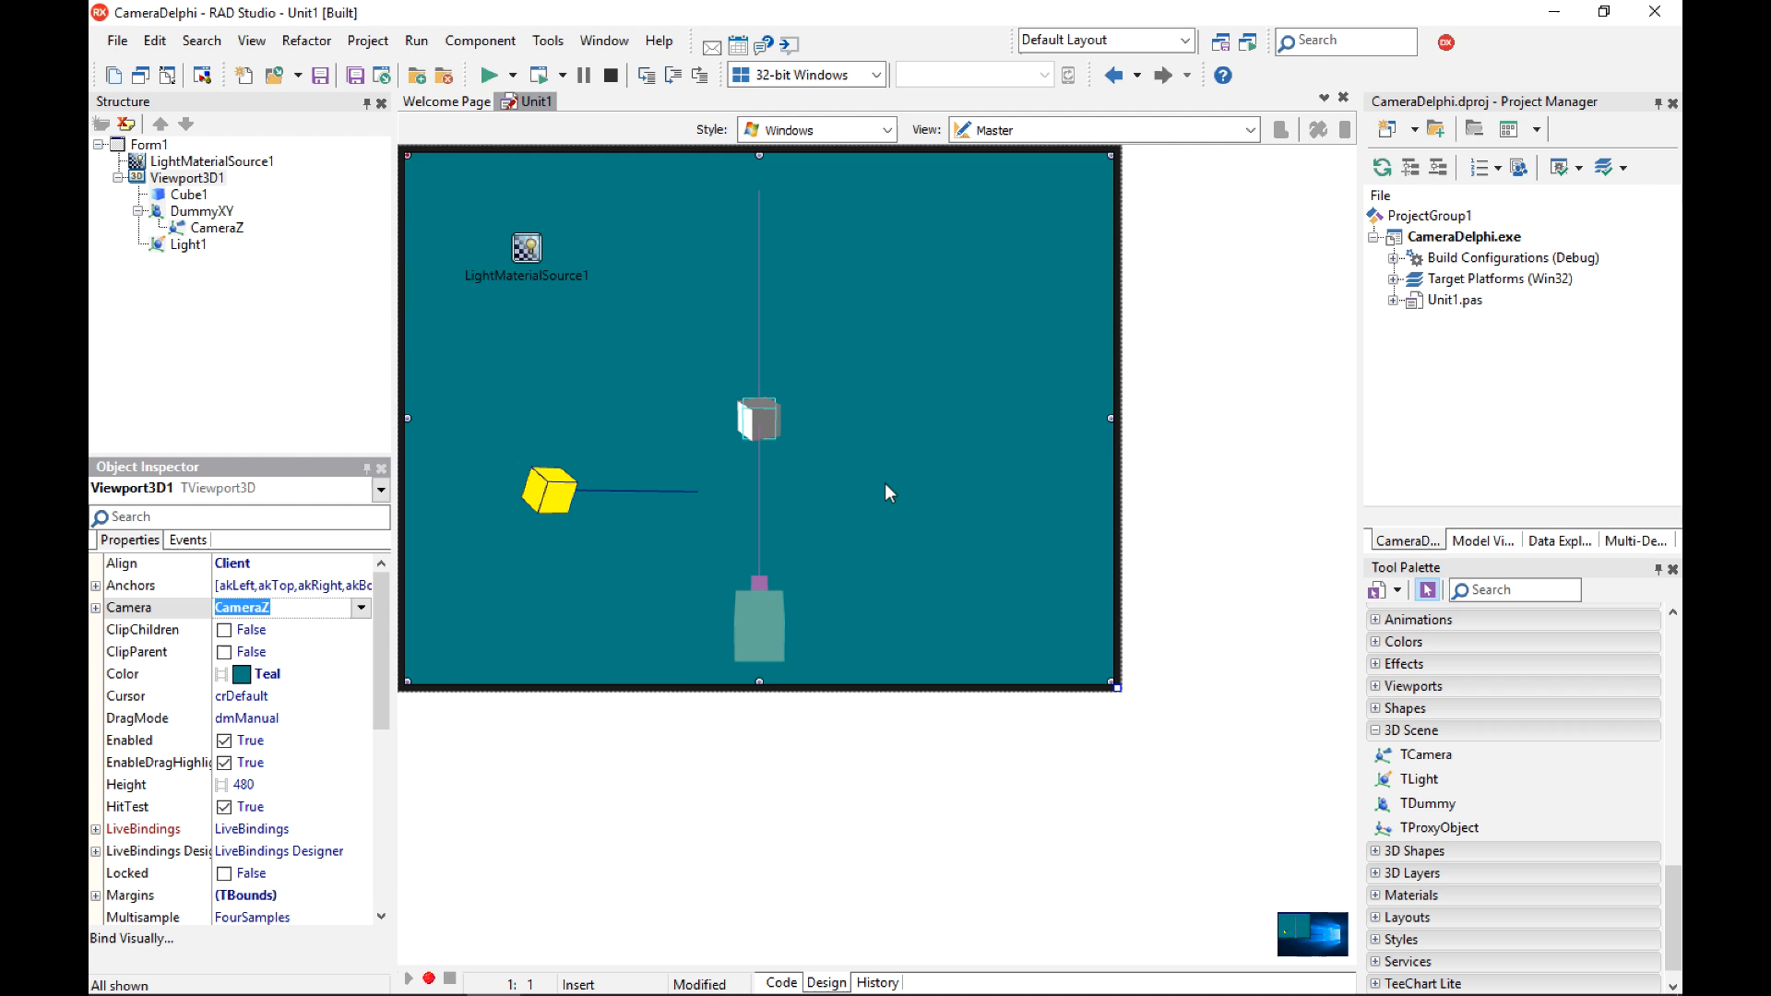
pyautogui.click(186, 539)
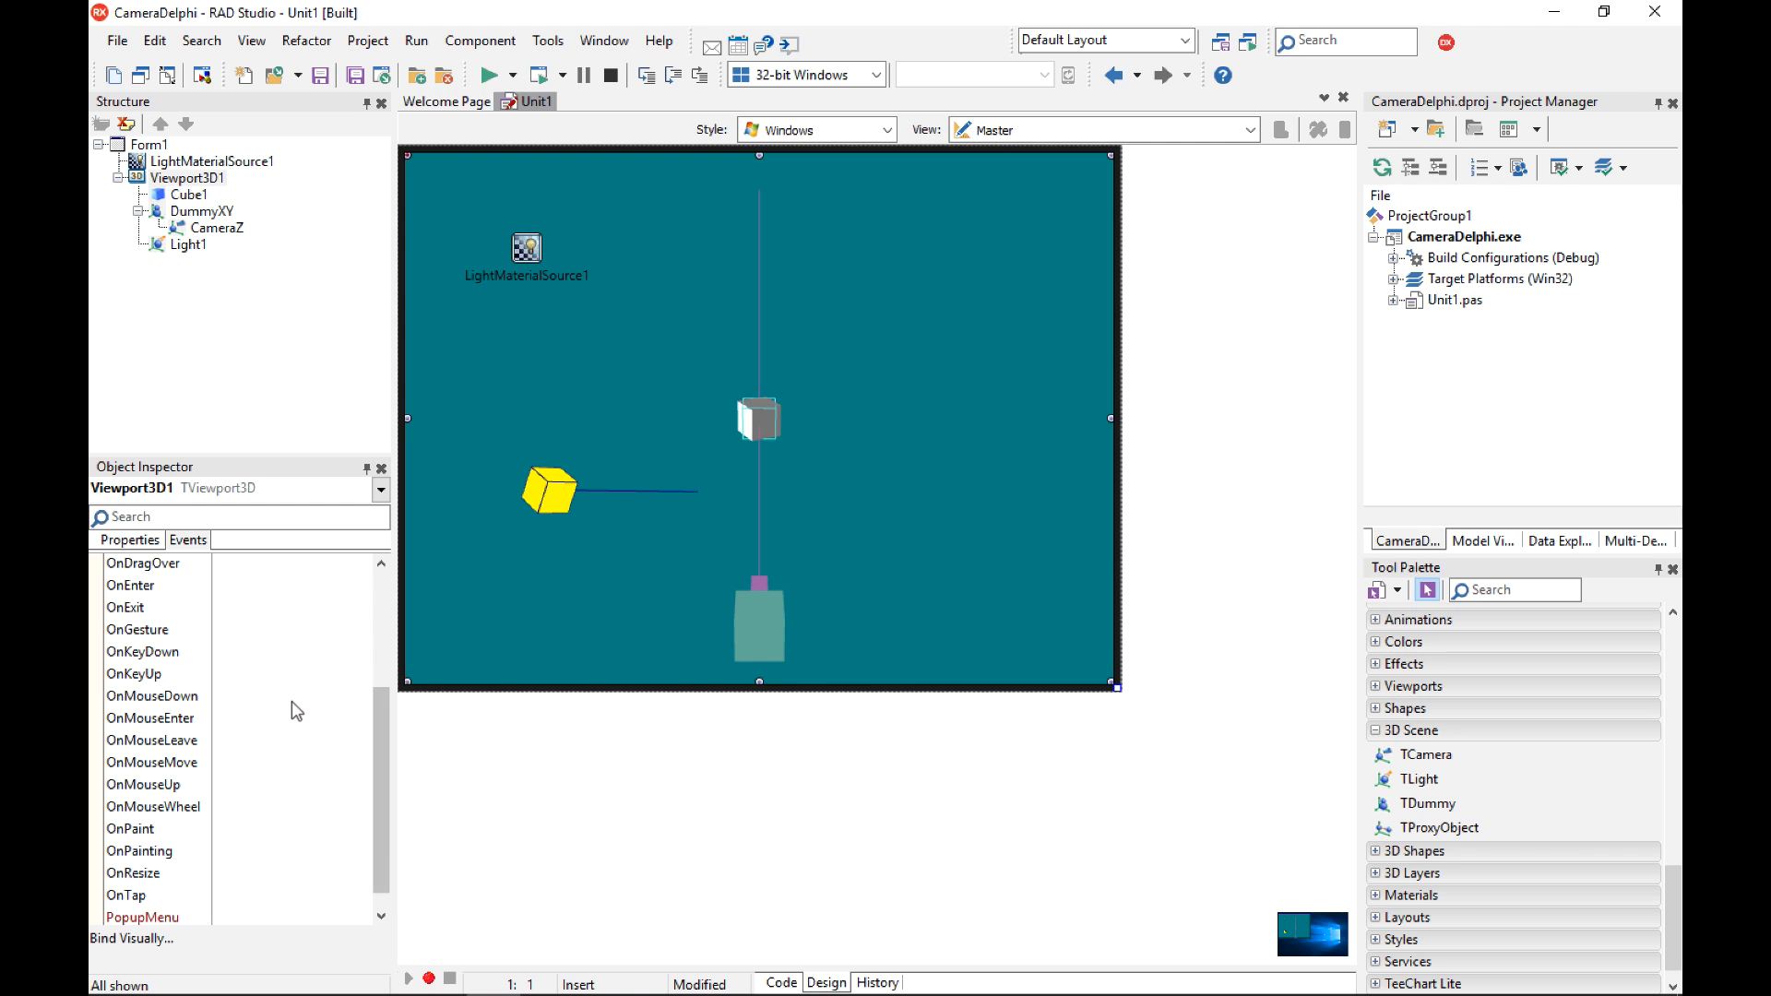
# Create the Viewport3D1 OnMouseDown handler and declare a private FDown TPointF field.
pyautogui.doubleClick(152, 695)
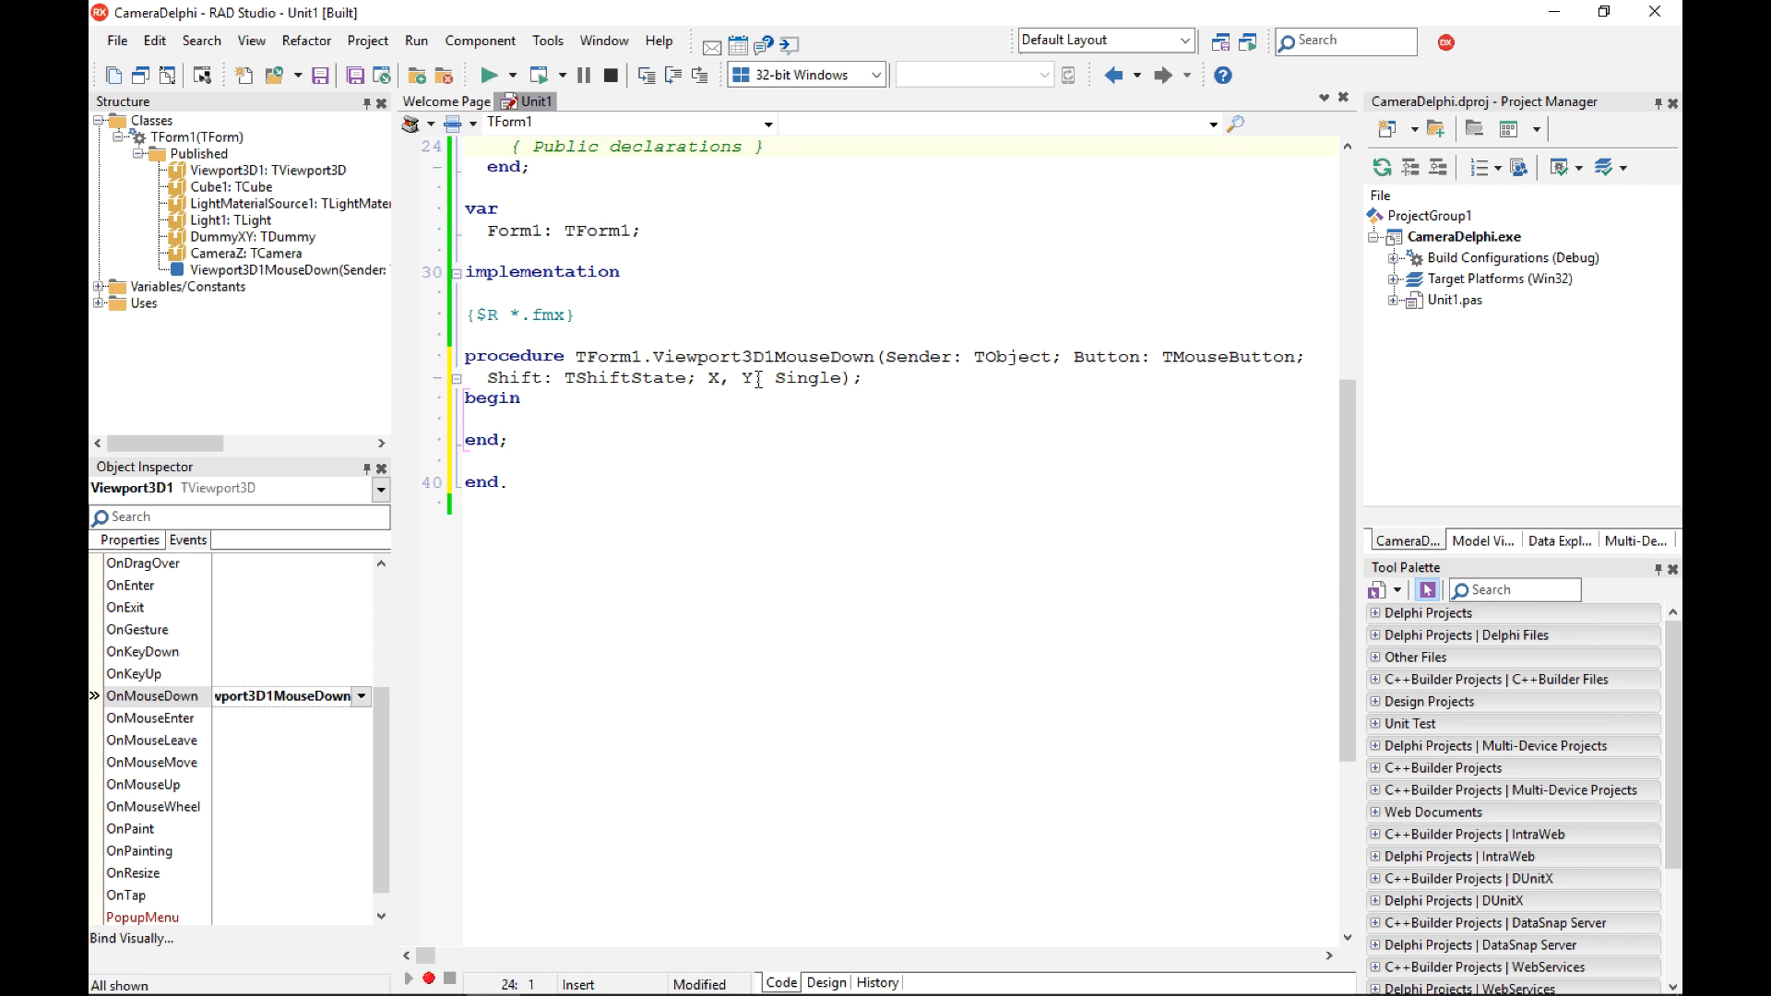
pyautogui.doubleClick(719, 377)
pyautogui.write('F')
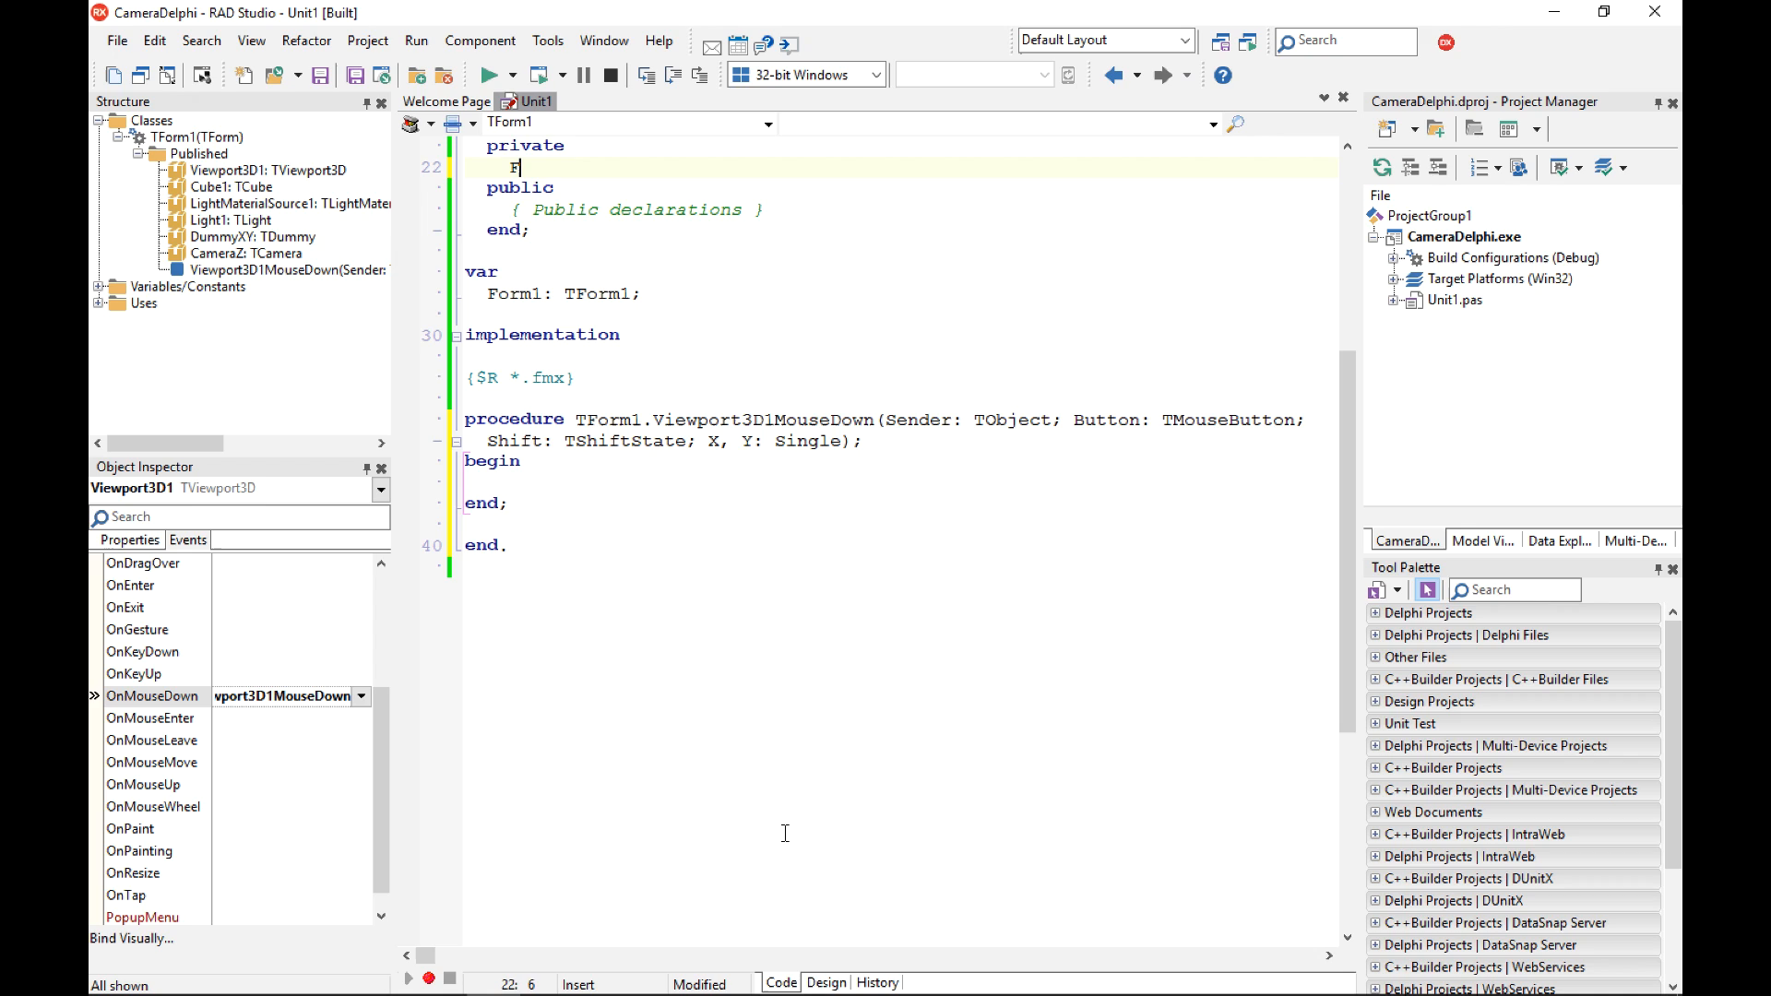
pyautogui.write('Down: T')
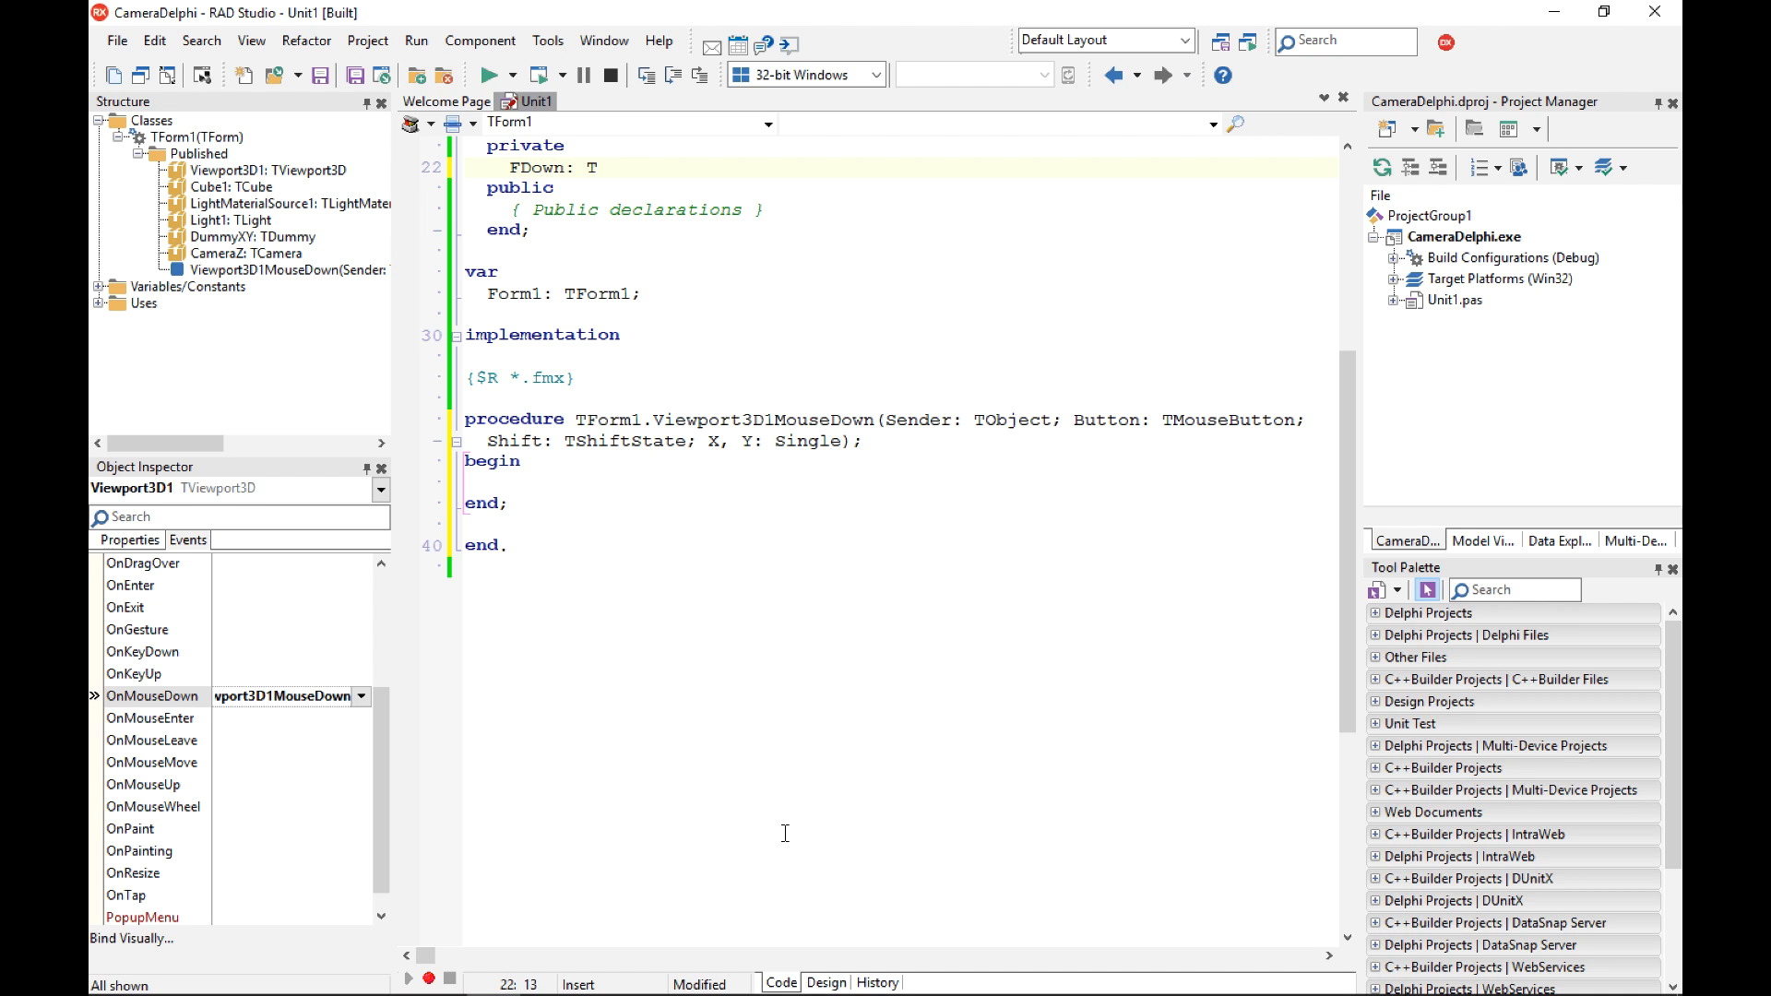
pyautogui.write('PointF;')
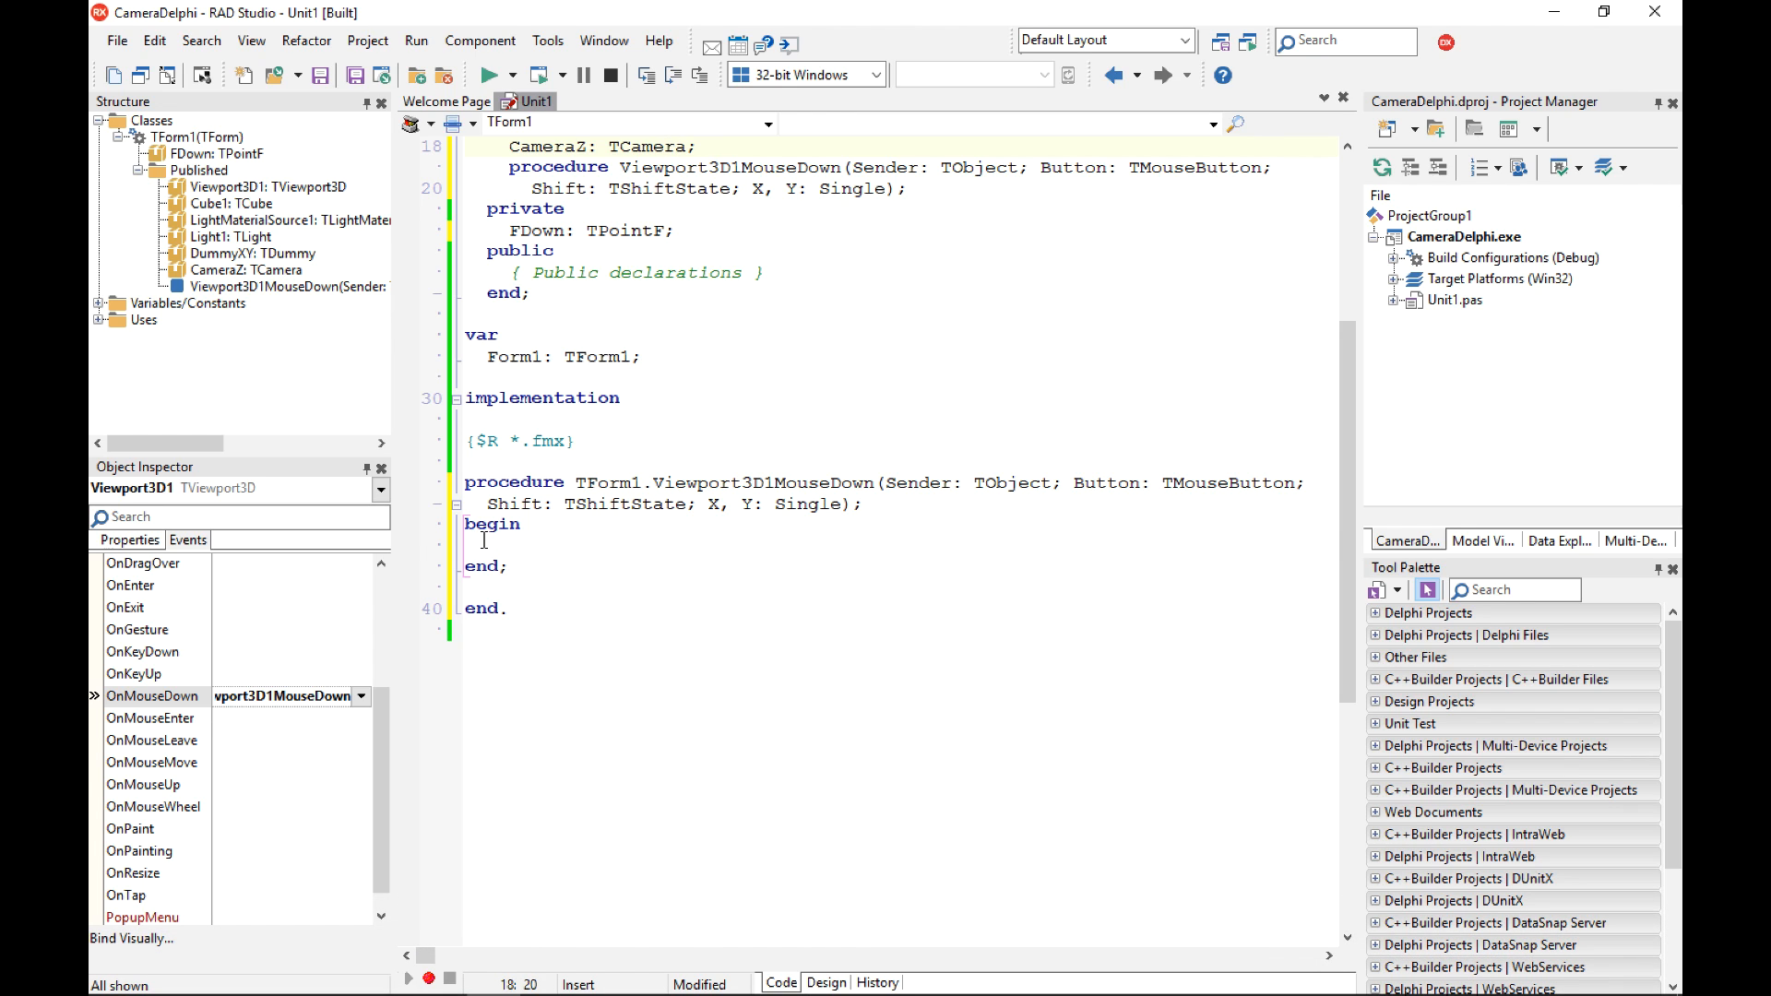
# Add 'FDown := PointF(X, Y);' to the mouse-down handler and create an empty OnMouseMove handler.
pyautogui.write('FDown')
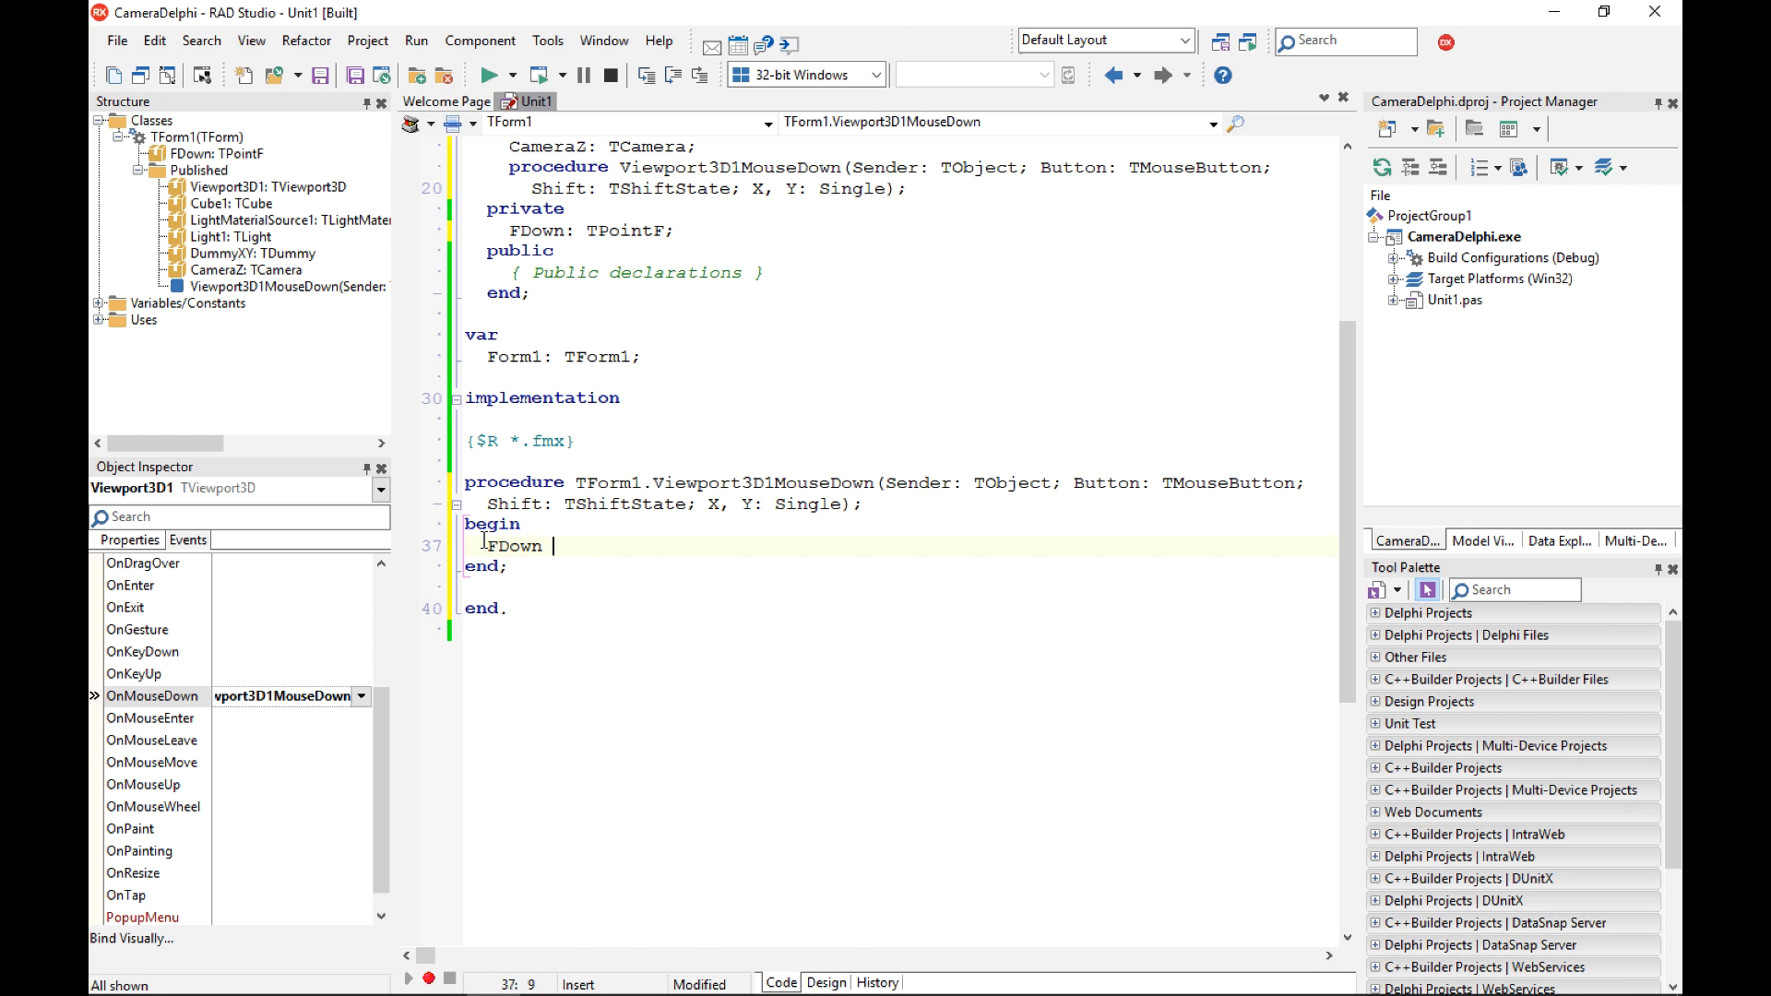
pyautogui.write(':= PointF')
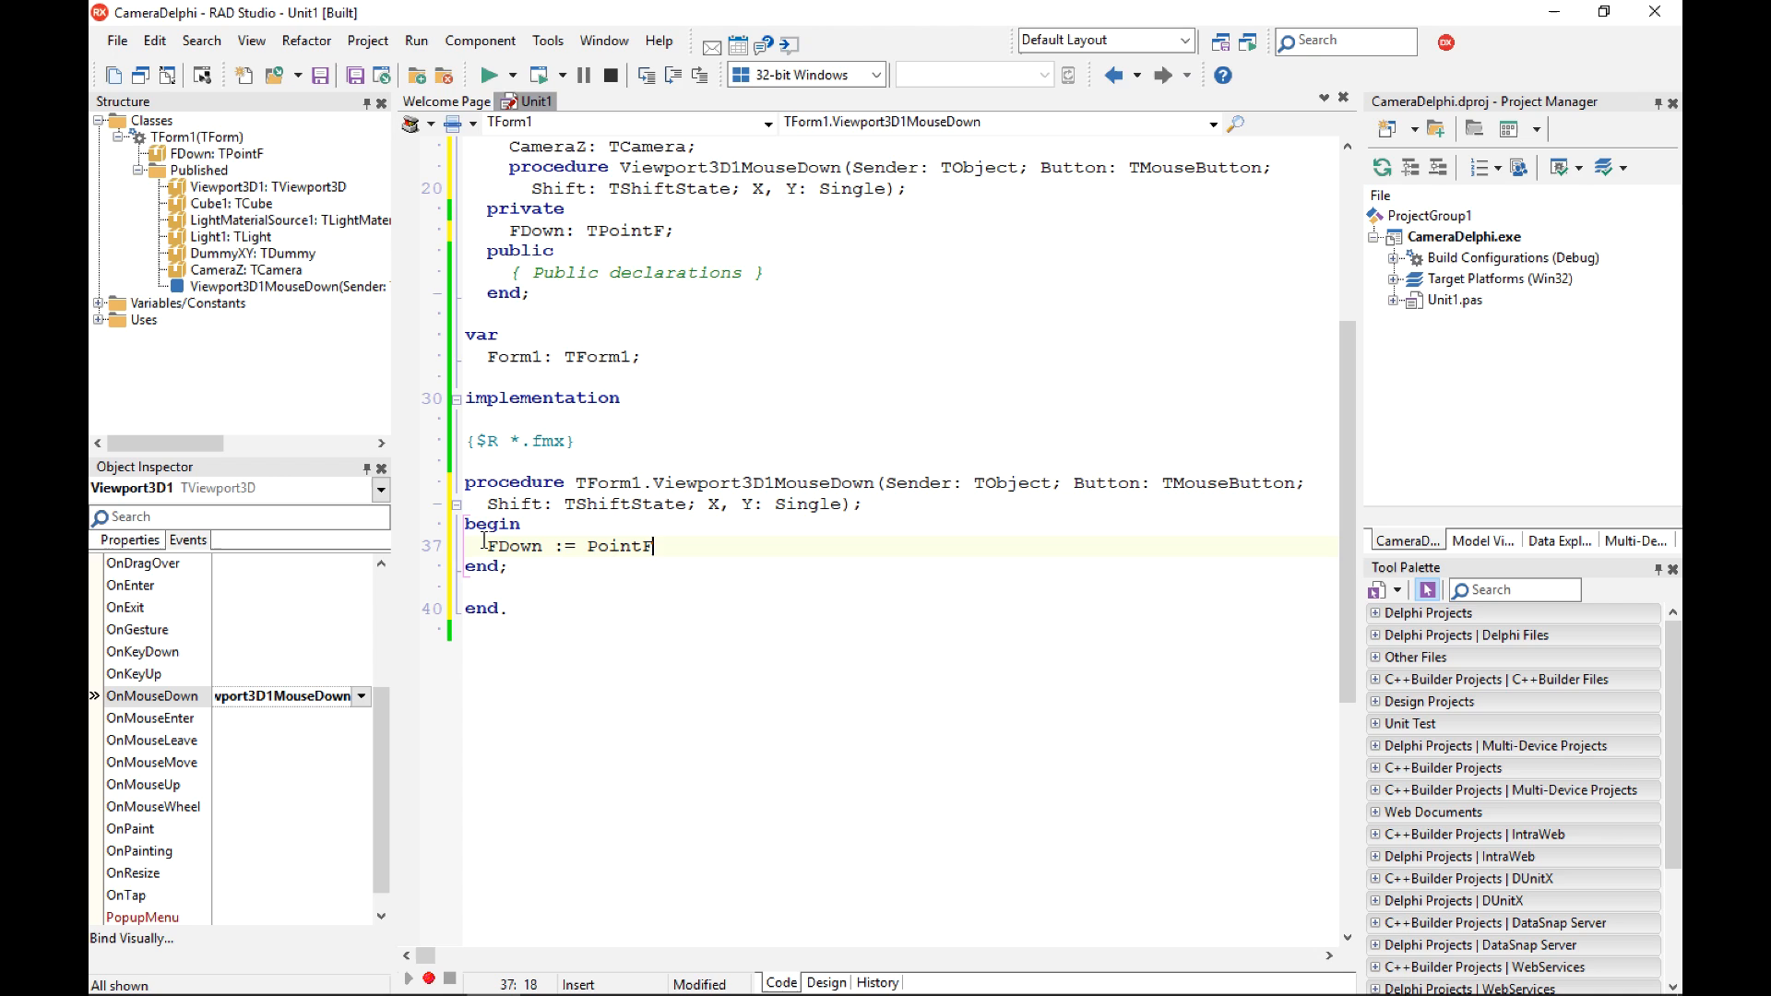
pyautogui.write('(')
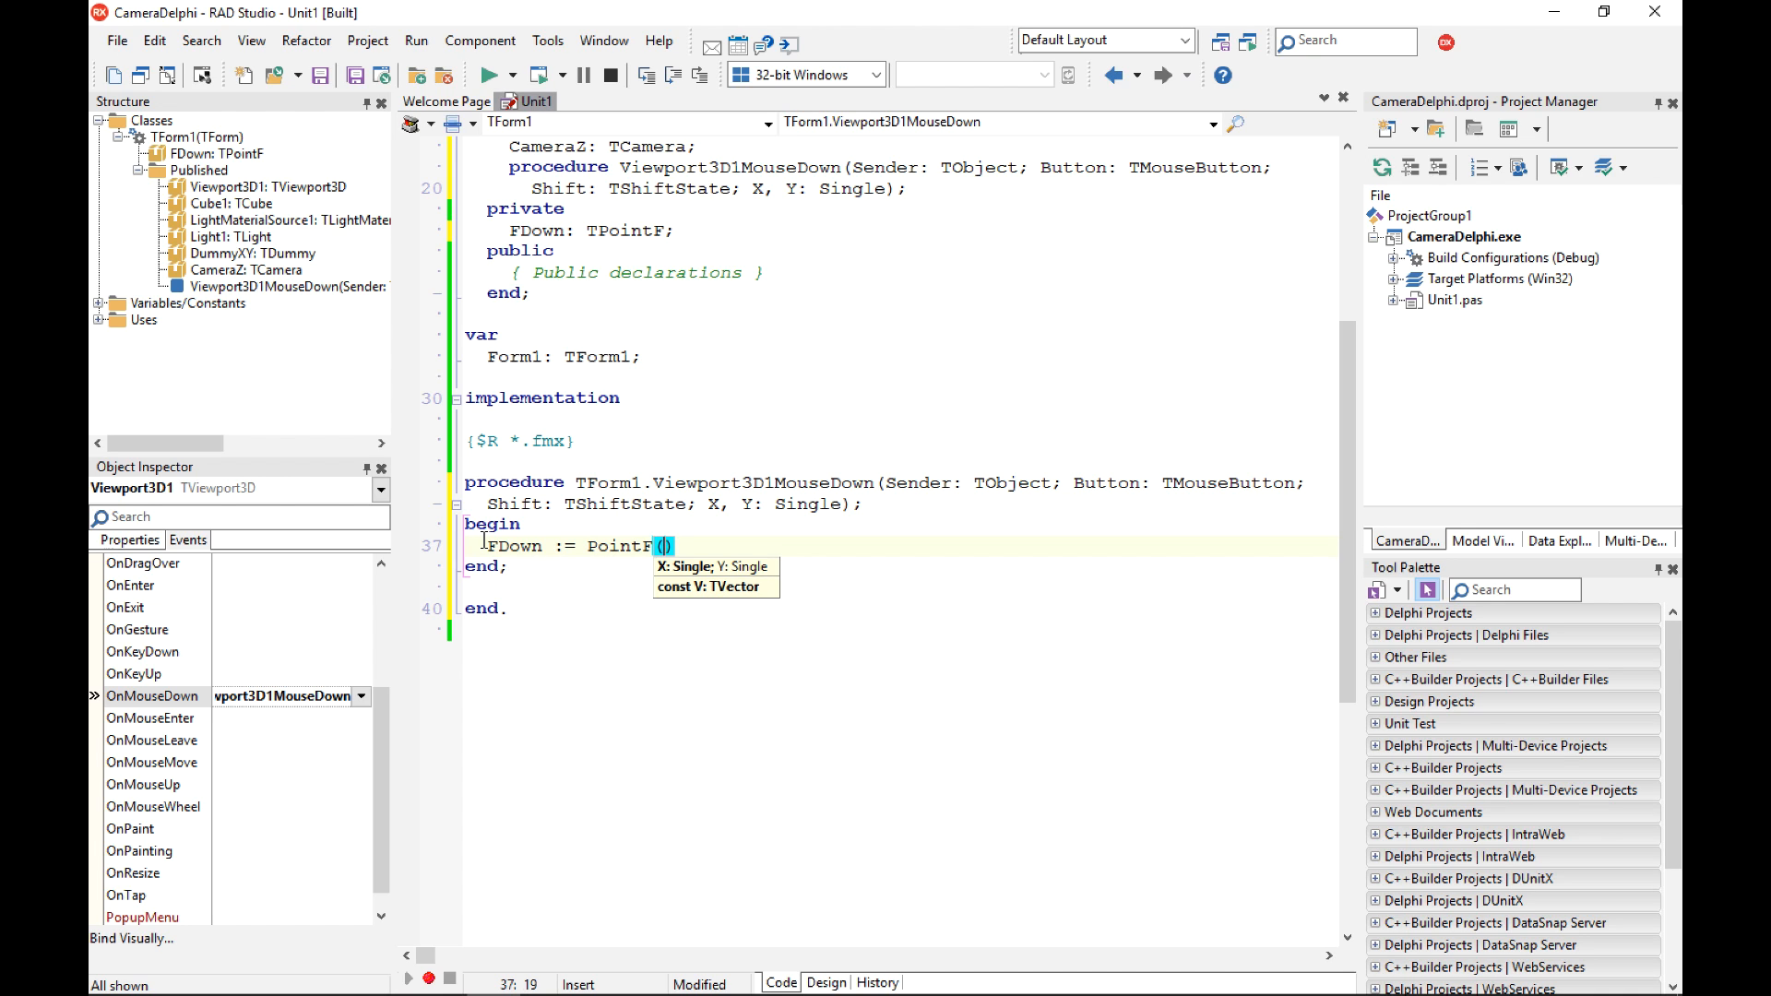
pyautogui.write('X, Y')
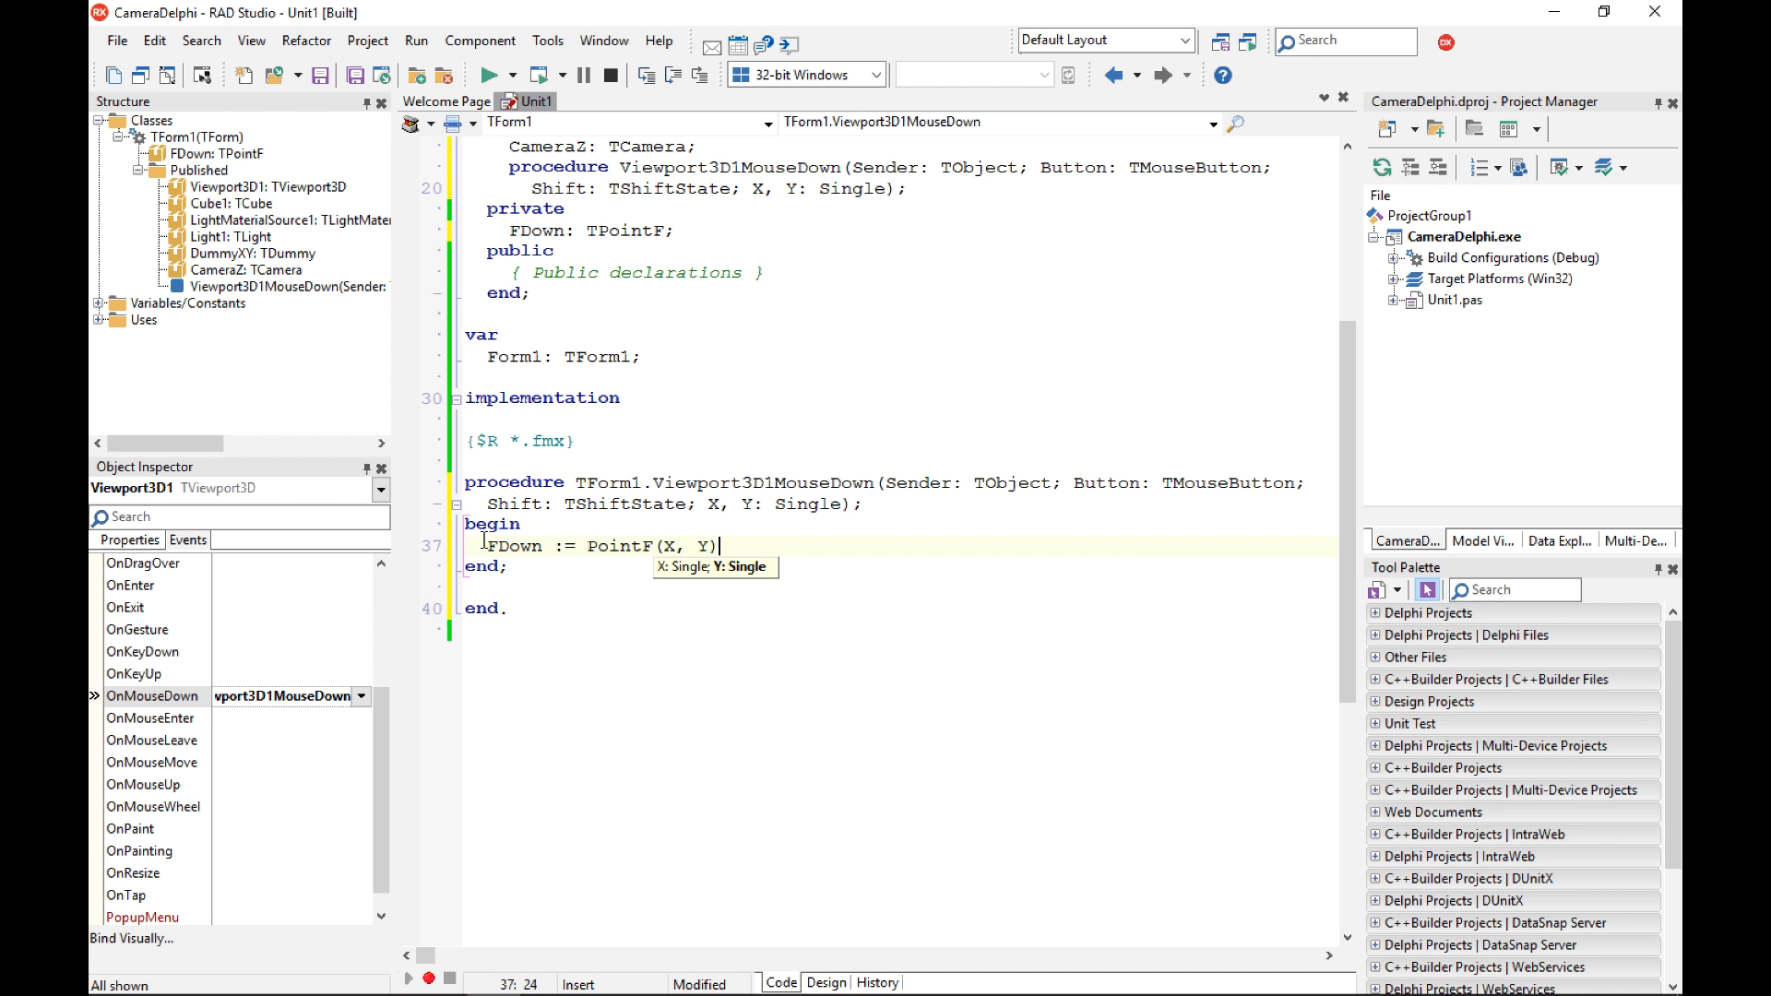
pyautogui.write(';')
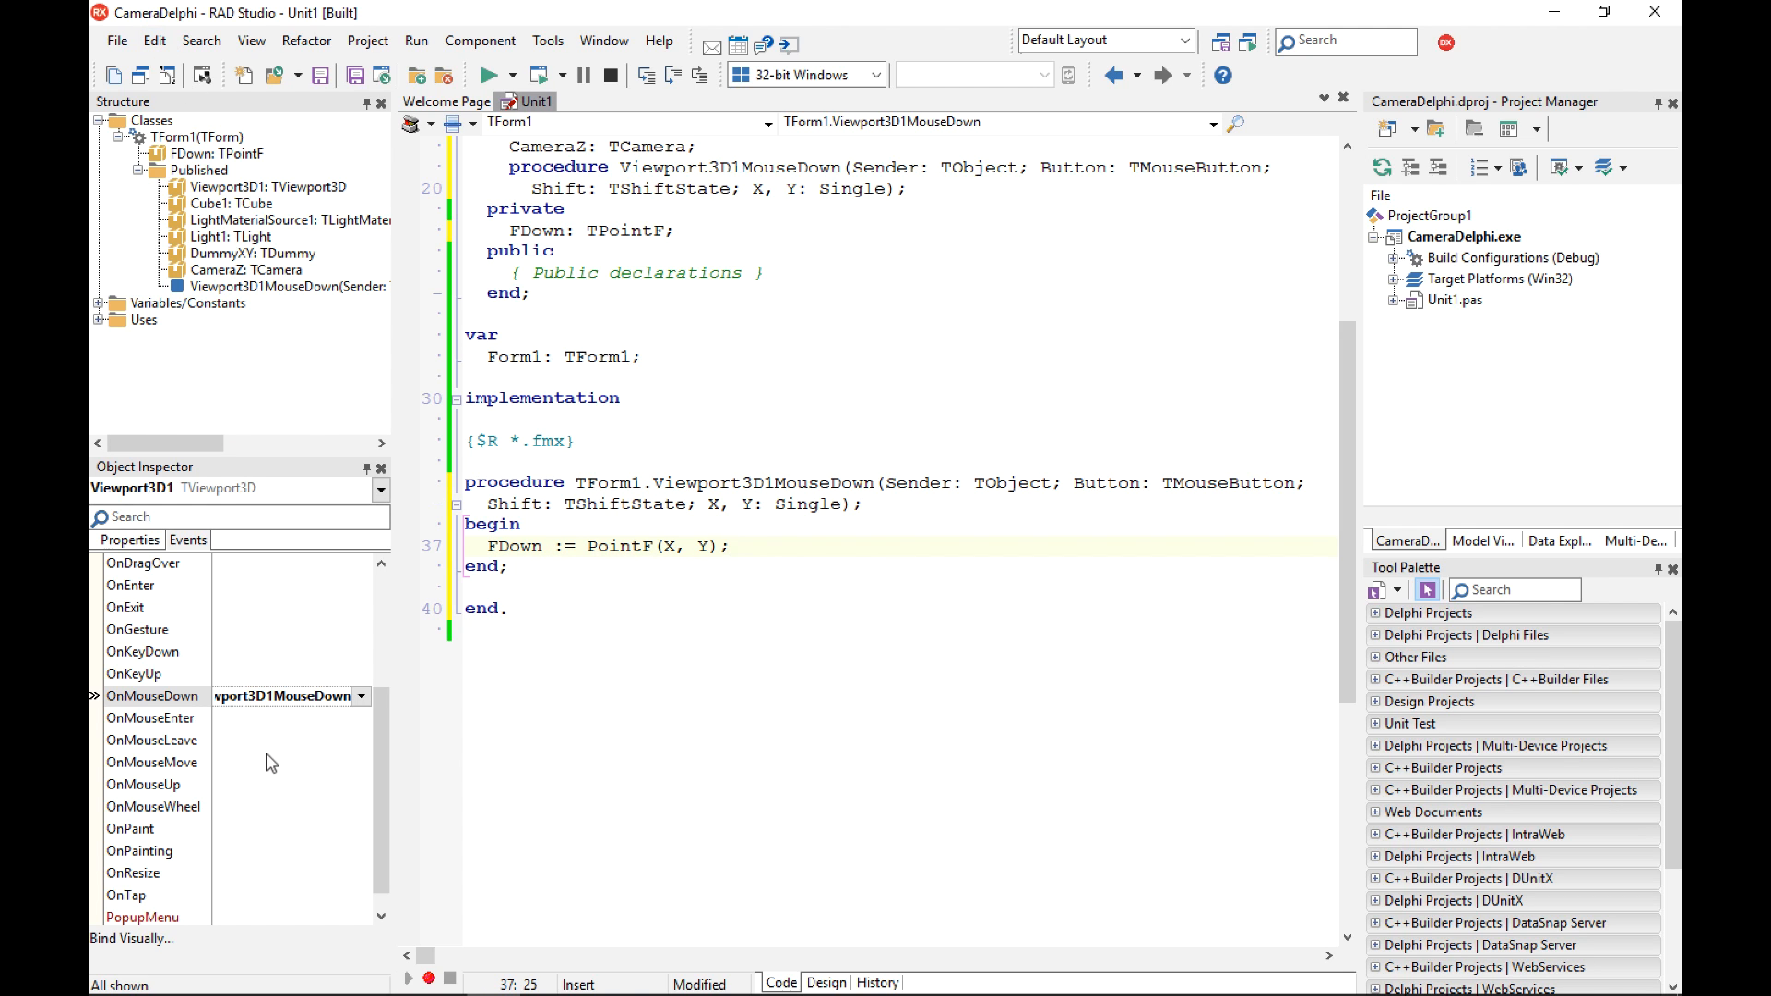
pyautogui.click(153, 763)
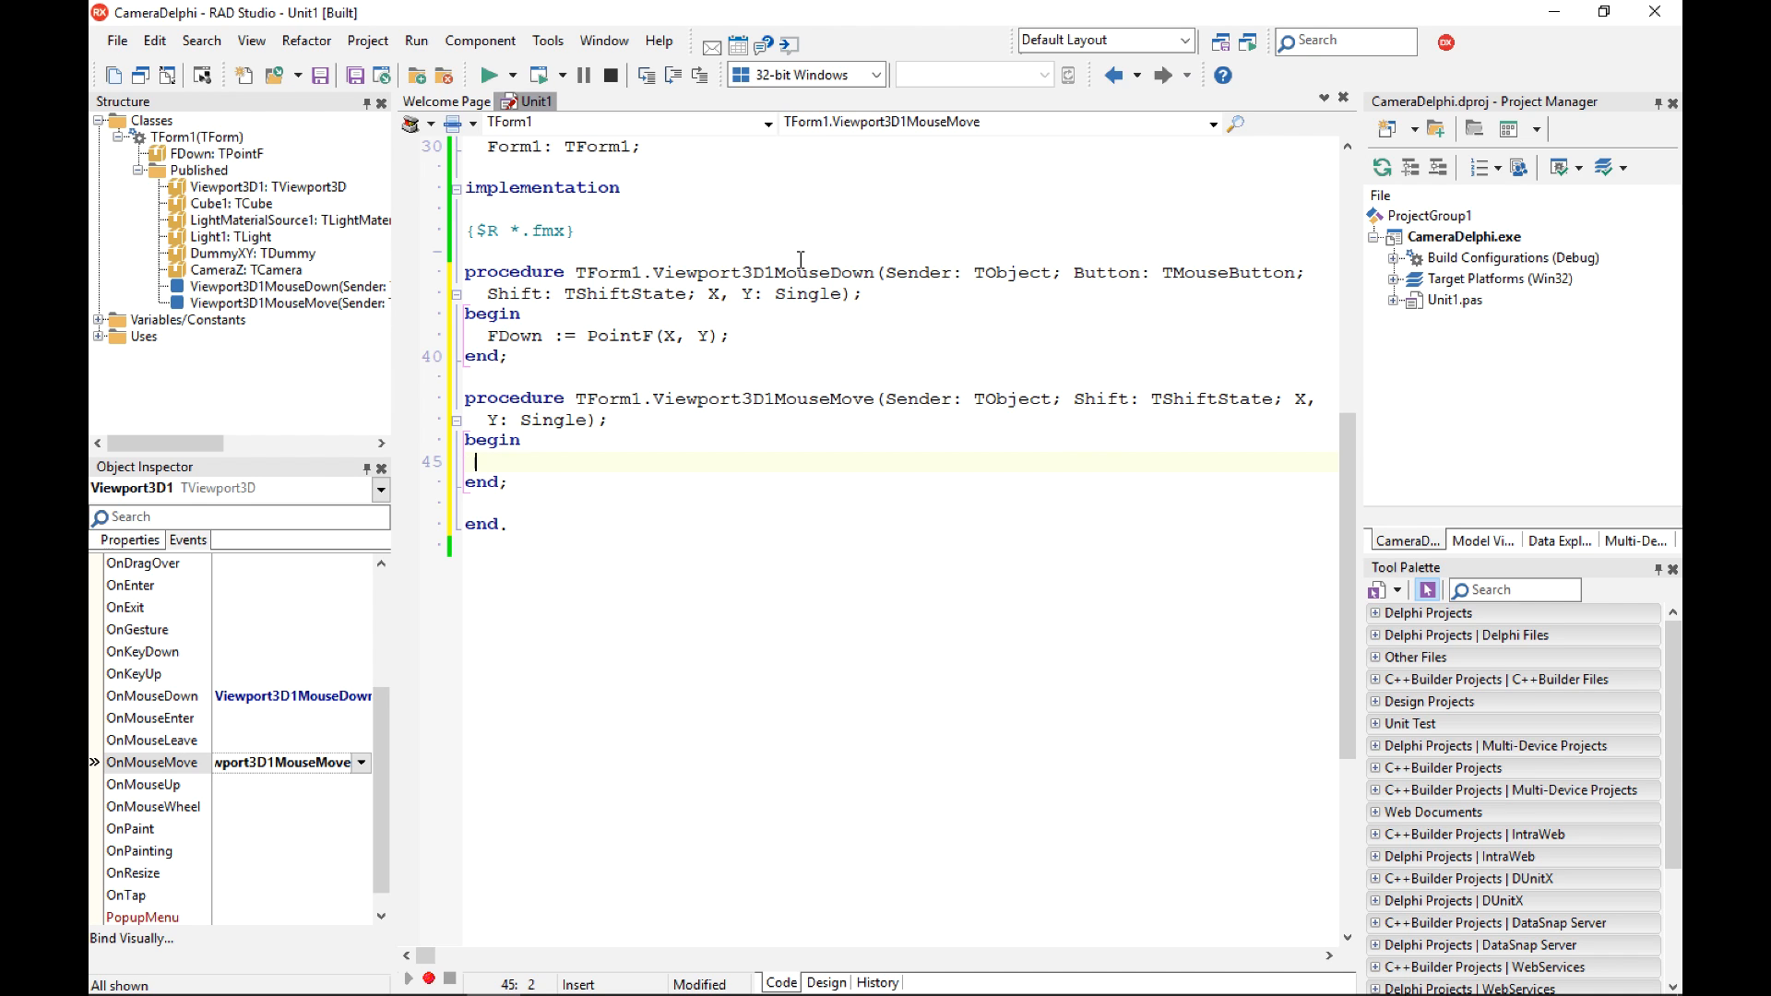
# Start the mouse-move handler with 'if ssLeft in Shift then begin'.
pyautogui.write('if True then')
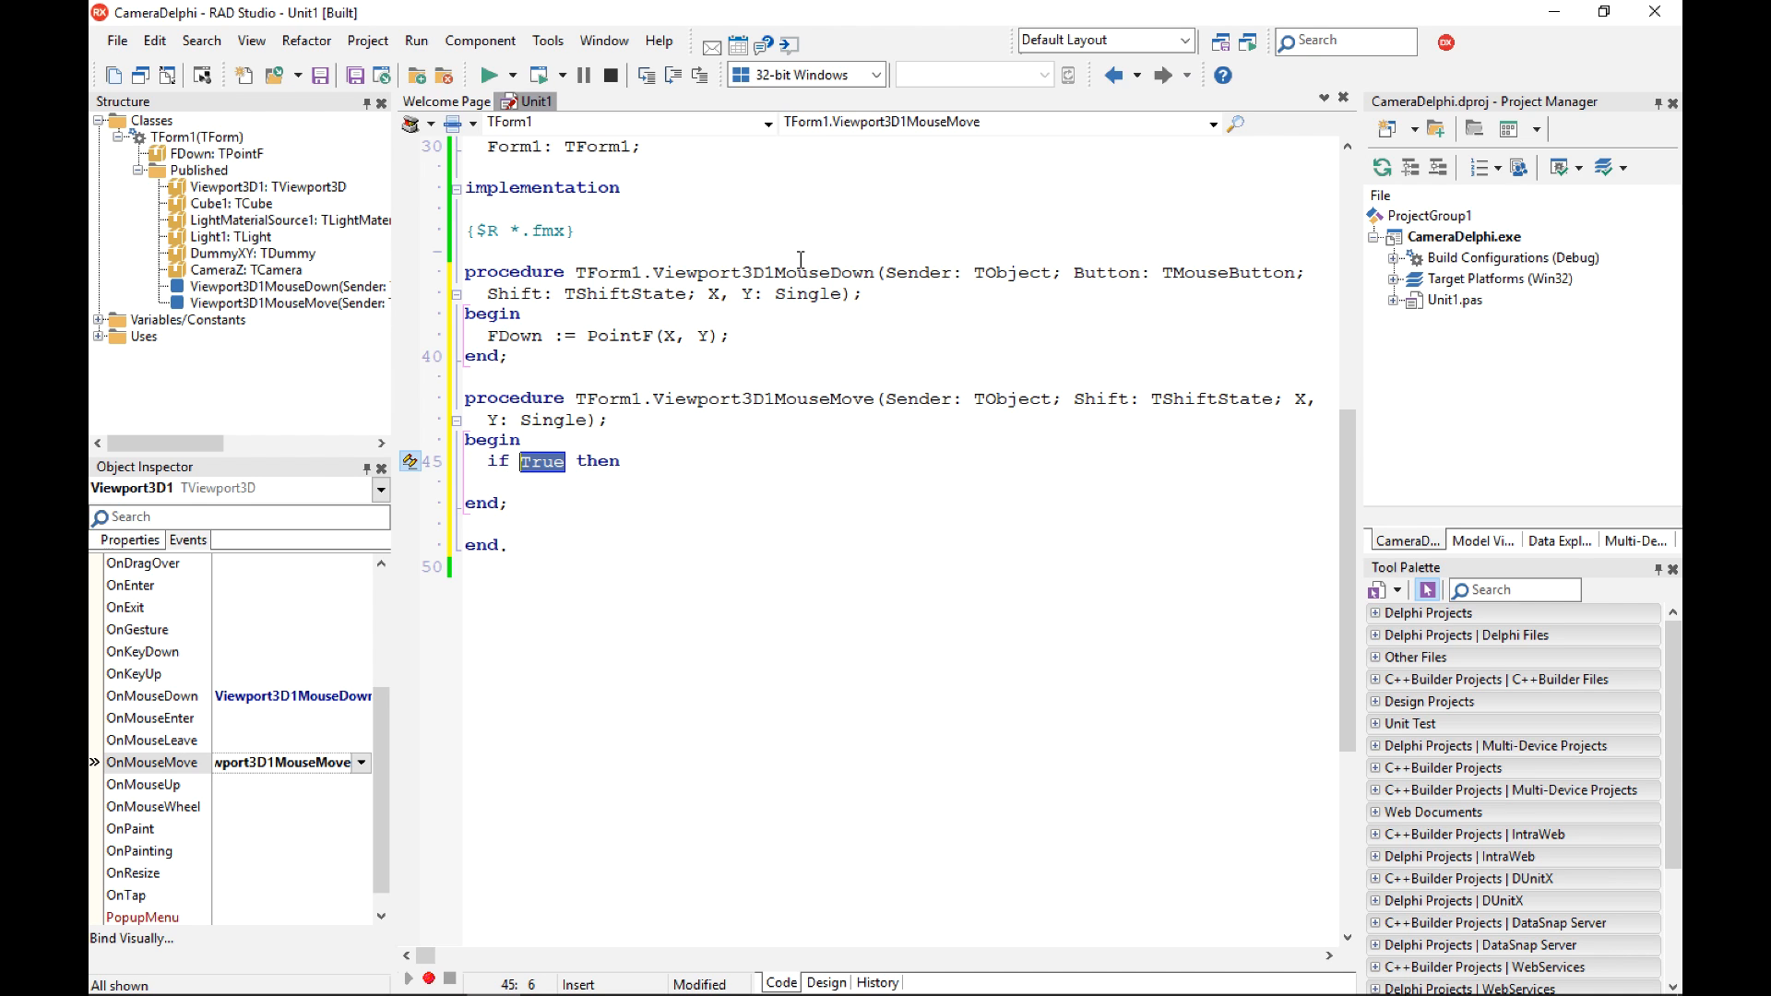
pyautogui.write('s')
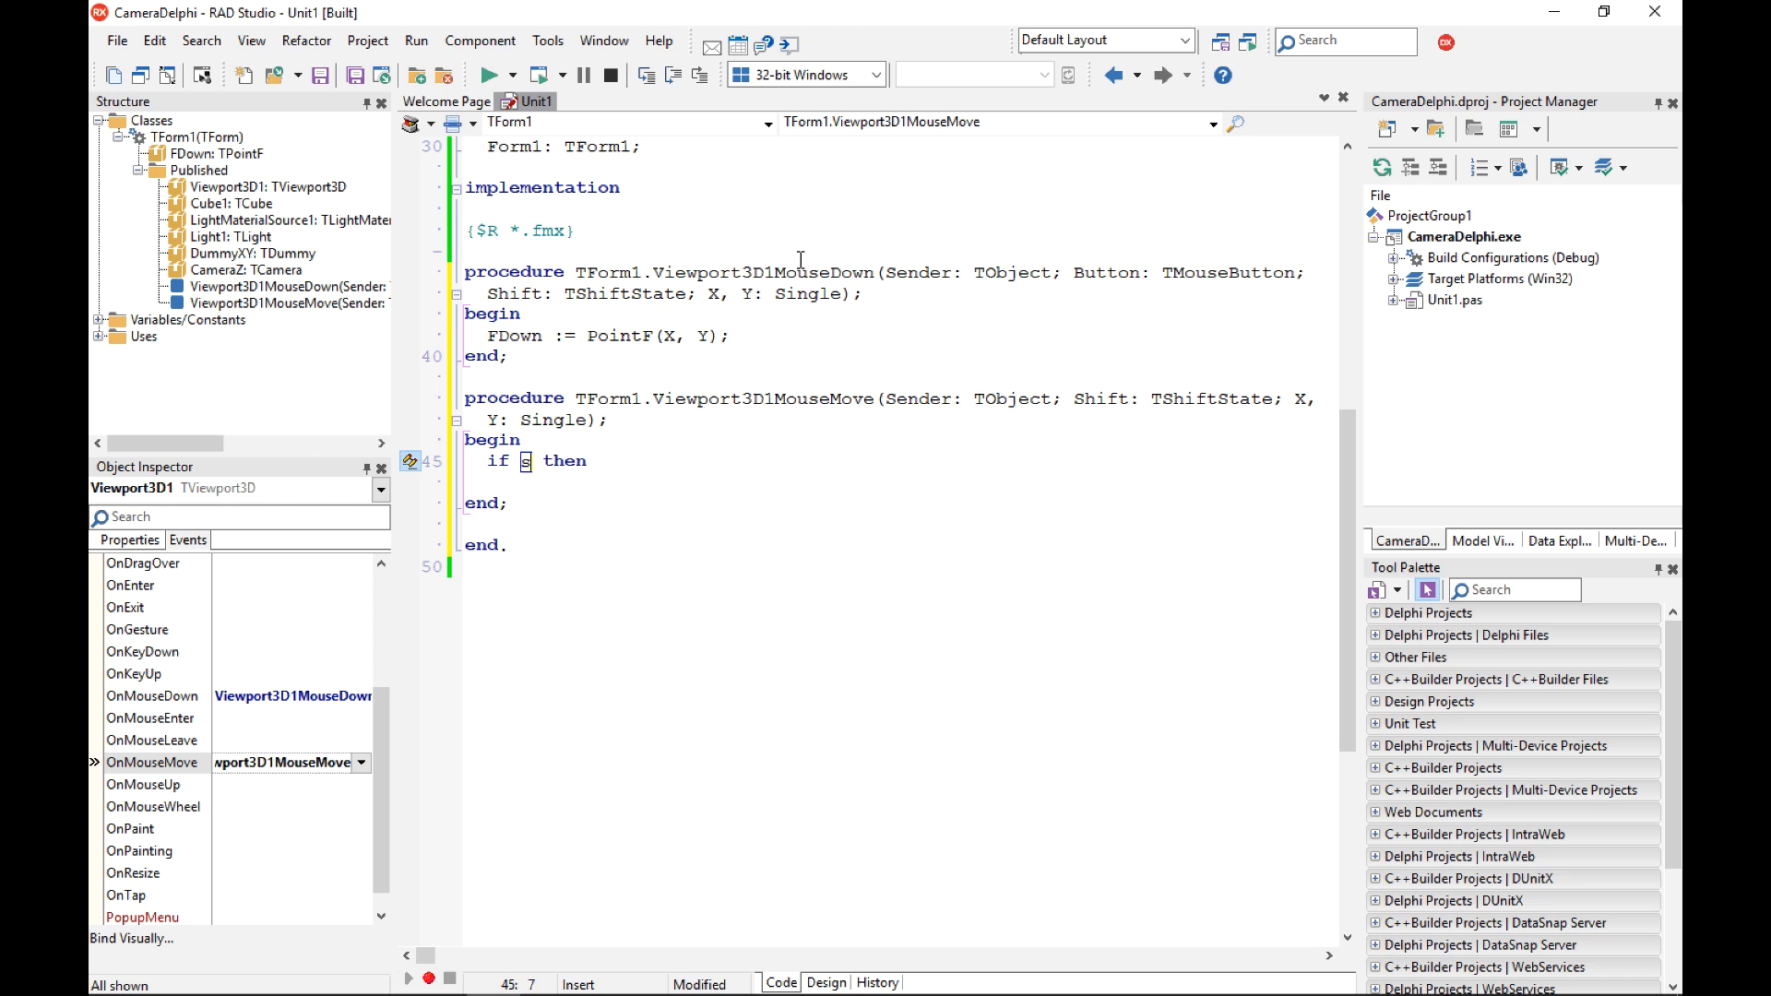
pyautogui.write('sLeft')
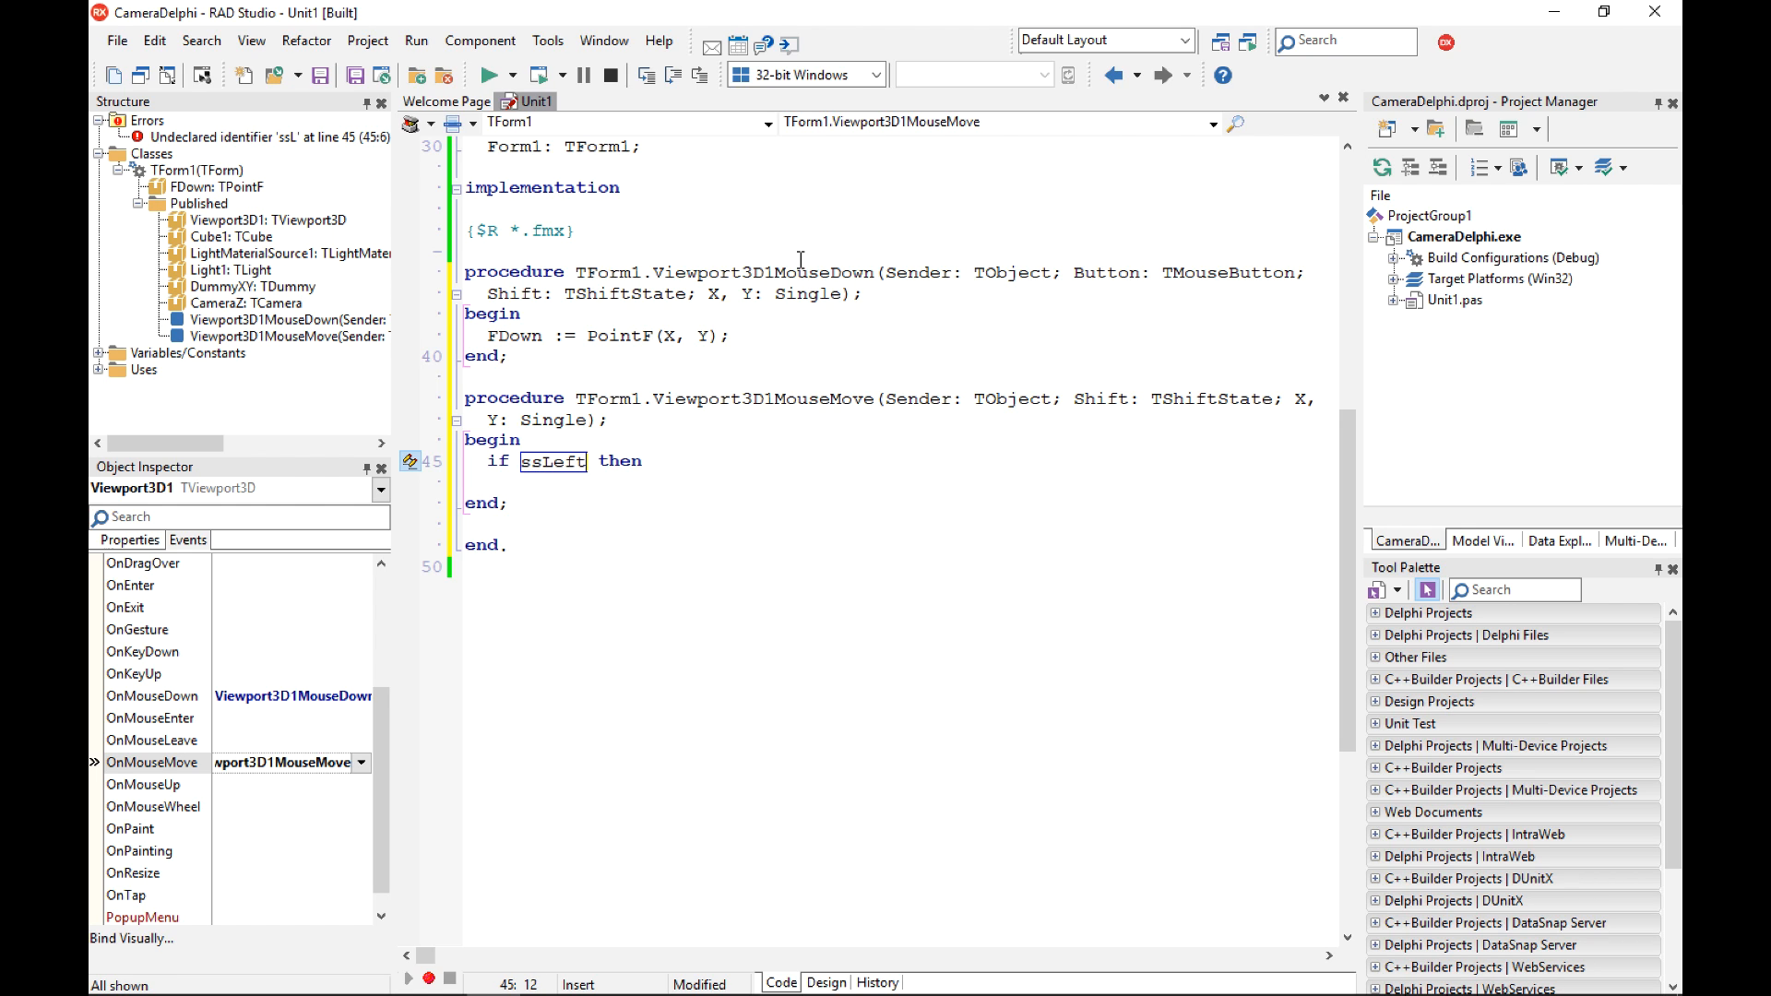
pyautogui.write('in Shift')
pyautogui.click(900, 482)
pyautogui.write('b')
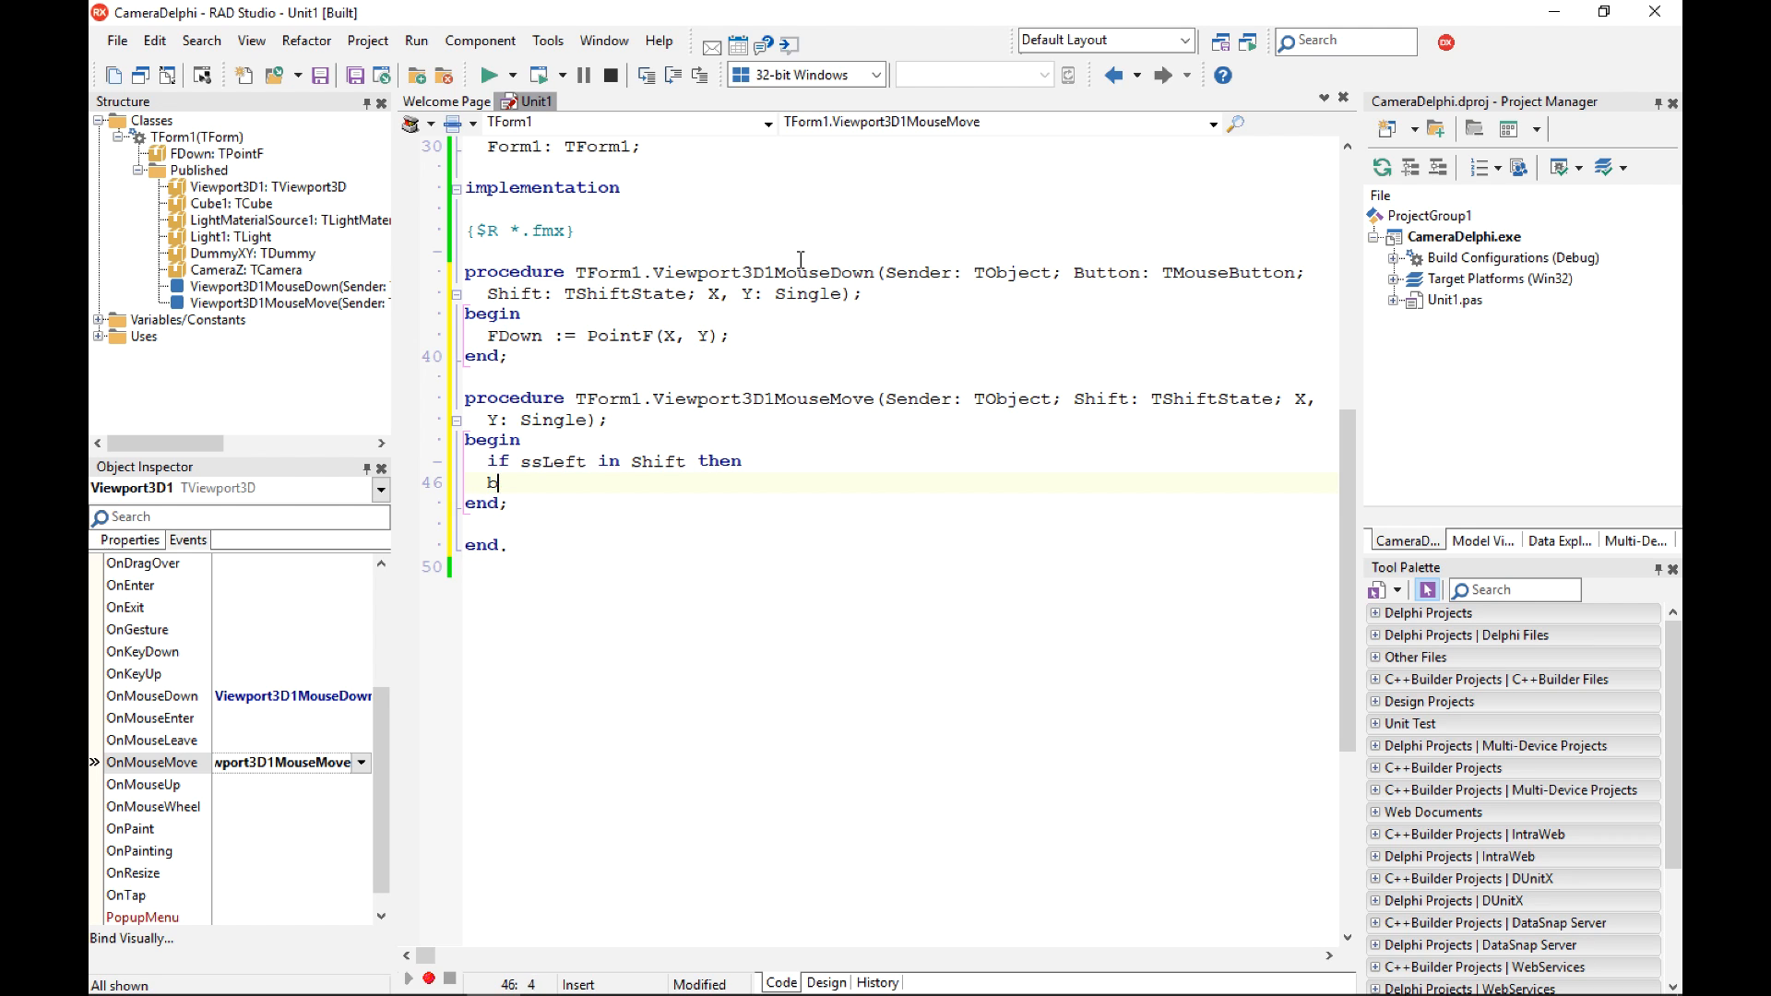
pyautogui.write('egin')
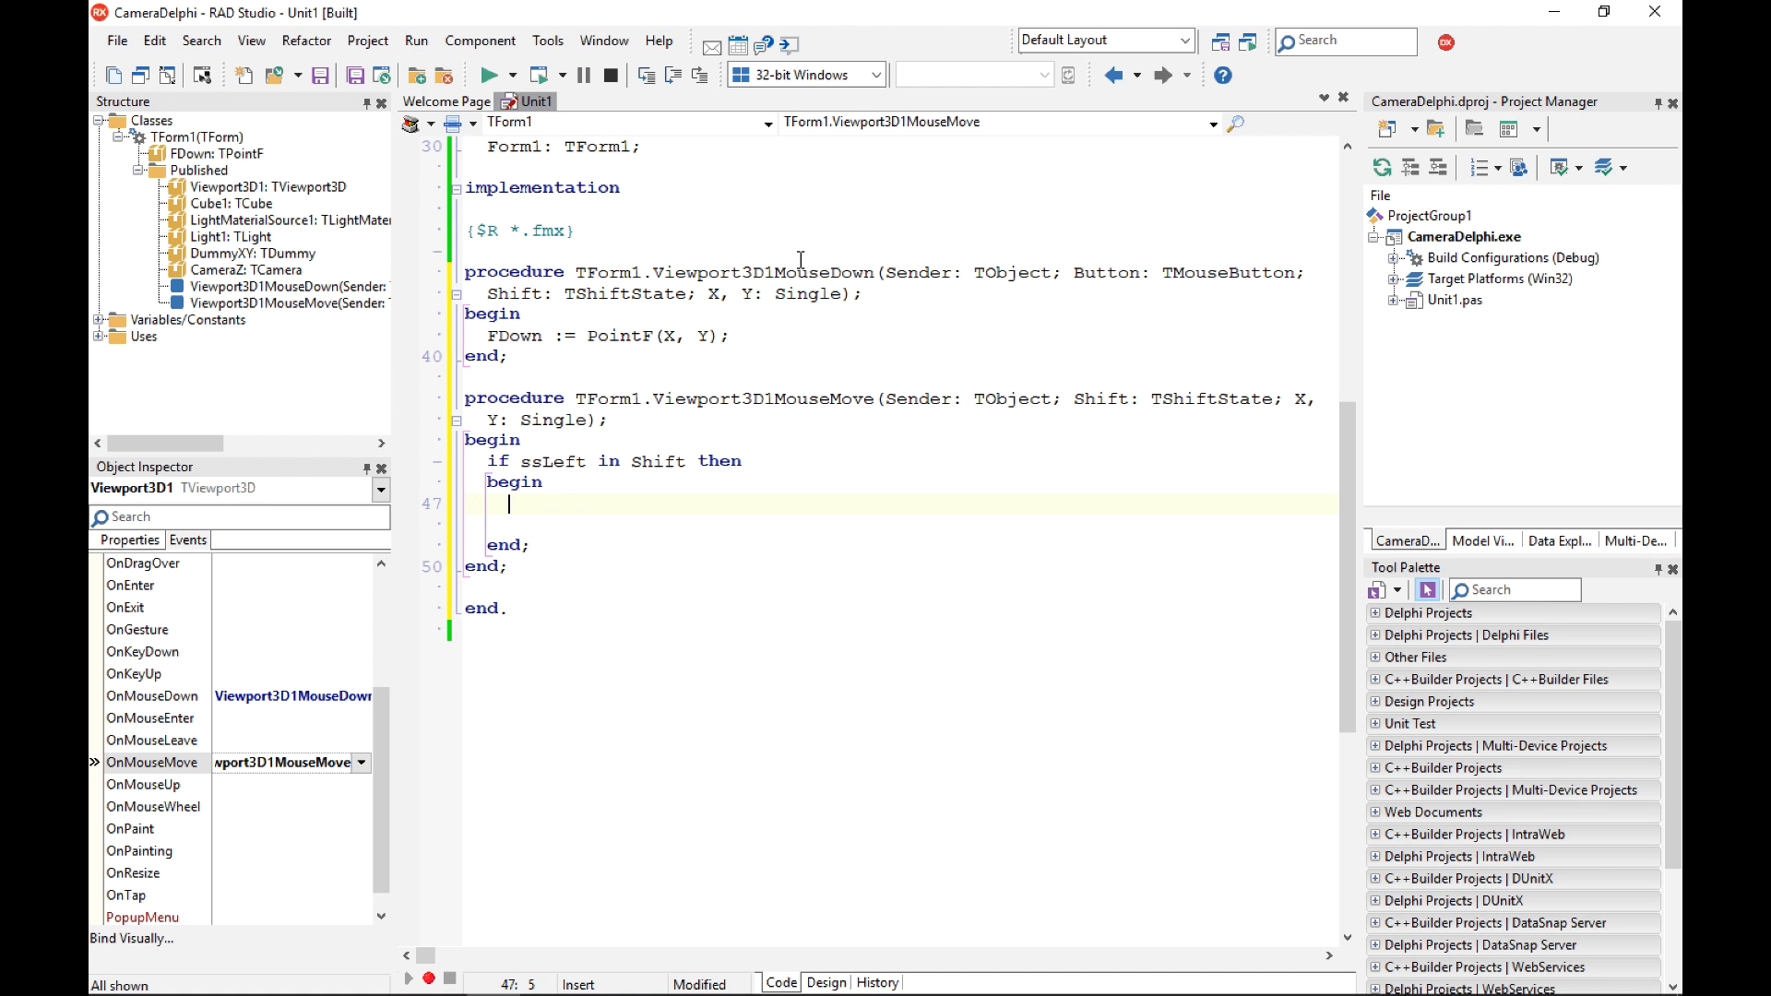
# Write 'DummyXY.RotationAngle.X := DummyXY.RotationAngle.X - (Y - FDown.Y)' inside the block.
pyautogui.write('Du')
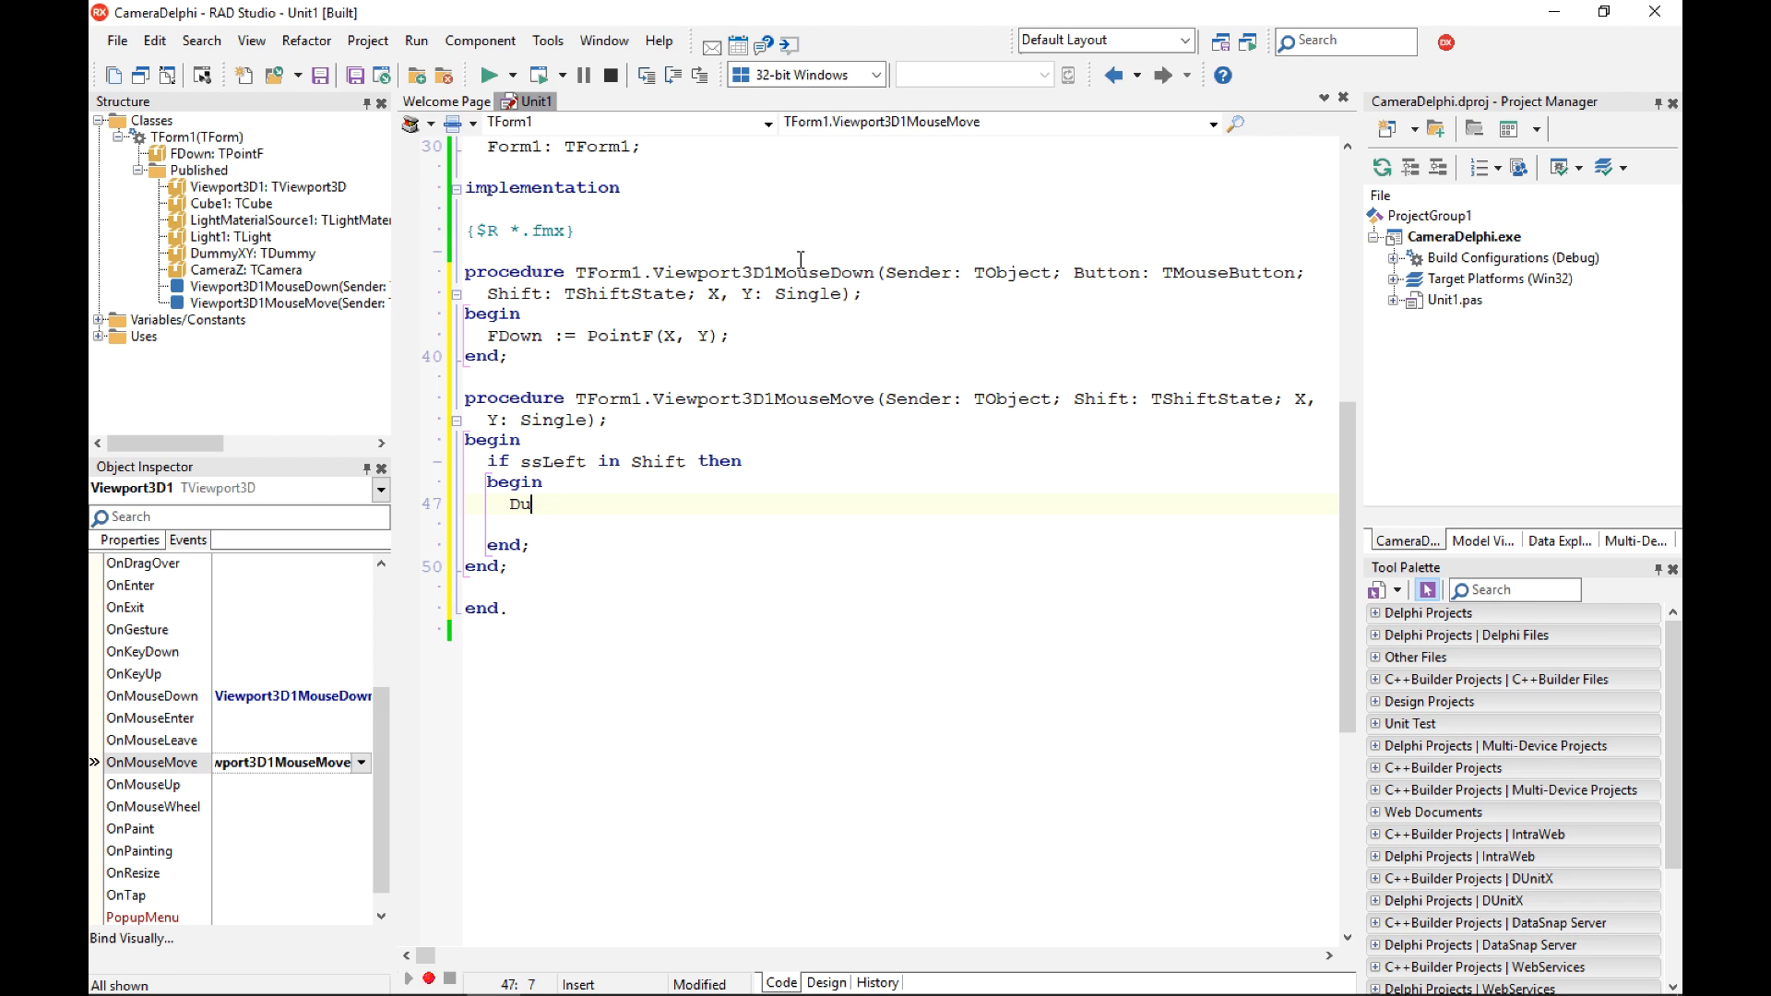
pyautogui.write('mmyX')
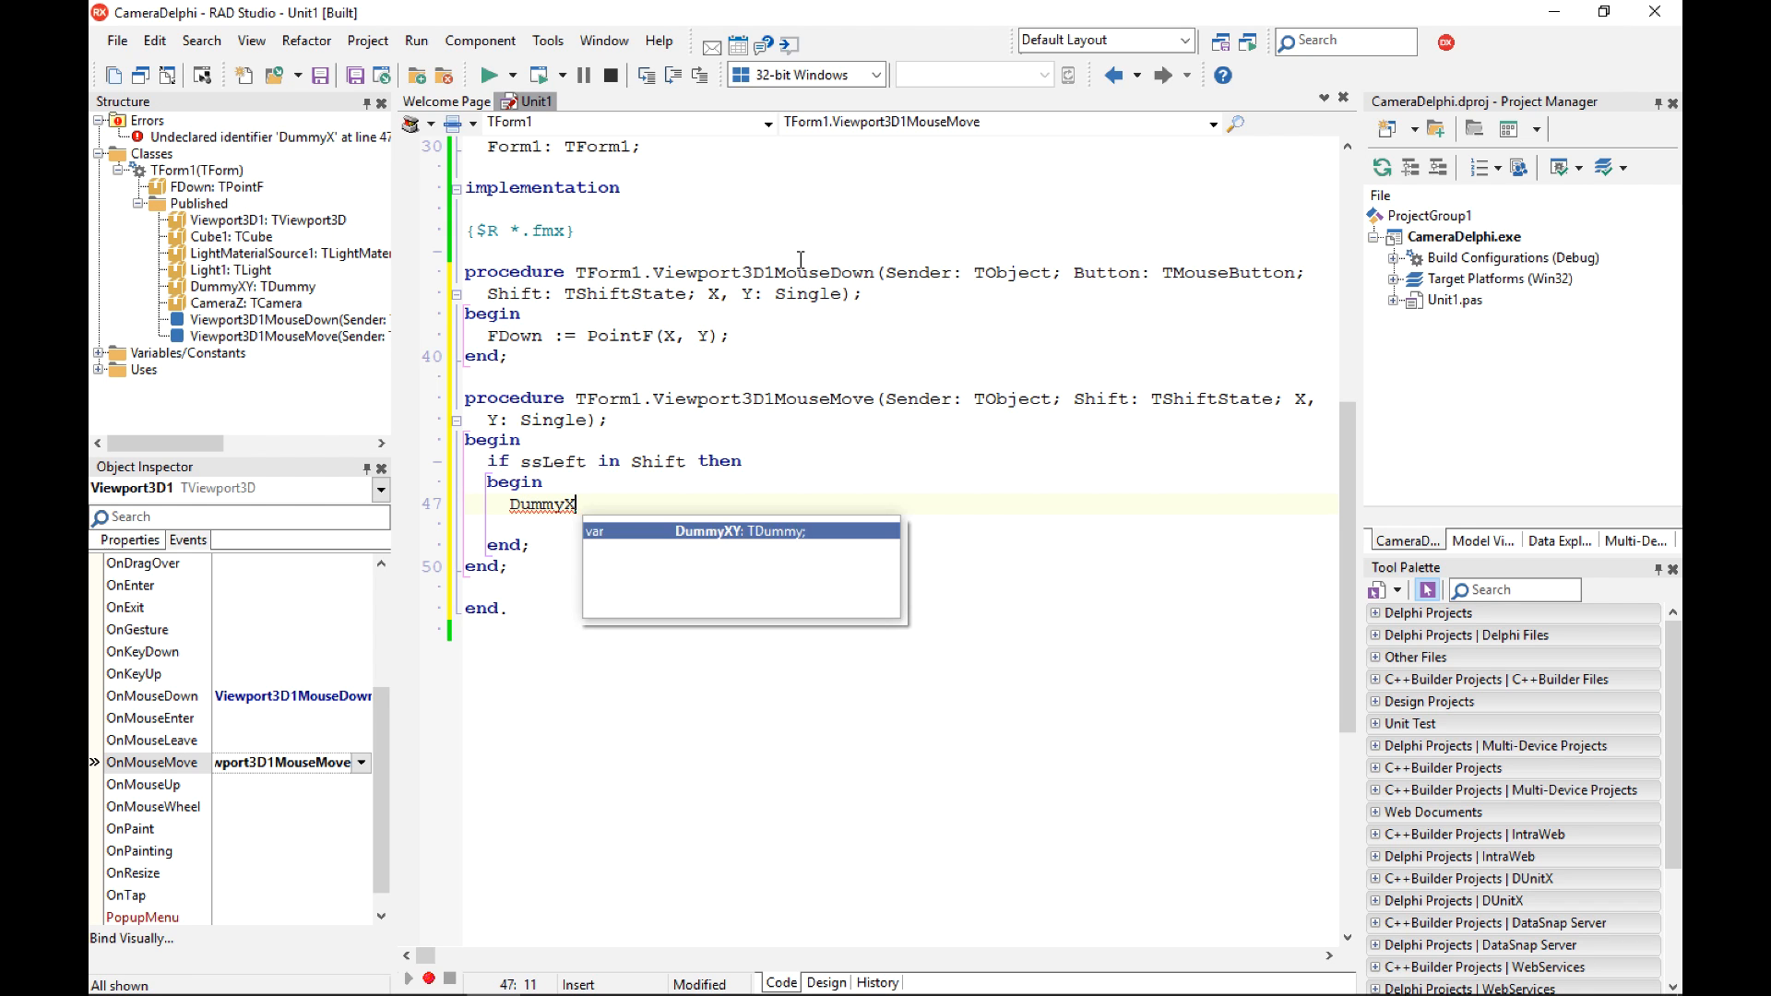
pyautogui.write('Y.RotationAngle')
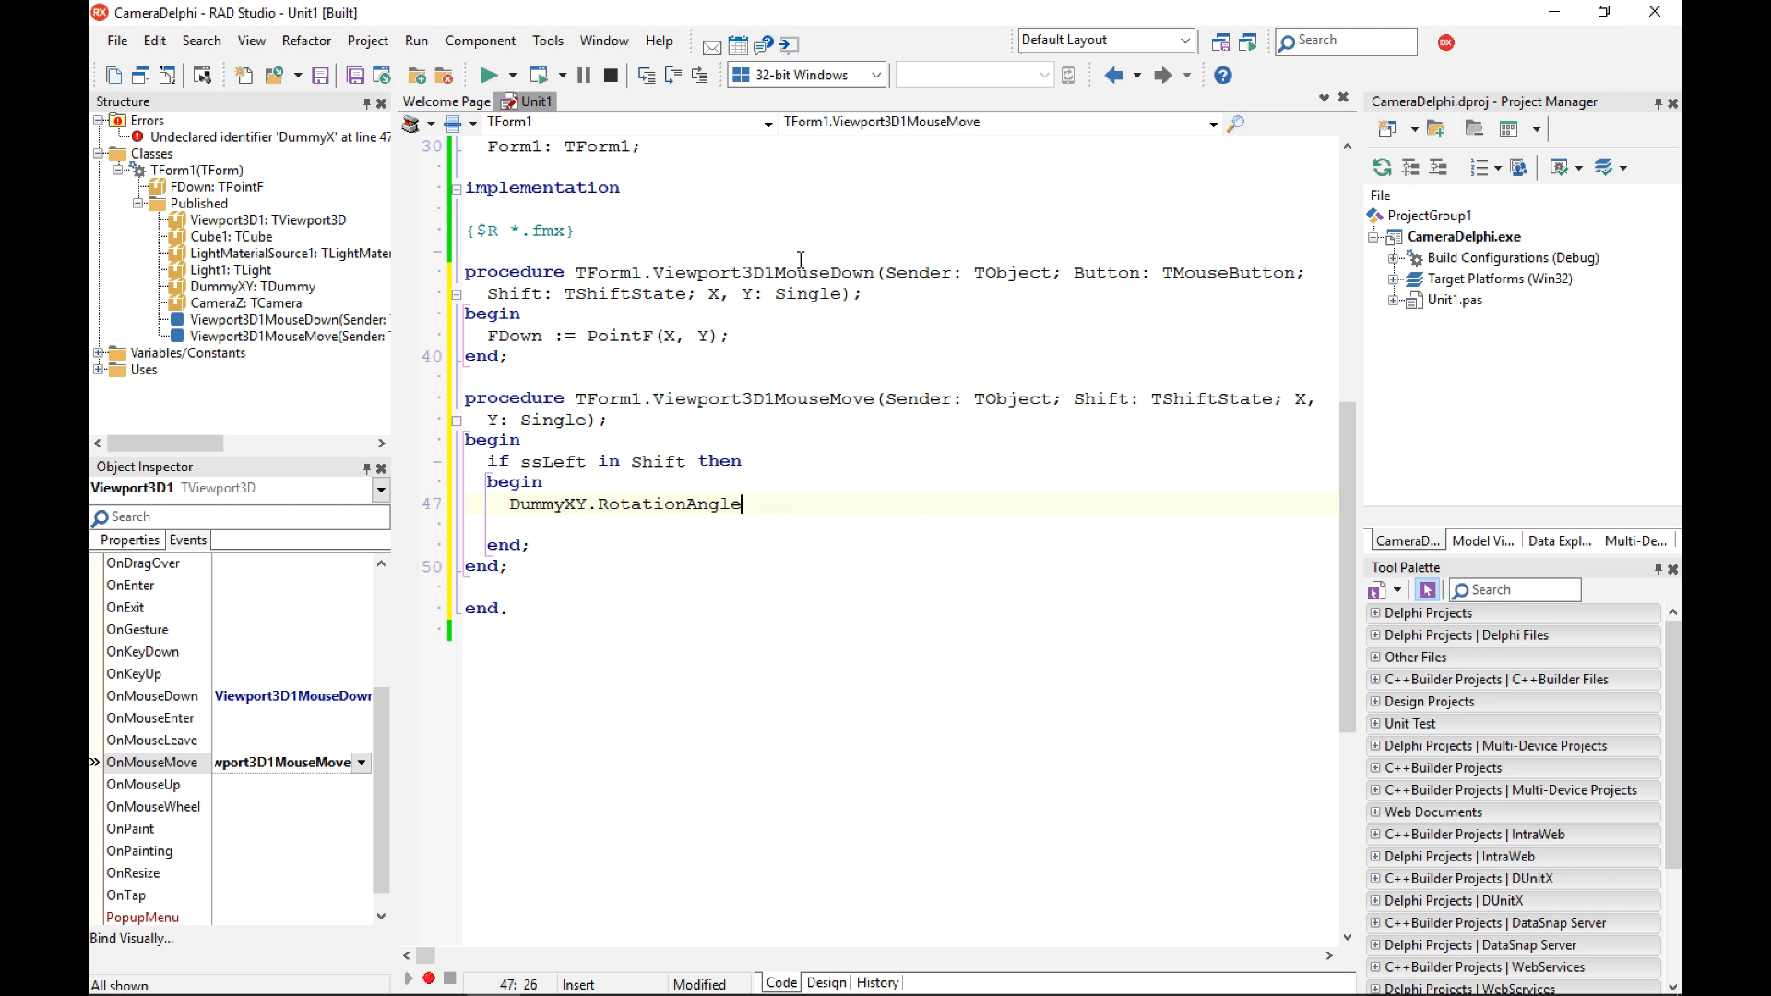
pyautogui.write('.Z')
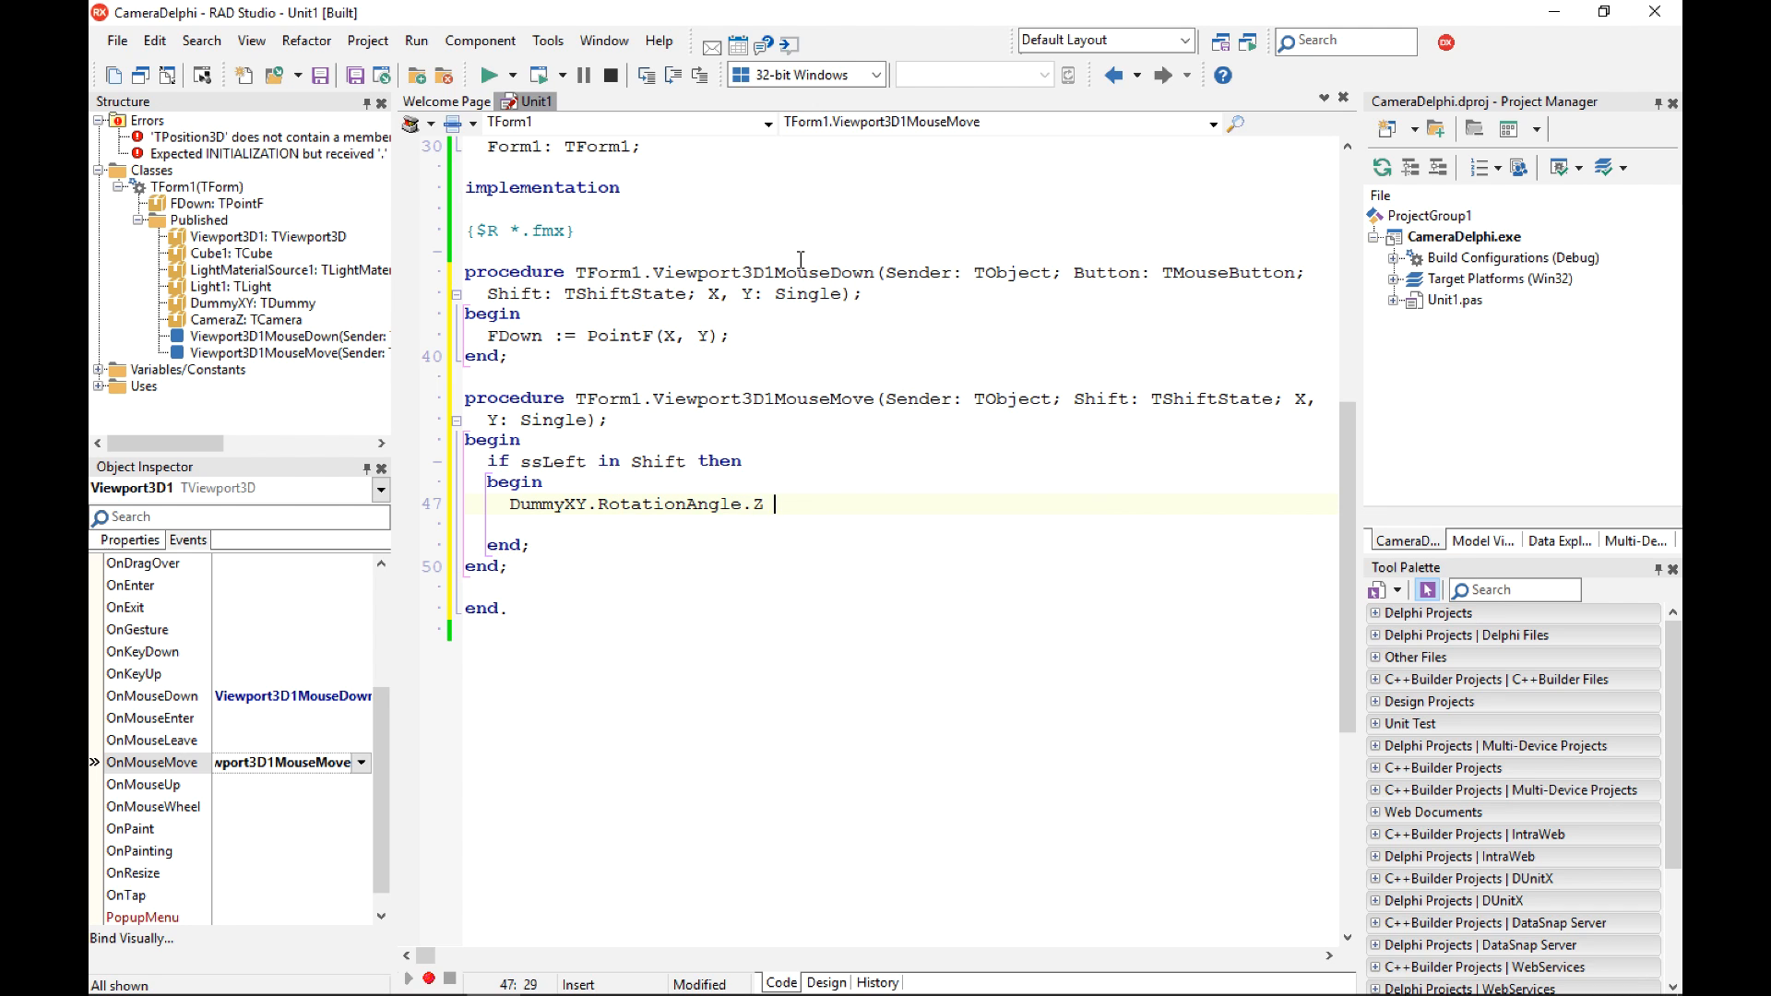
pyautogui.write('X :=')
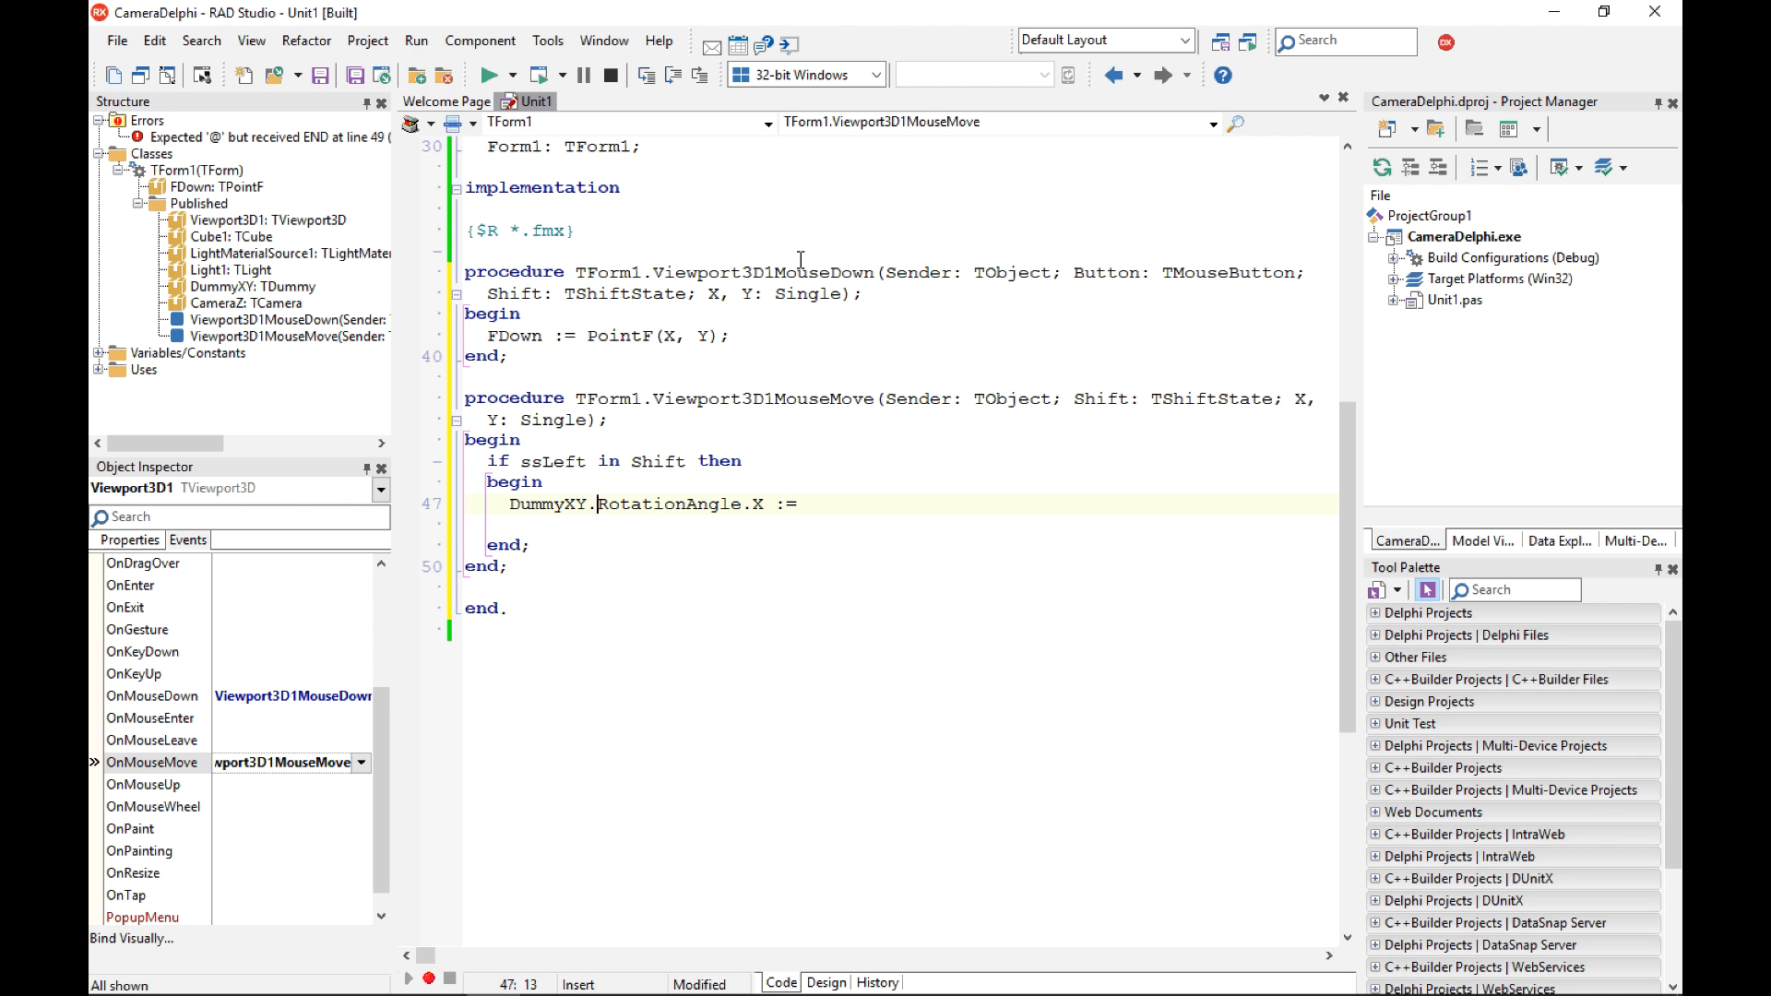
pyautogui.write('DummyXY.RotationAngle.X')
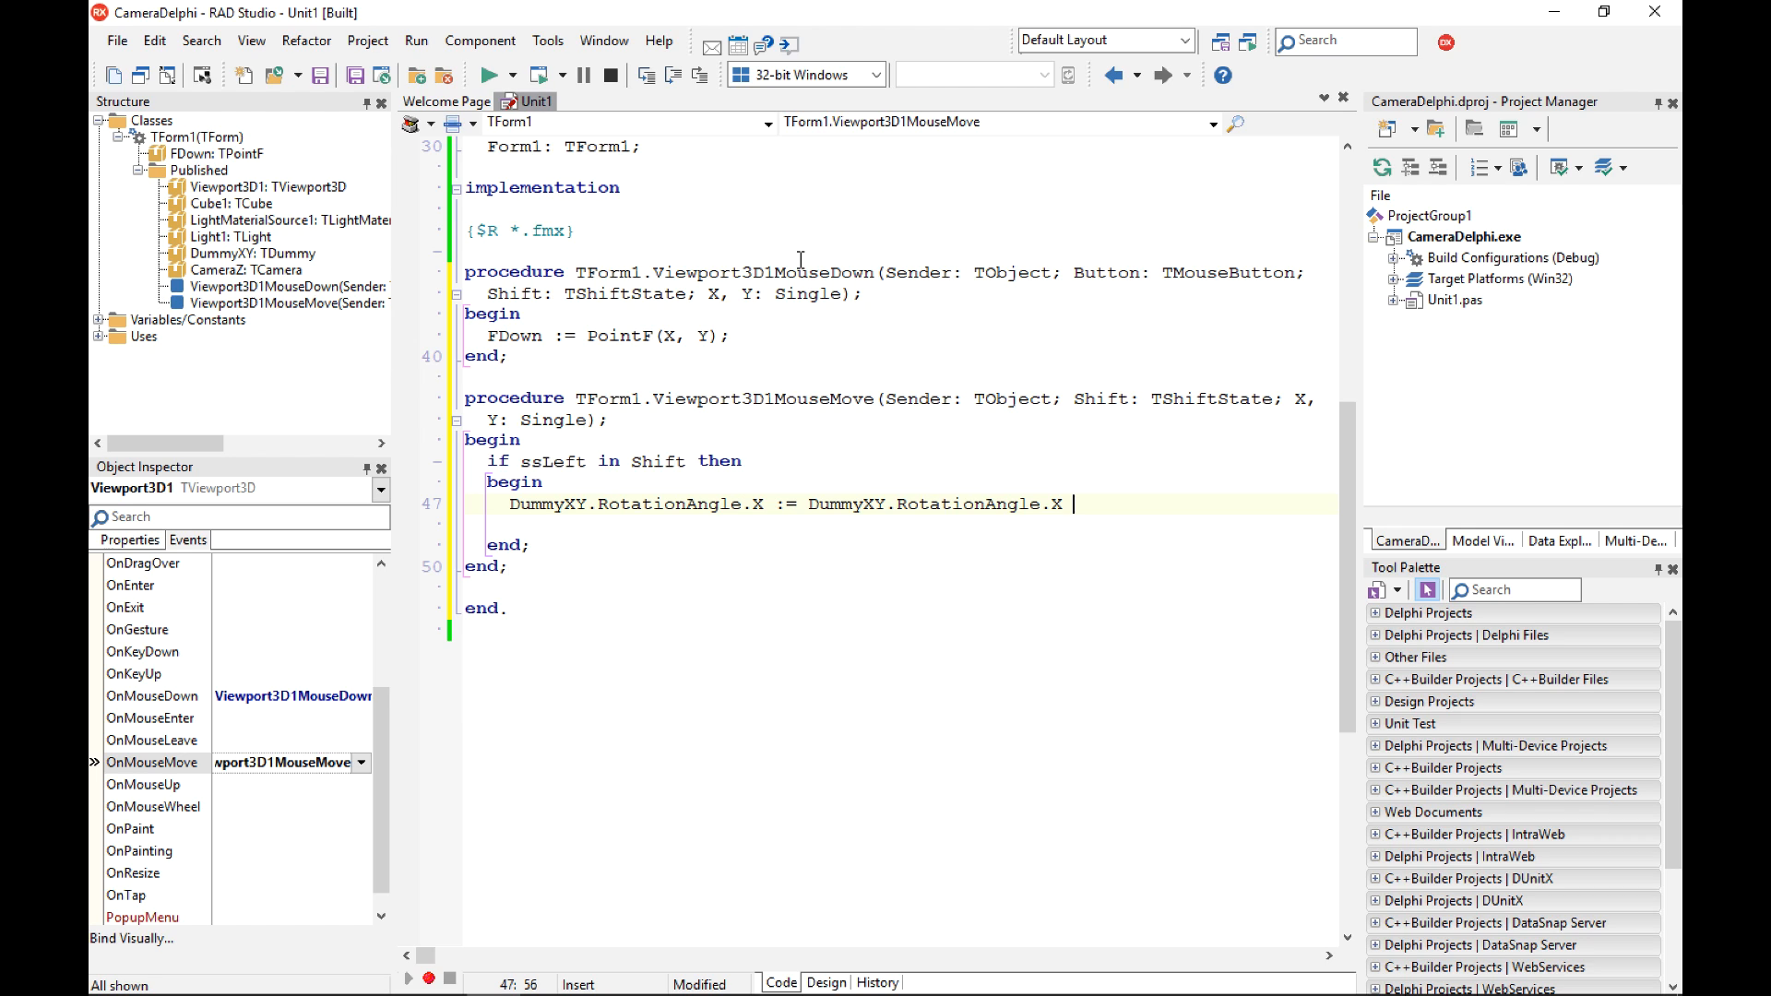
pyautogui.write('-')
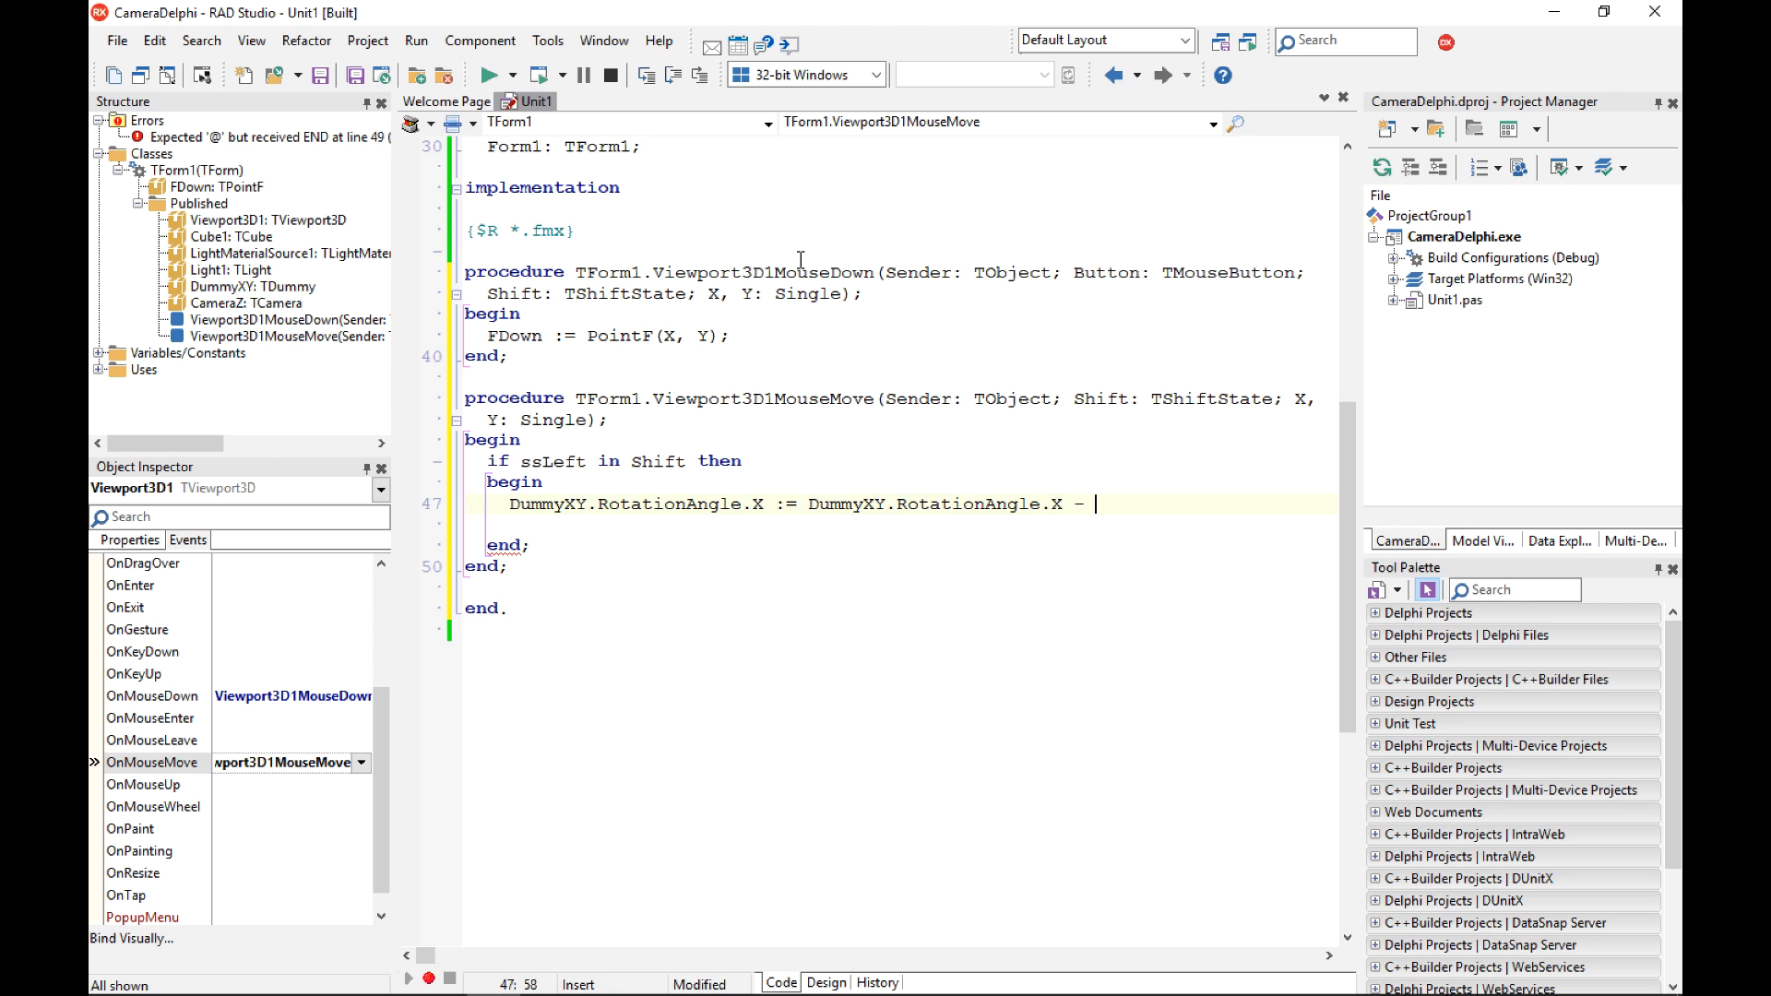
pyautogui.write('(')
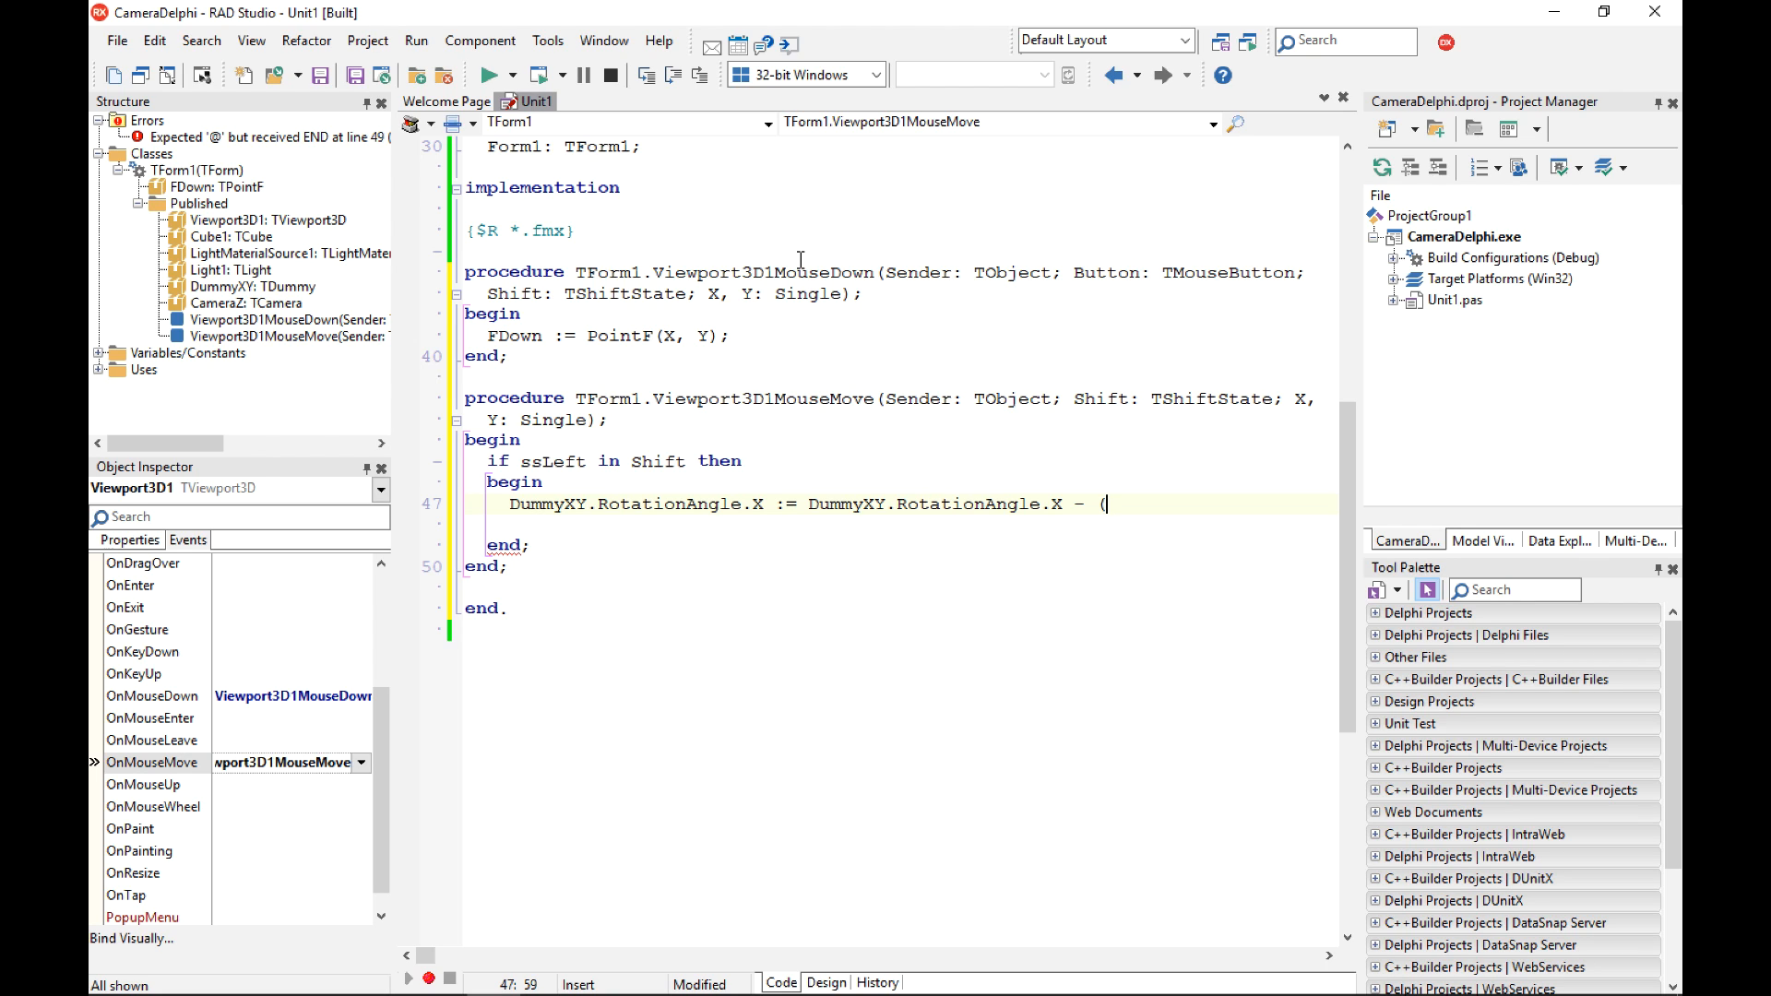
pyautogui.write('Y -')
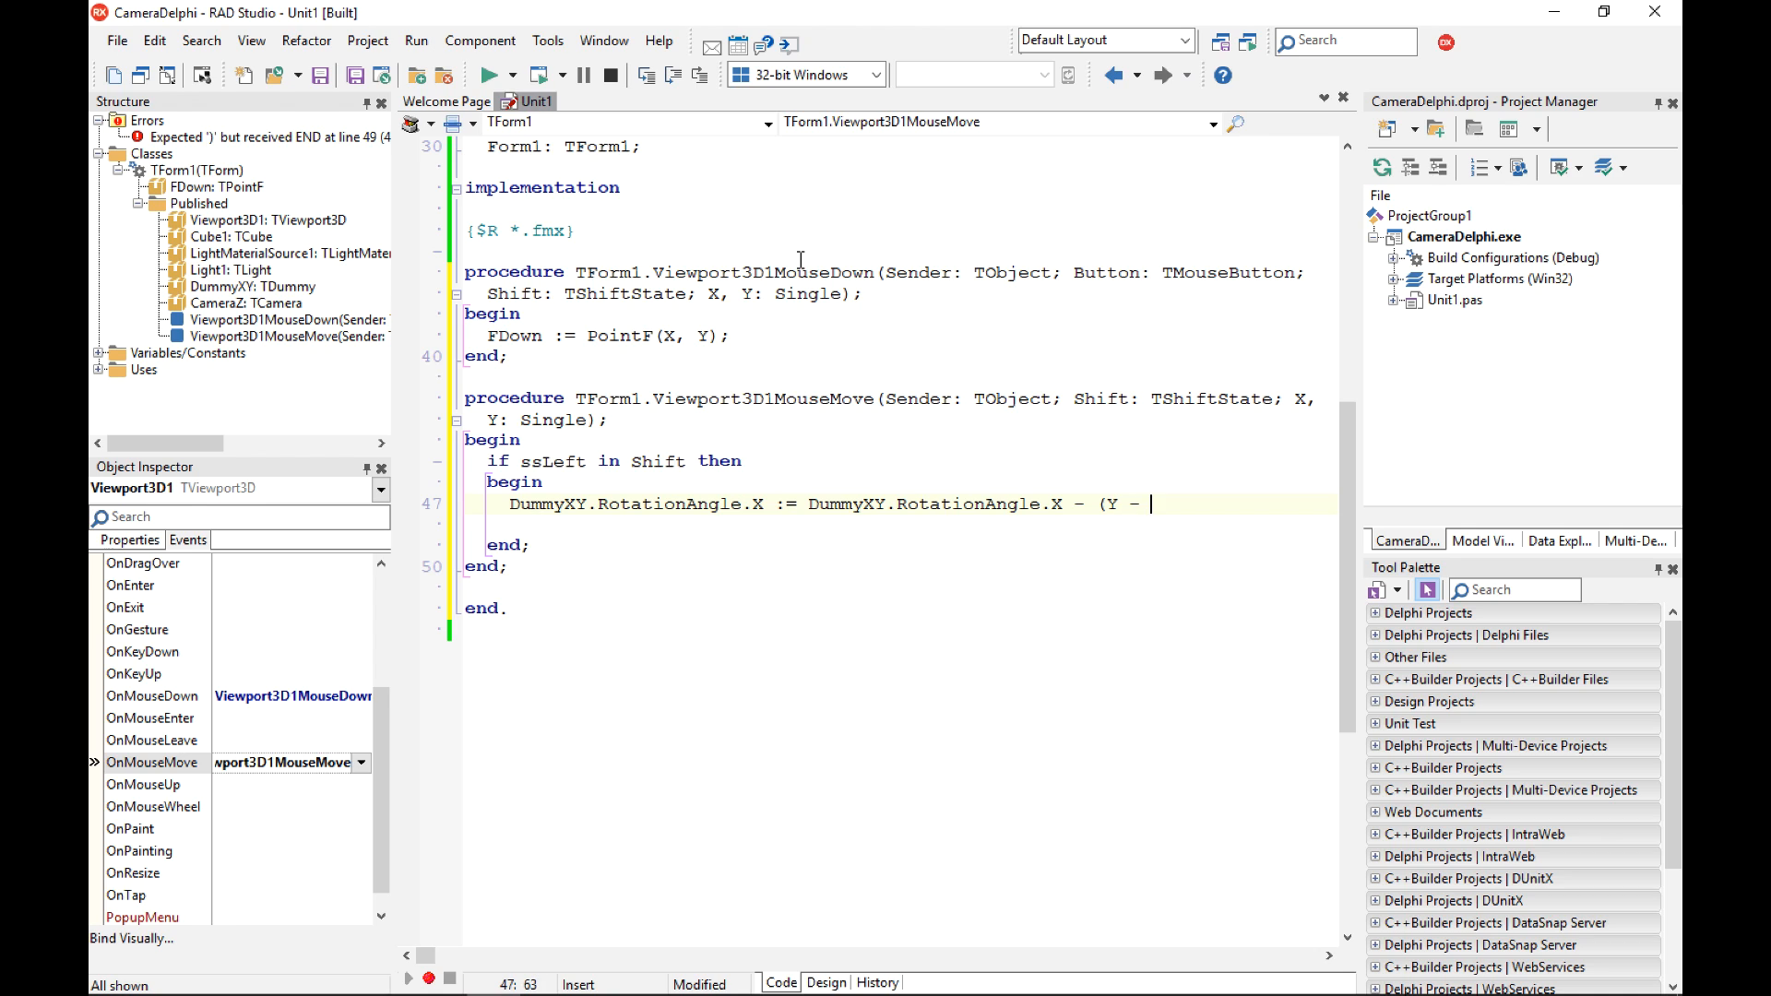
pyautogui.write('FDown')
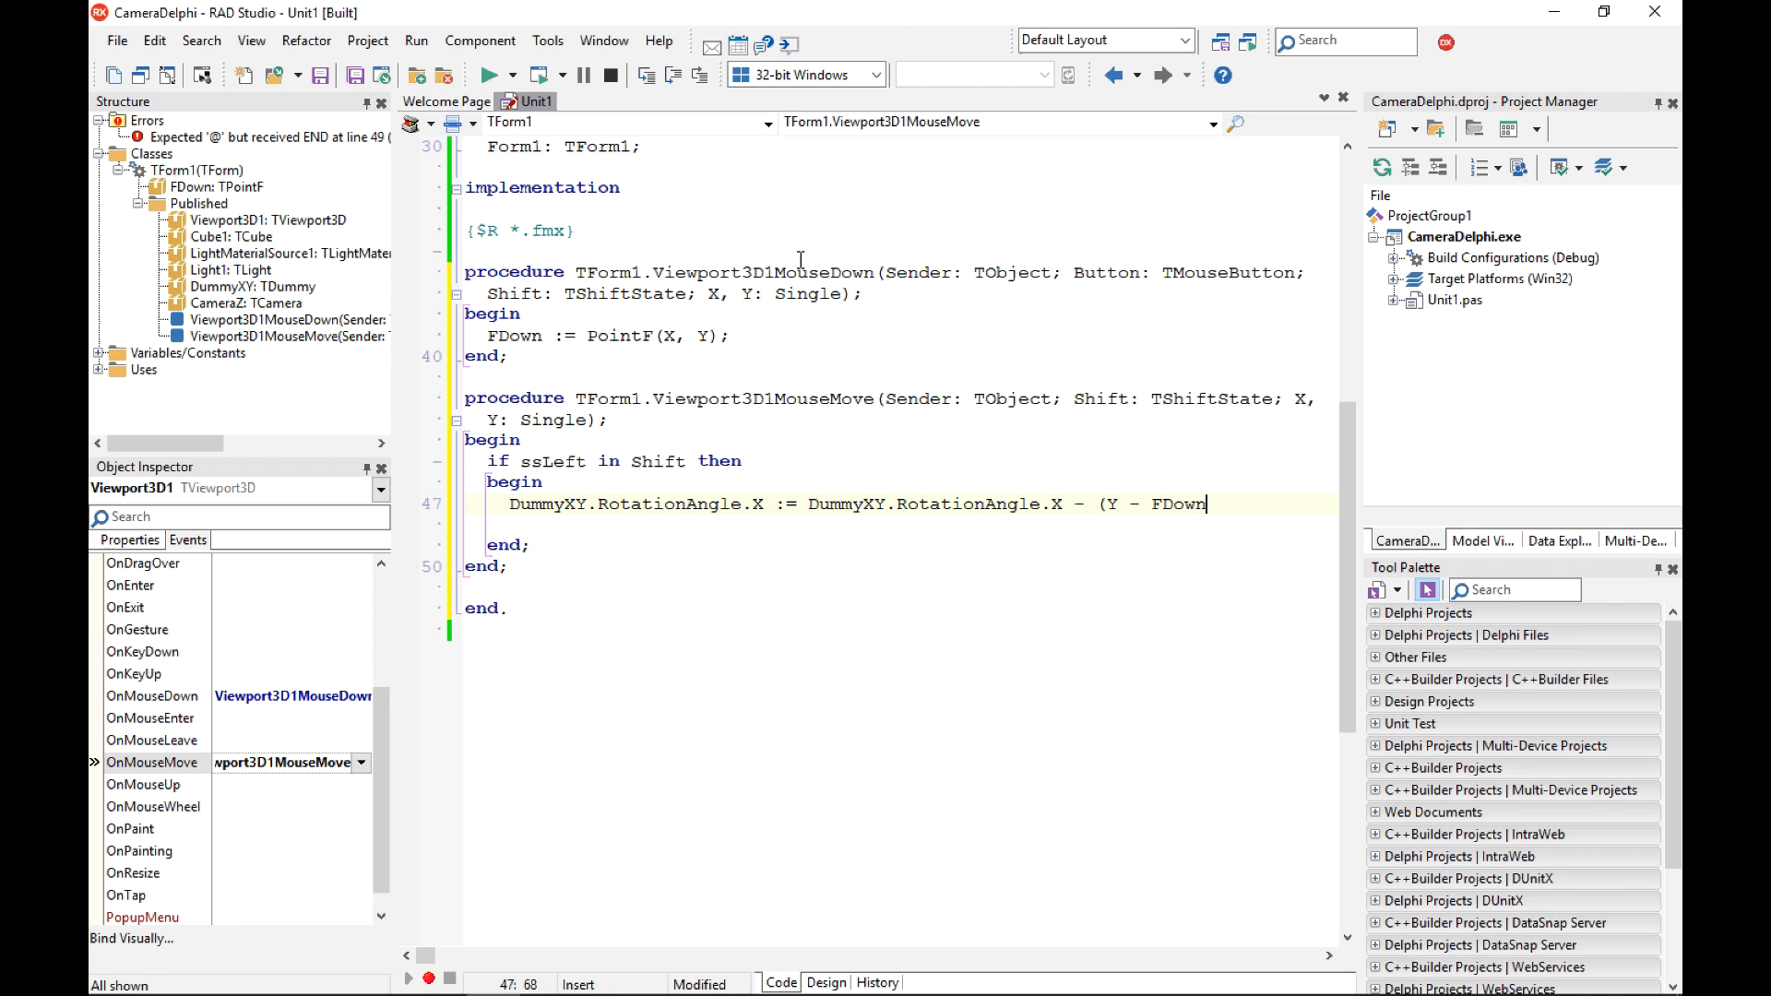
pyautogui.write('.Y);')
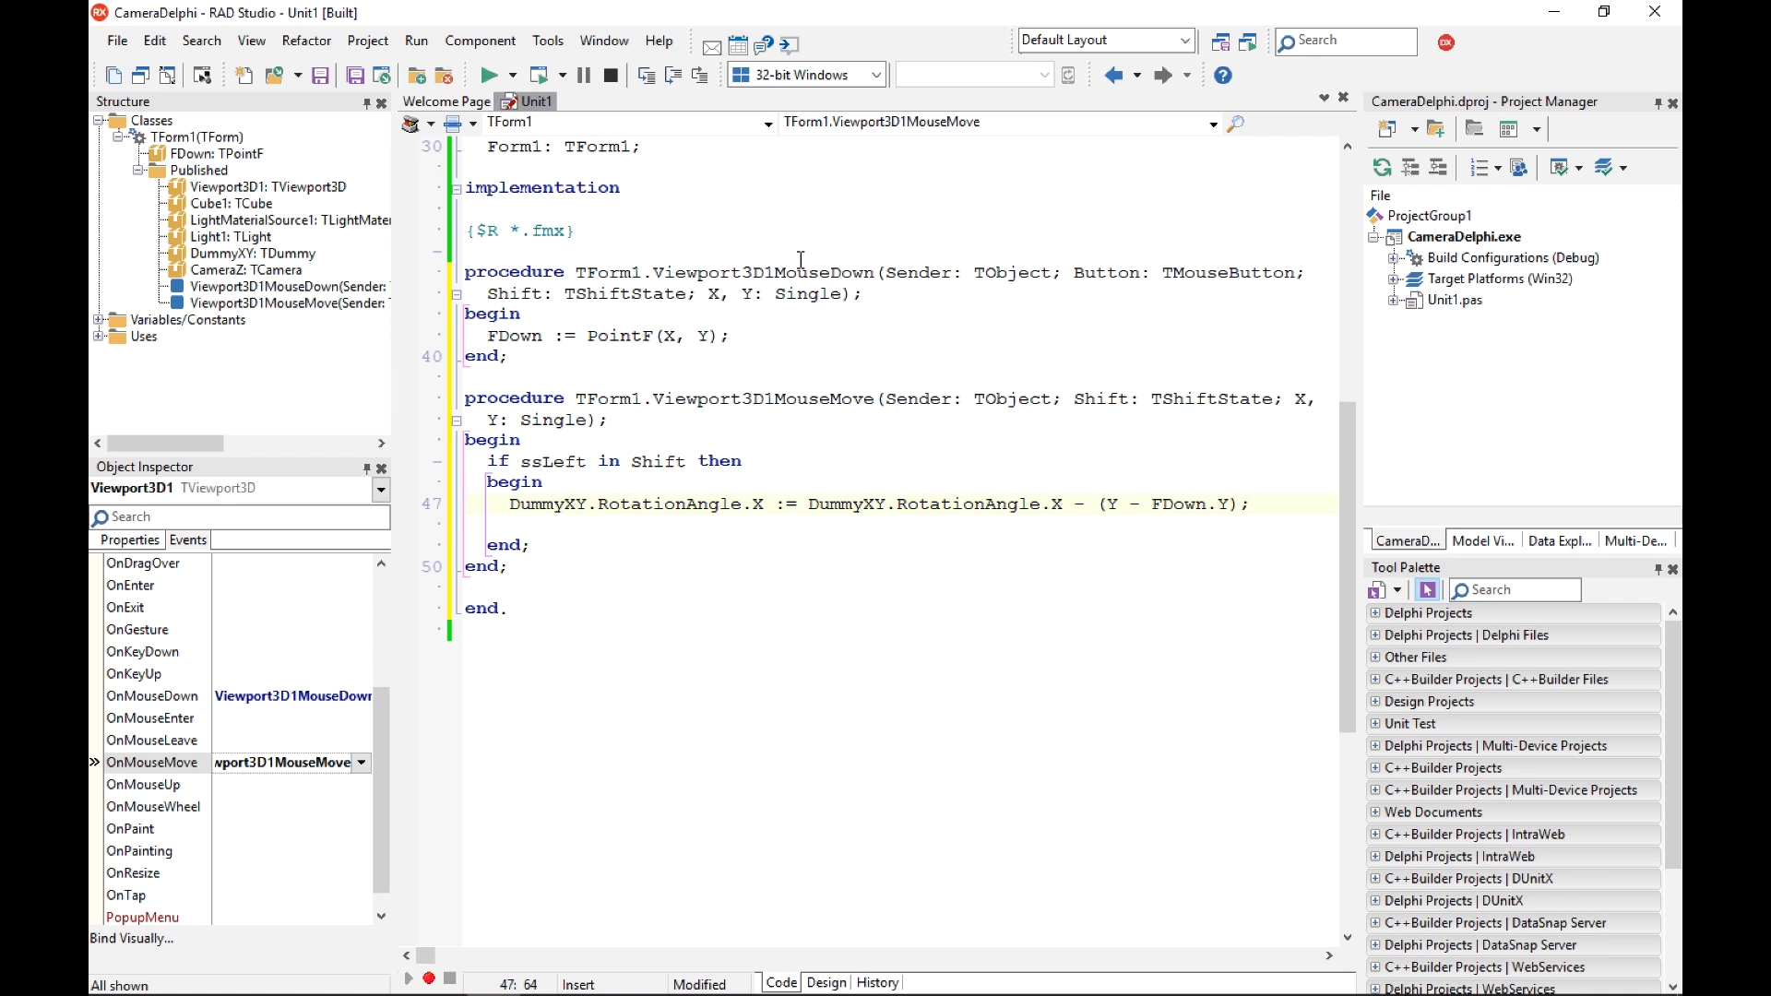
pyautogui.click(510, 503)
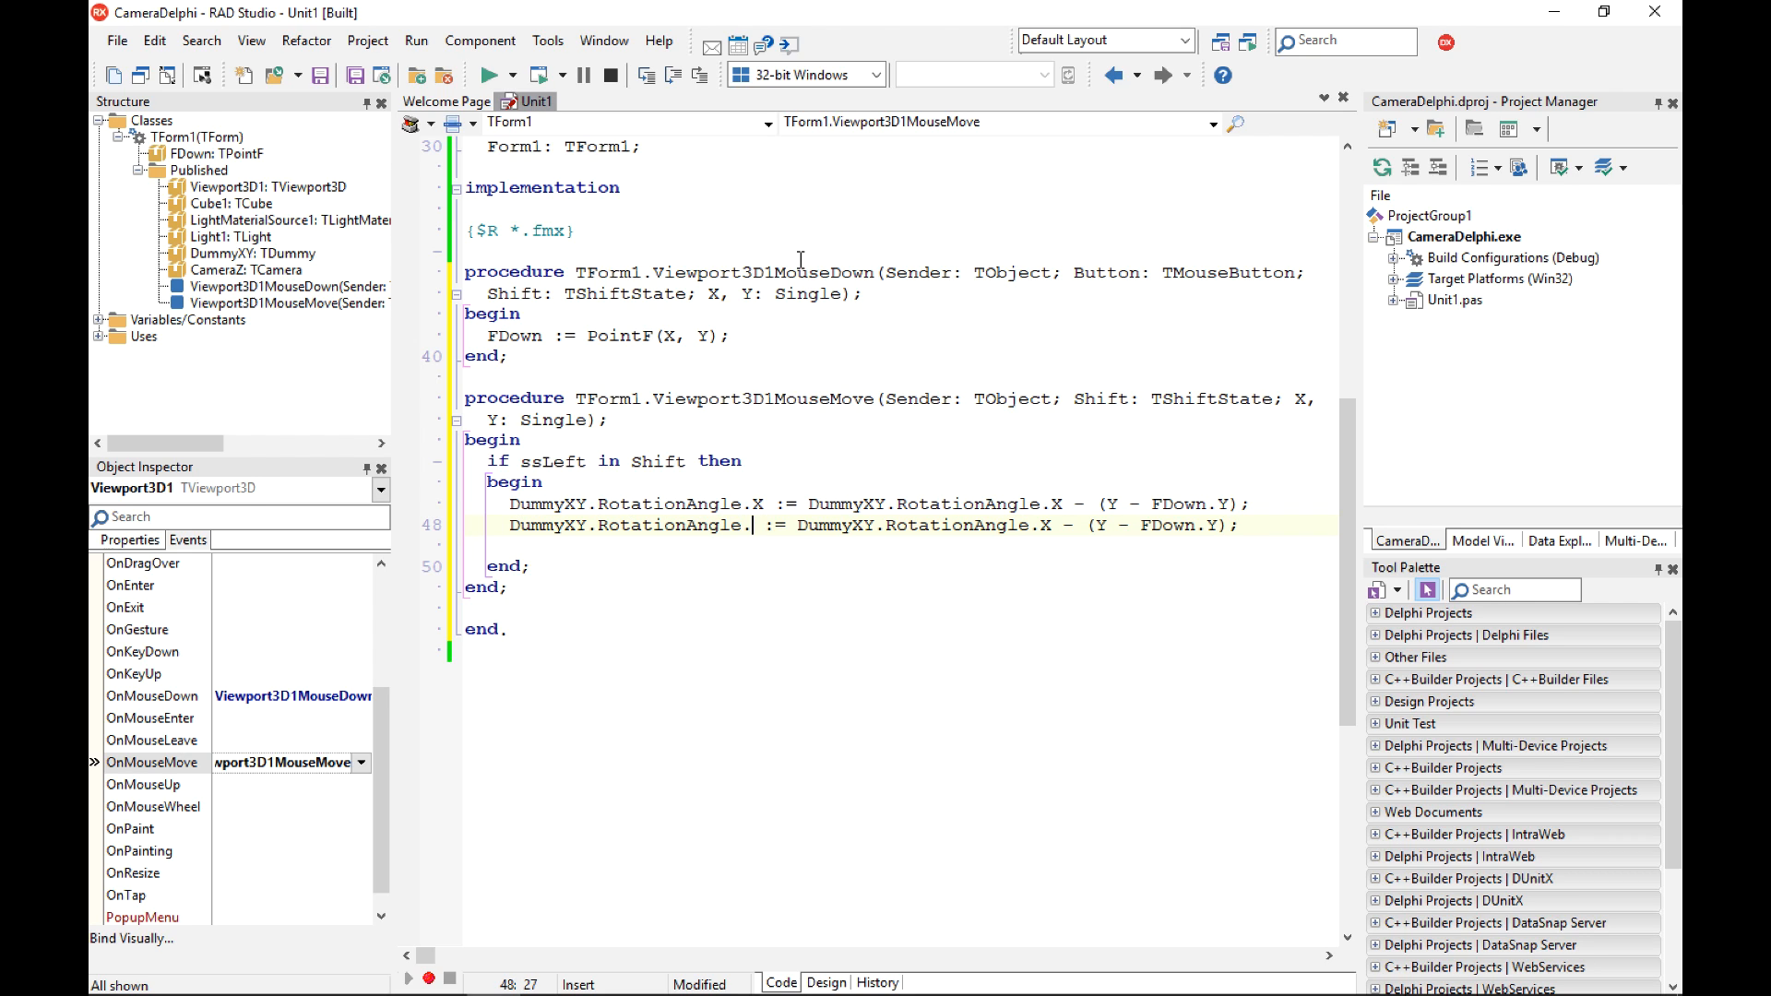
# Add the RotationAngle.Y line with (X - FDown.X), reset FDown to PointF(X, Y), and save.
pyautogui.write('Y')
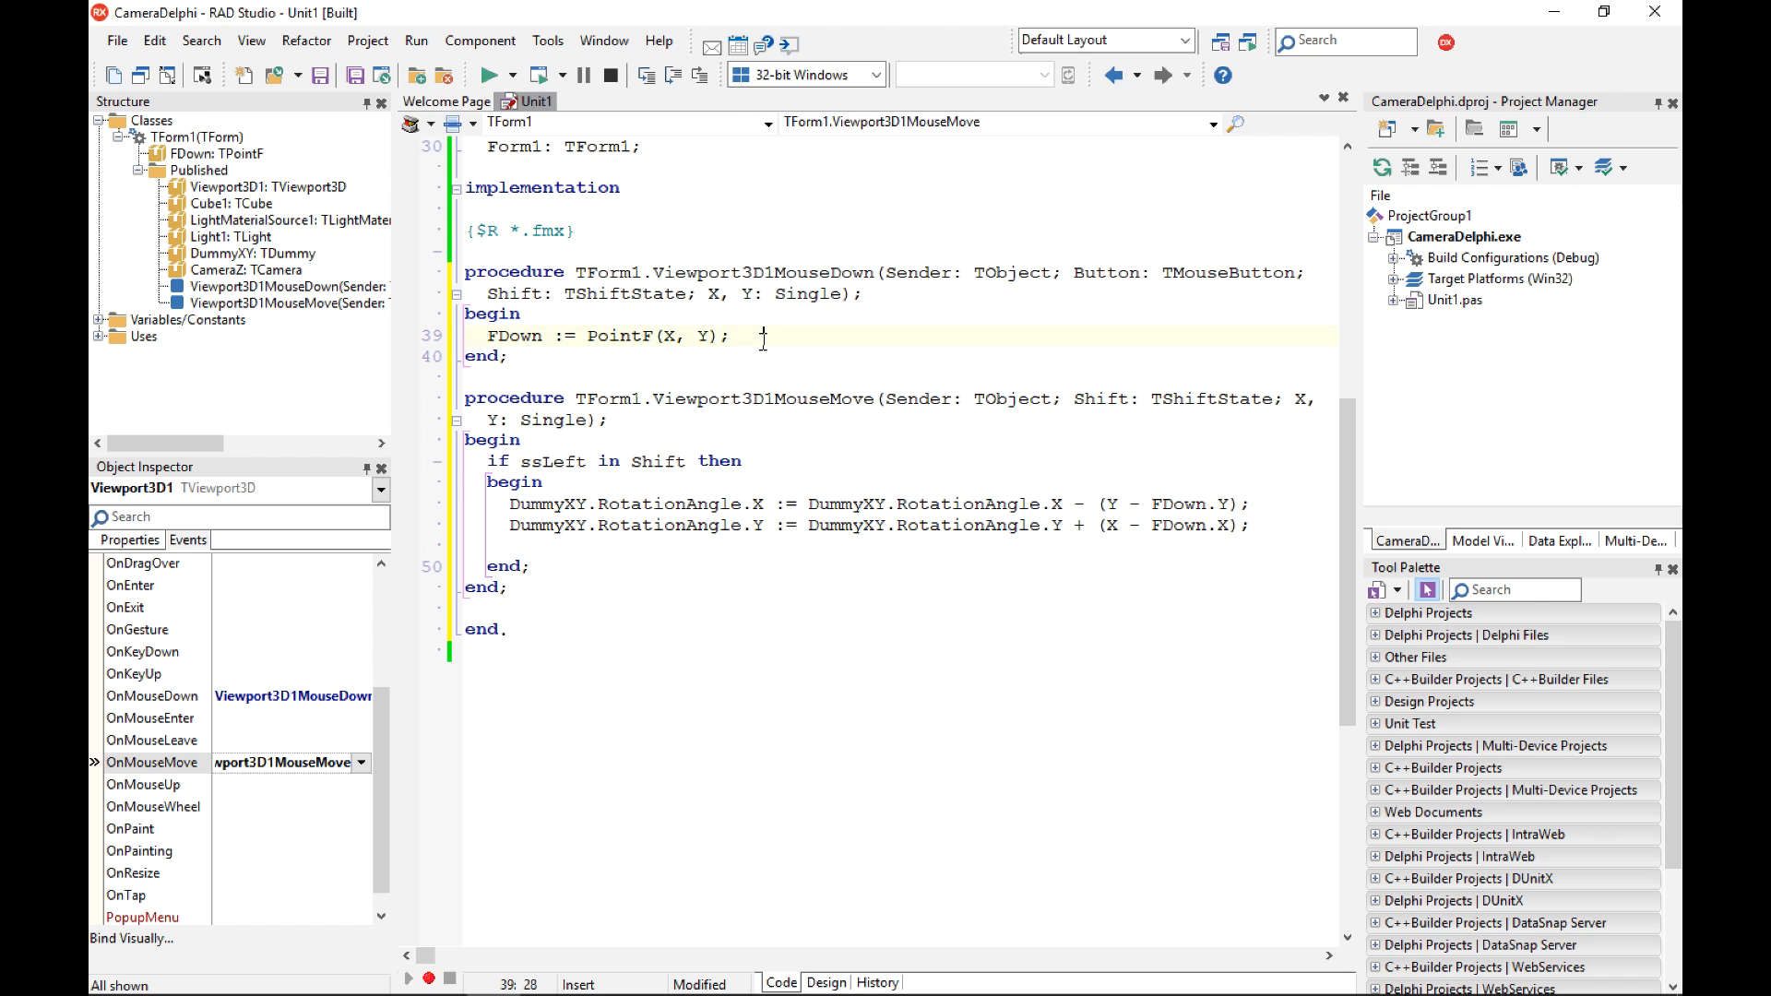
pyautogui.click(466, 336)
pyautogui.write('FDown := PointF(X, Y);')
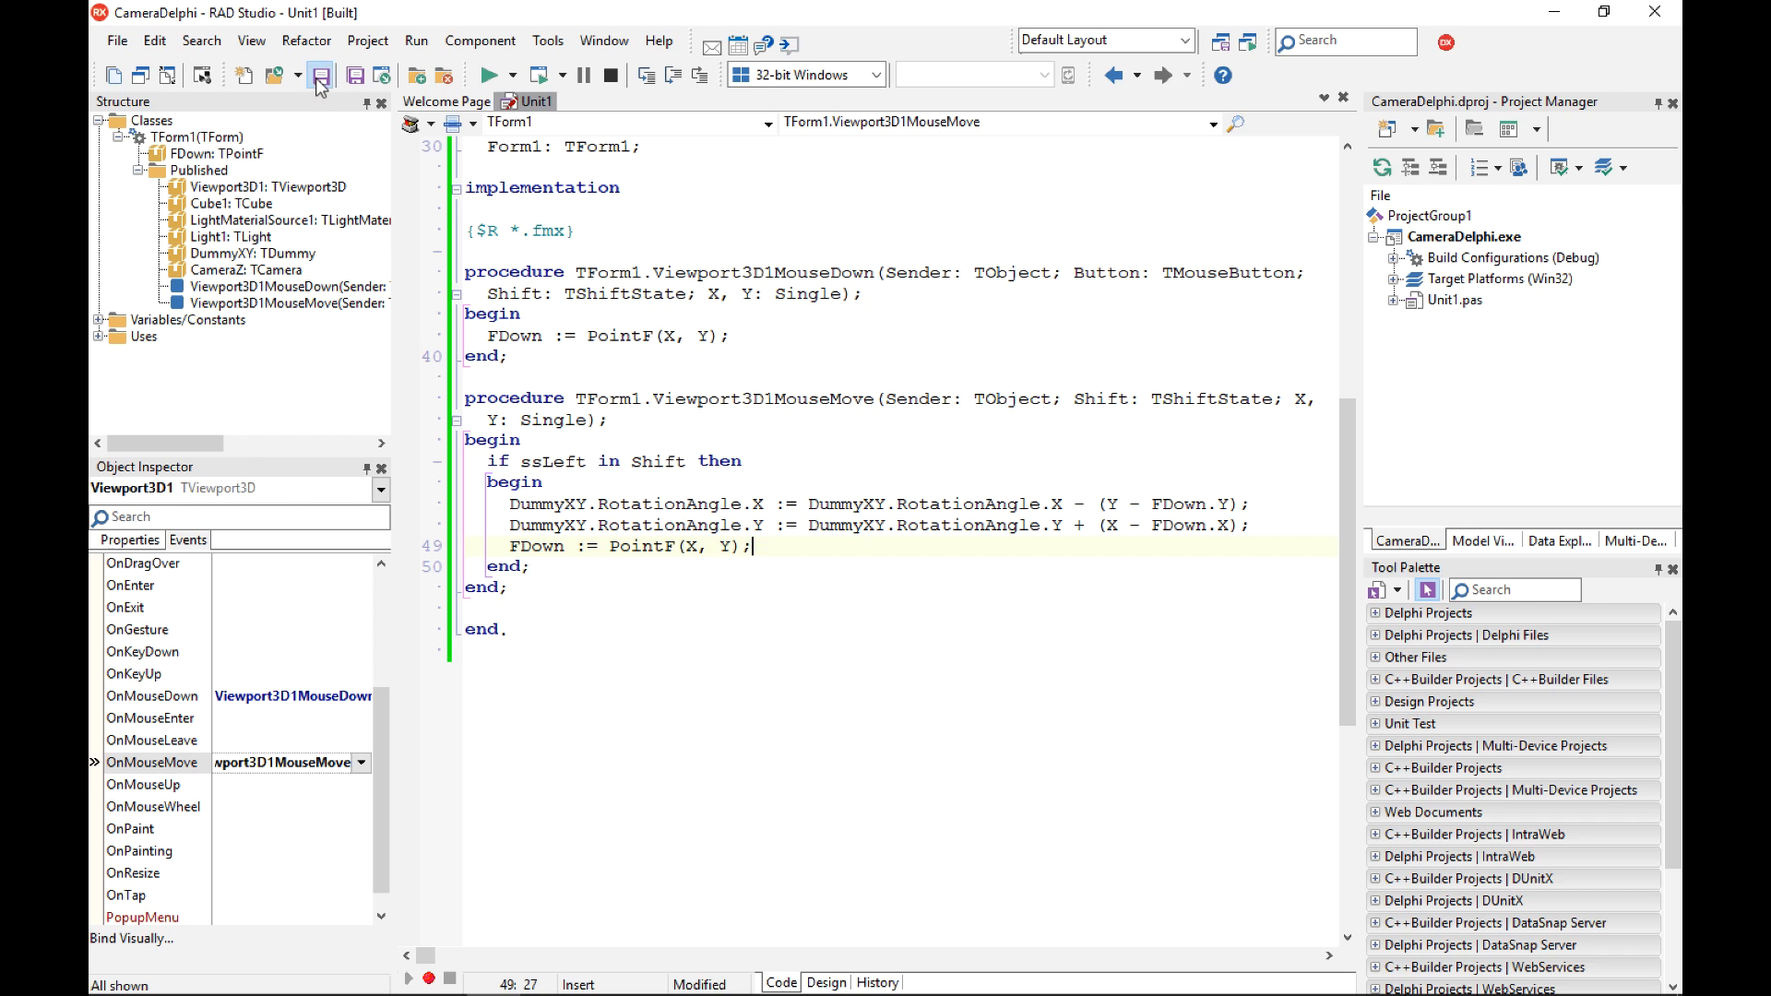
pyautogui.click(322, 75)
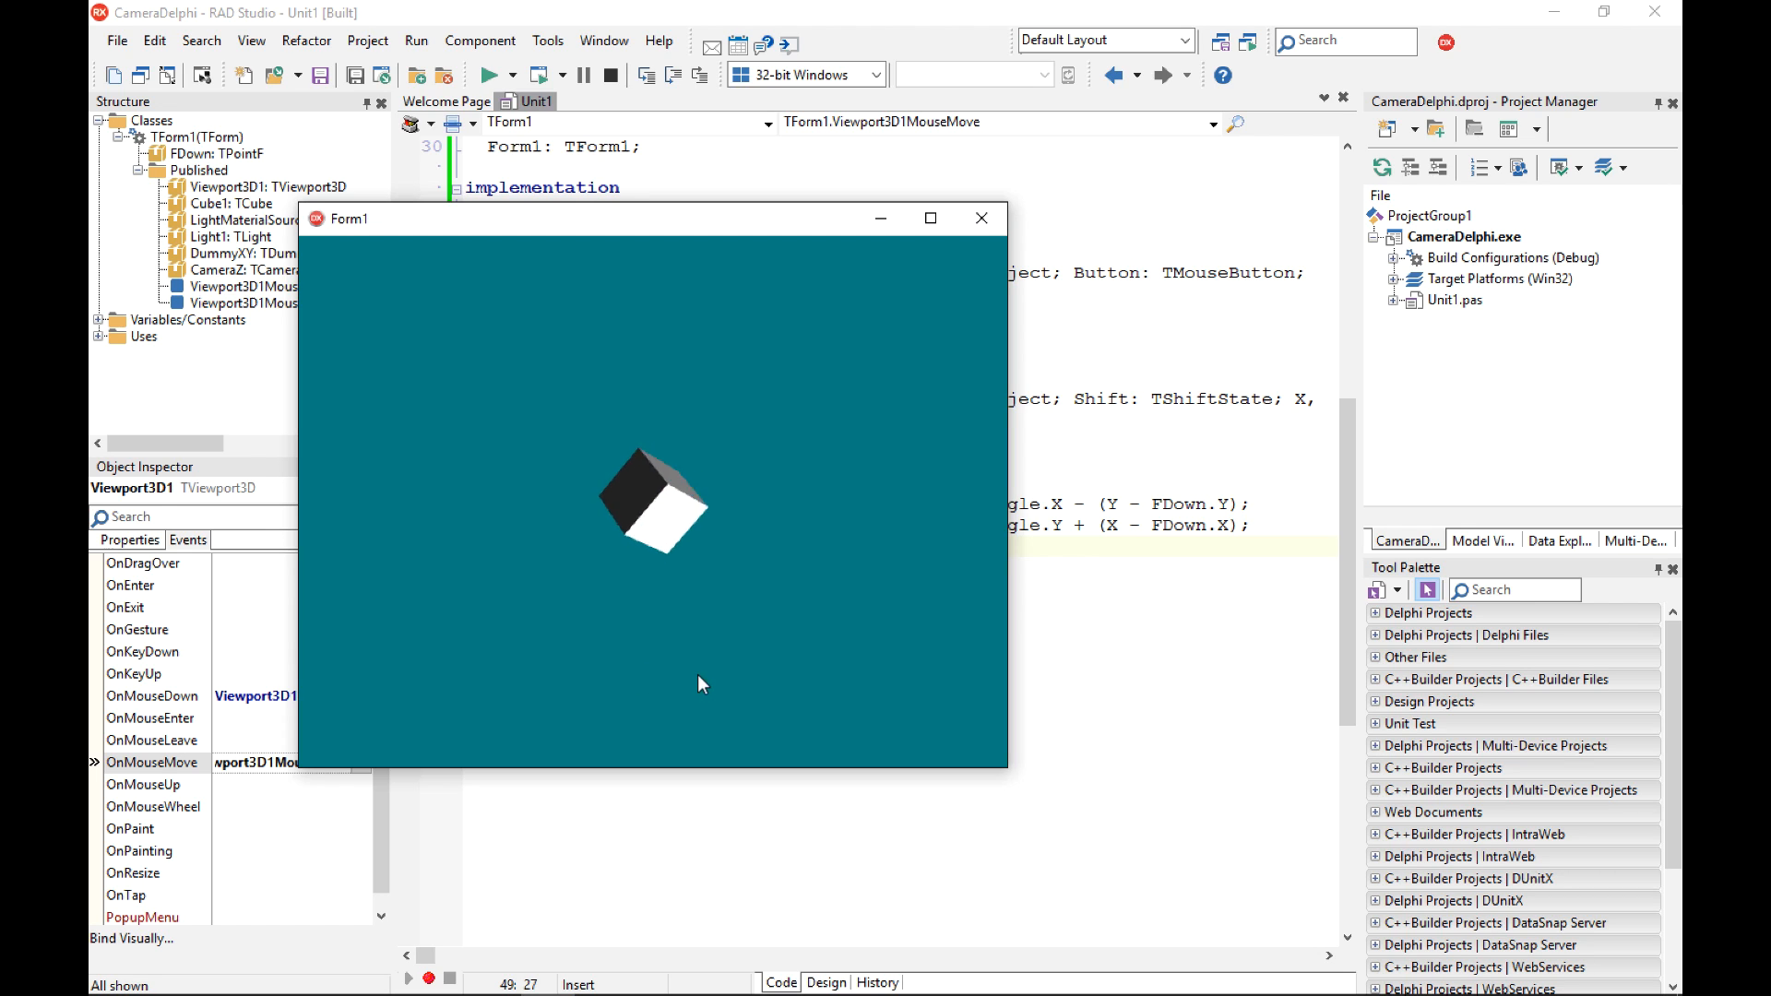
# Left-drag across the running app's viewport to rotate the view around the cube.
pyautogui.moveTo(700, 684); pyautogui.dragTo(510, 629)
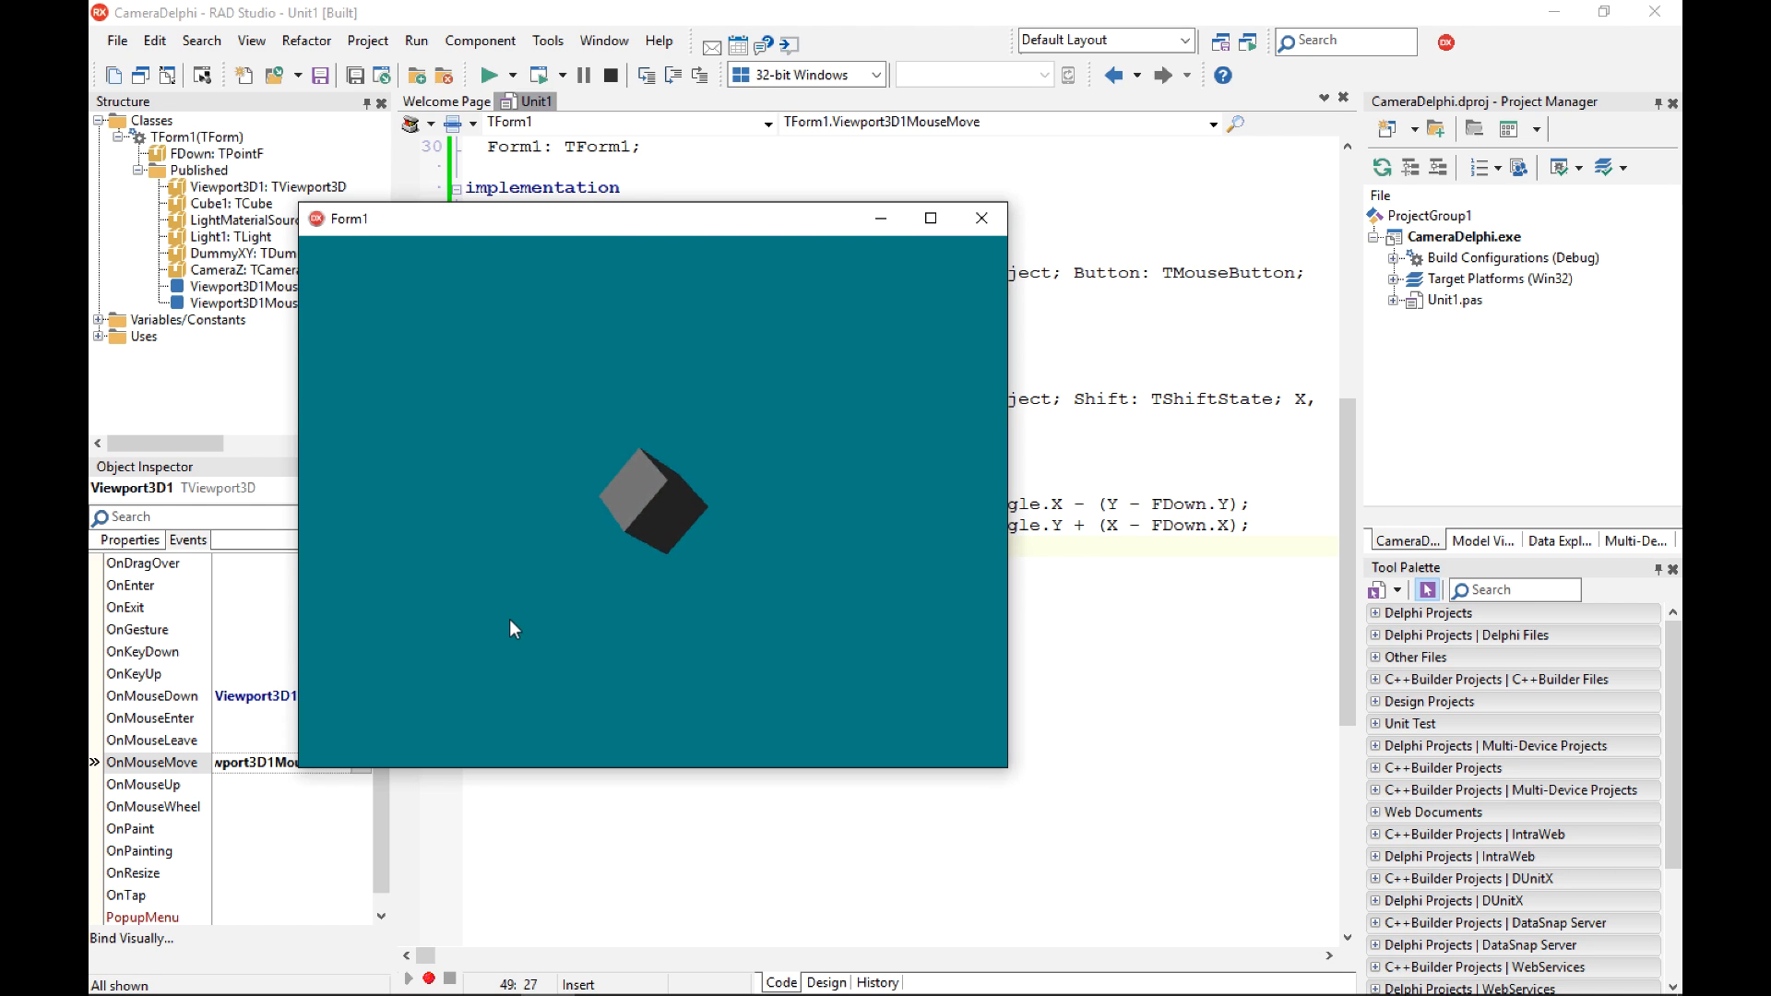